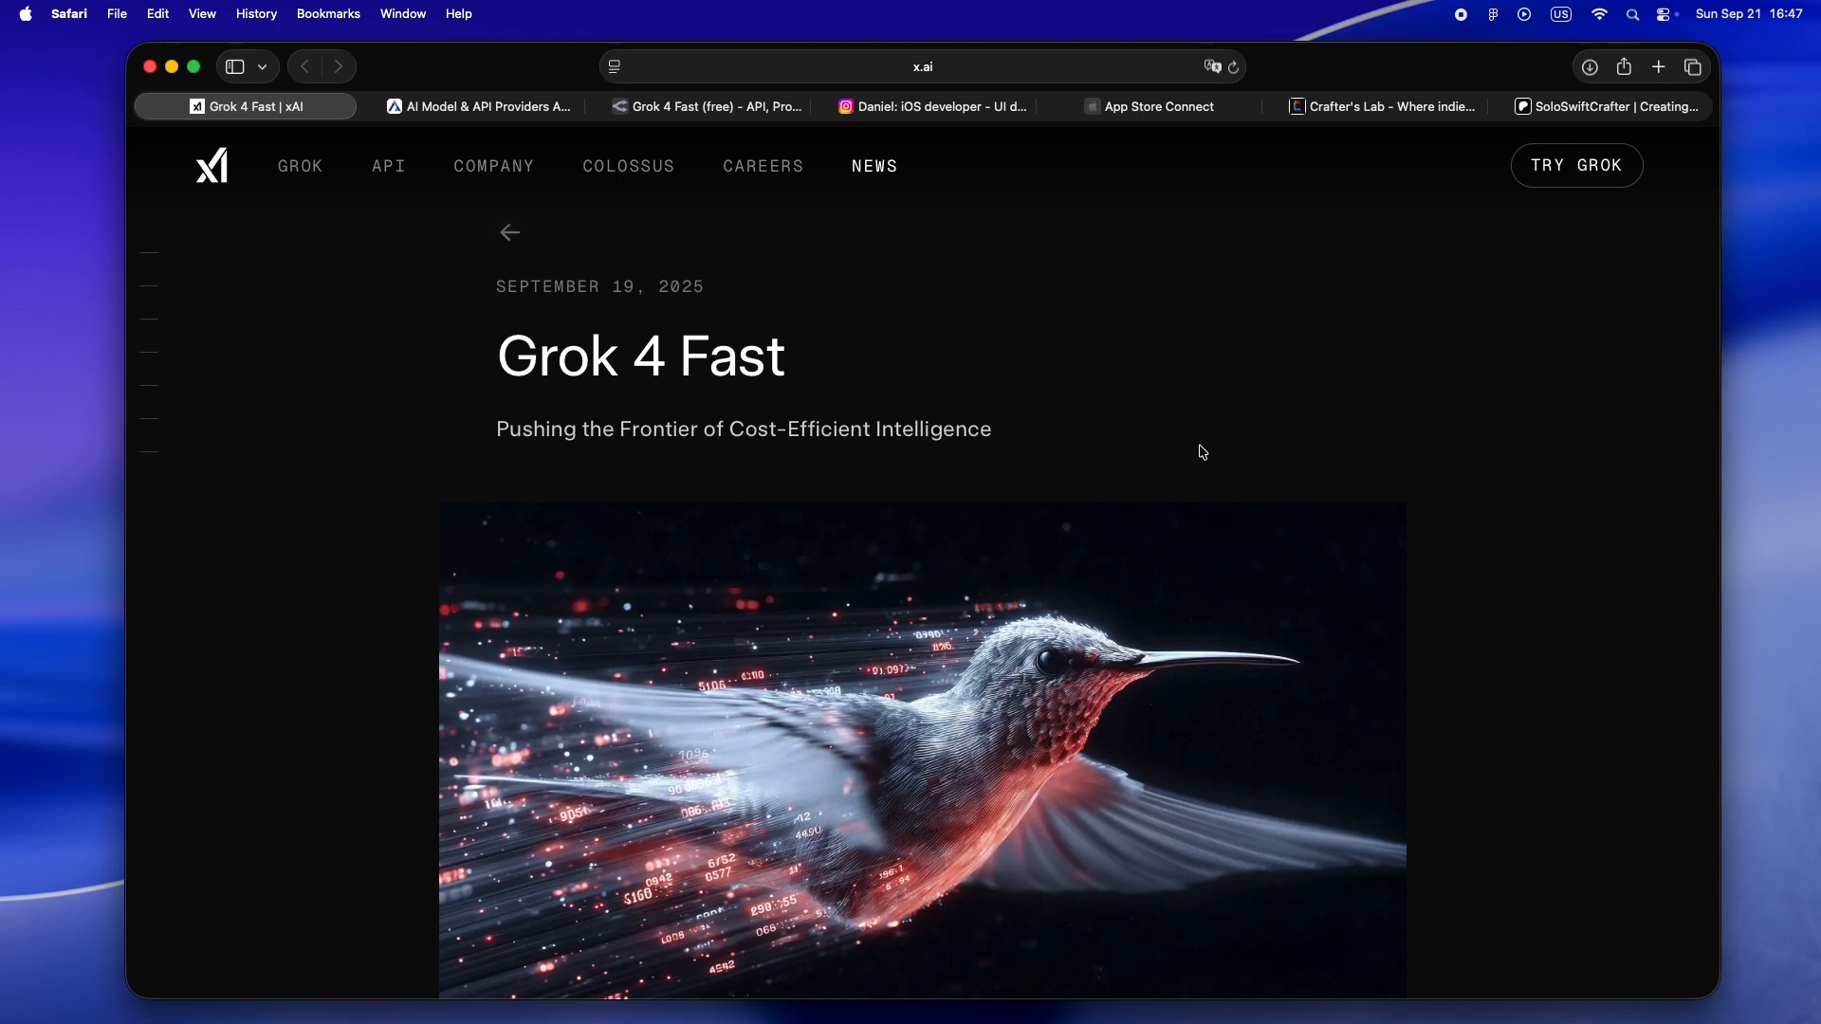
Scroll down the current page and back up a little
scroll(down, 3)
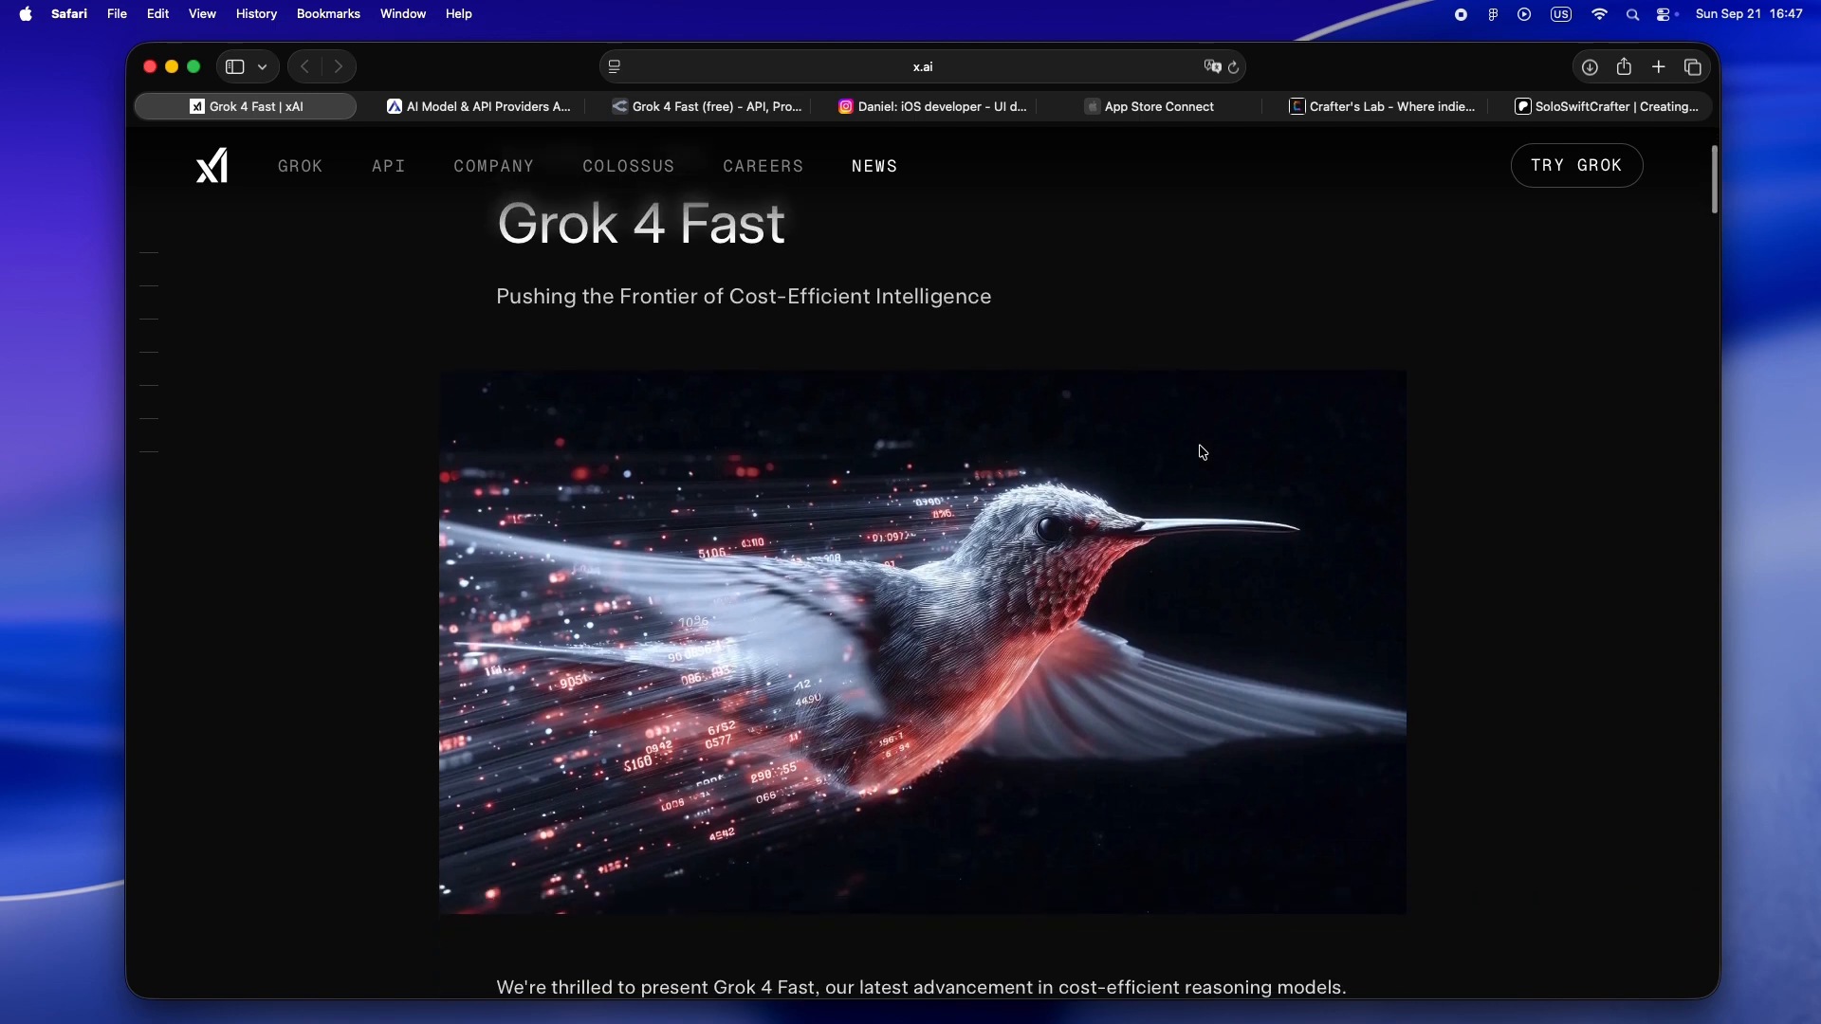
scroll(down, 3)
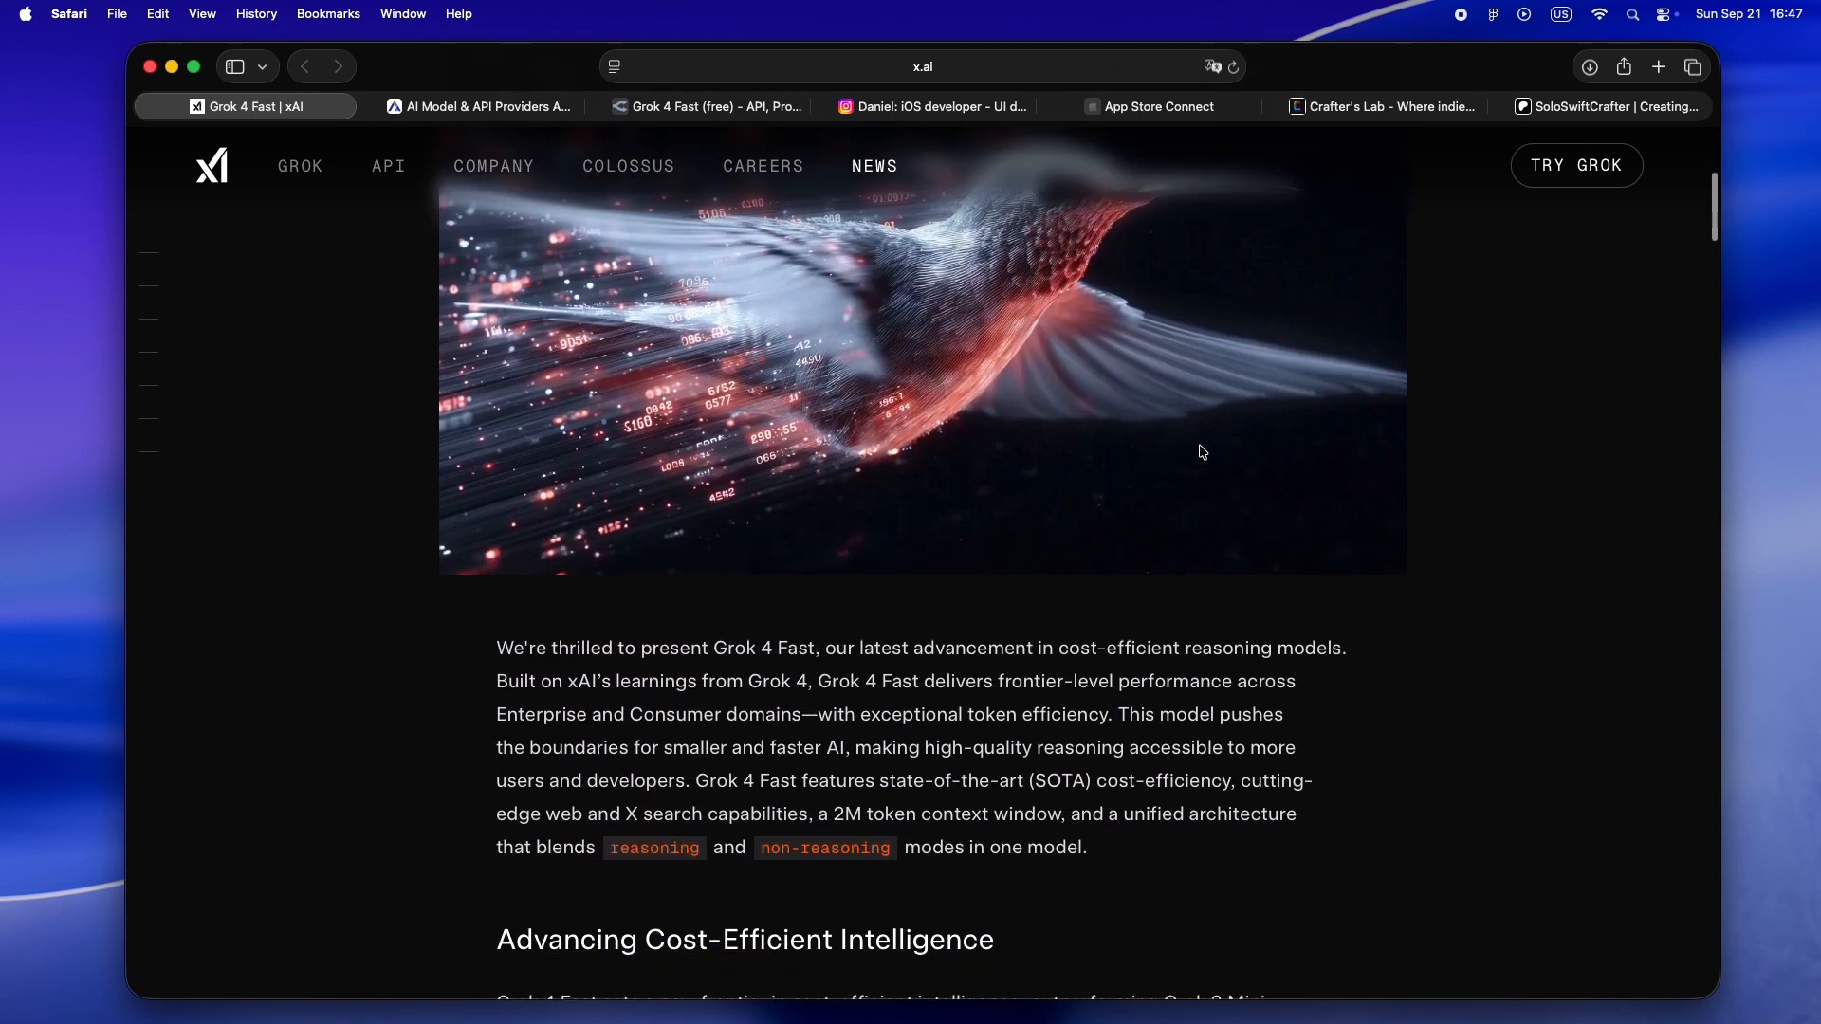
scroll(down, 3)
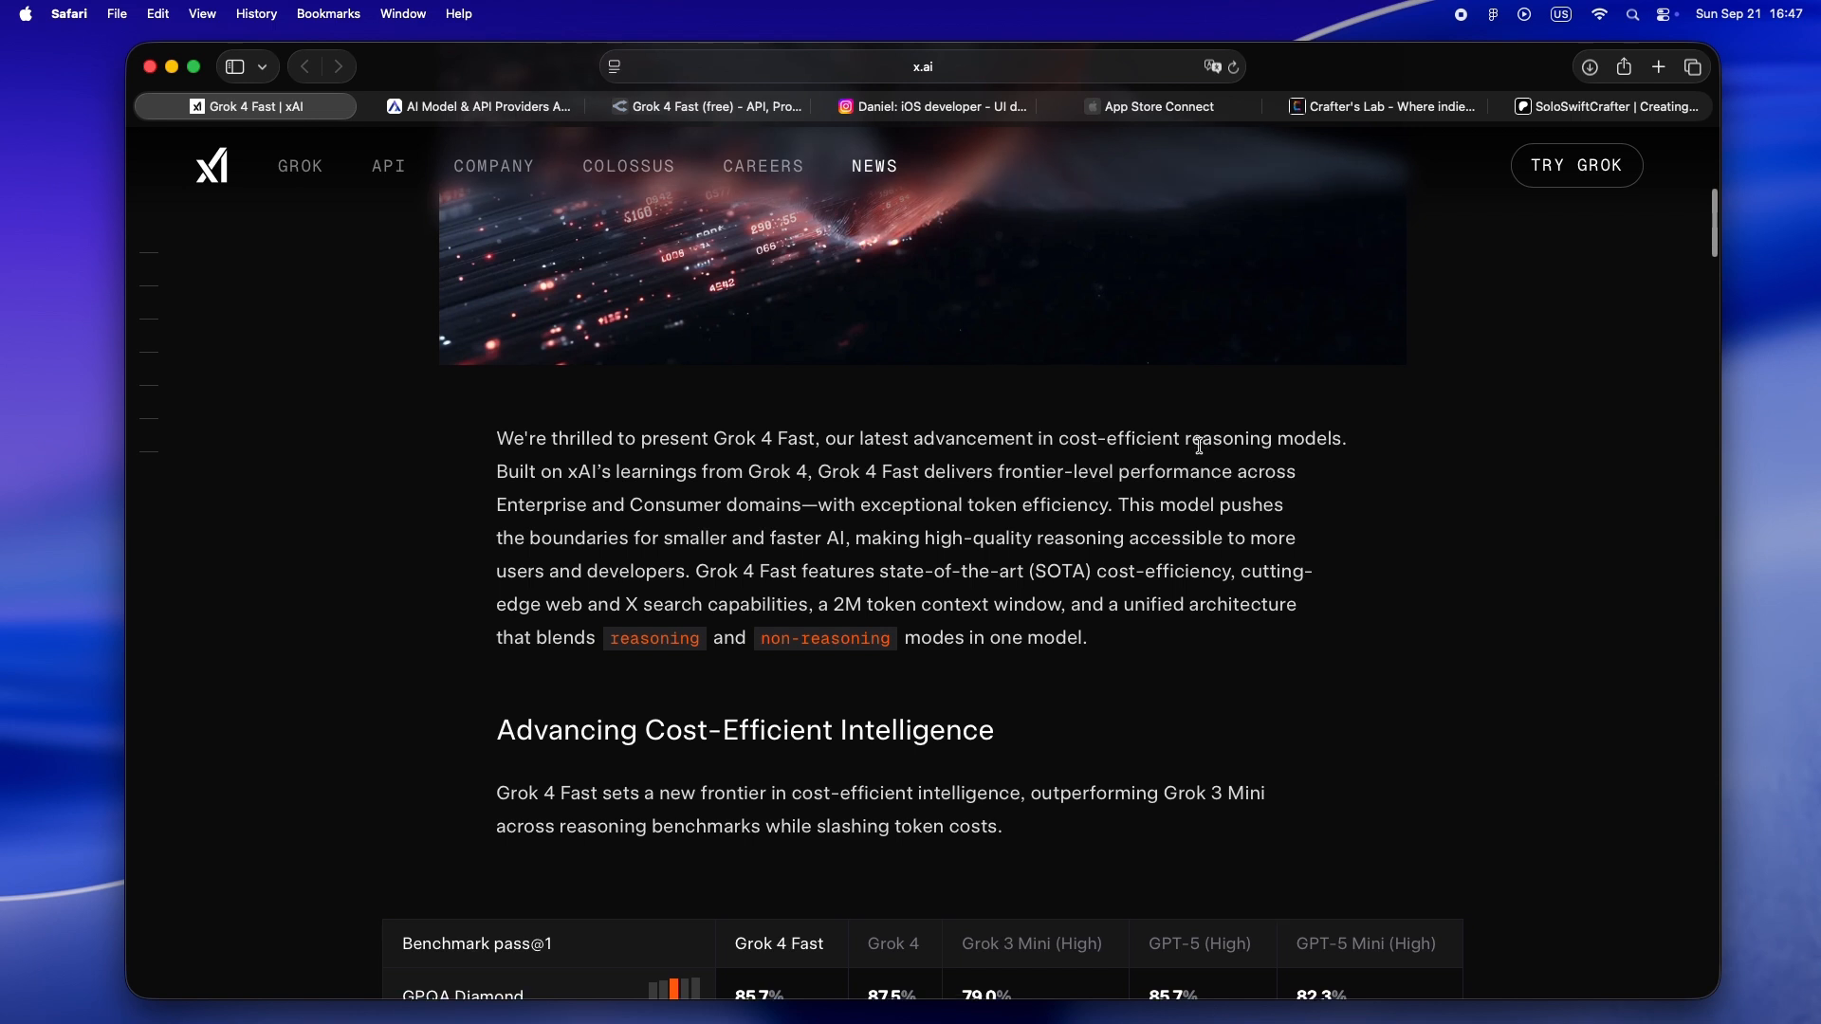
scroll(down, 3)
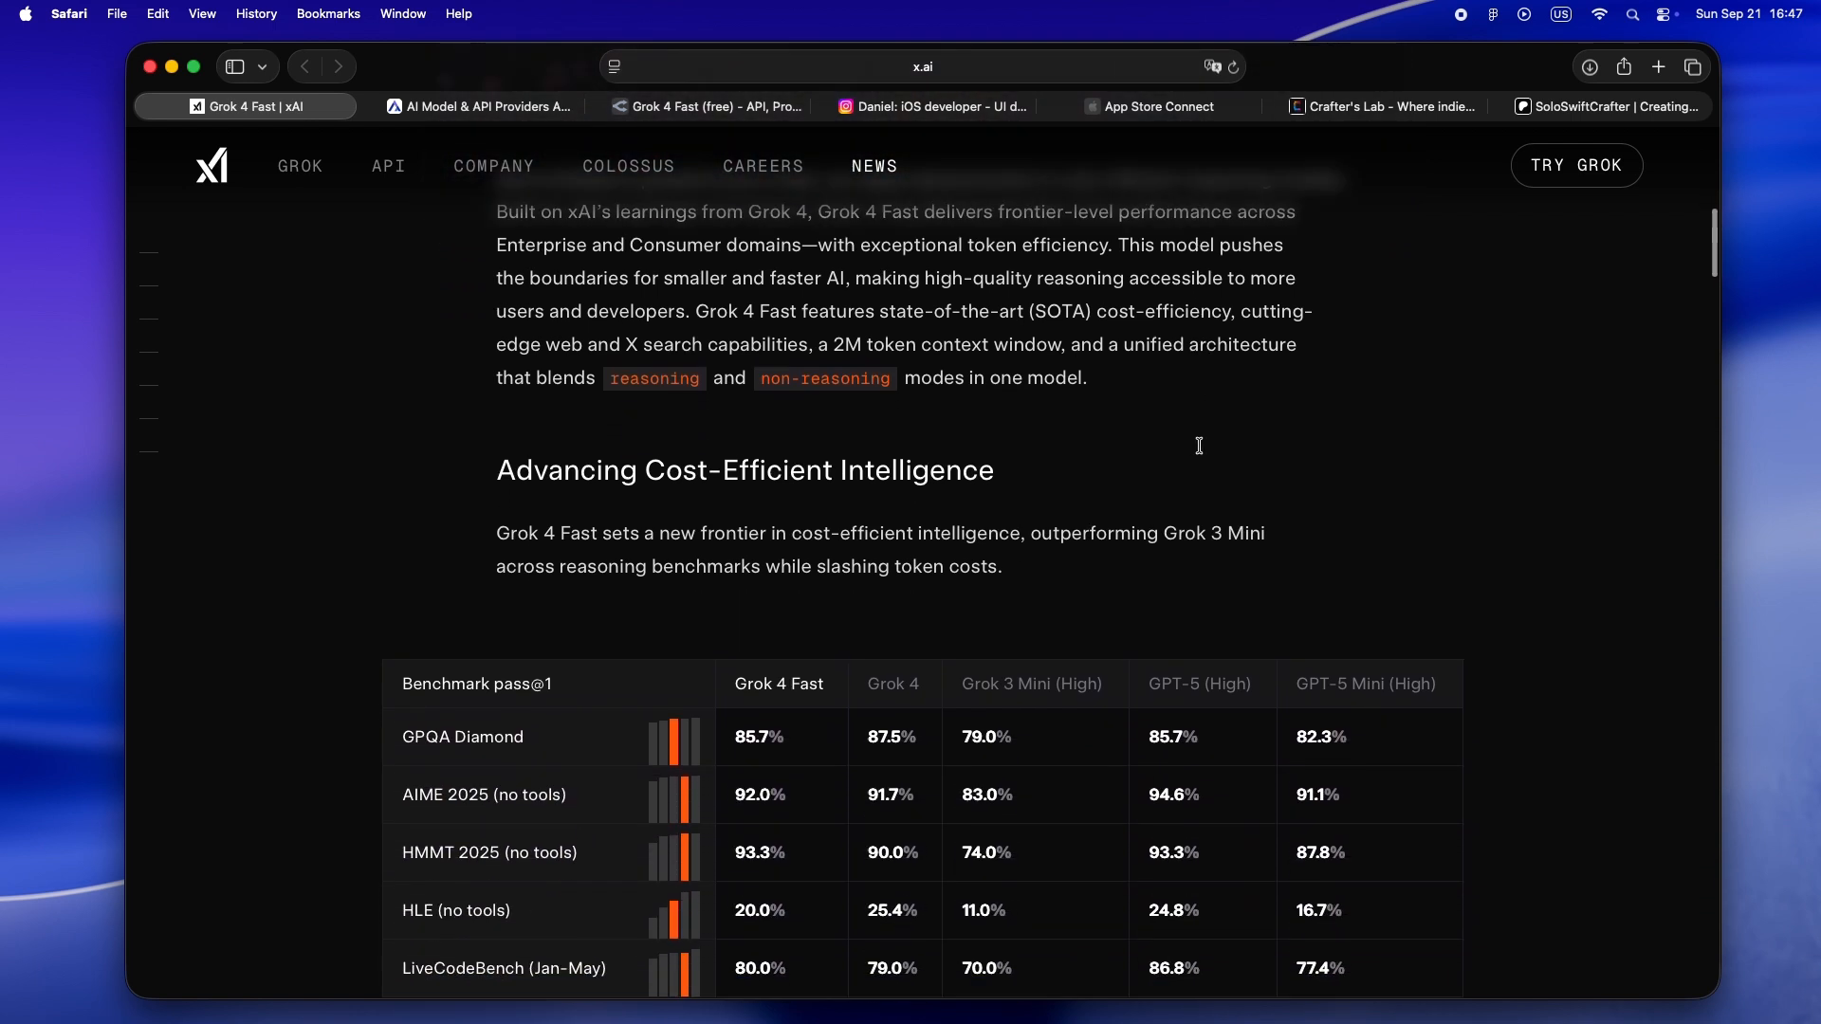
scroll(down, 3)
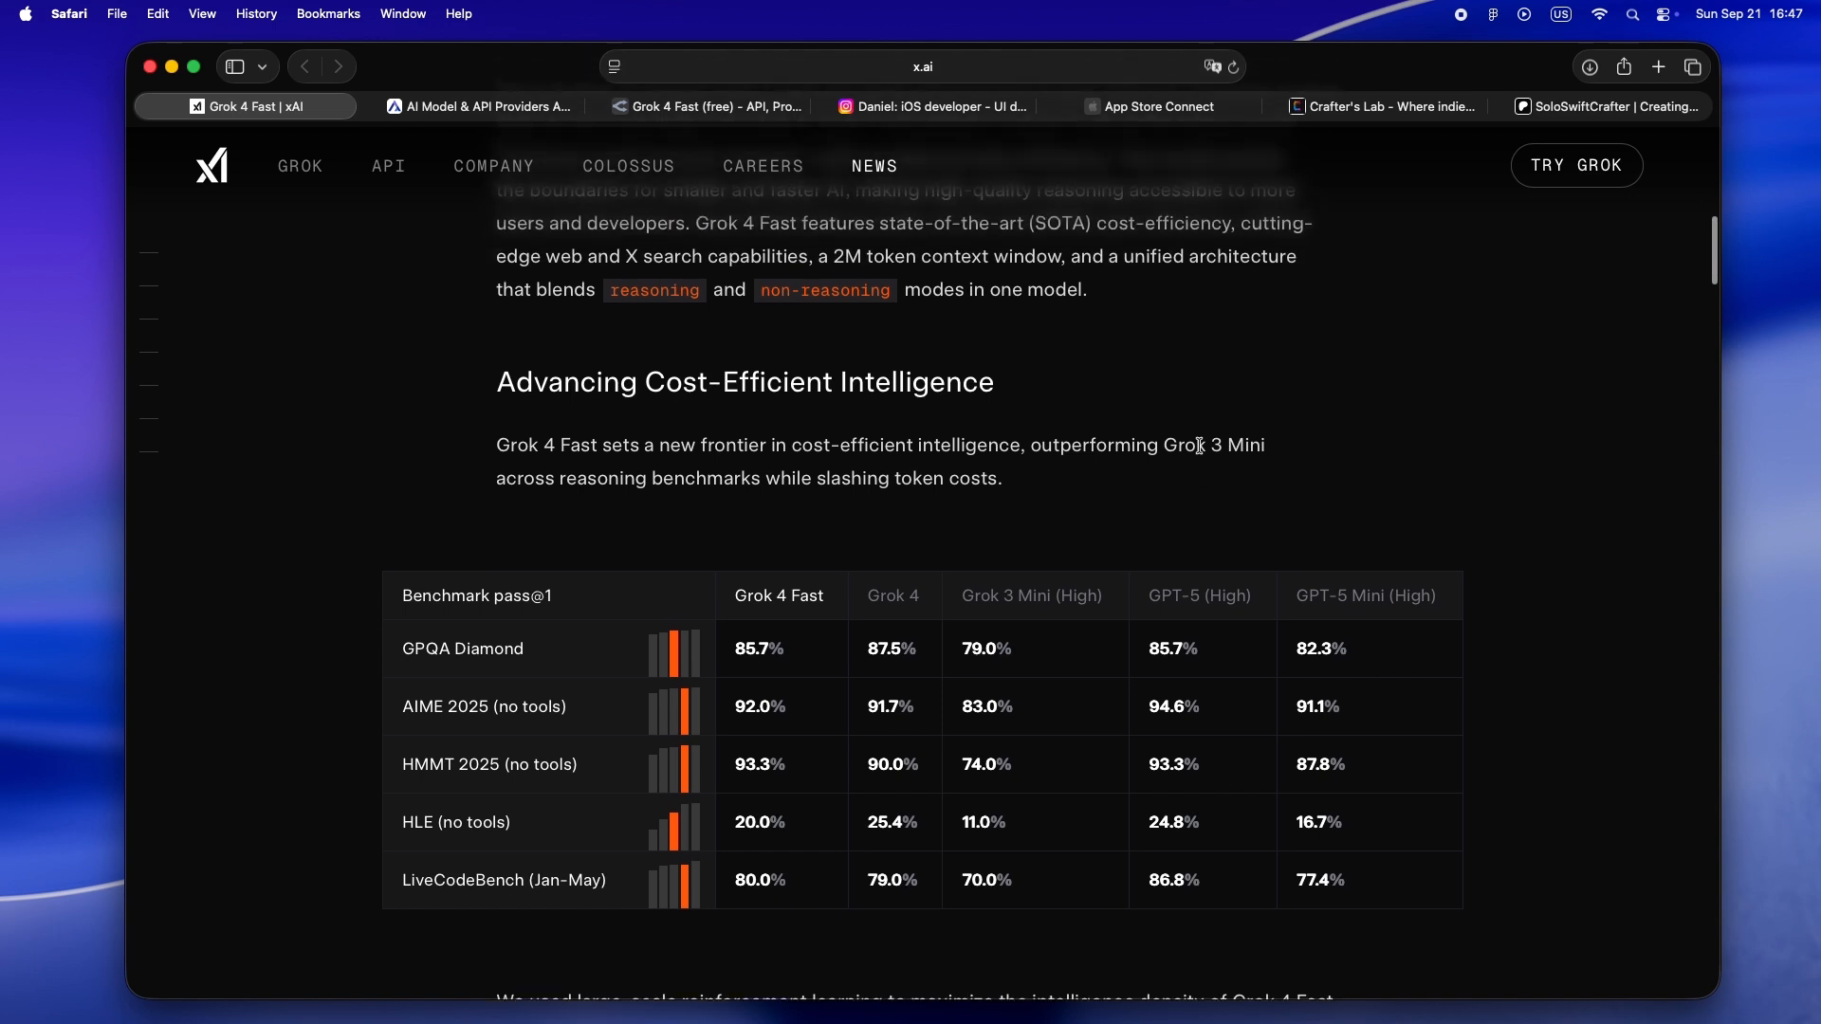
scroll(up, 3)
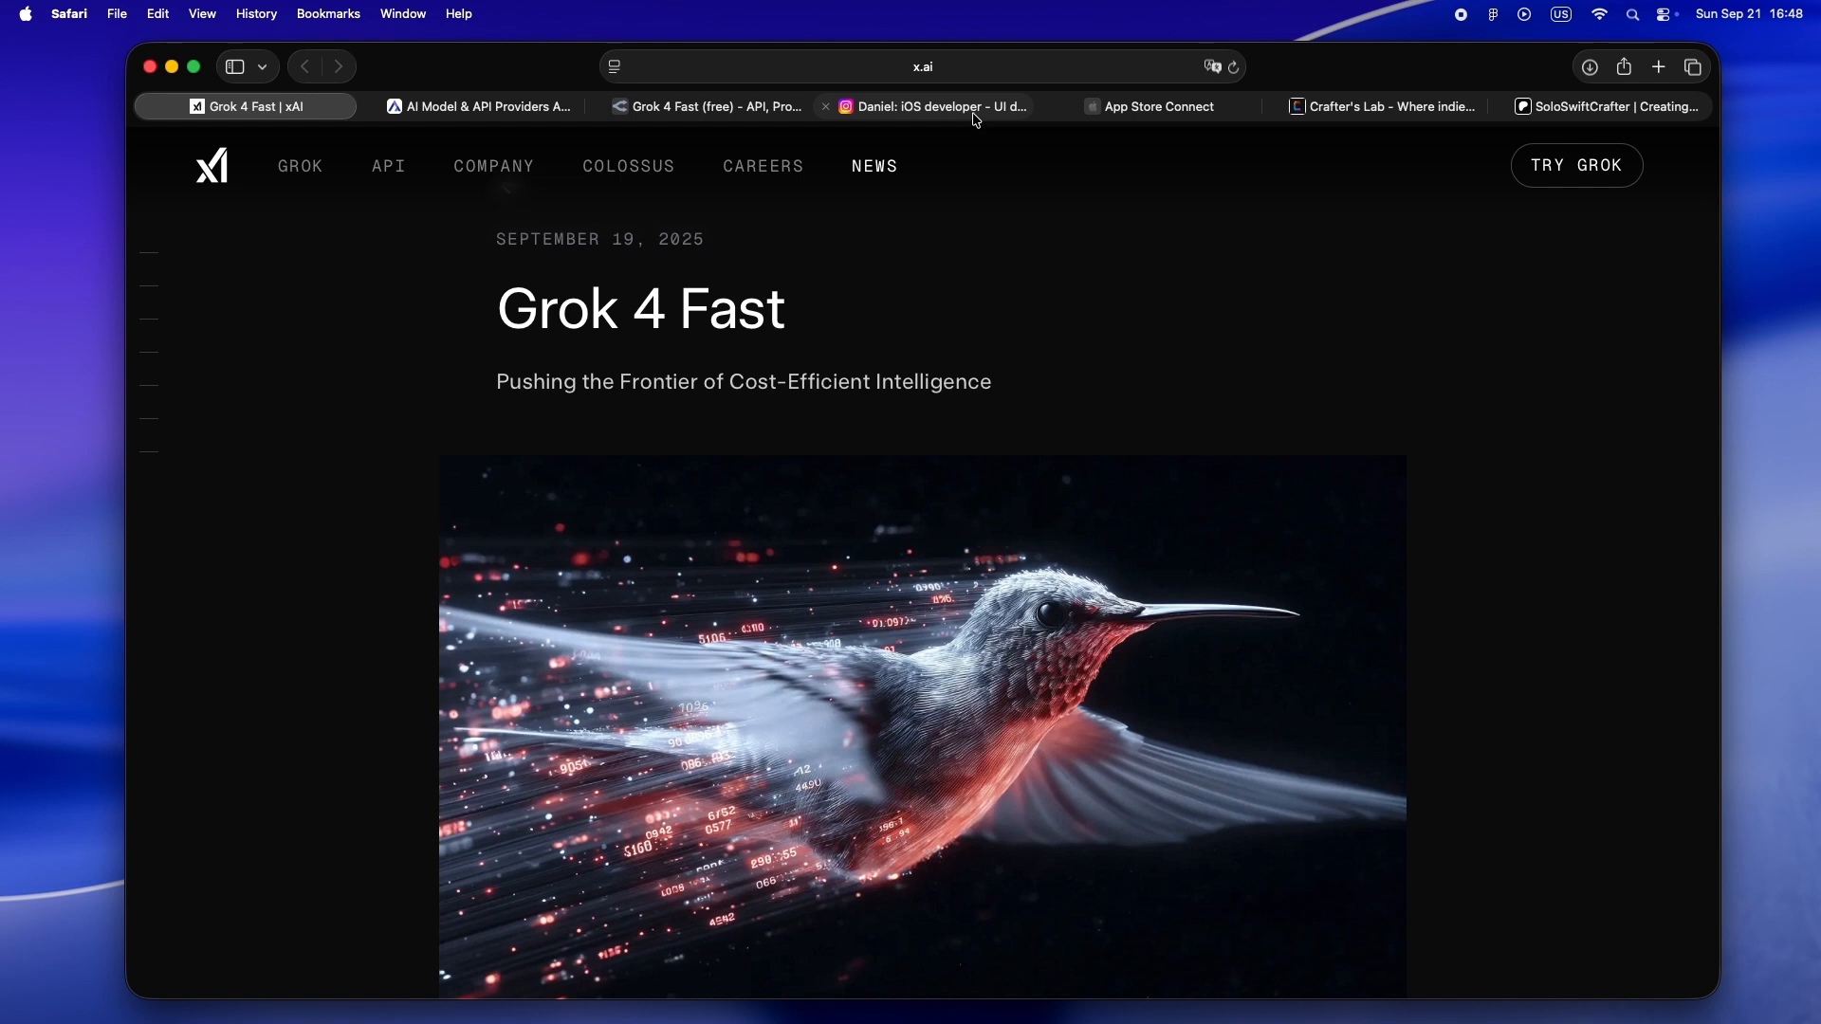
Browse the iOS developer's Instagram post grid, then show the App Store Connect apps list
click(926, 105)
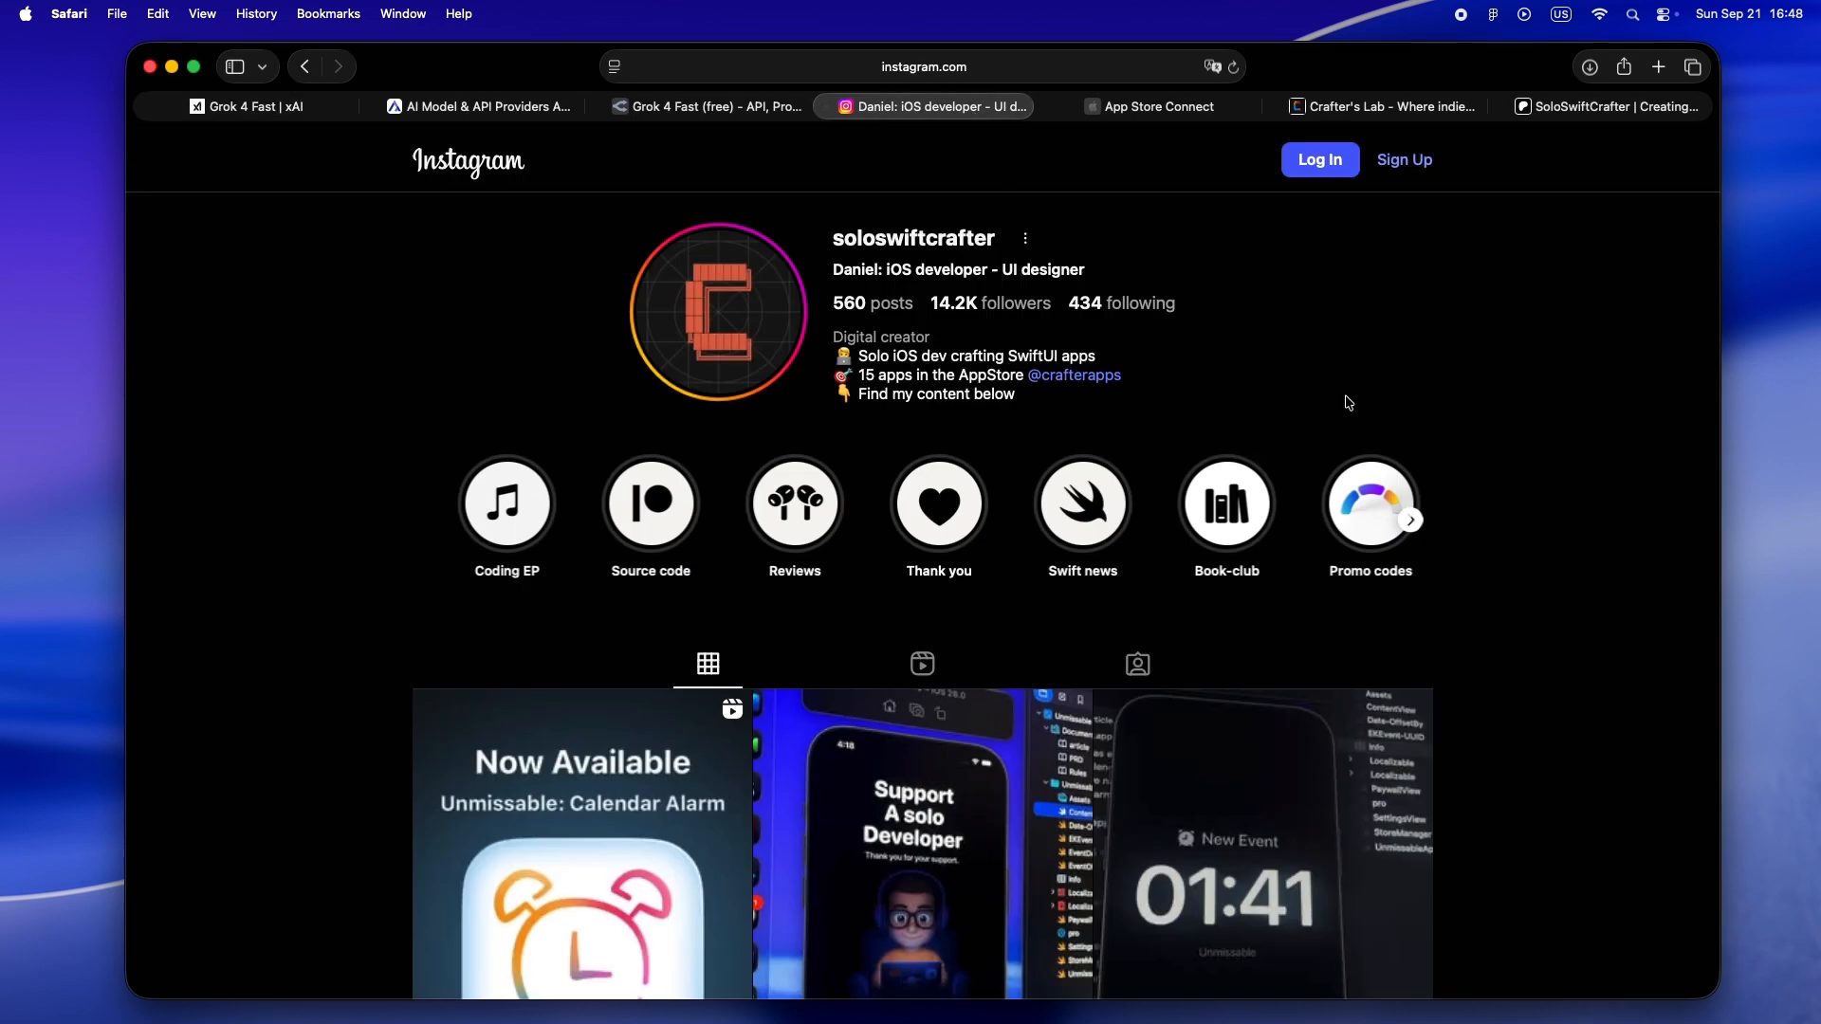
scroll(down, 3)
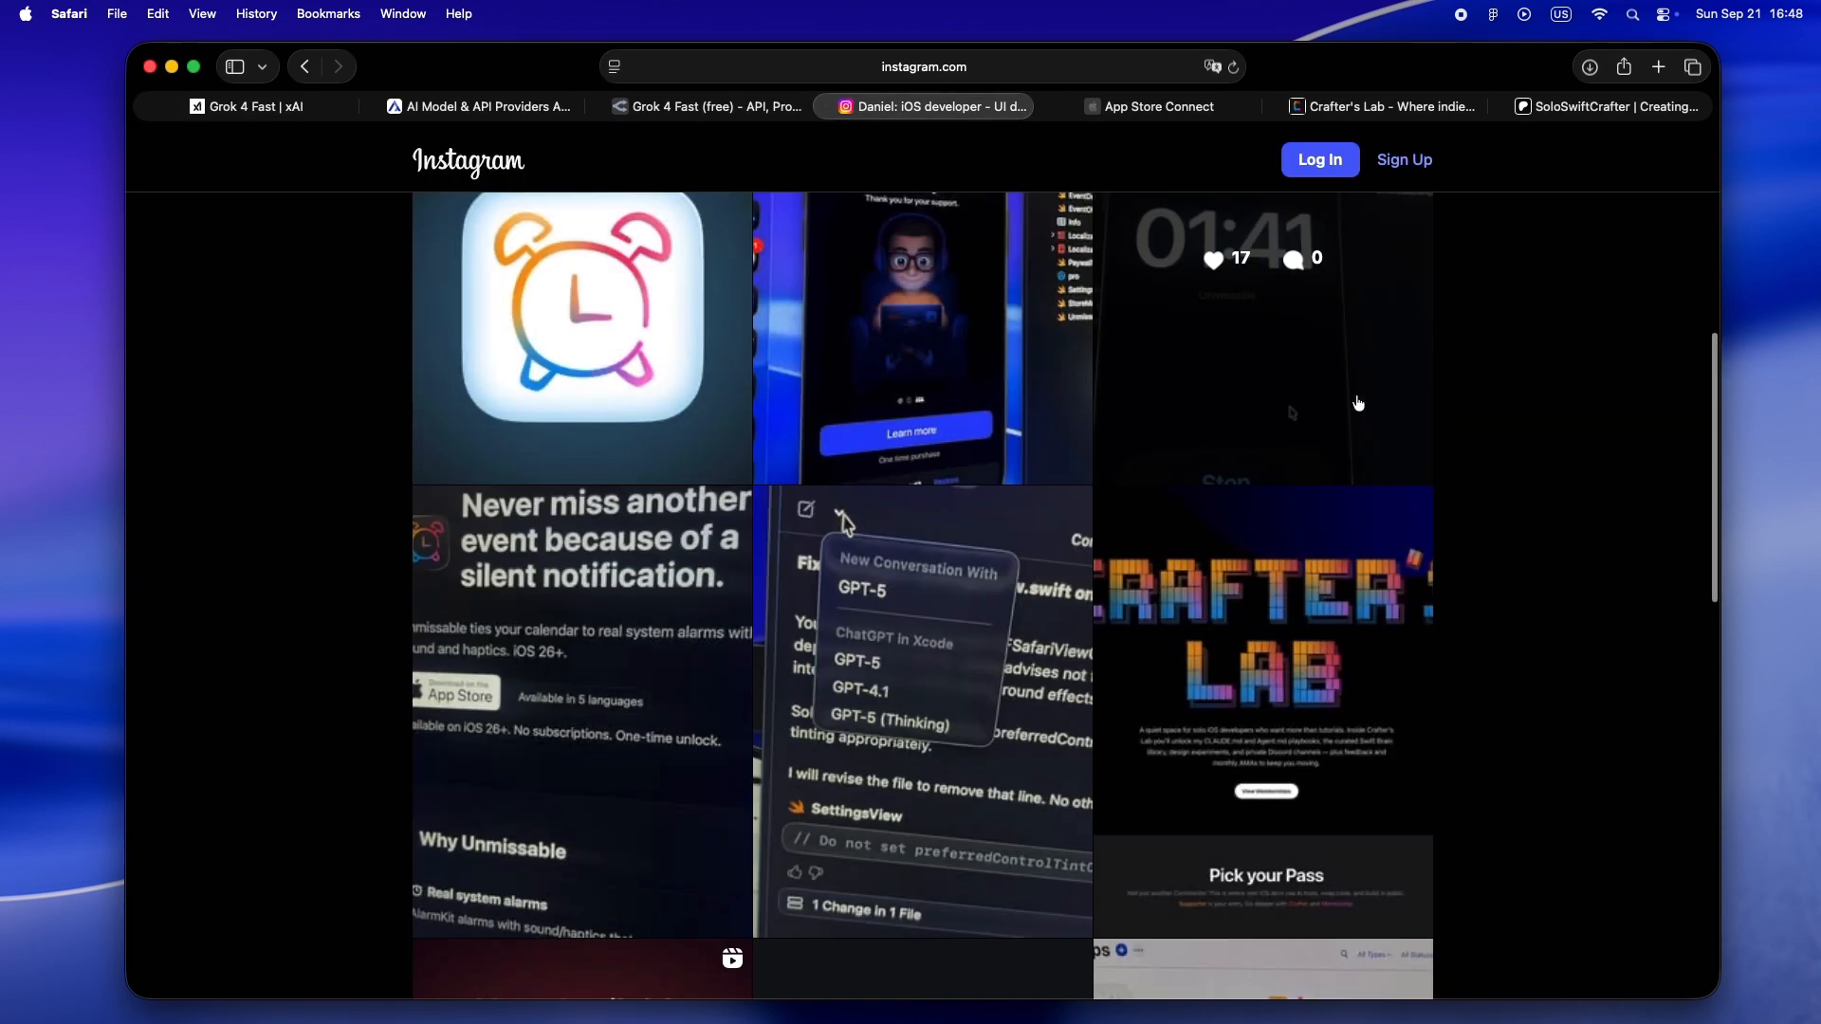
scroll(down, 3)
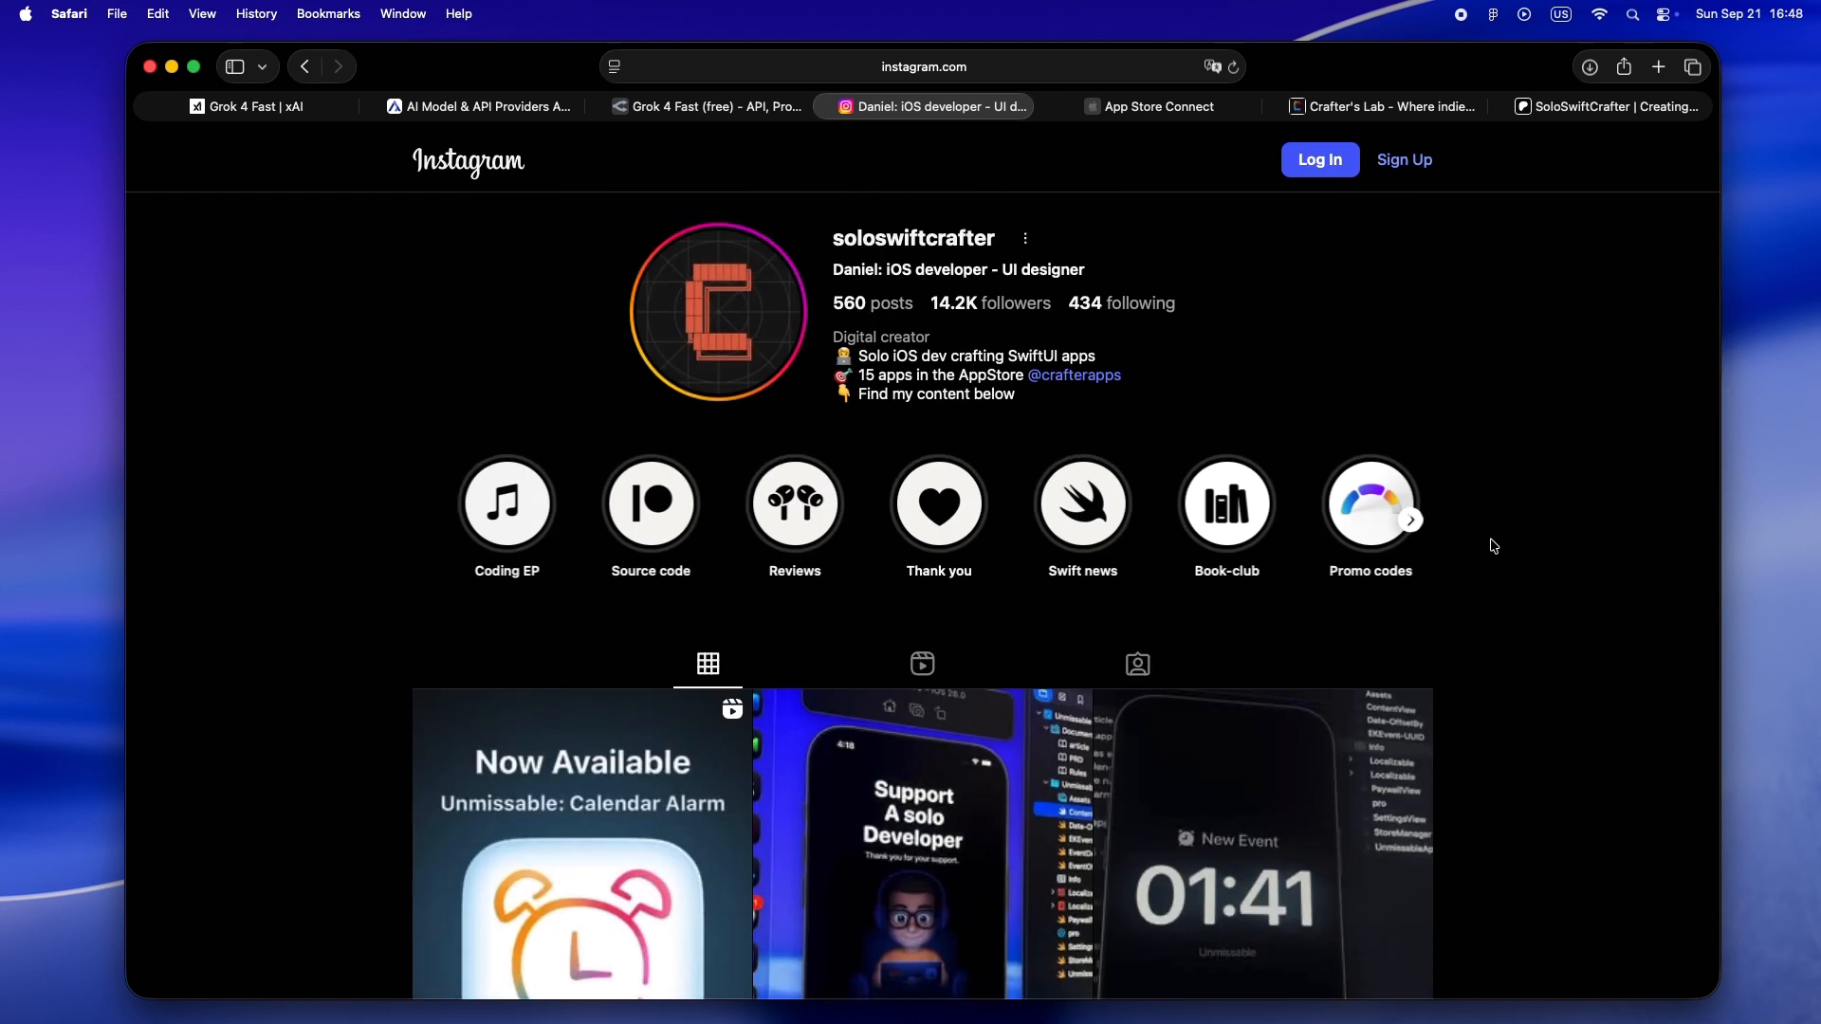
click(1150, 105)
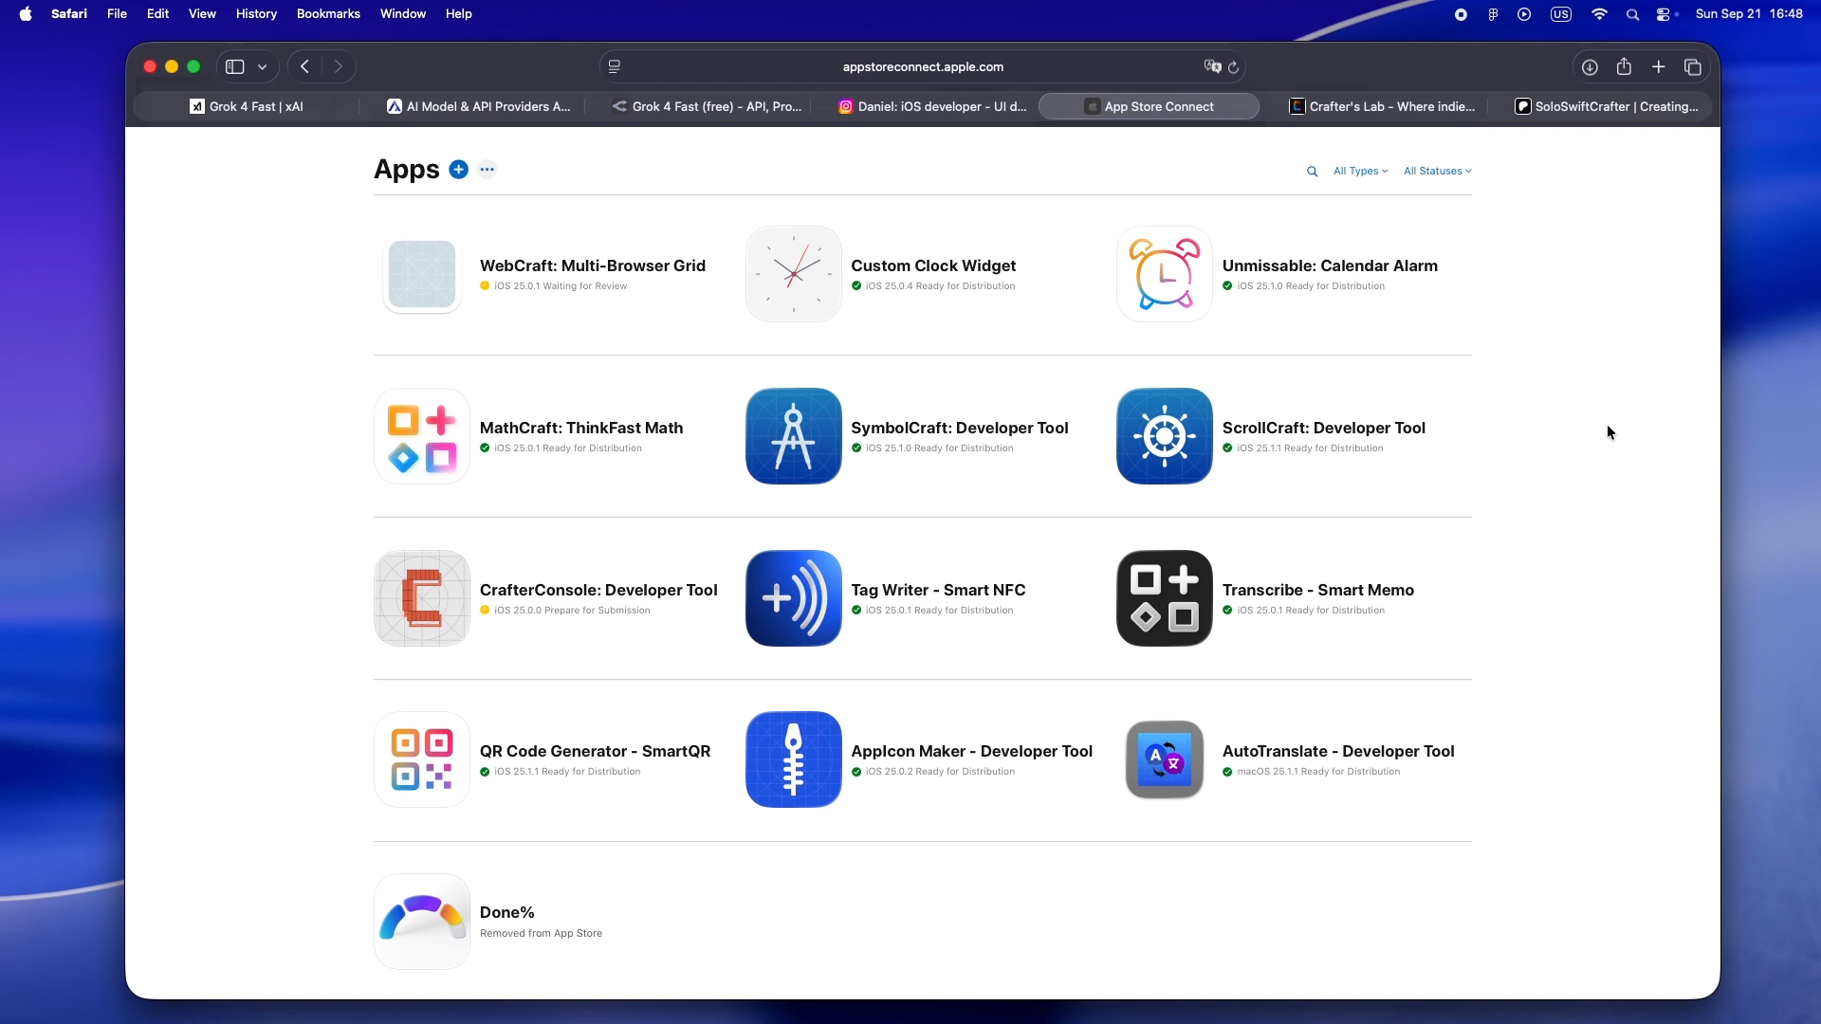
mouse_move(1406, 107)
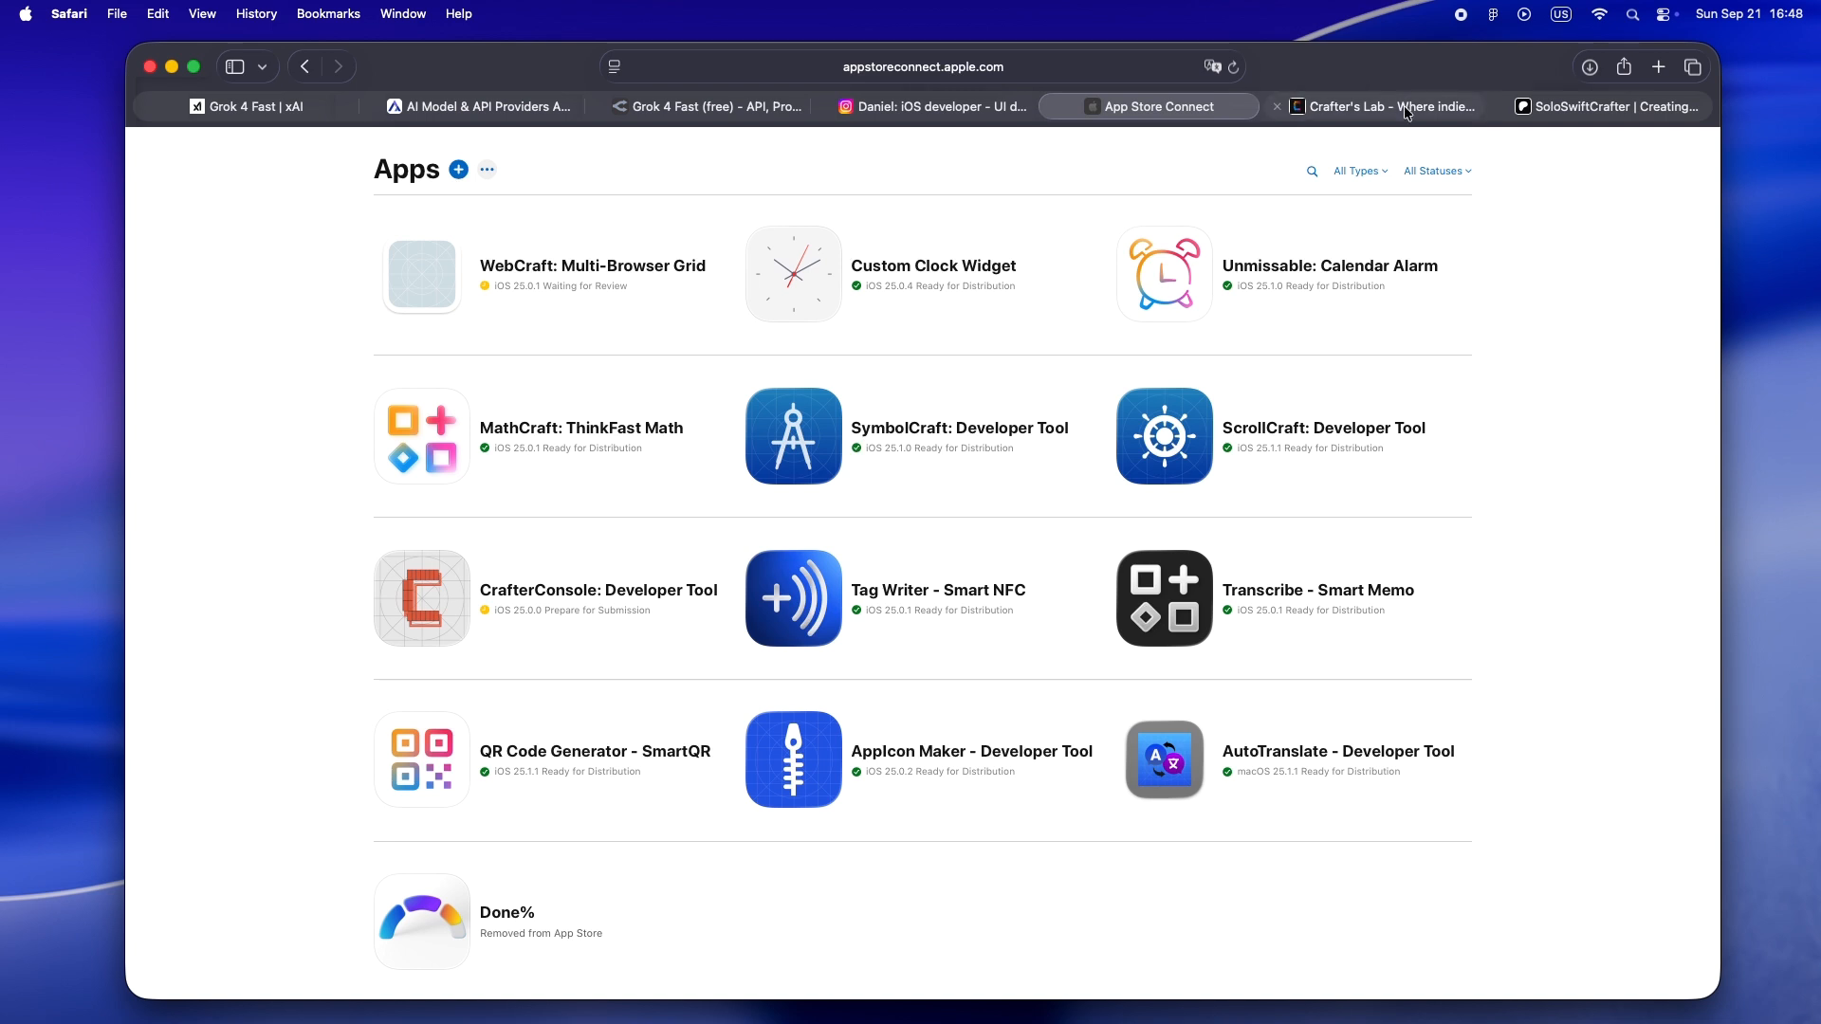
Show the Crafter's Lab homepage for solo iOS developers
click(1382, 105)
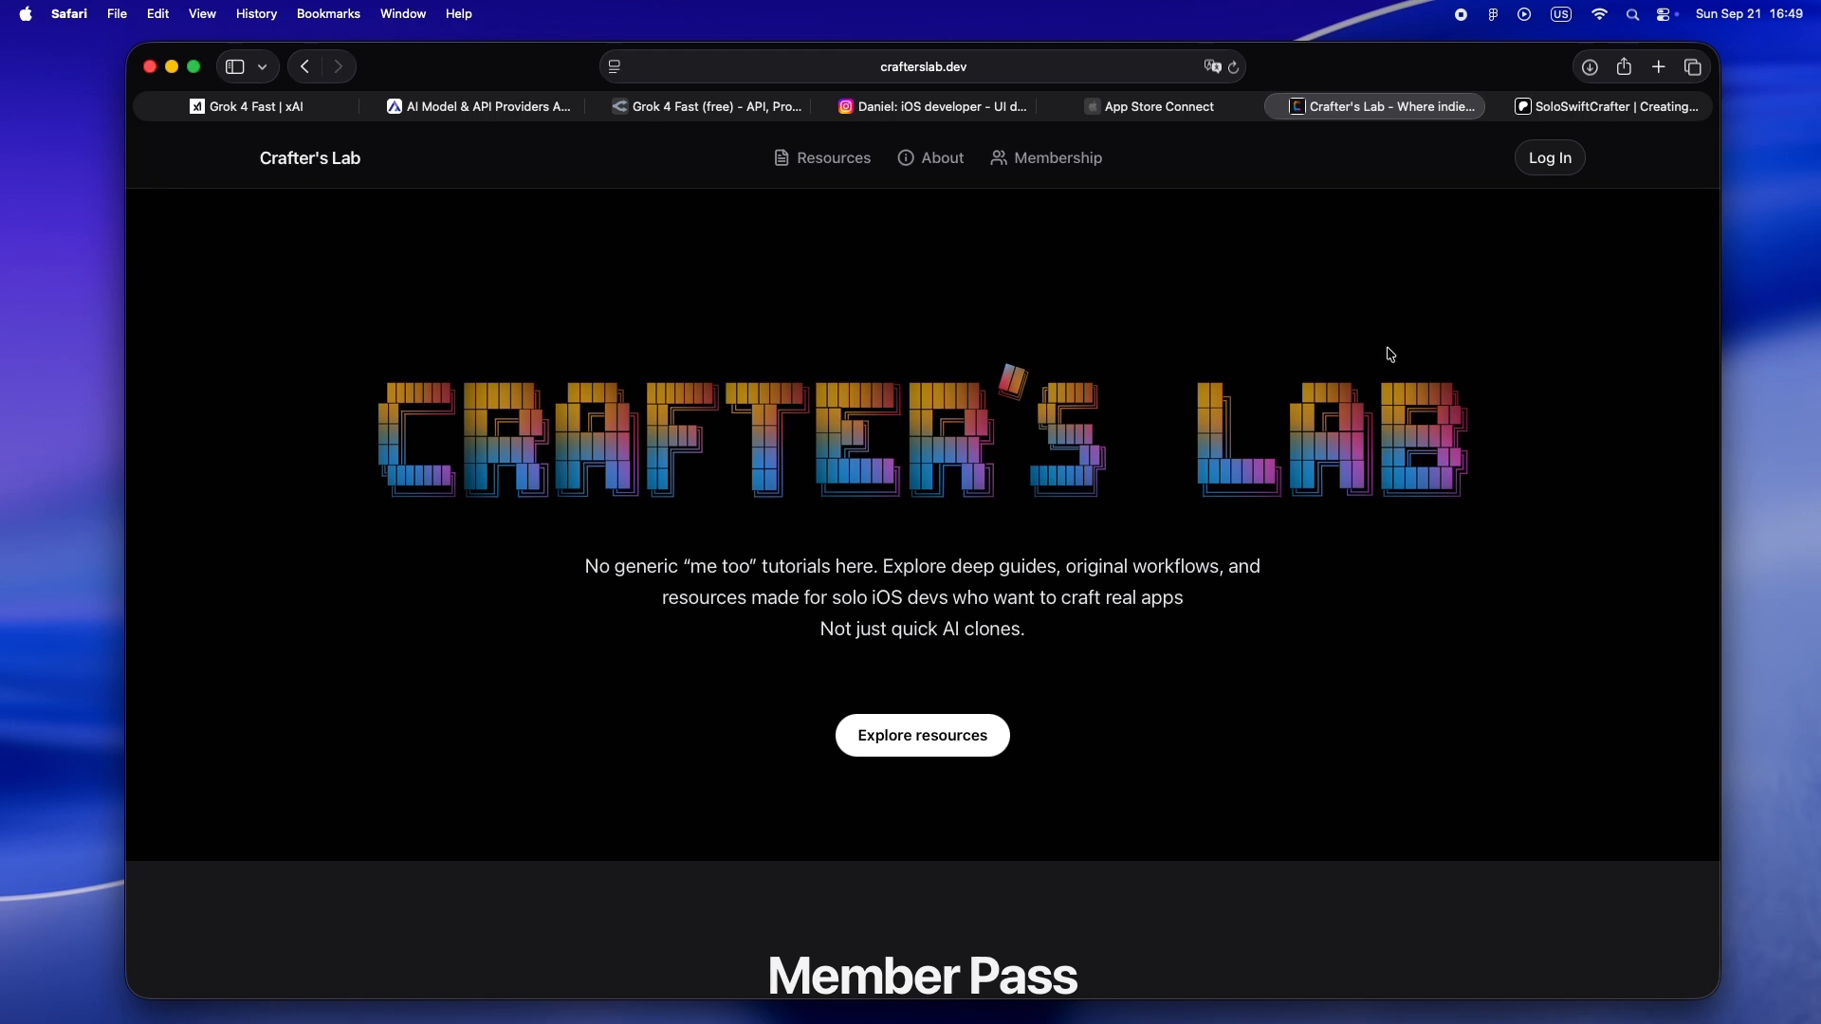
Show the SoloSwiftCrafter Patreon creator page for Crafter Apps
click(1608, 105)
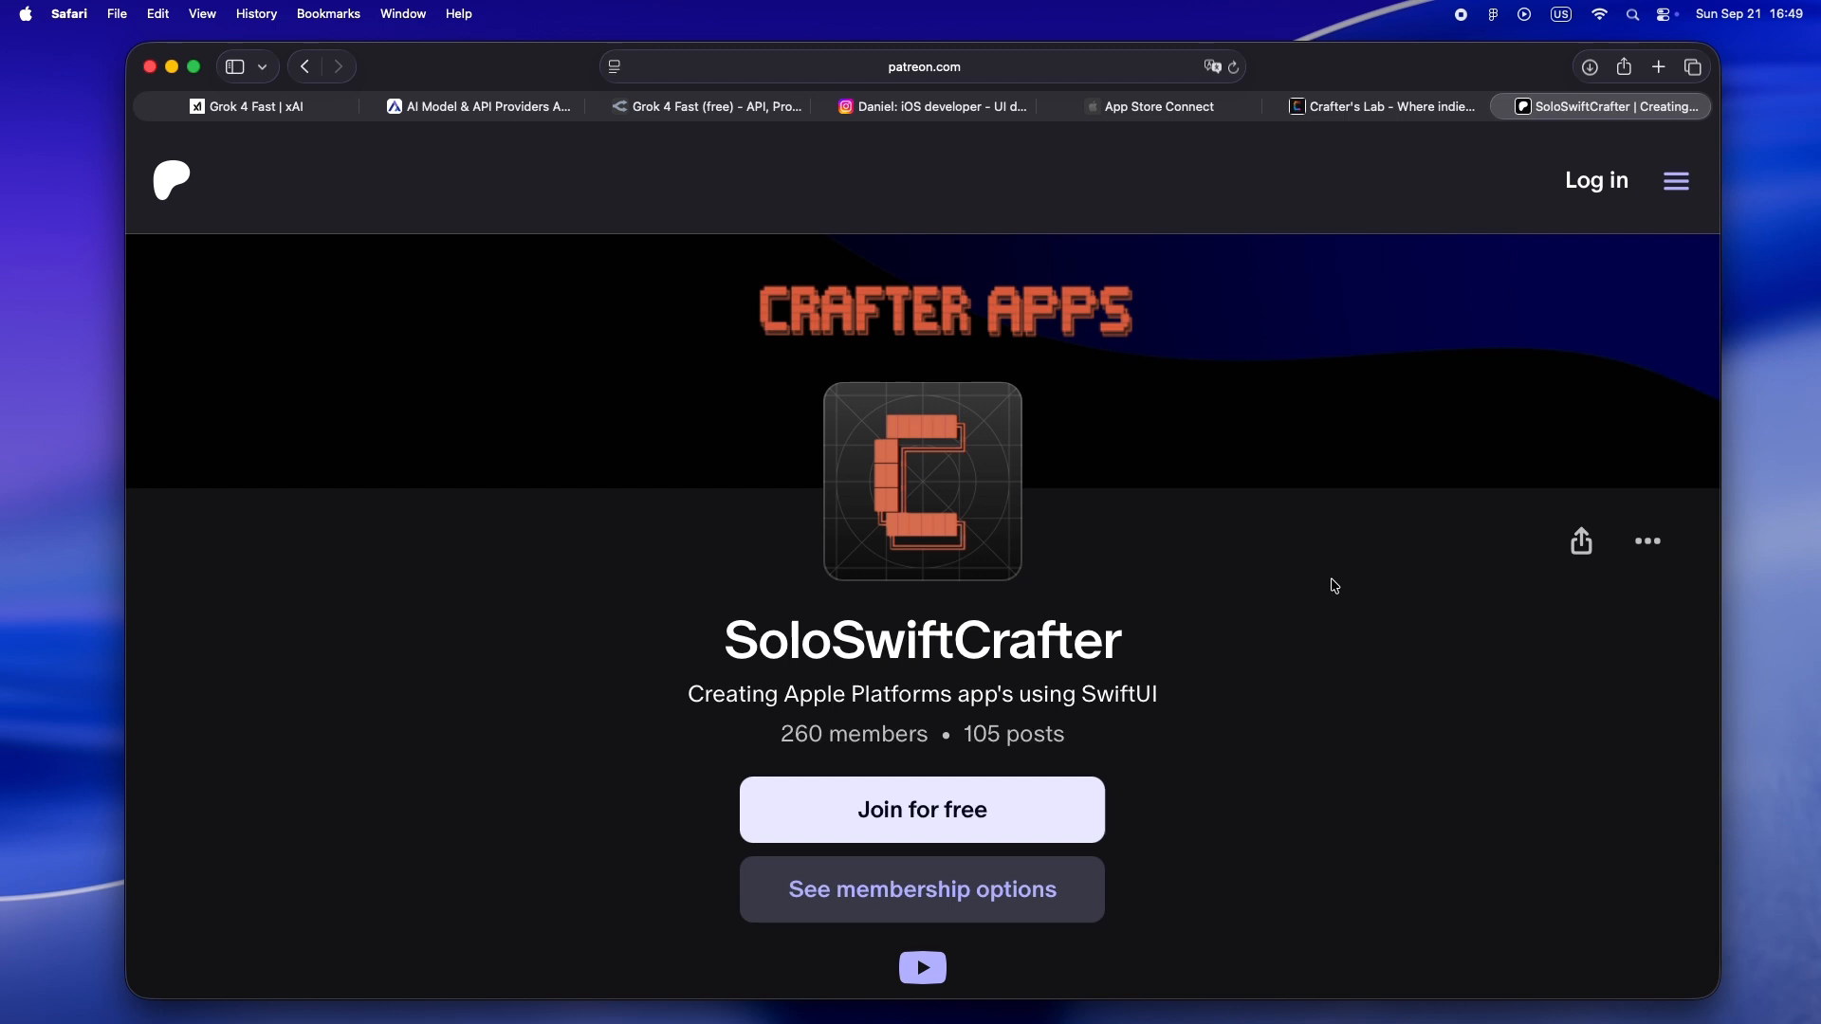
mouse_move(1233, 702)
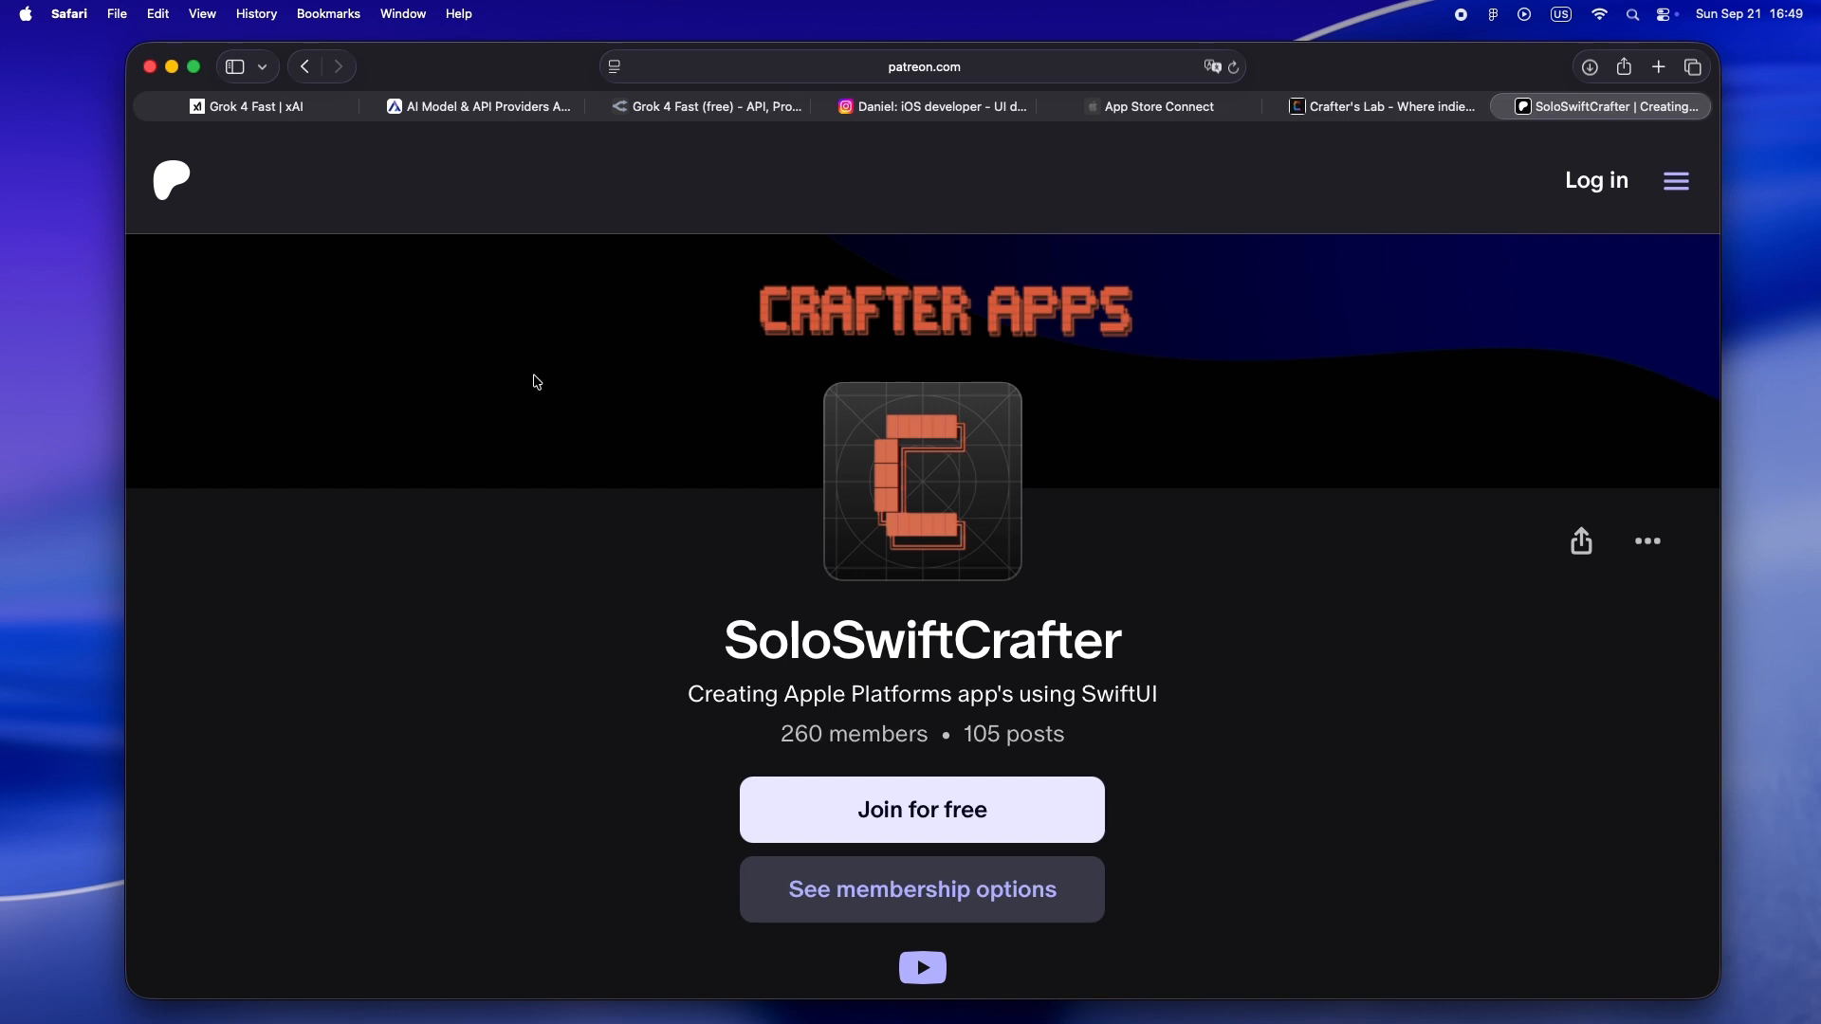
Return to the Grok 4 Fast announcement and read through the cost-efficiency section
click(243, 106)
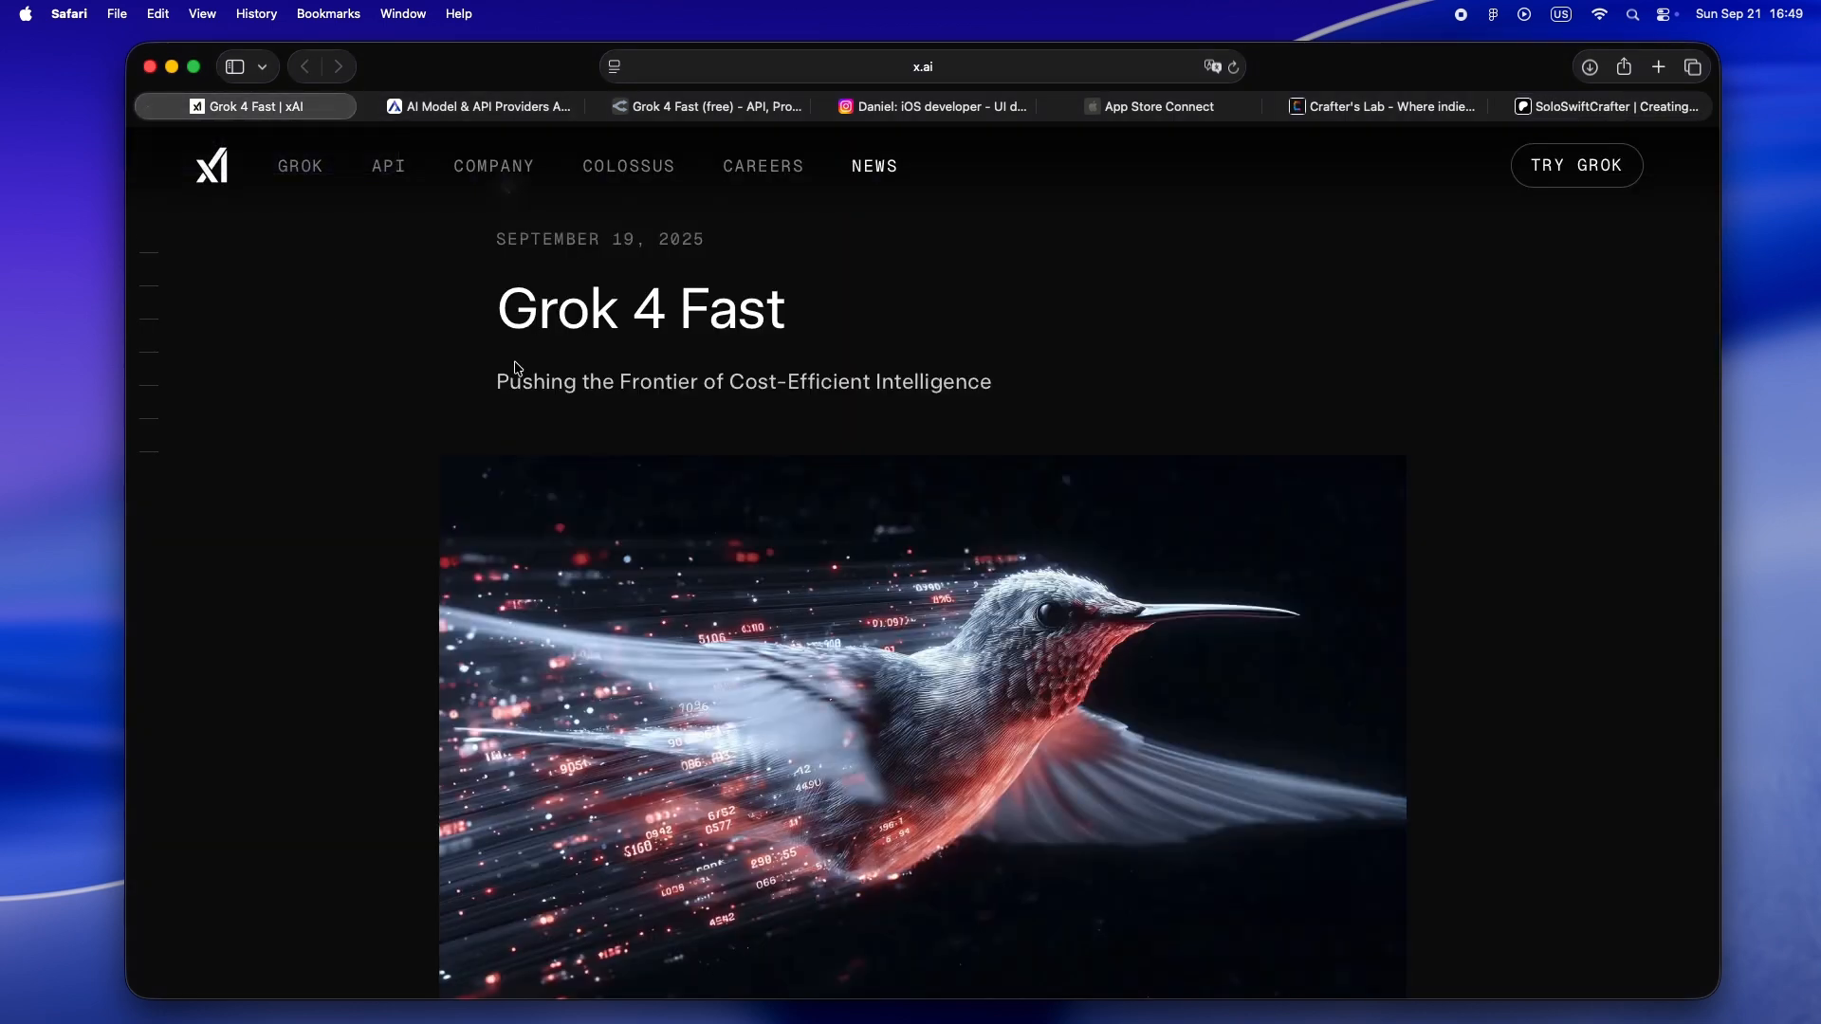
scroll(down, 3)
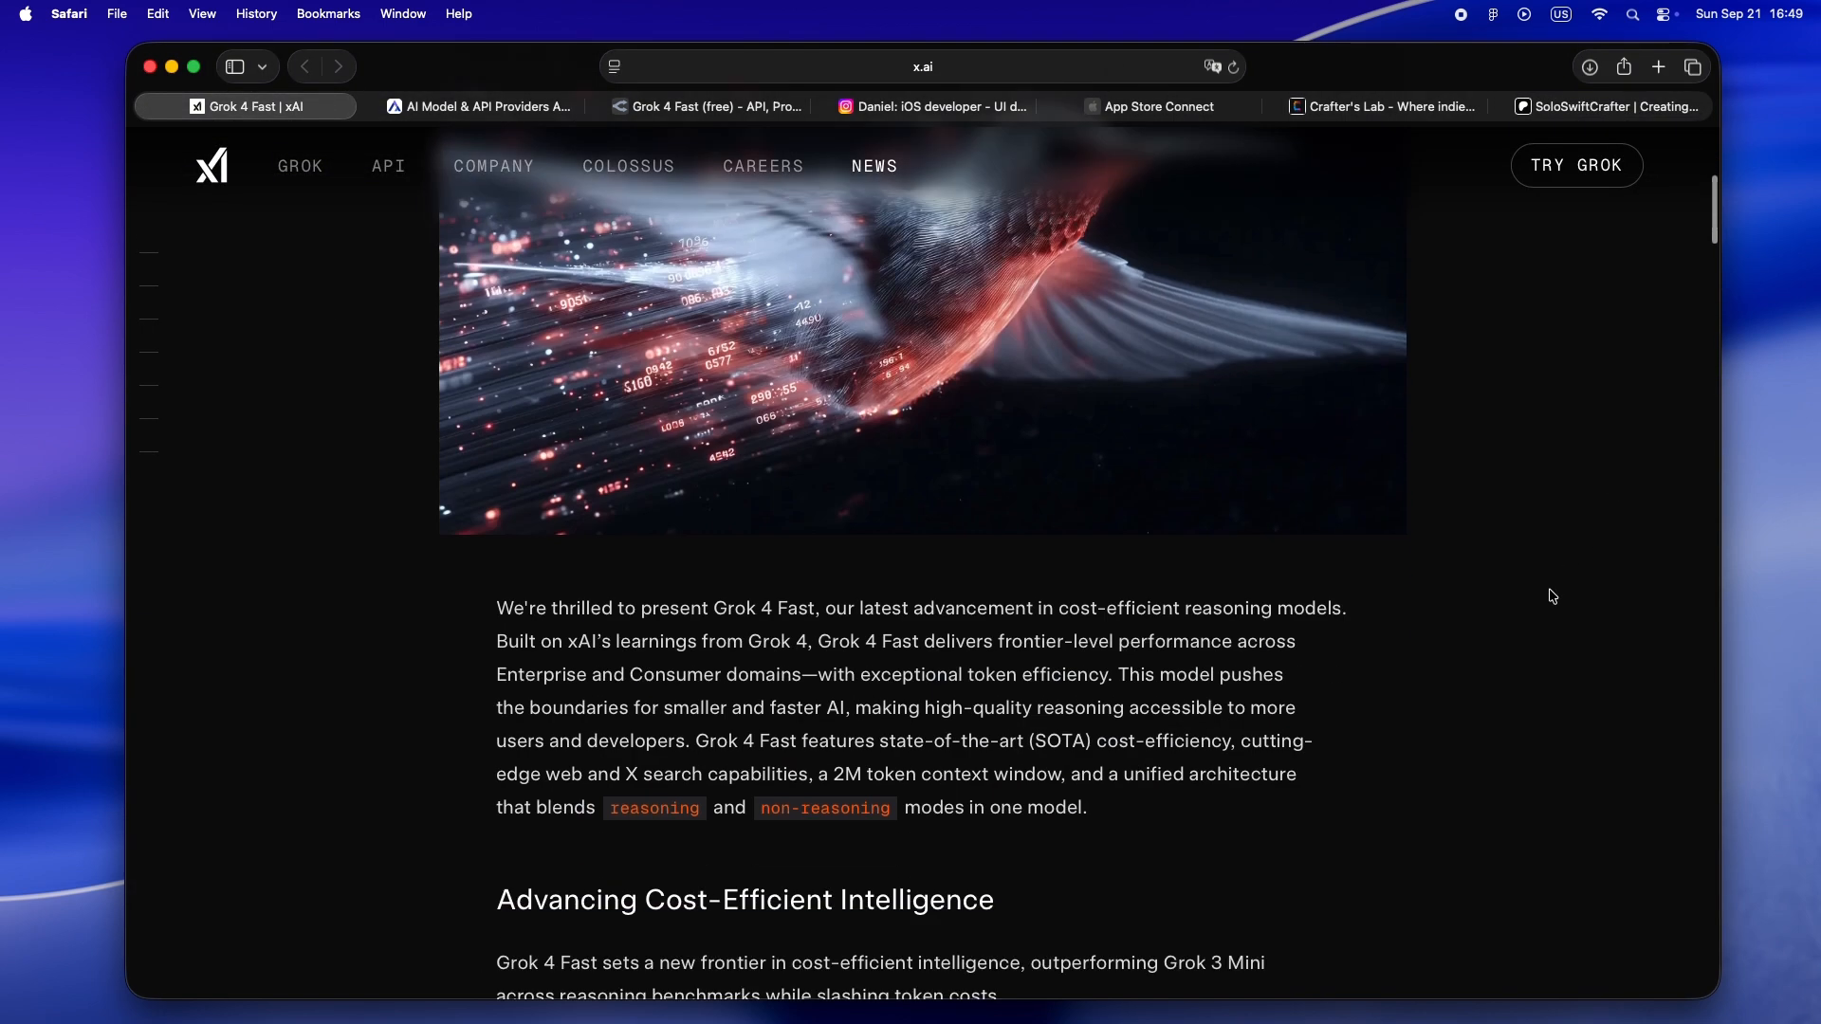
scroll(down, 3)
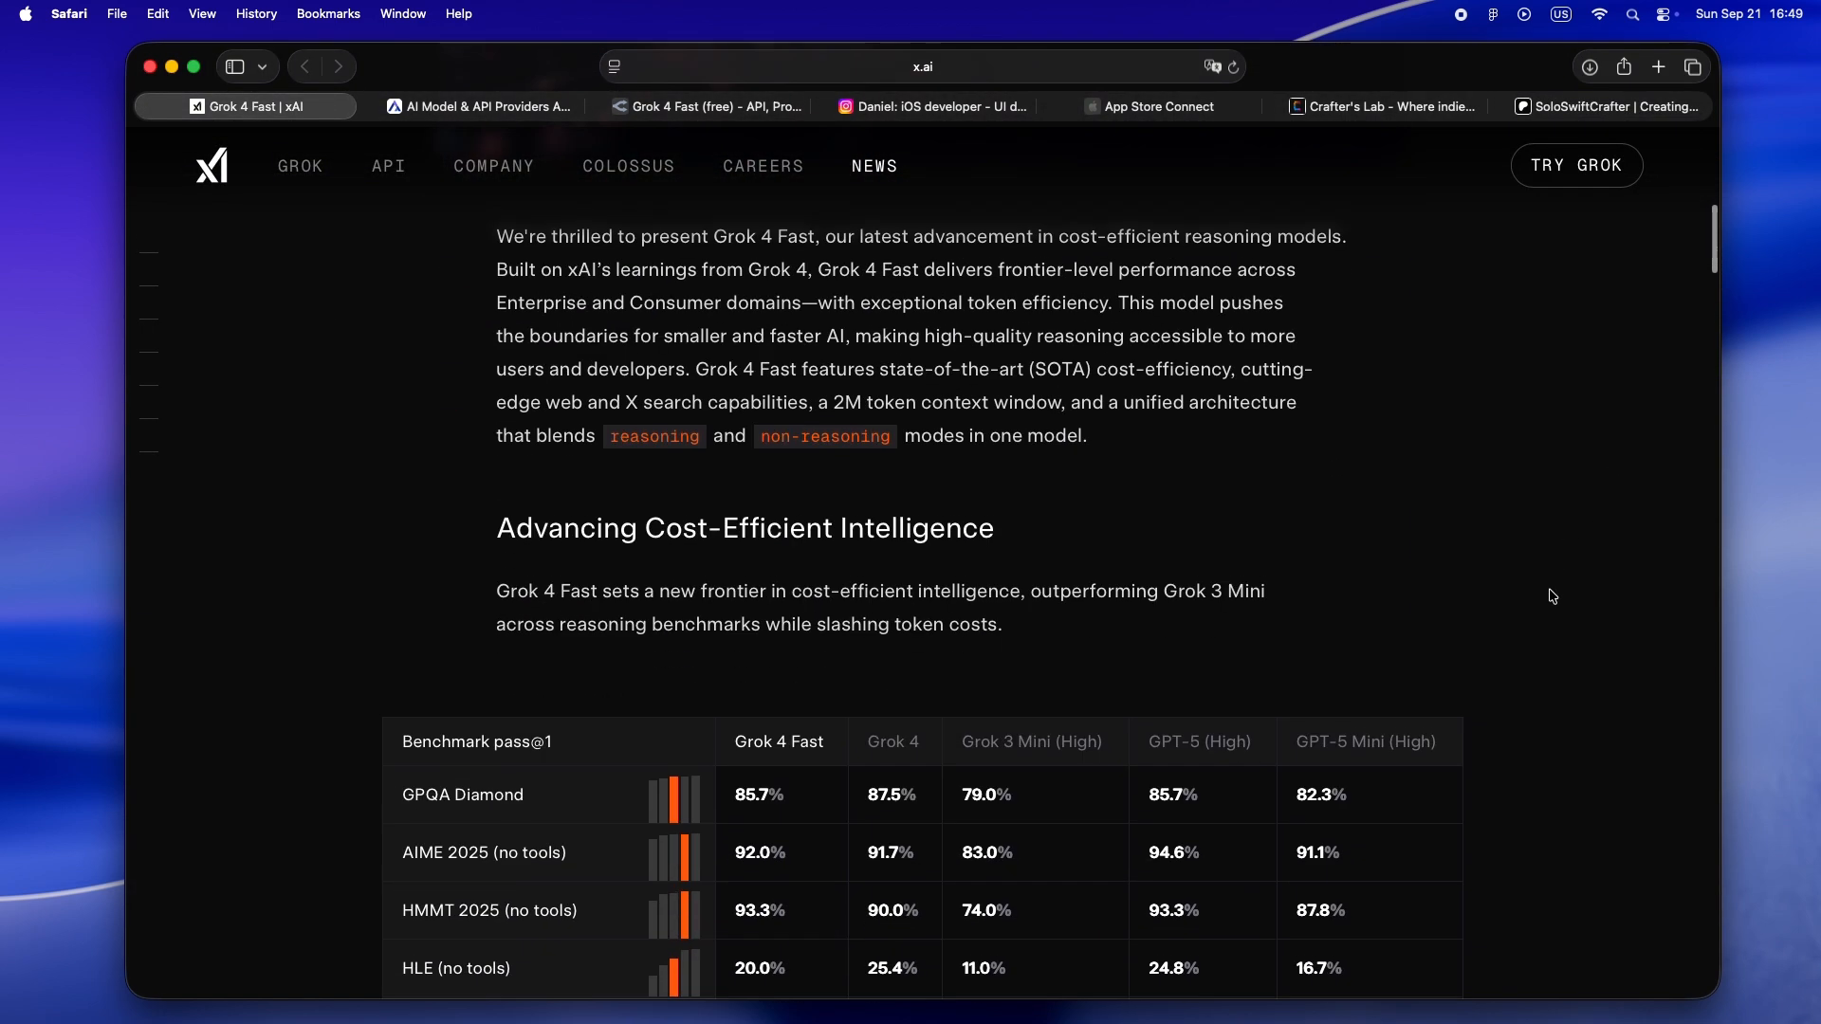
scroll(down, 3)
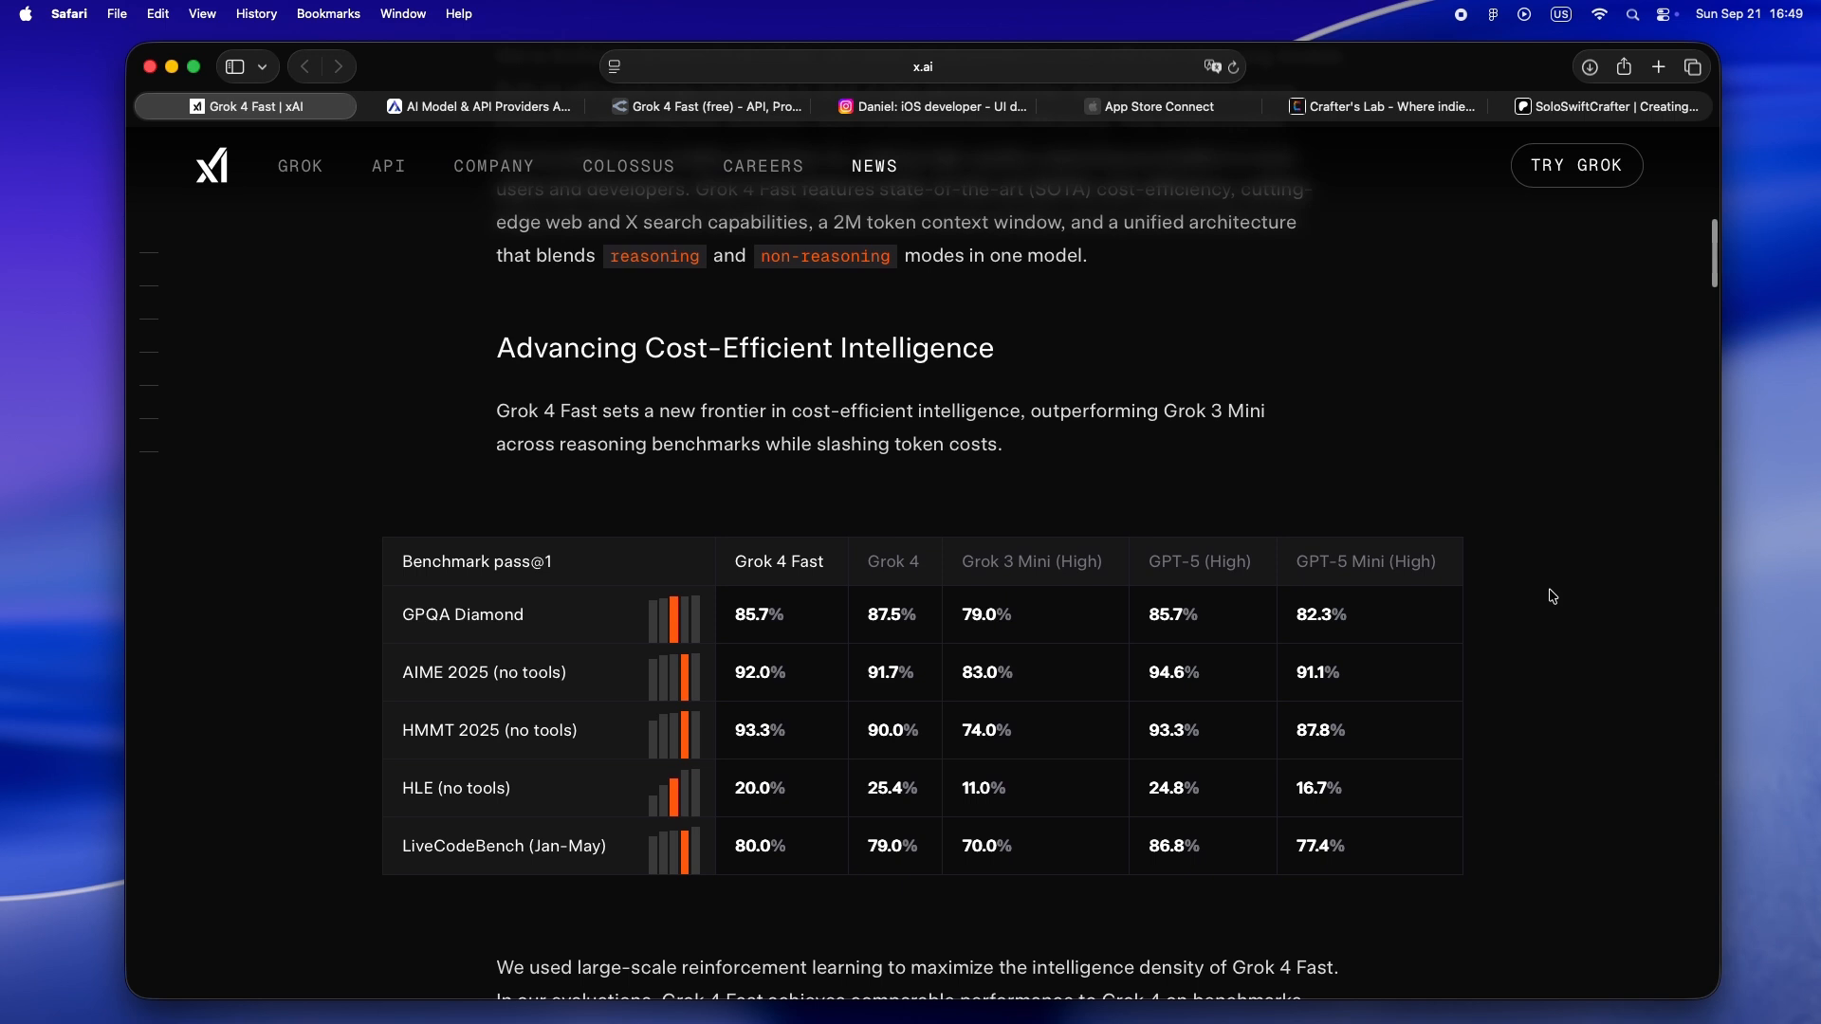
scroll(down, 3)
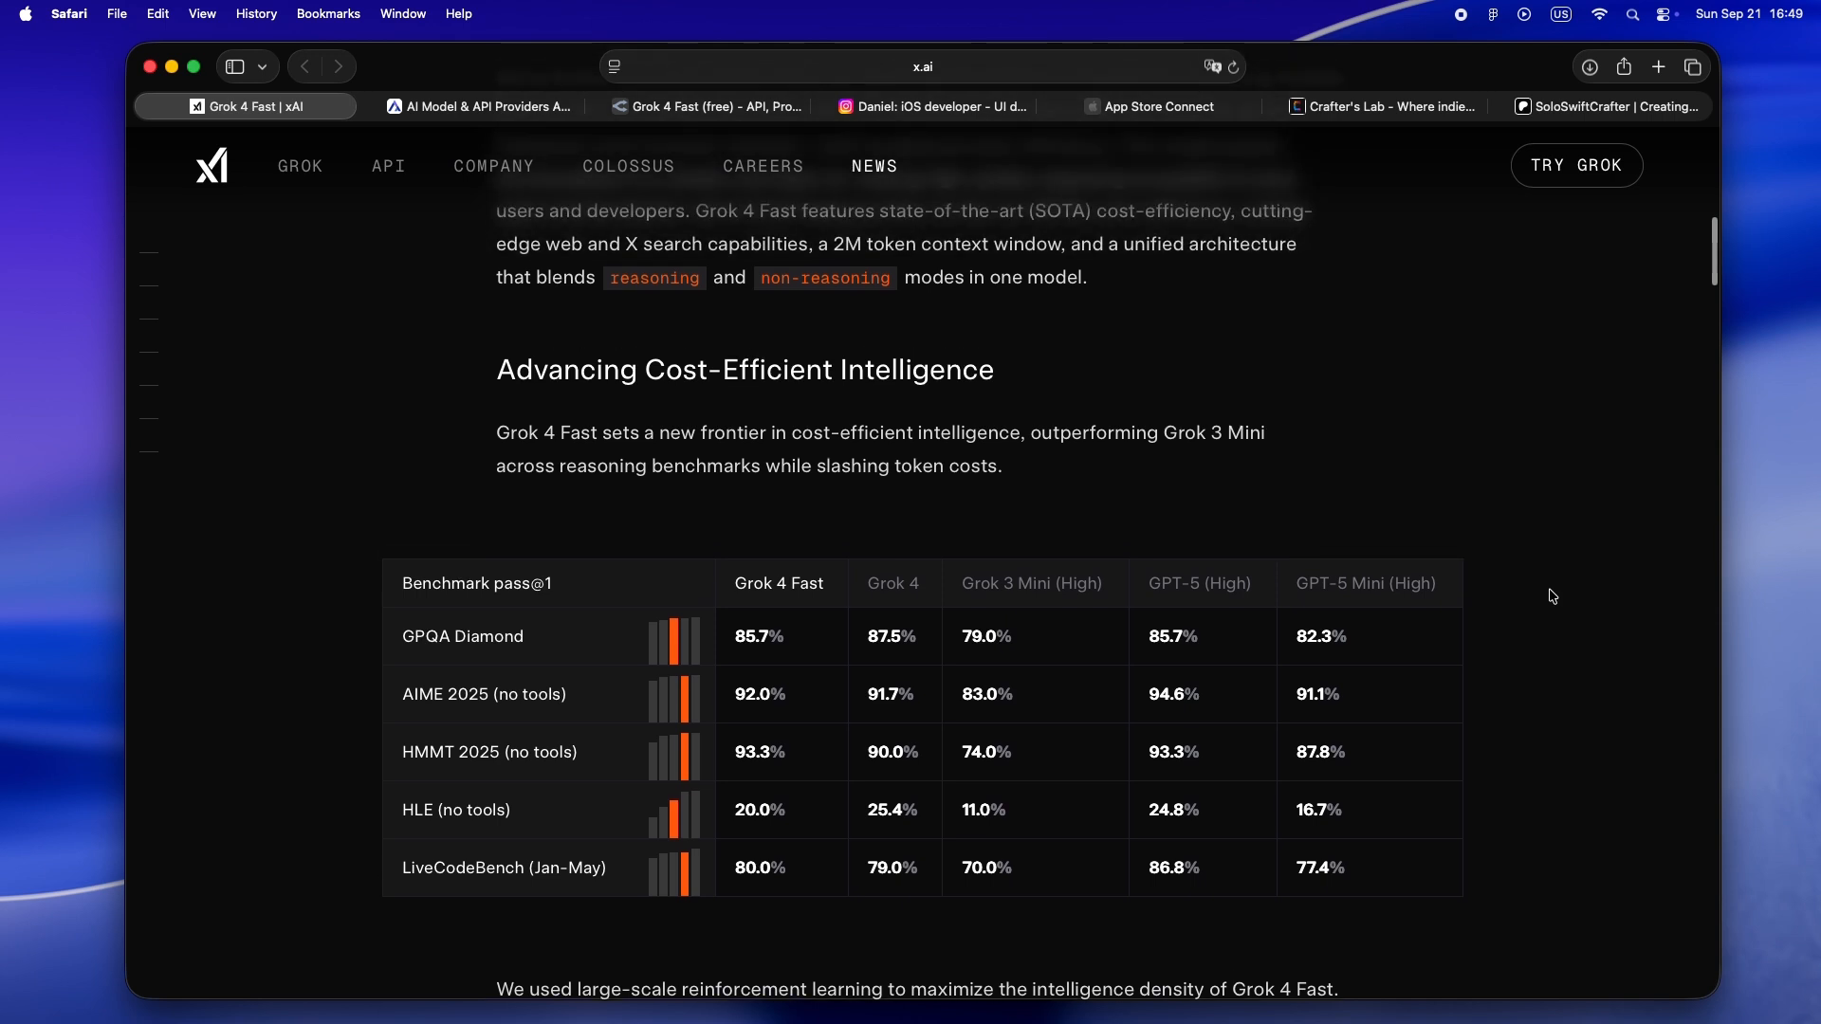
scroll(up, 3)
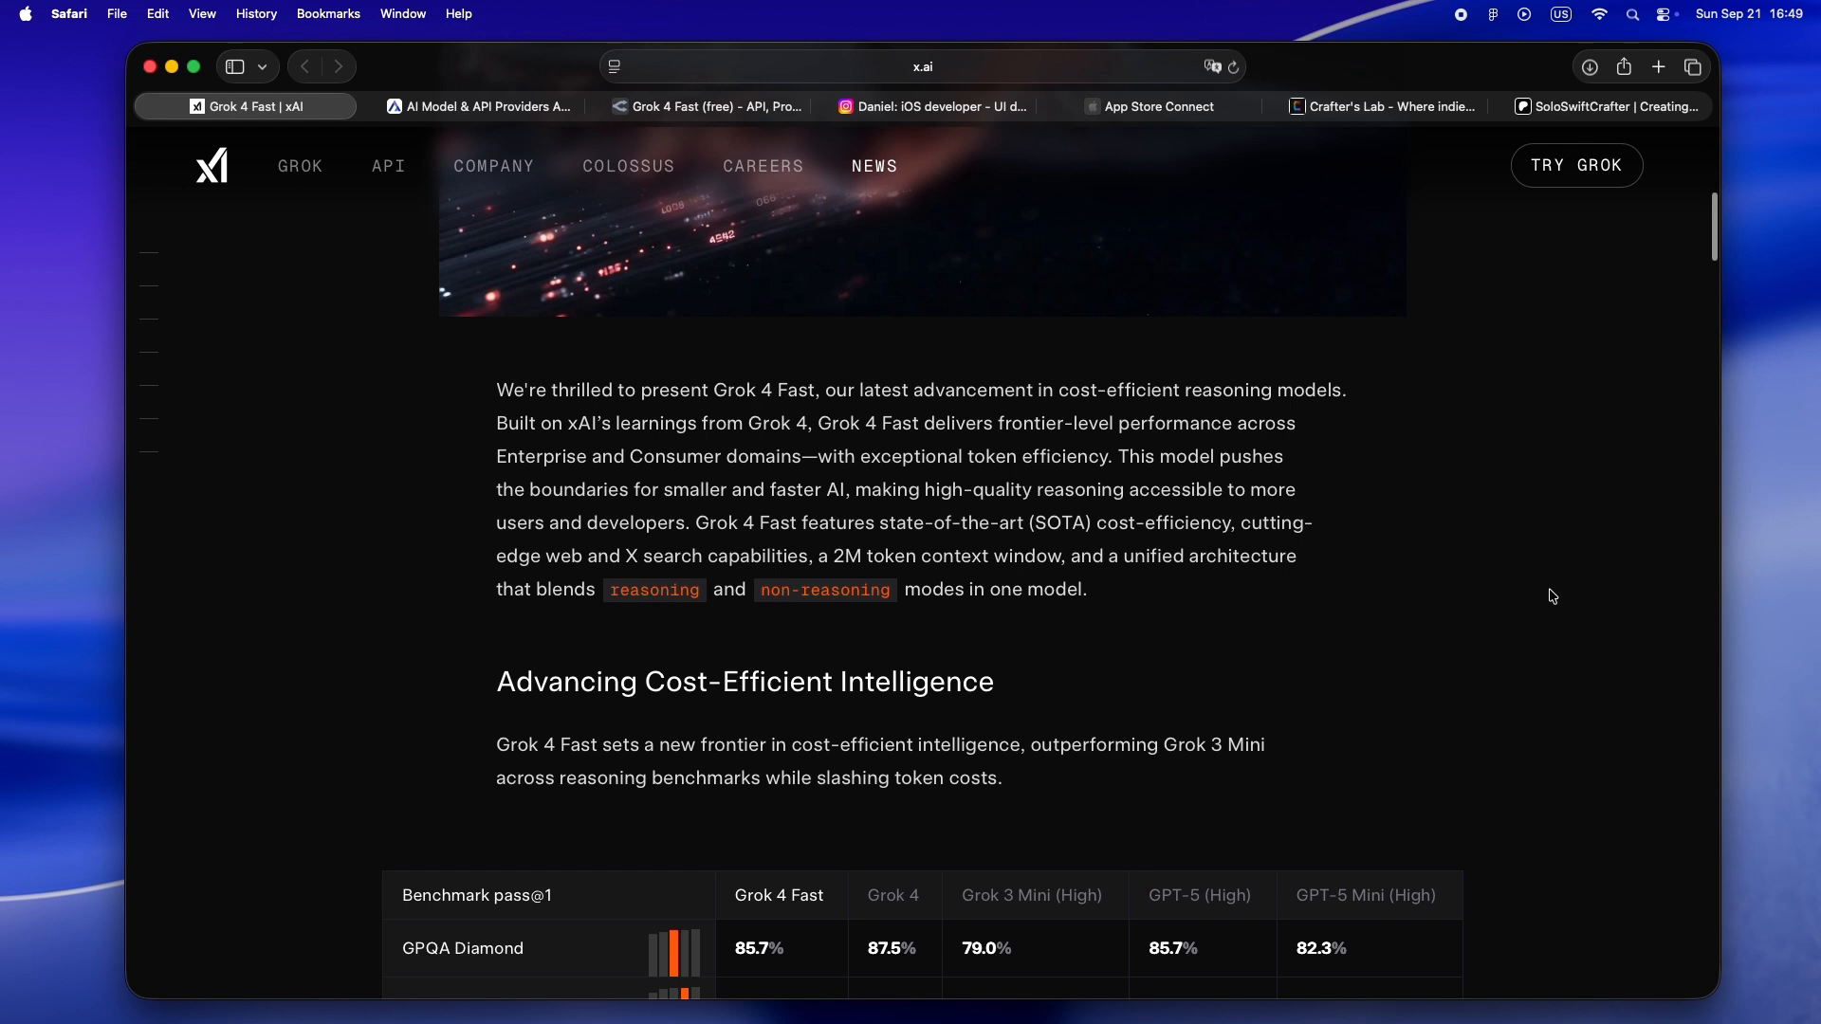
scroll(down, 3)
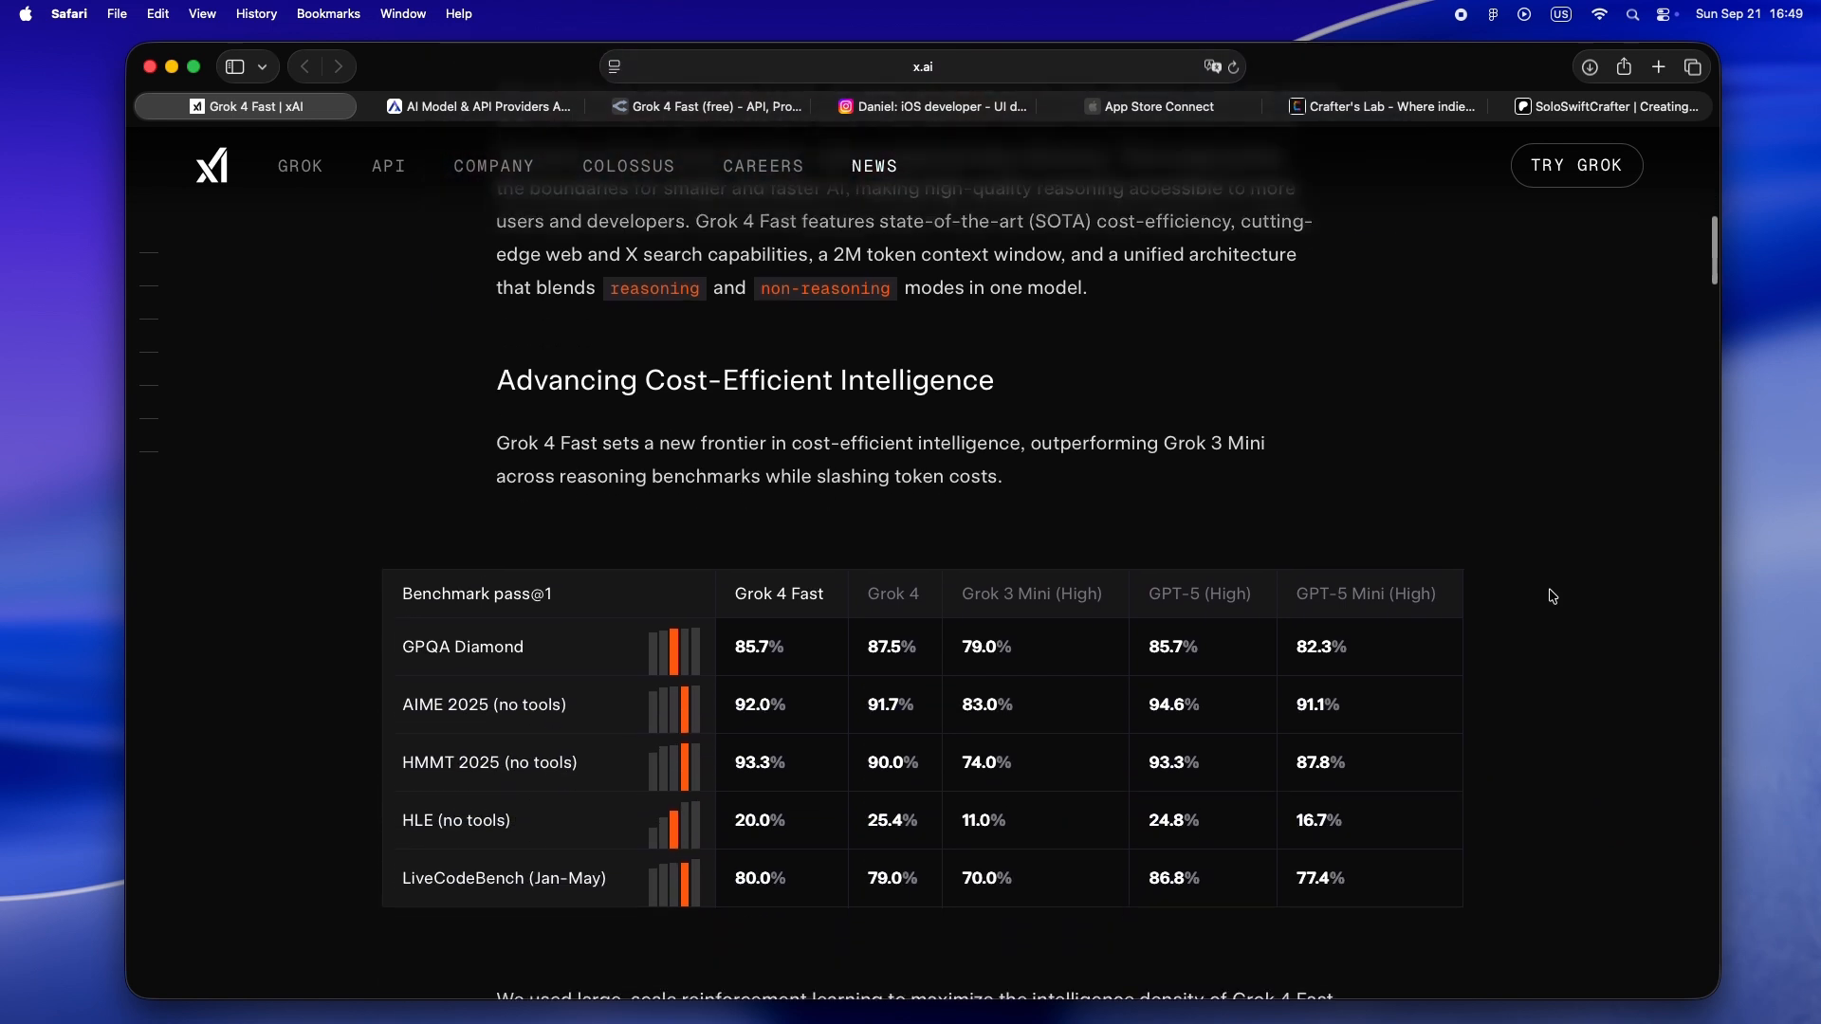
scroll(down, 3)
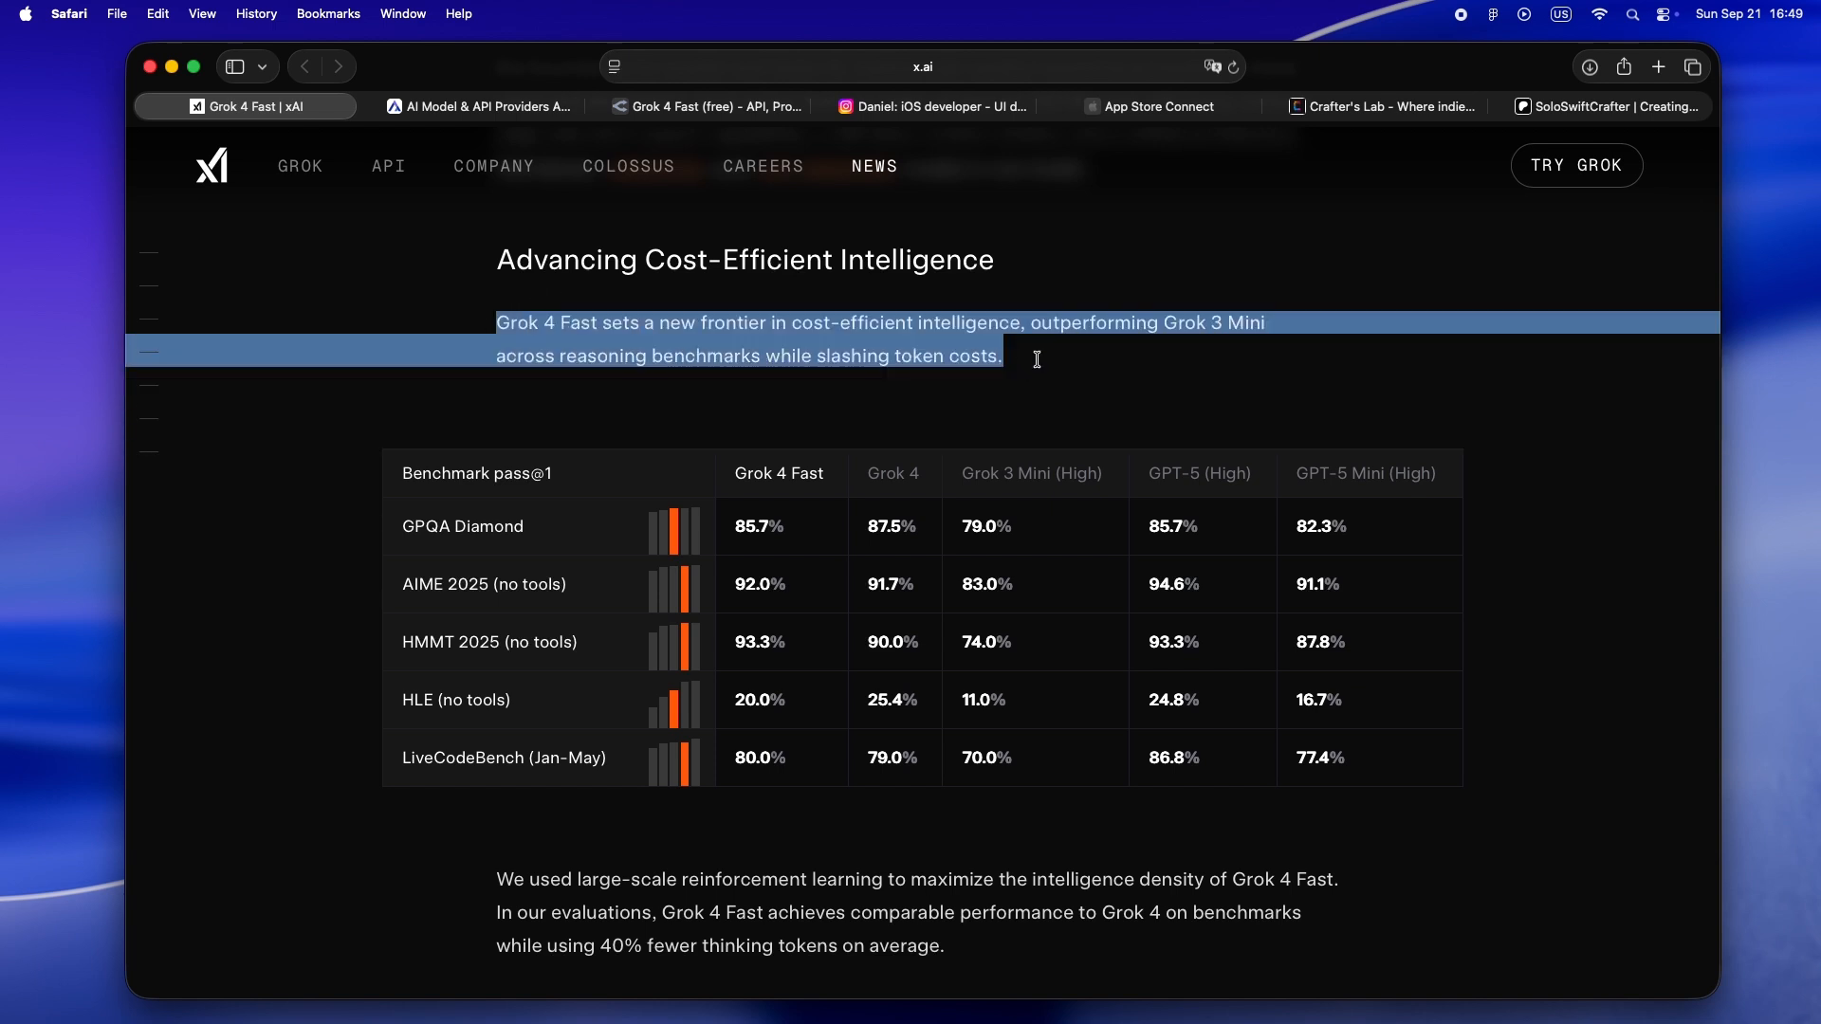
Deselect the benchmark summary and reach the HMMT 2025 and GPQA Diamond token charts
click(1035, 357)
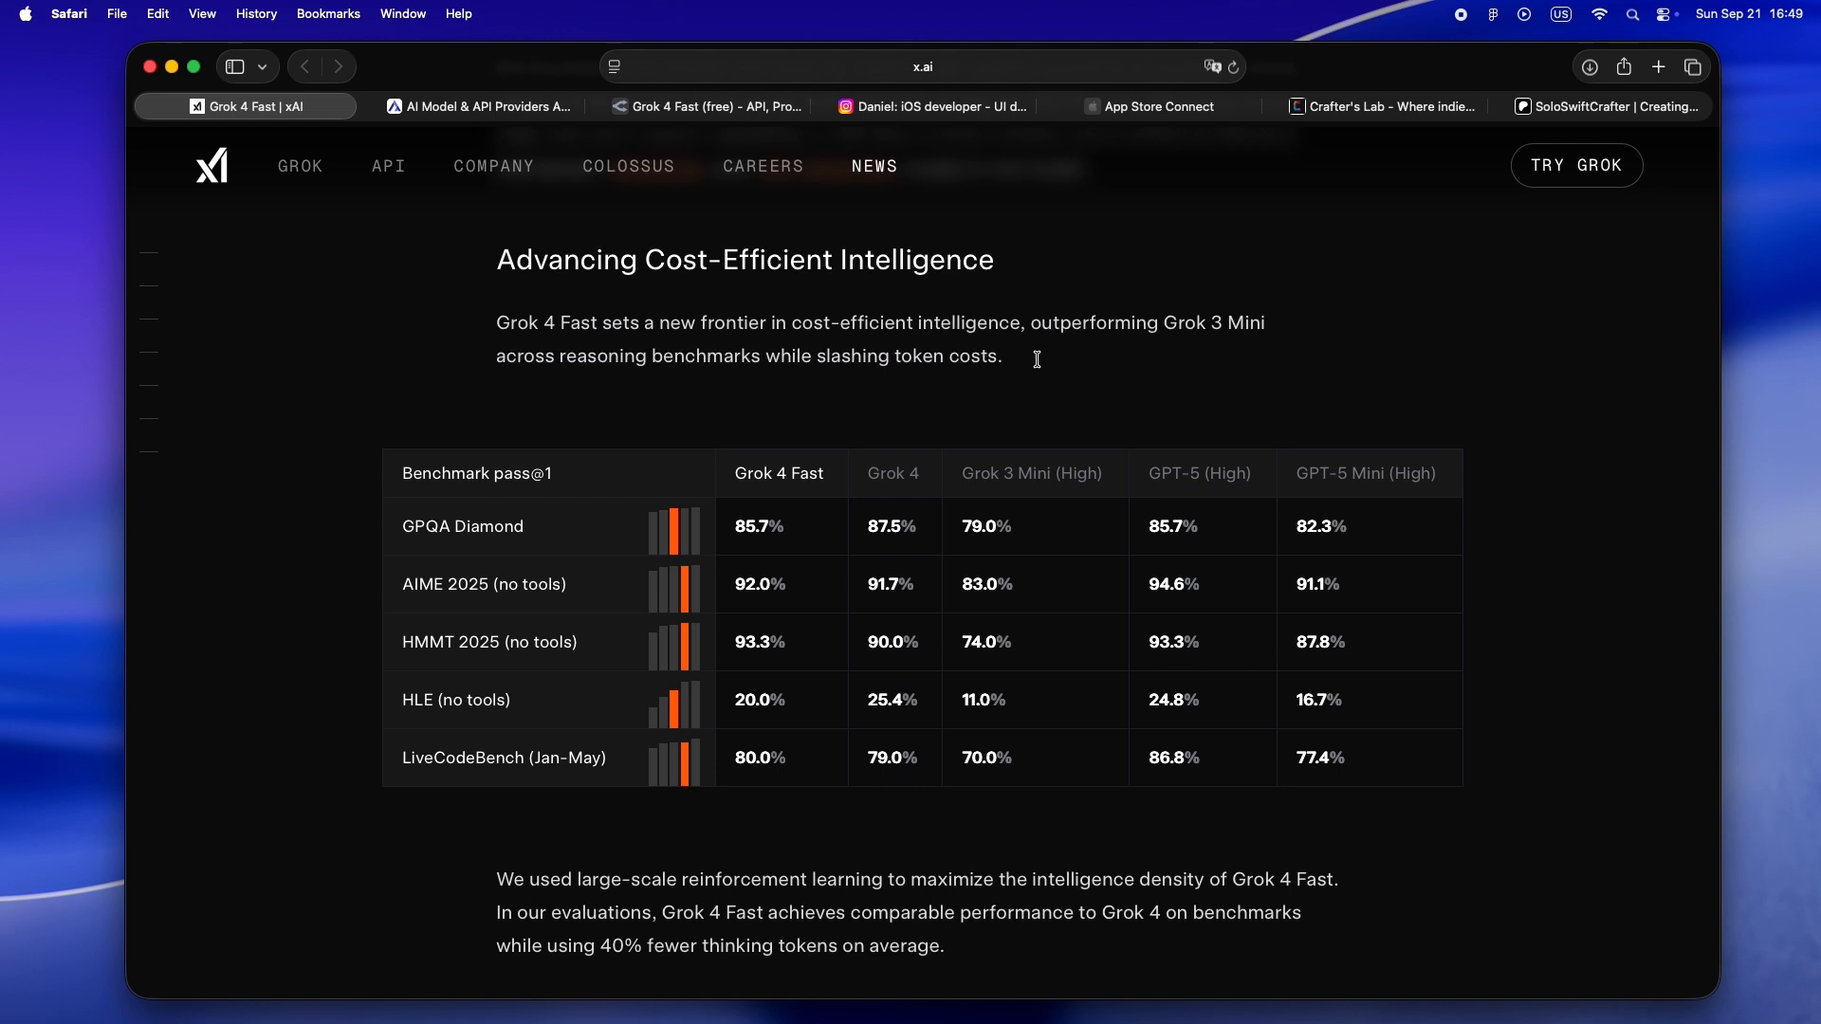
scroll(down, 3)
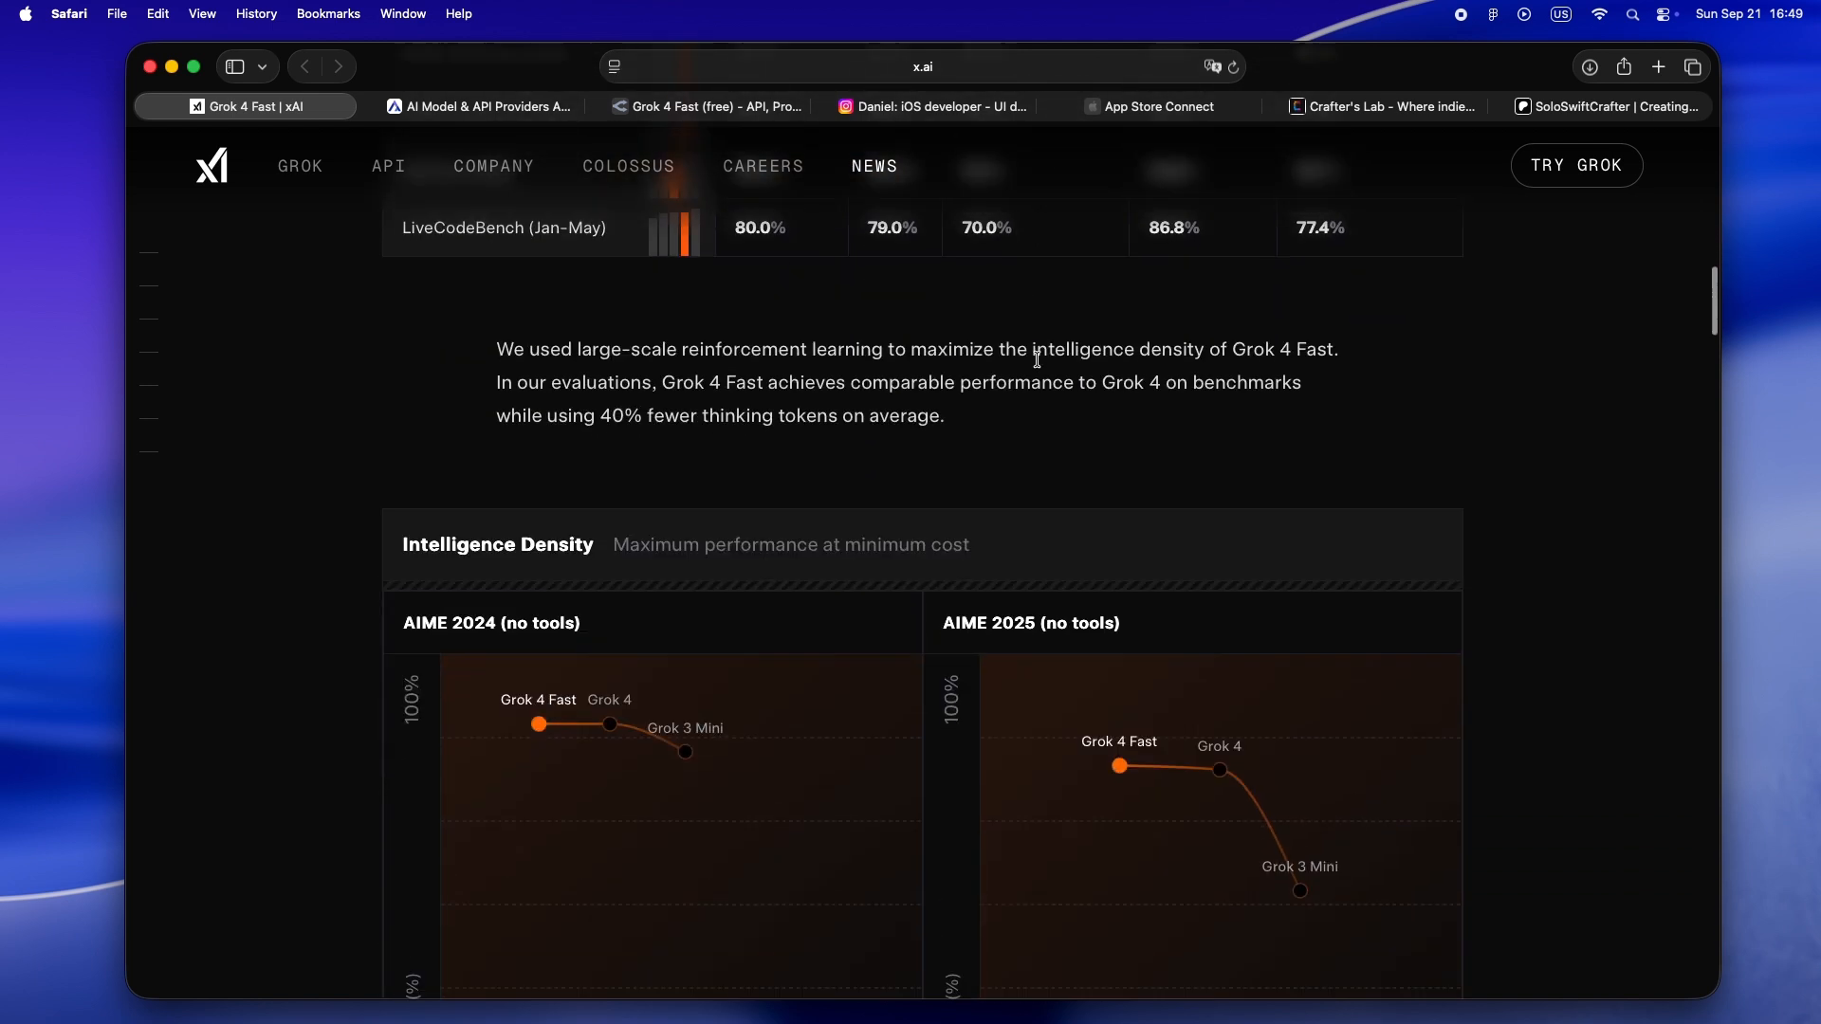
scroll(down, 3)
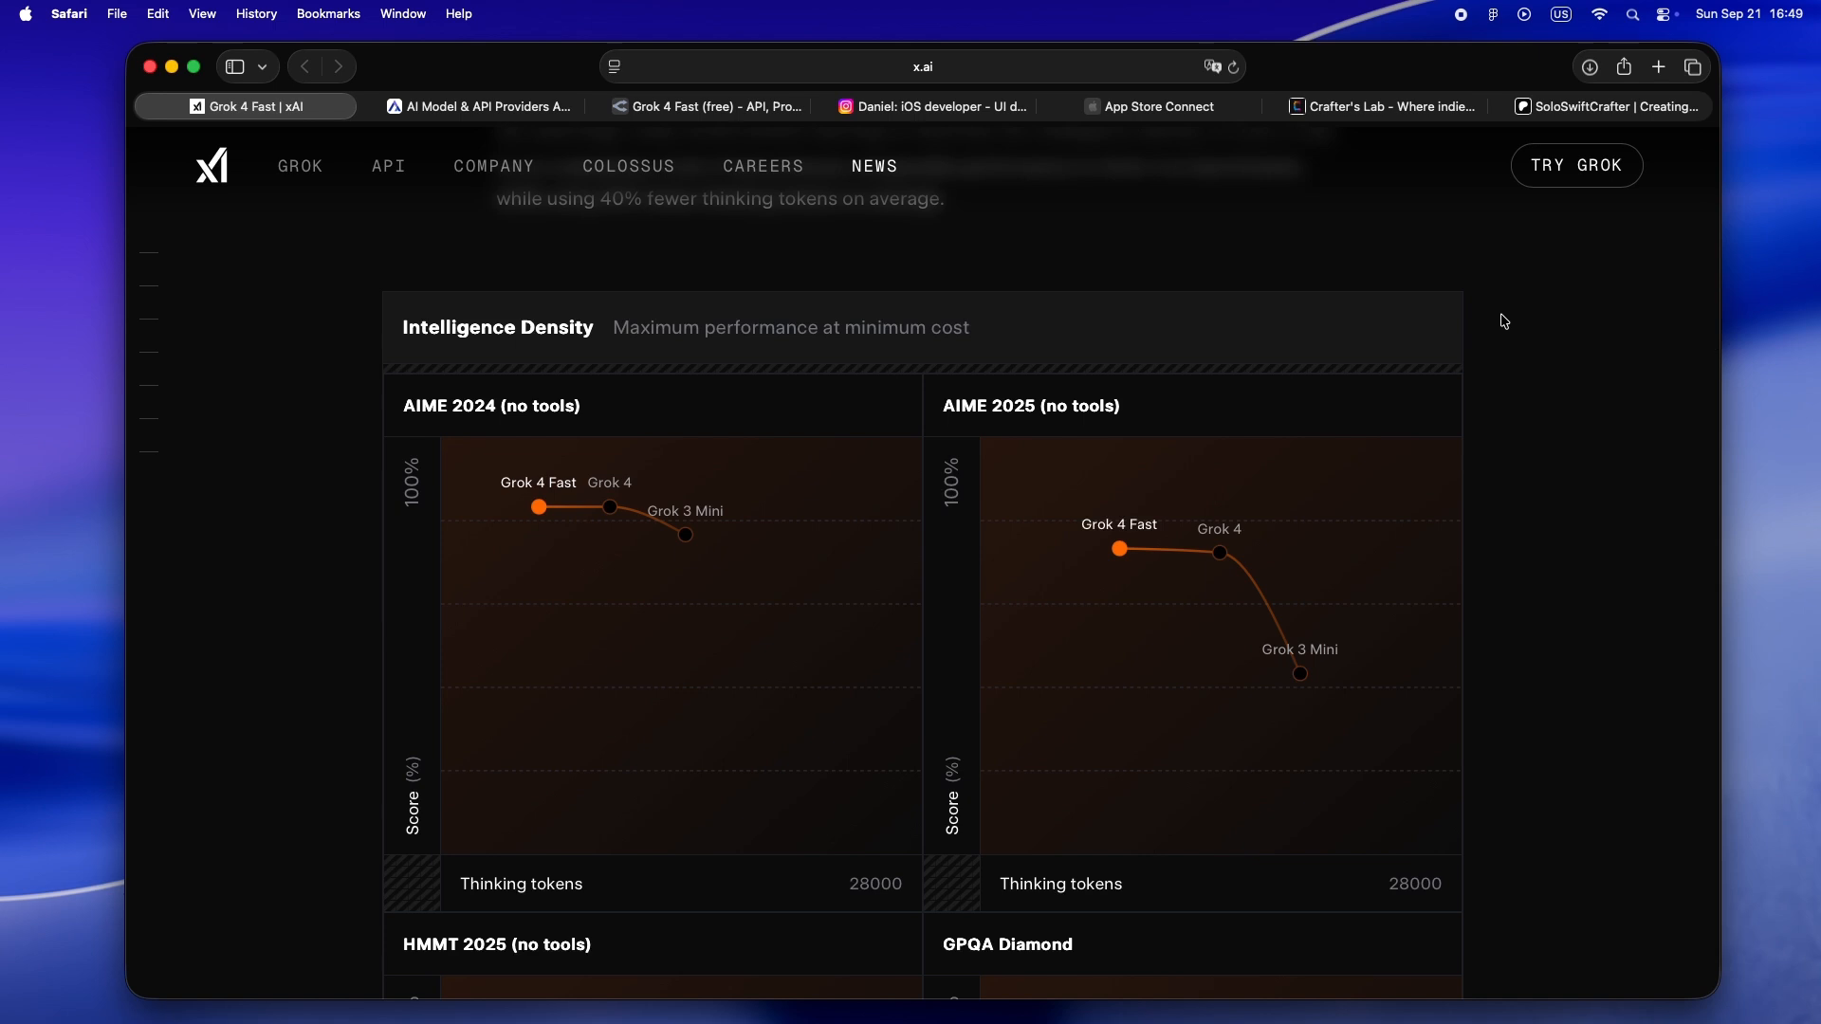
scroll(down, 3)
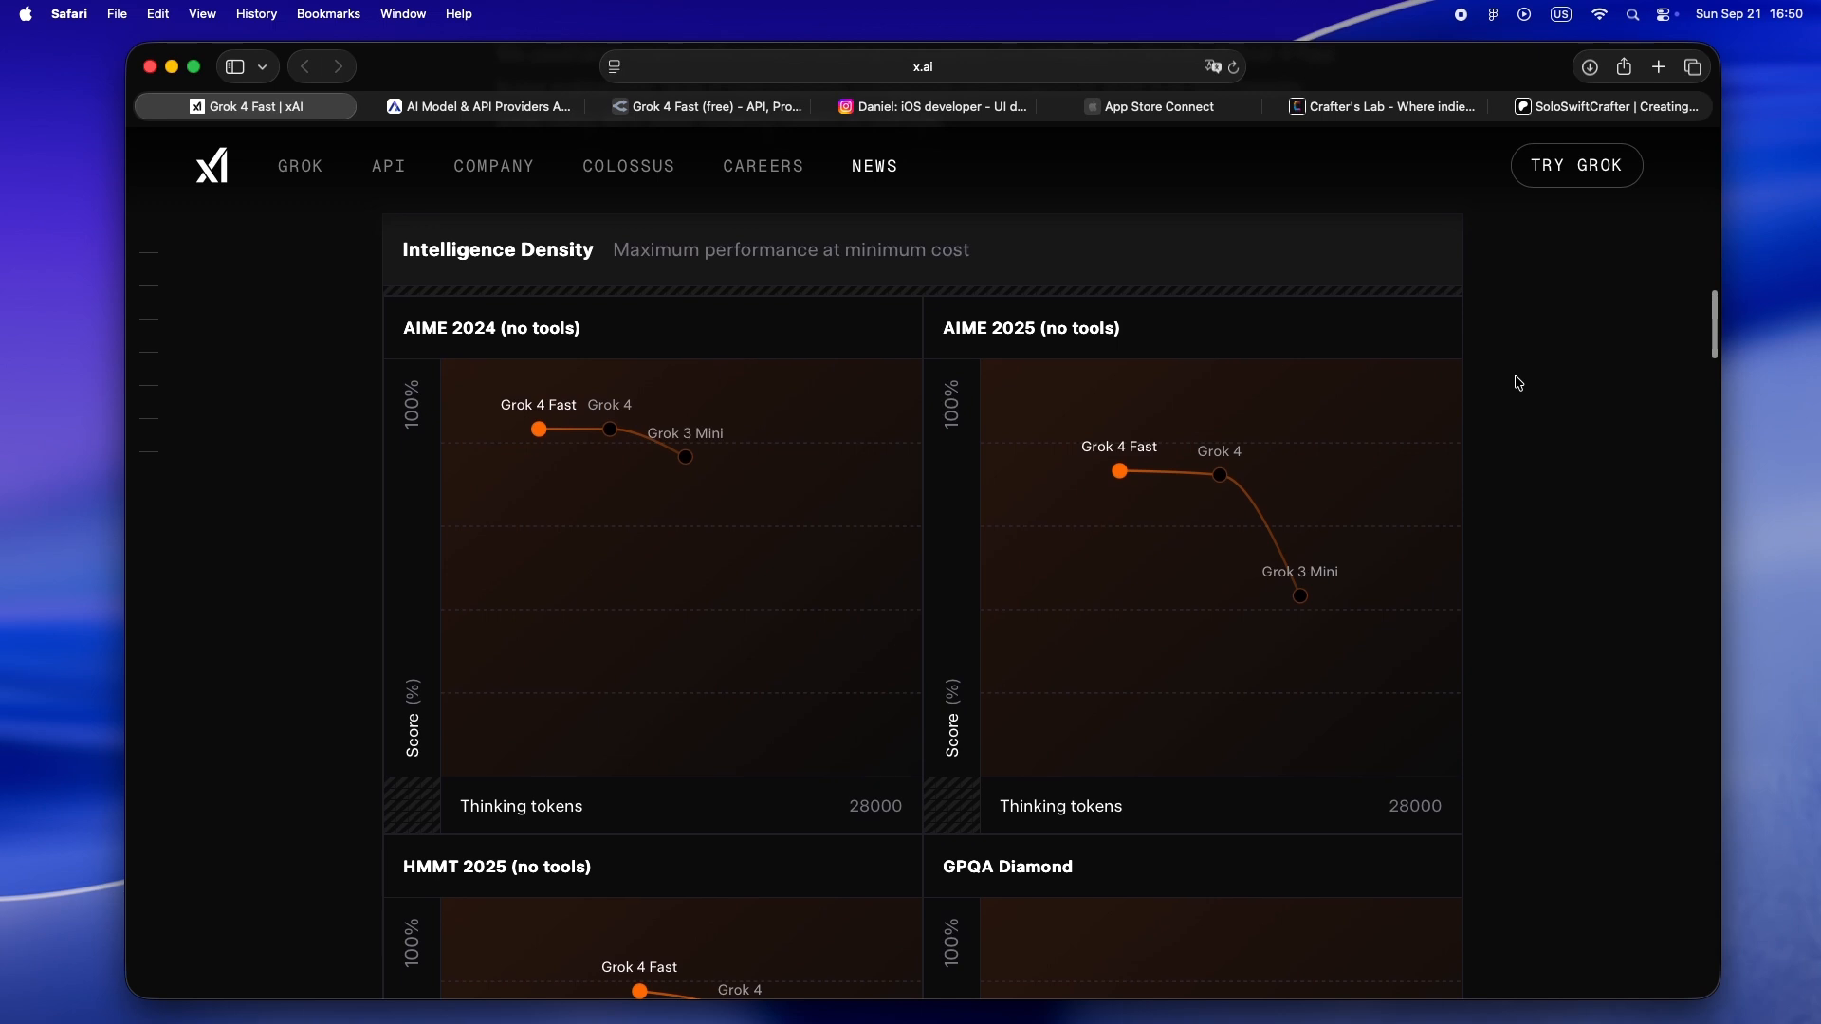
scroll(down, 3)
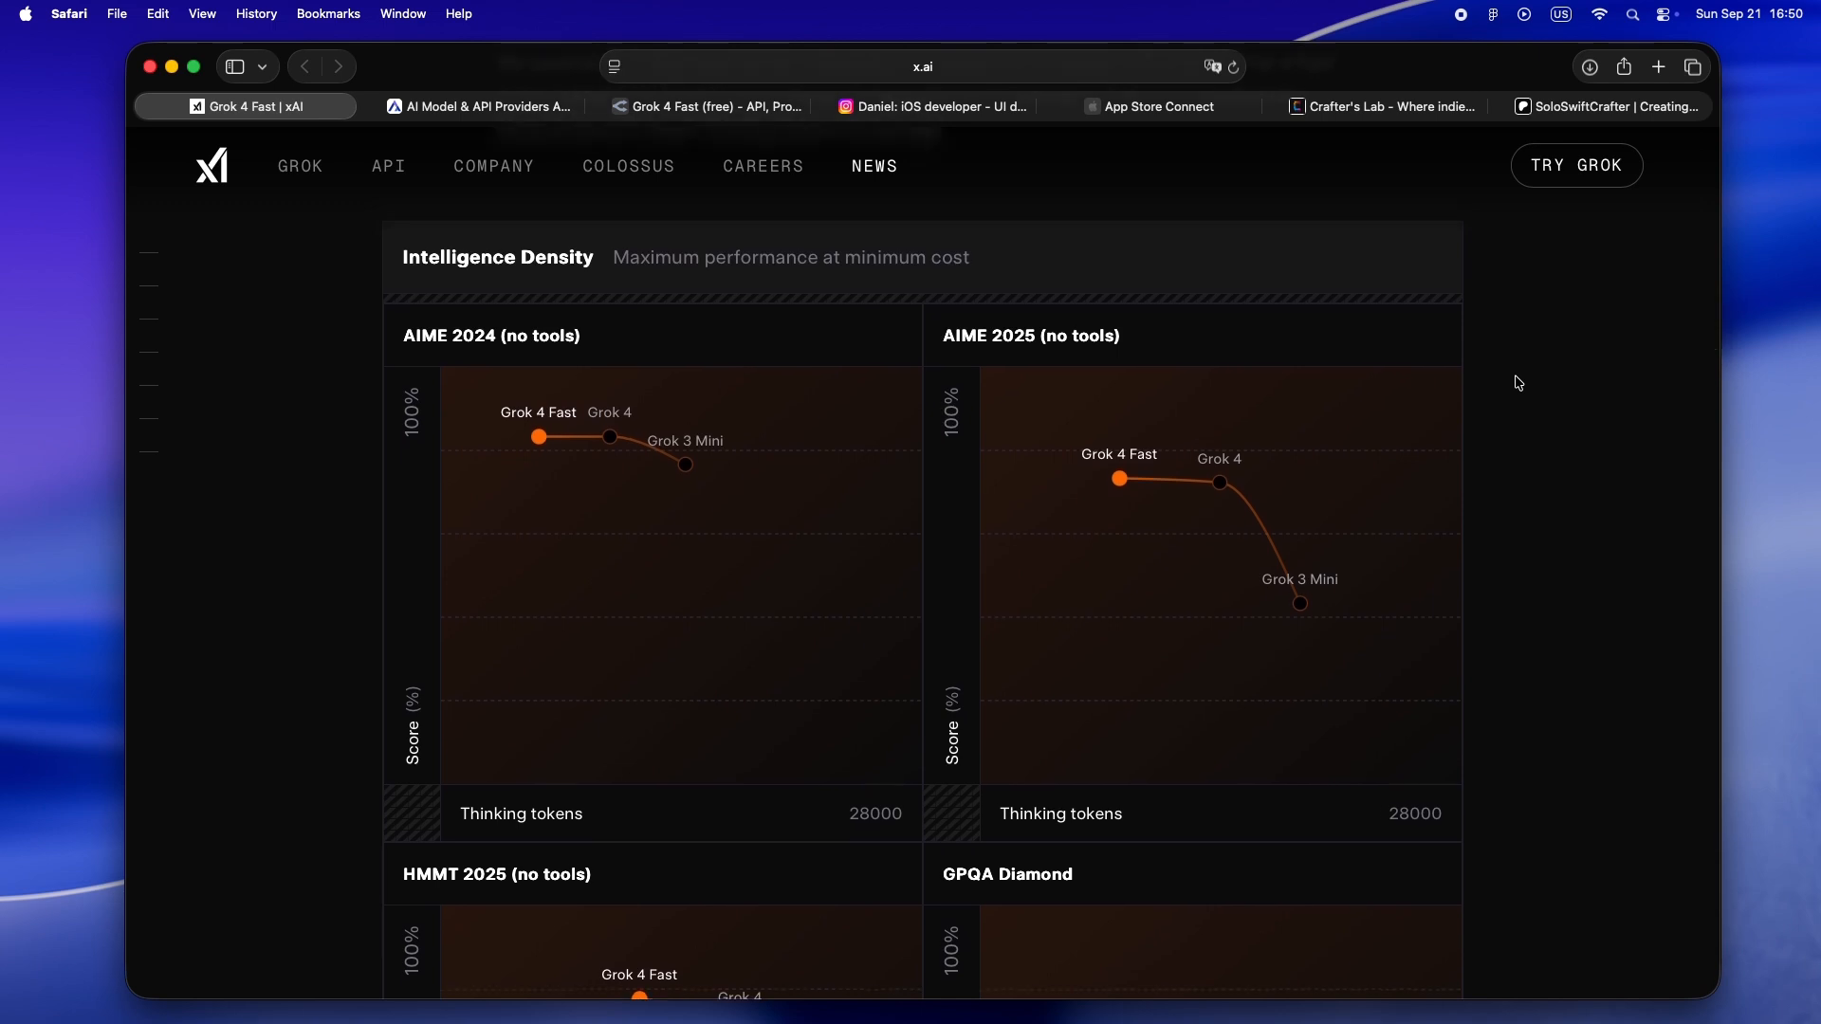
scroll(down, 3)
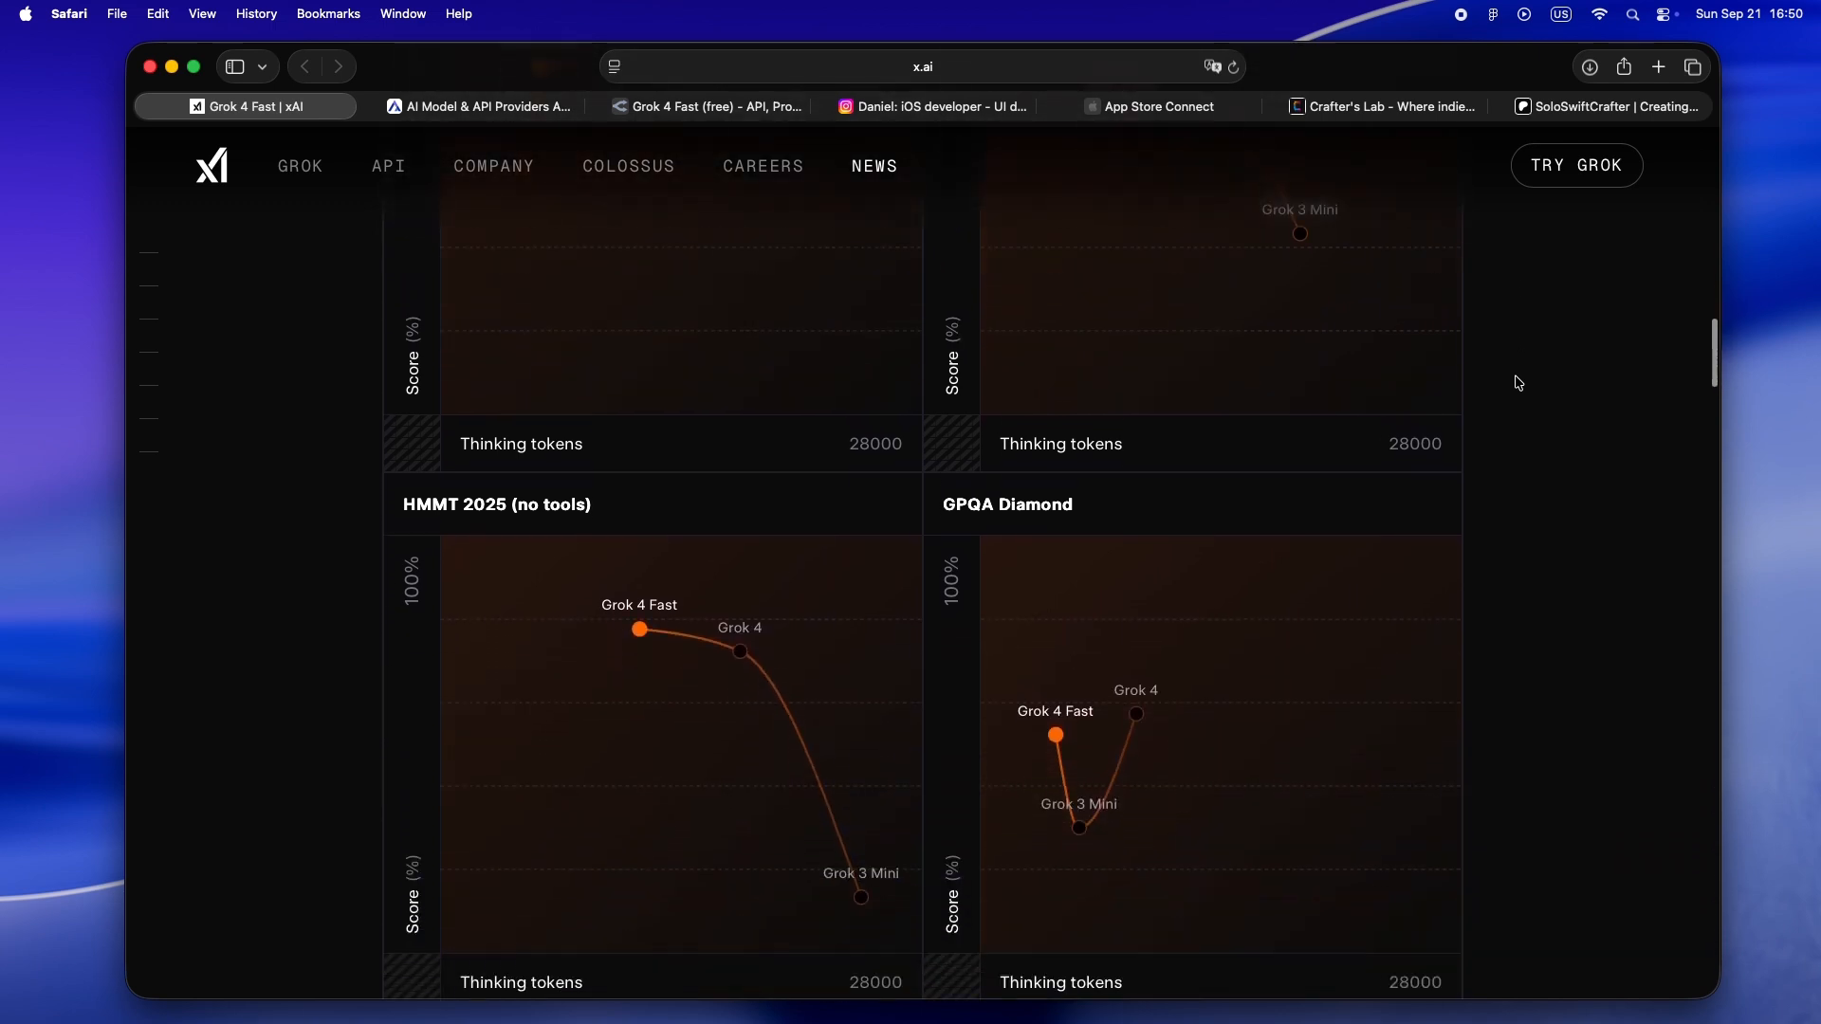
scroll(down, 3)
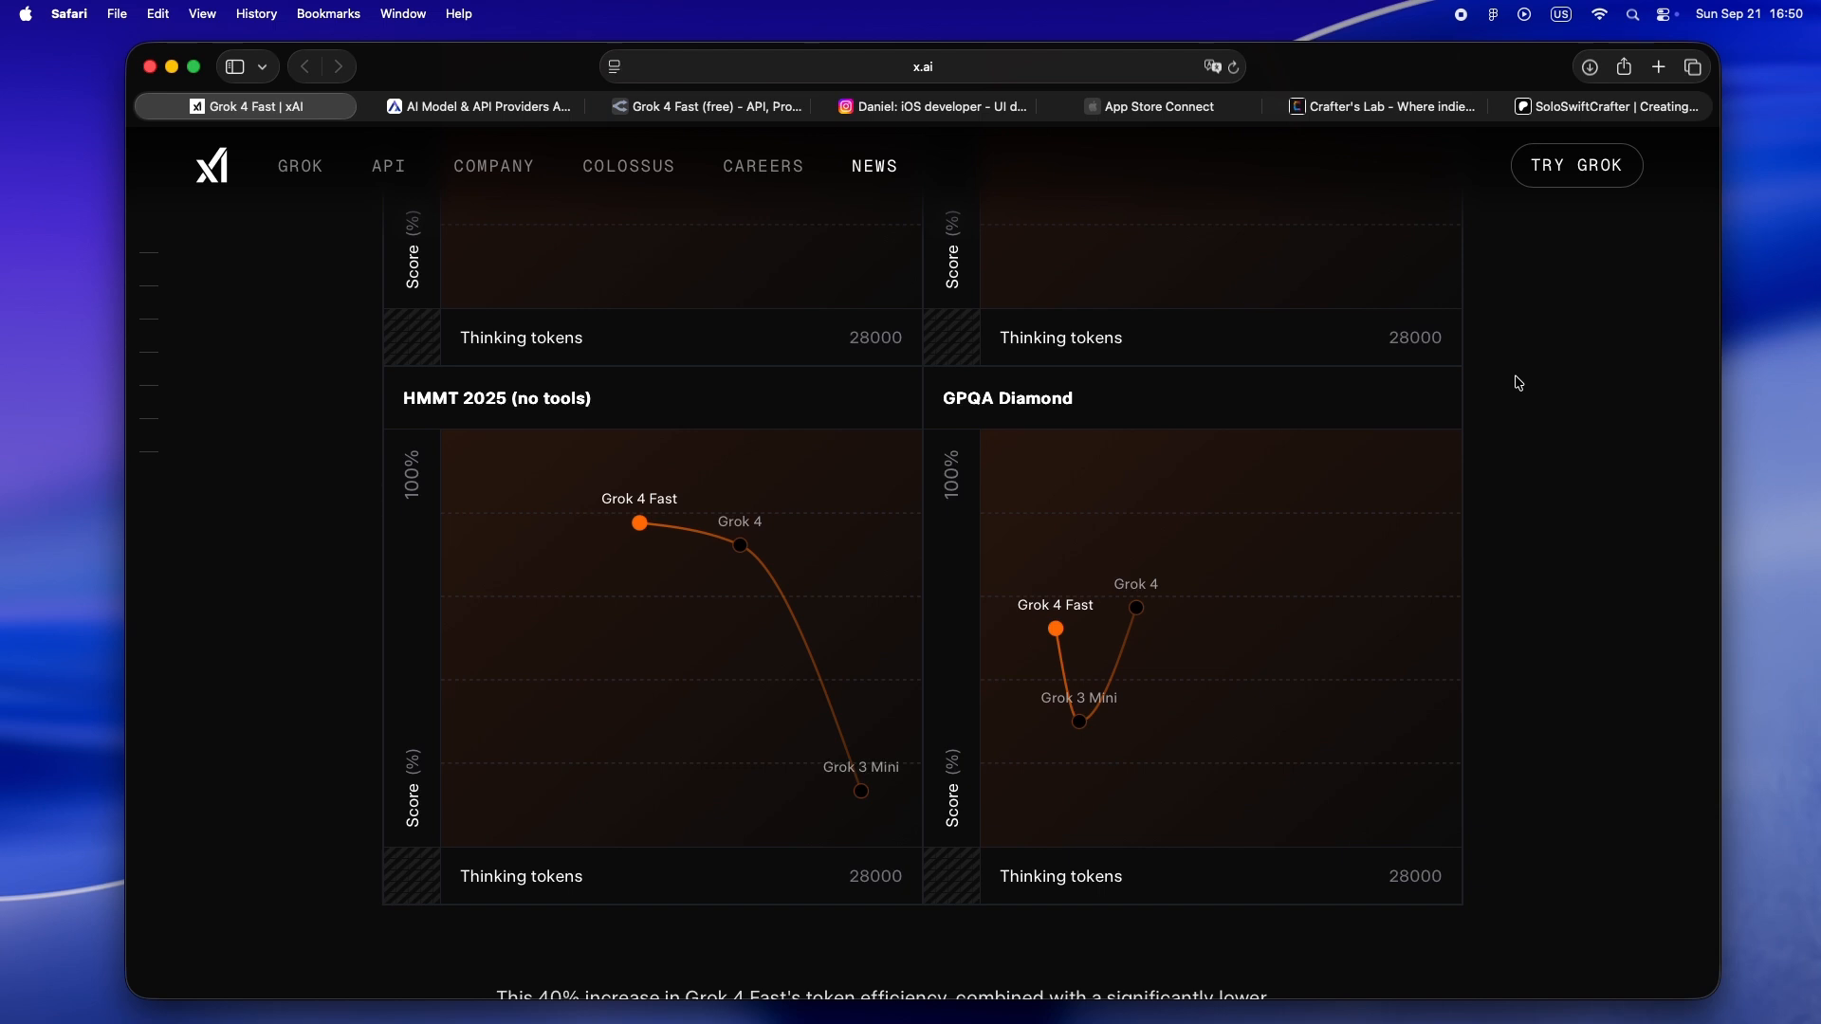
mouse_move(481, 88)
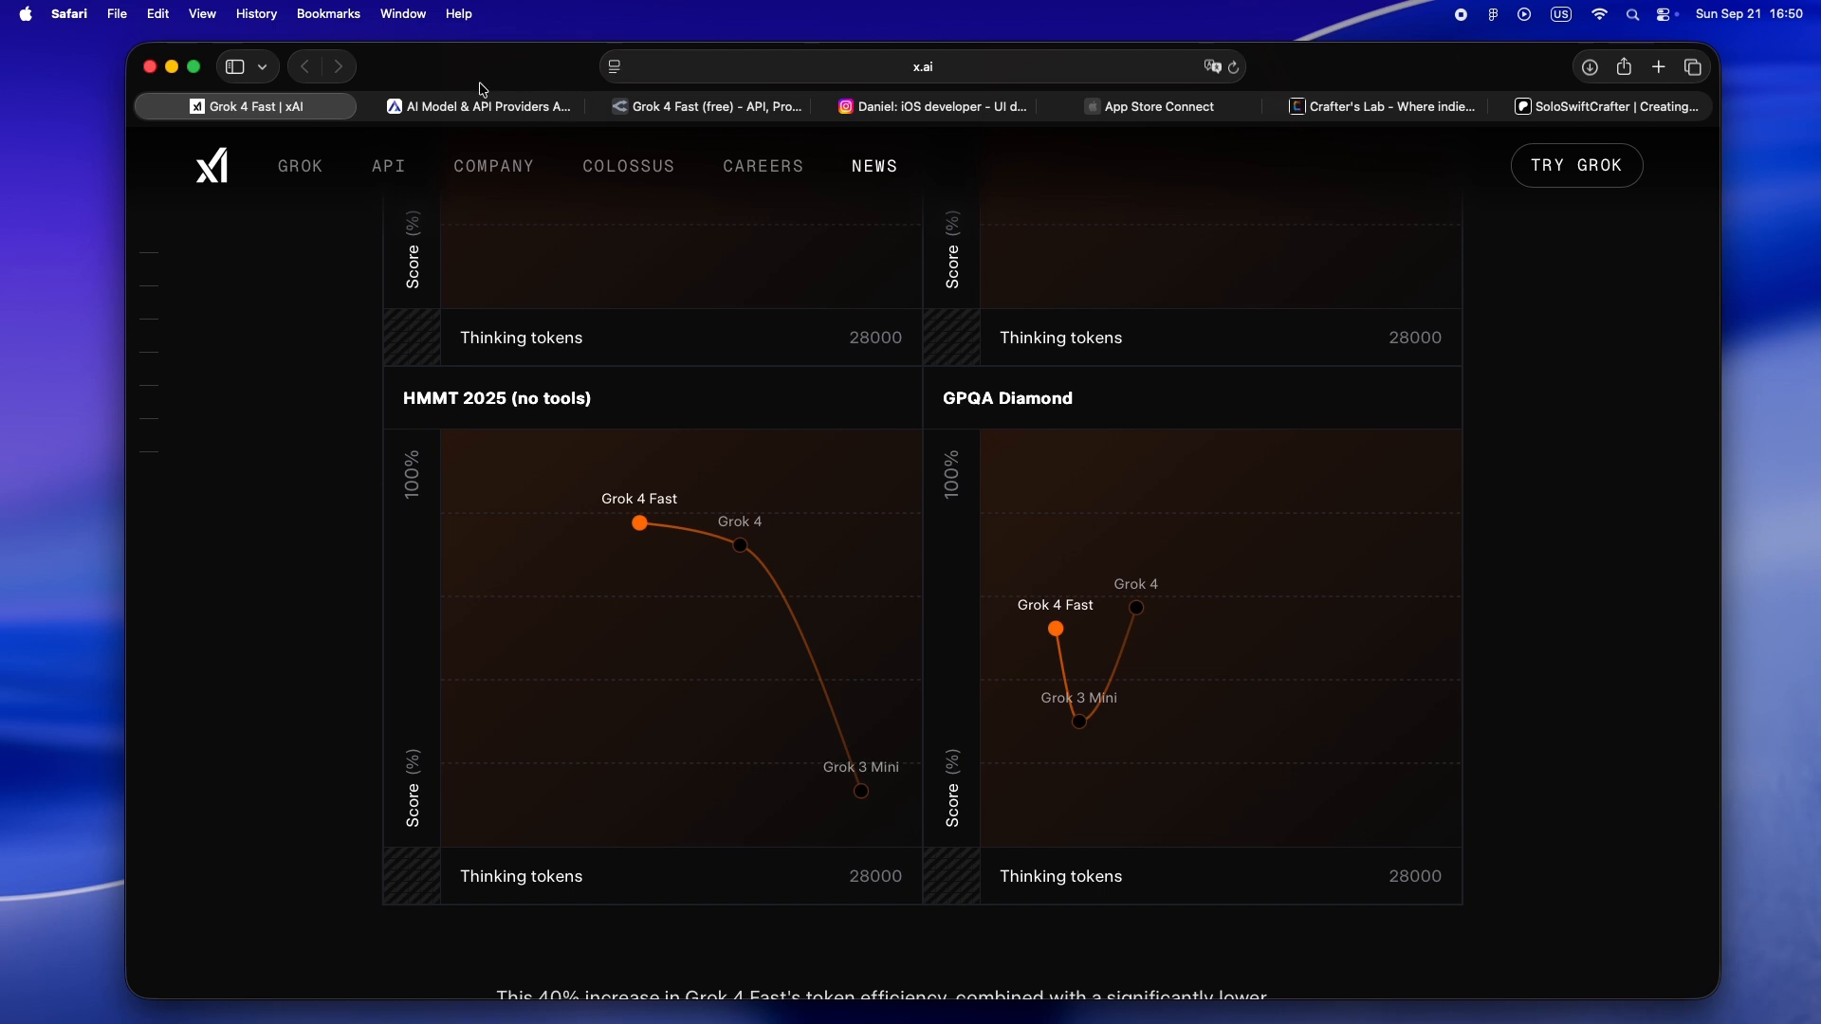
Switch to Artificial Analysis and review the Output Tokens and Cost charts
click(476, 105)
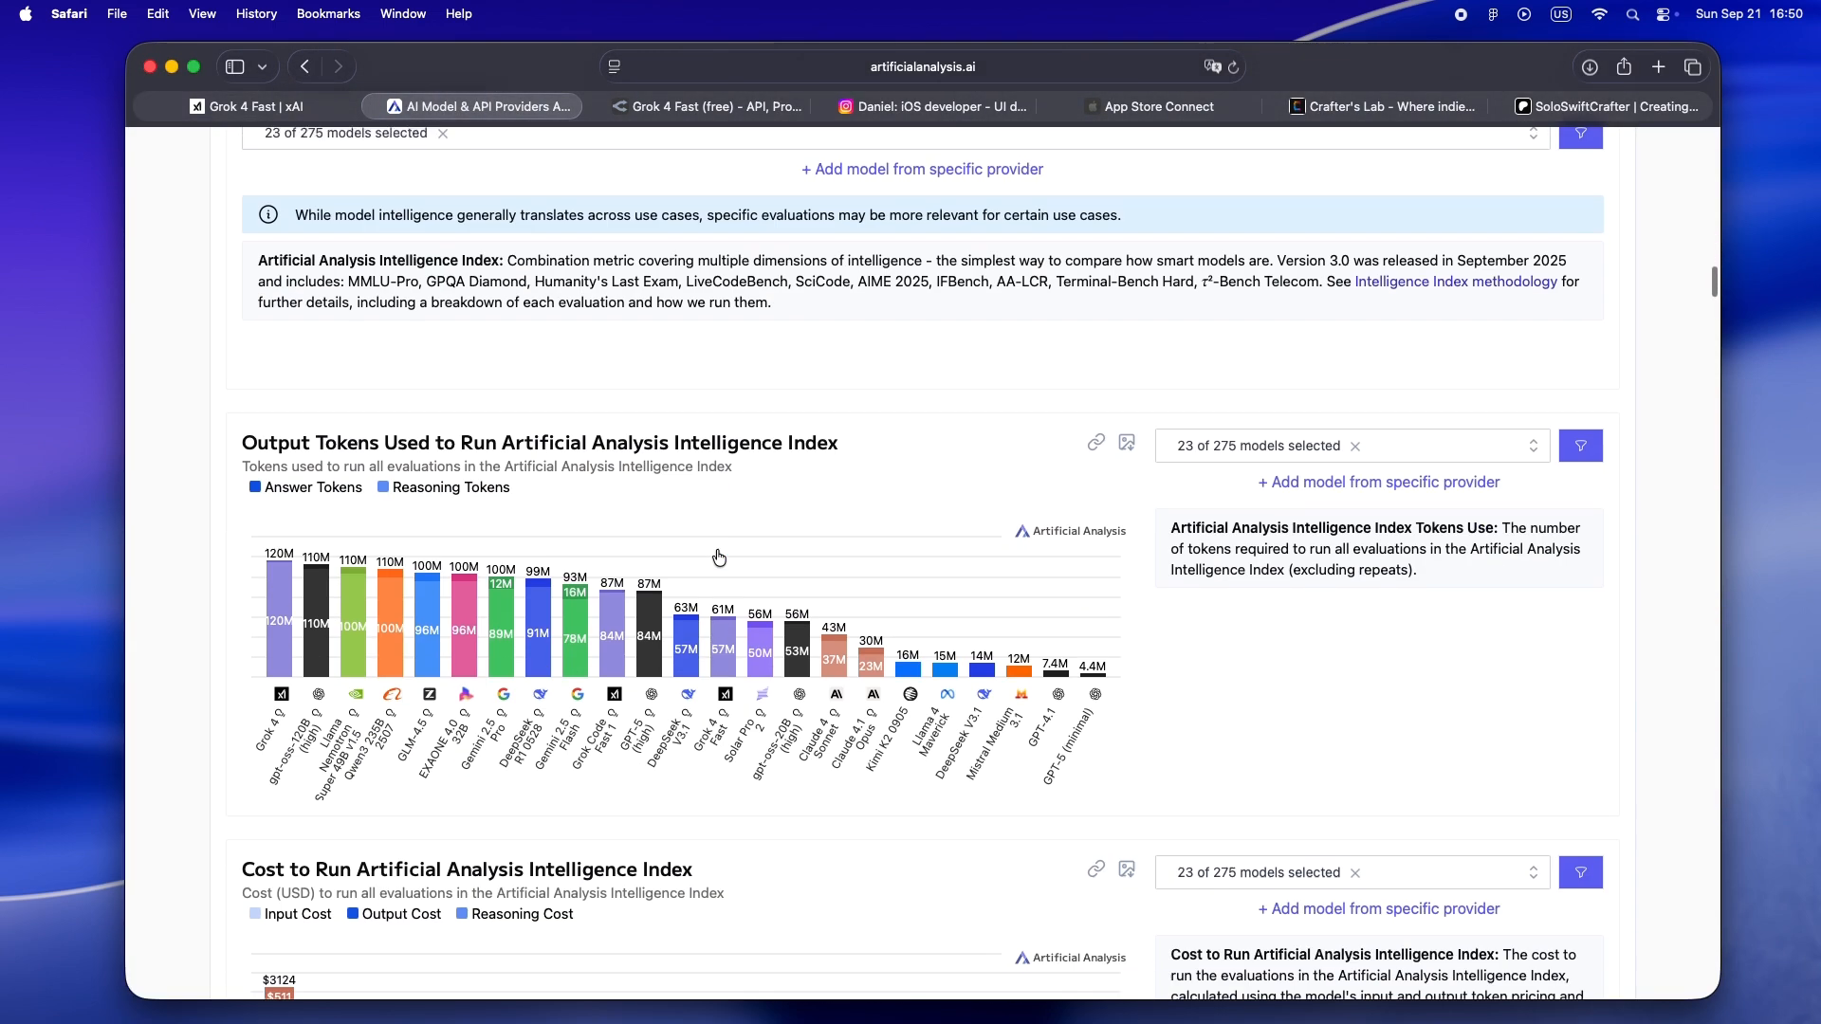
scroll(down, 3)
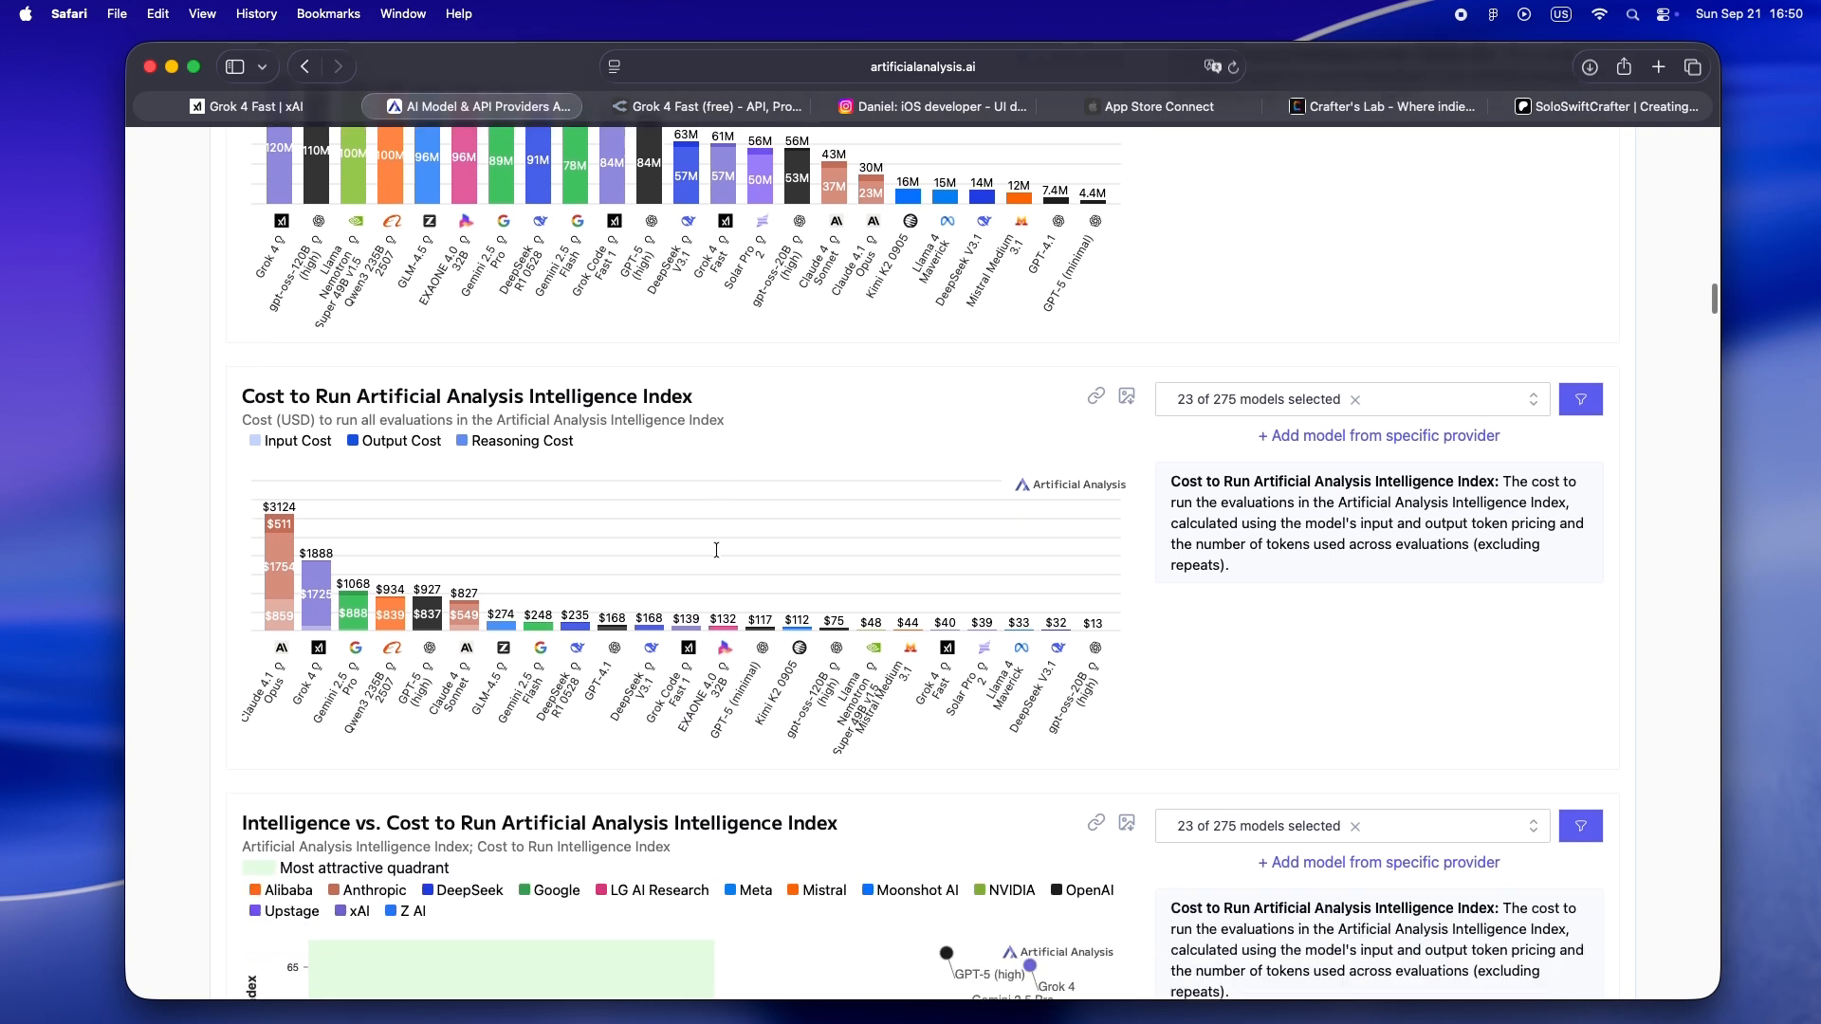
scroll(down, 3)
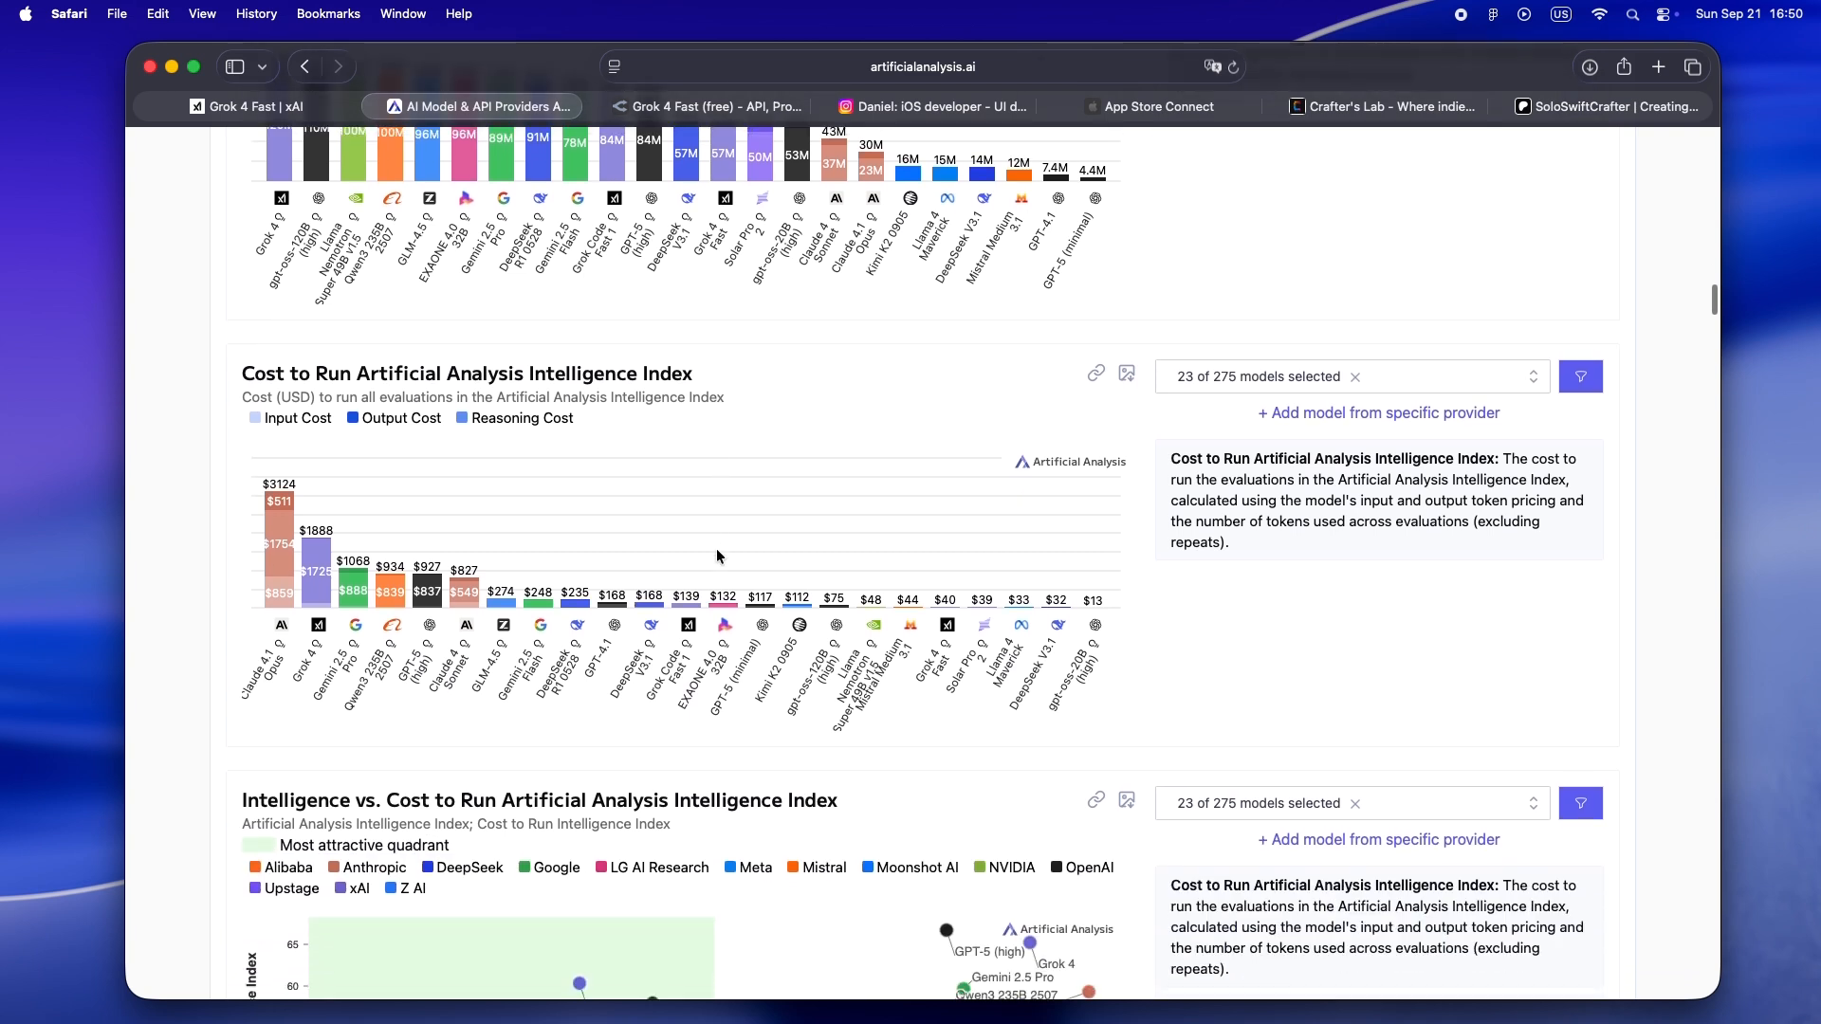
mouse_move(775, 801)
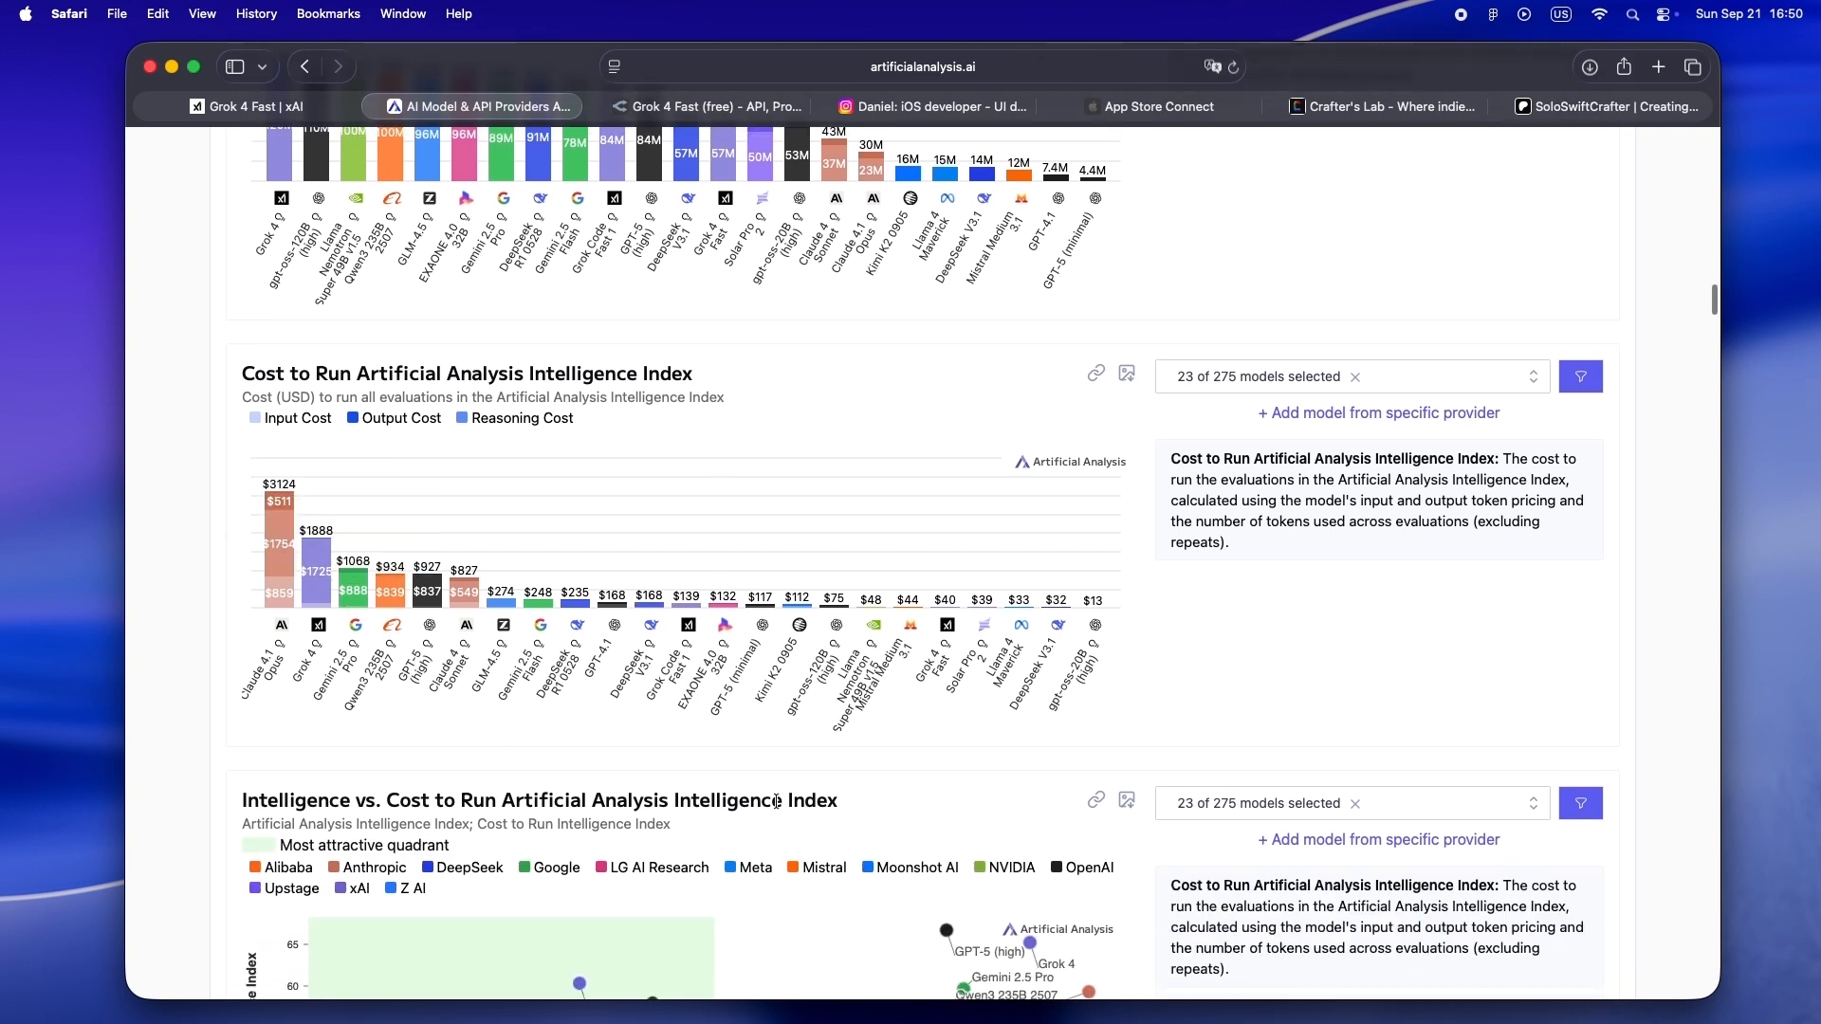
scroll(down, 3)
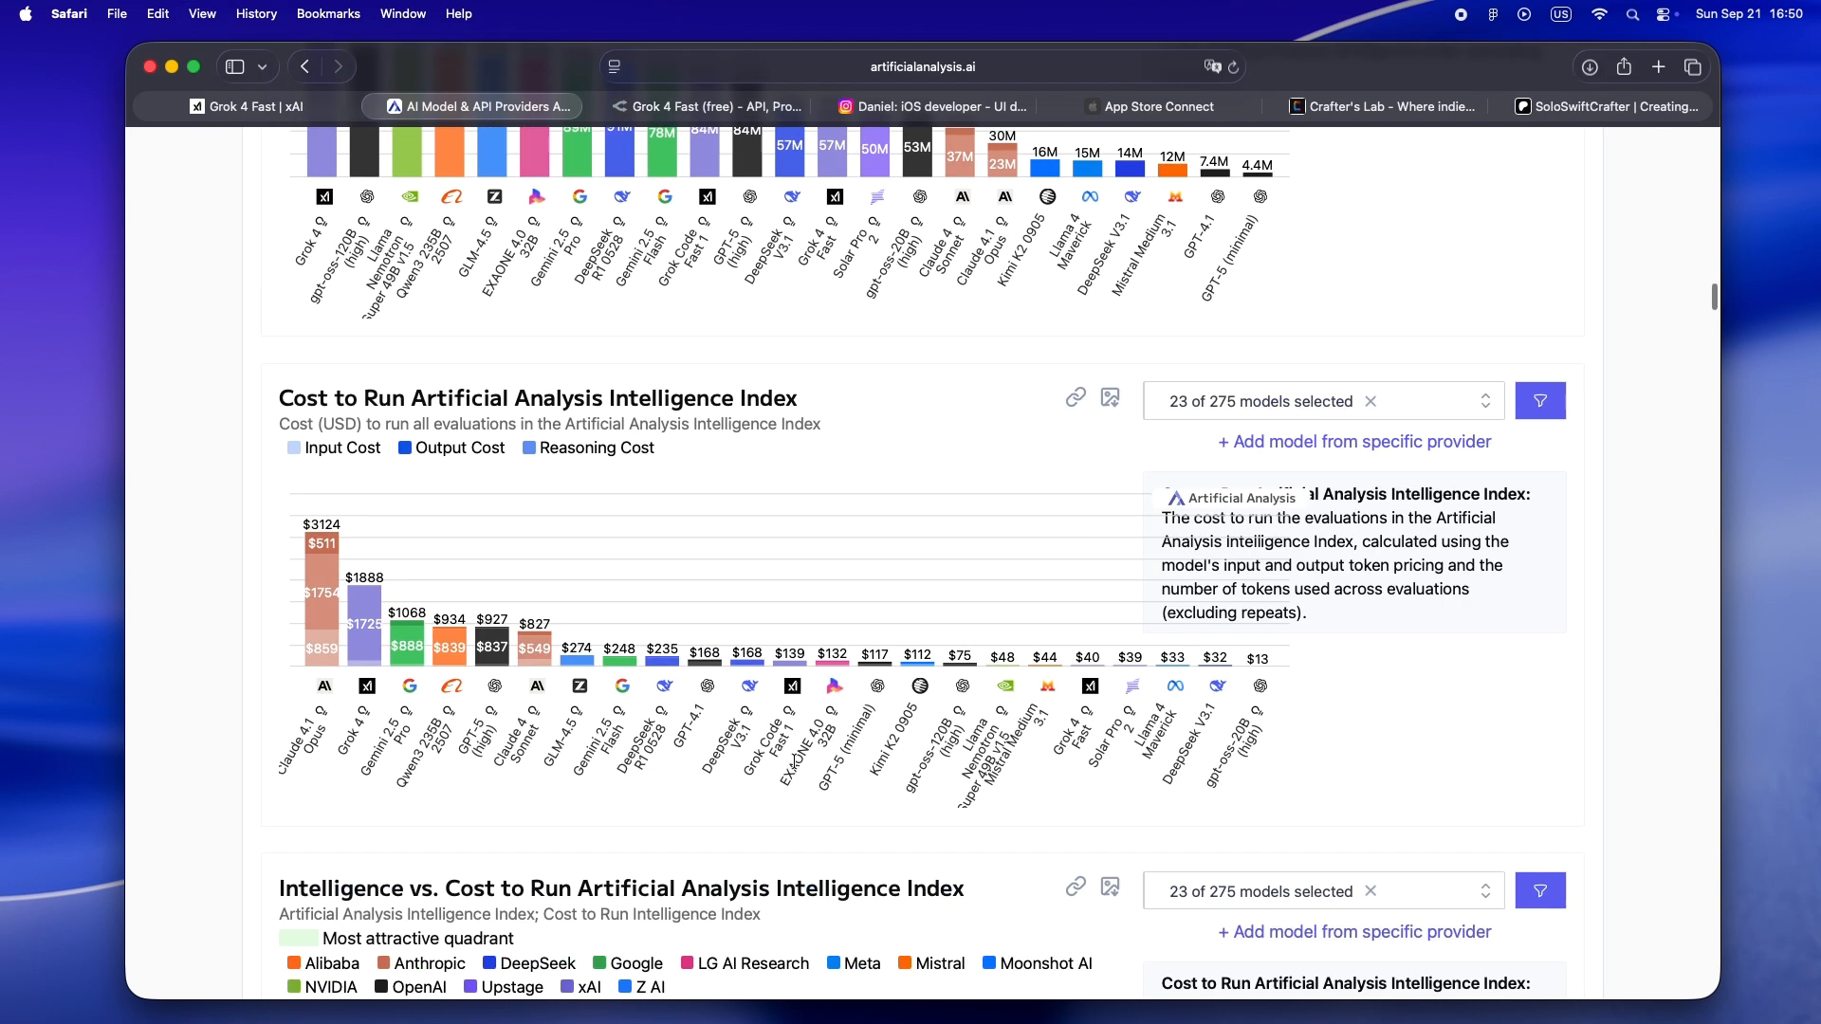
scroll(down, 3)
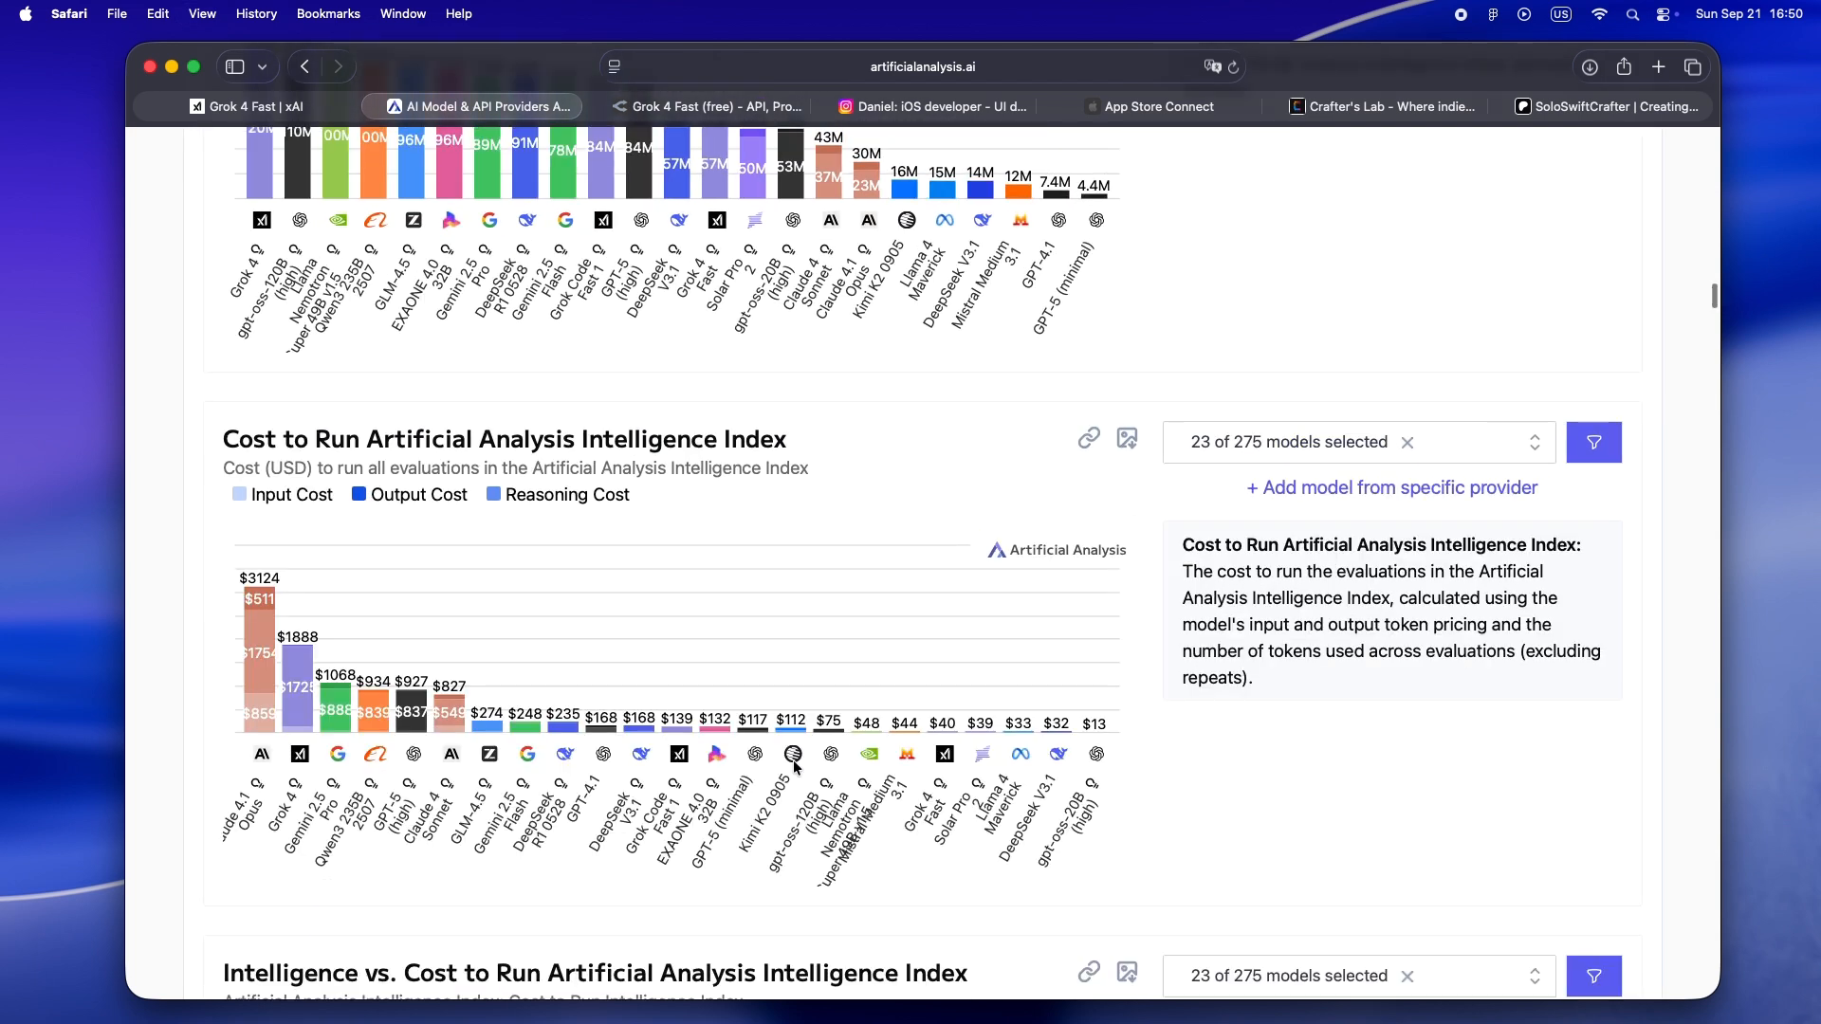
mouse_move(392, 862)
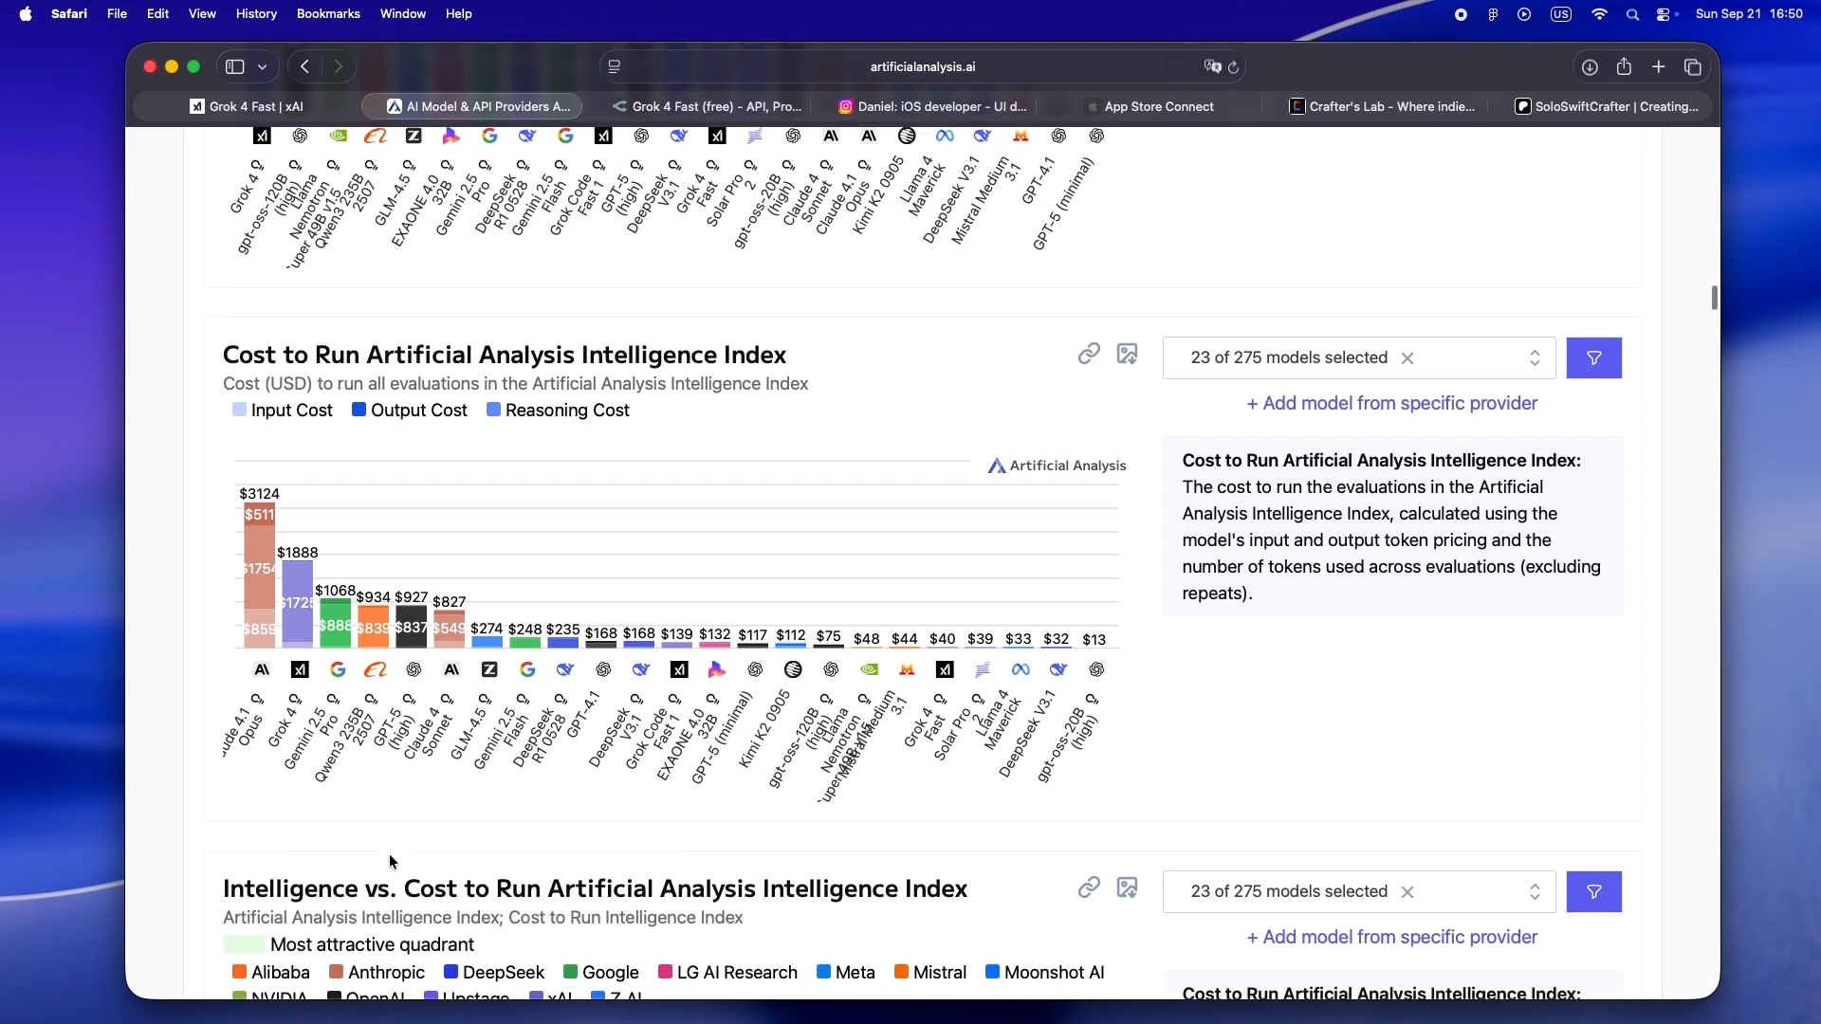
scroll(down, 3)
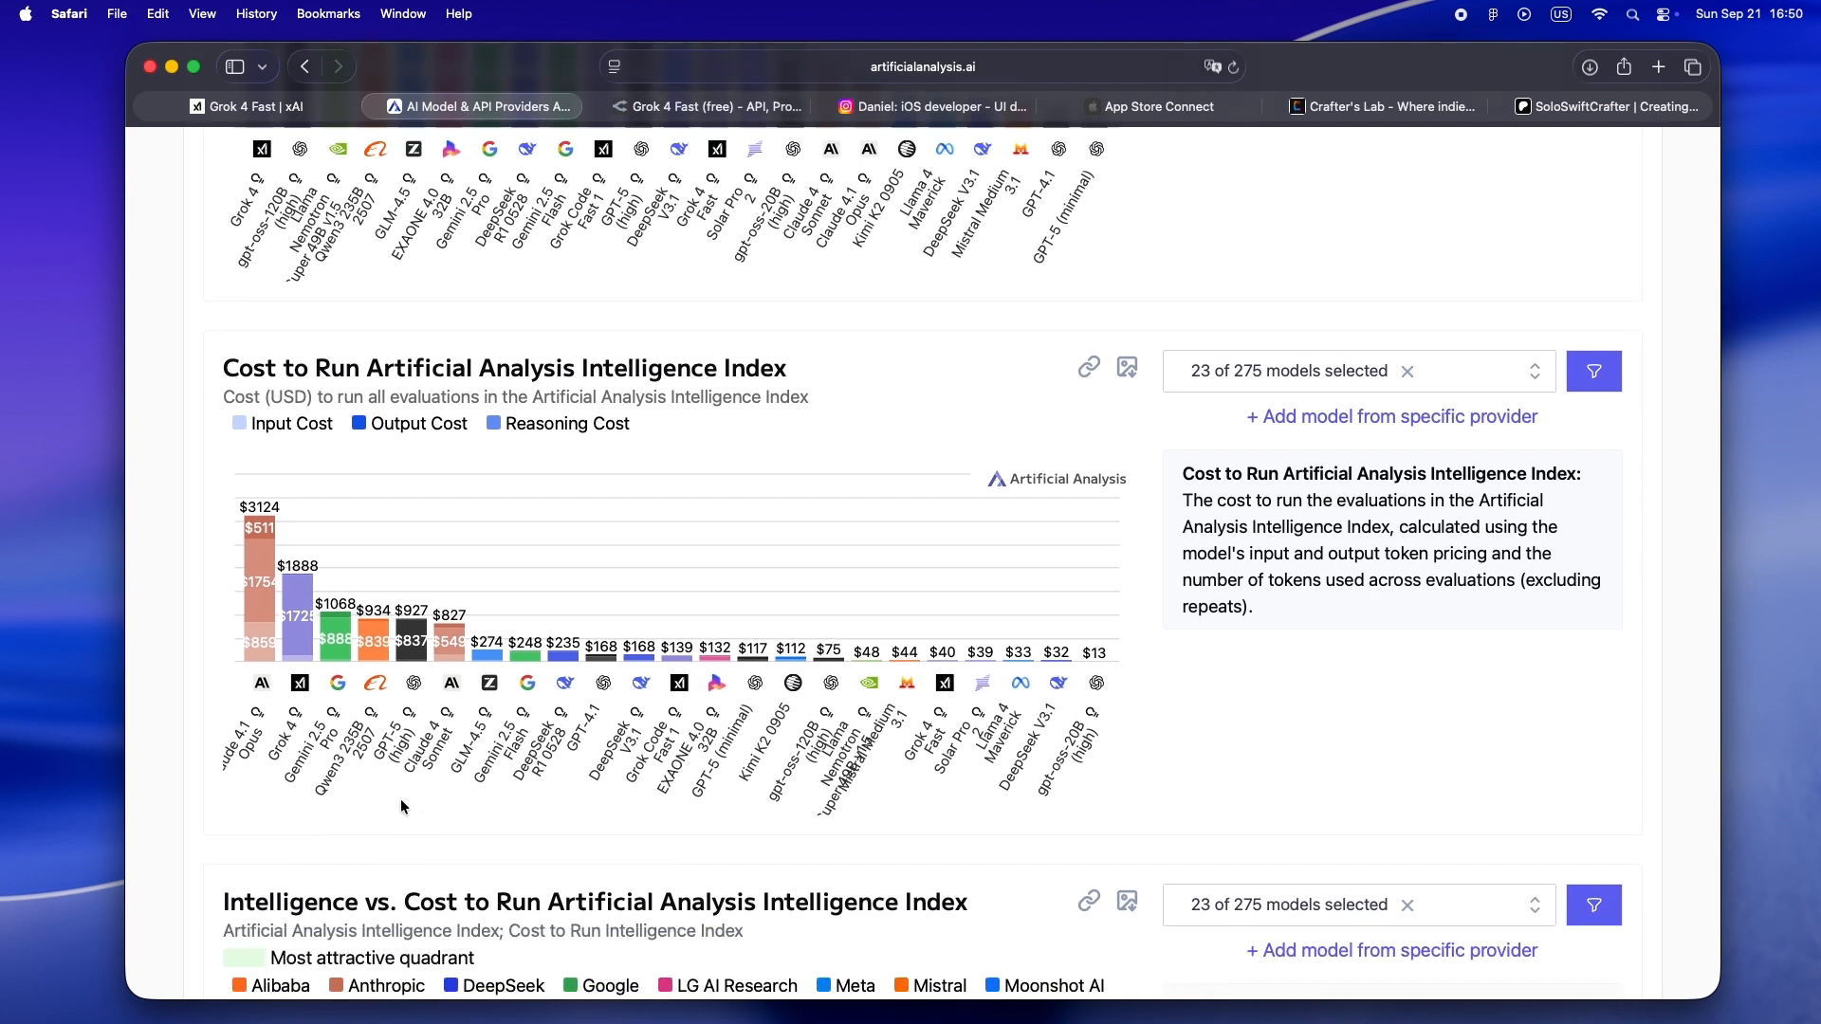
mouse_move(784, 767)
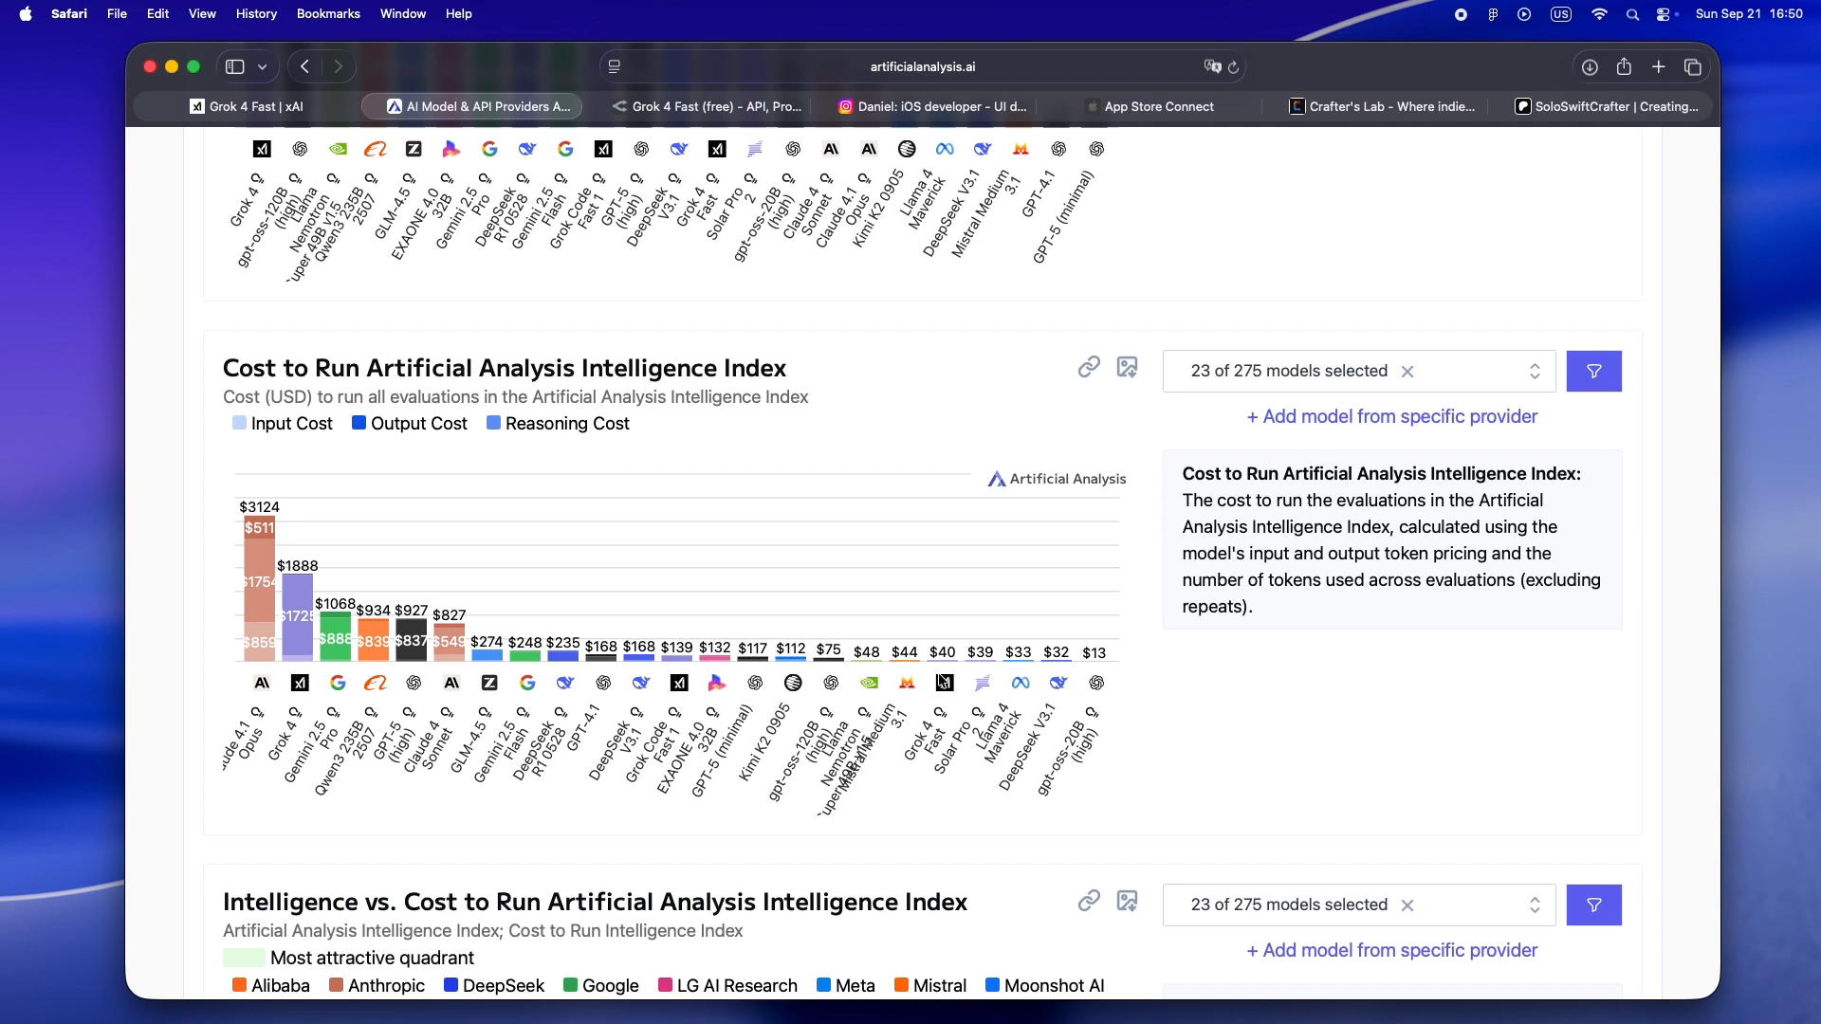
mouse_move(938, 683)
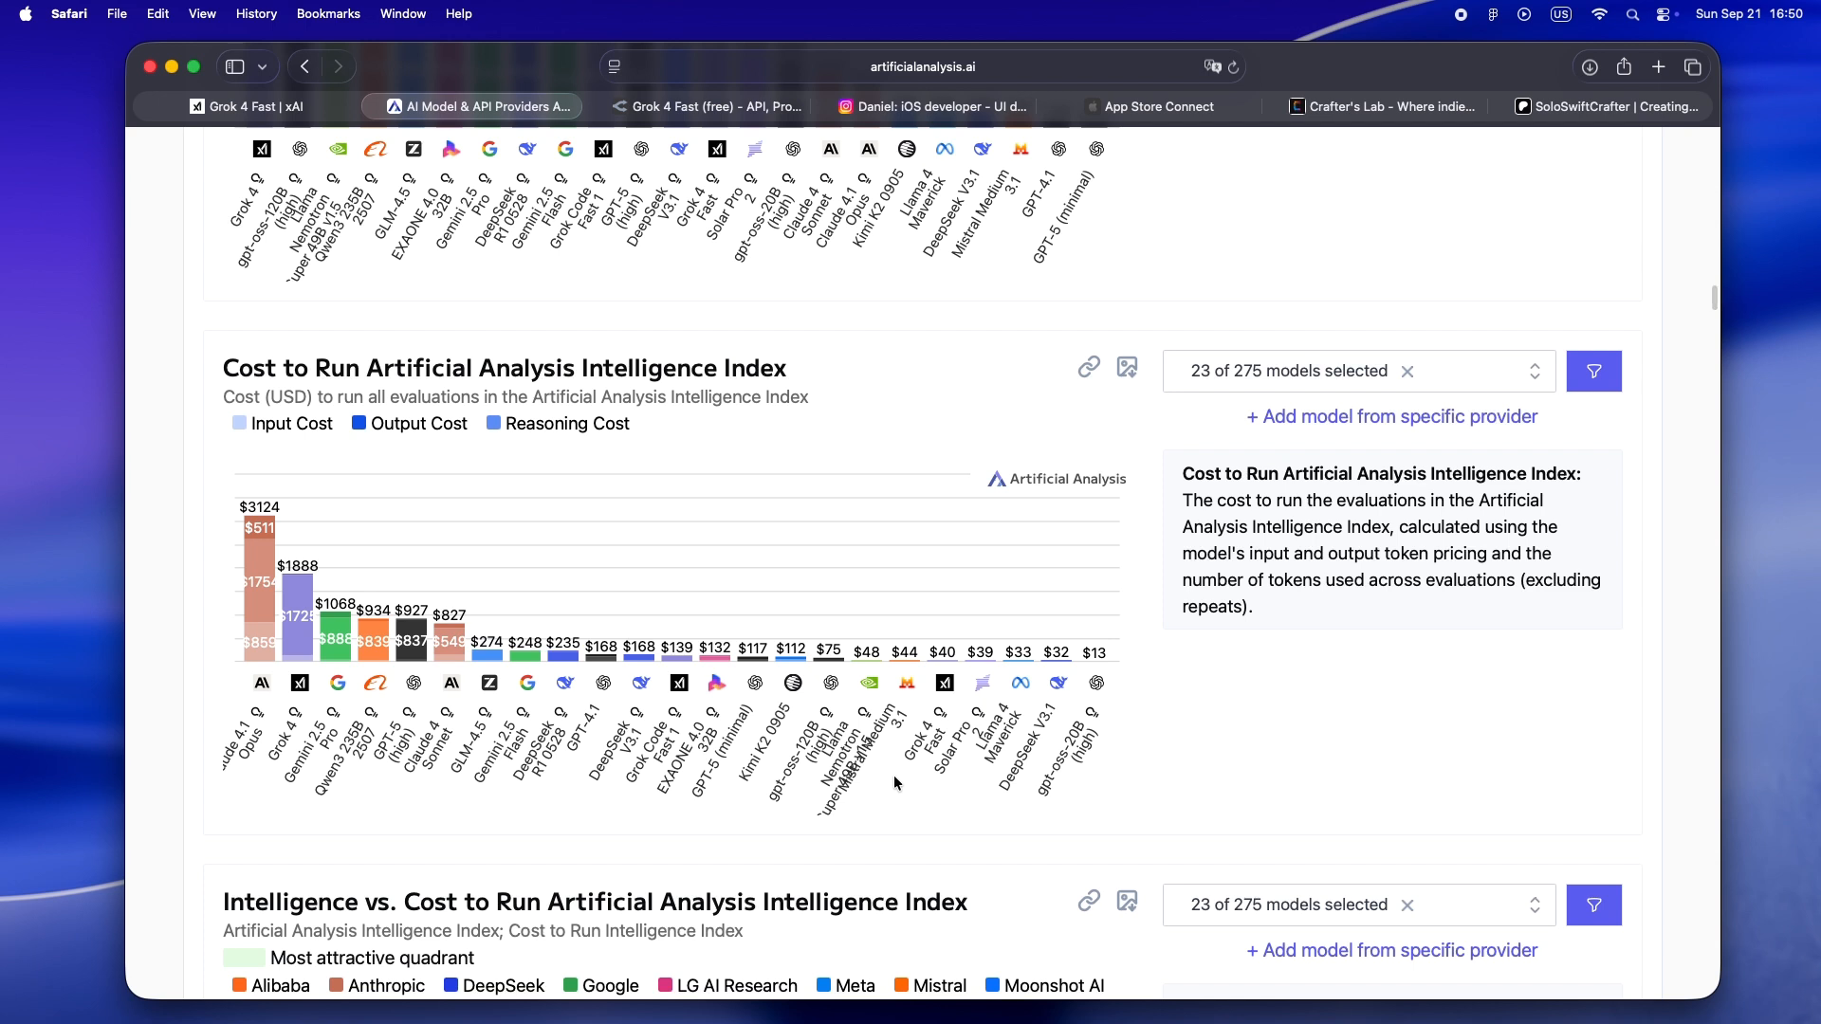
Continue through the Intelligence vs. Cost charts on Artificial Analysis
scroll(down, 3)
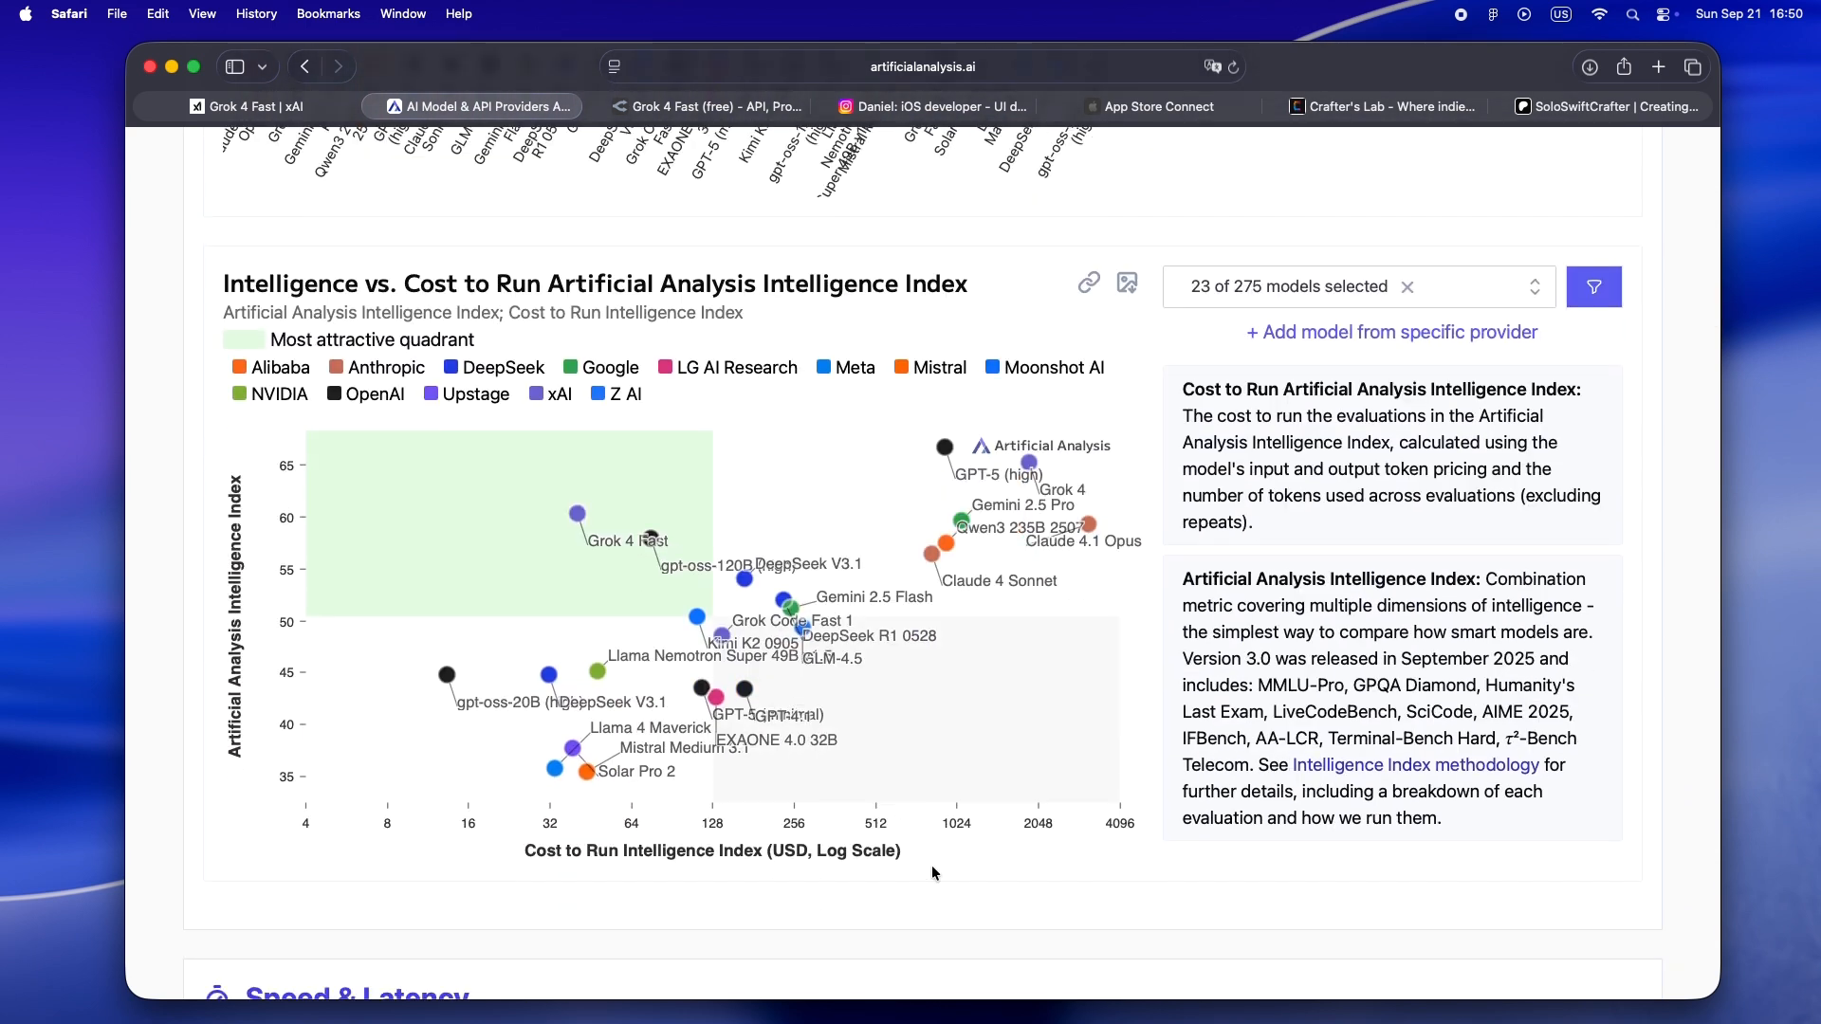
mouse_move(895, 881)
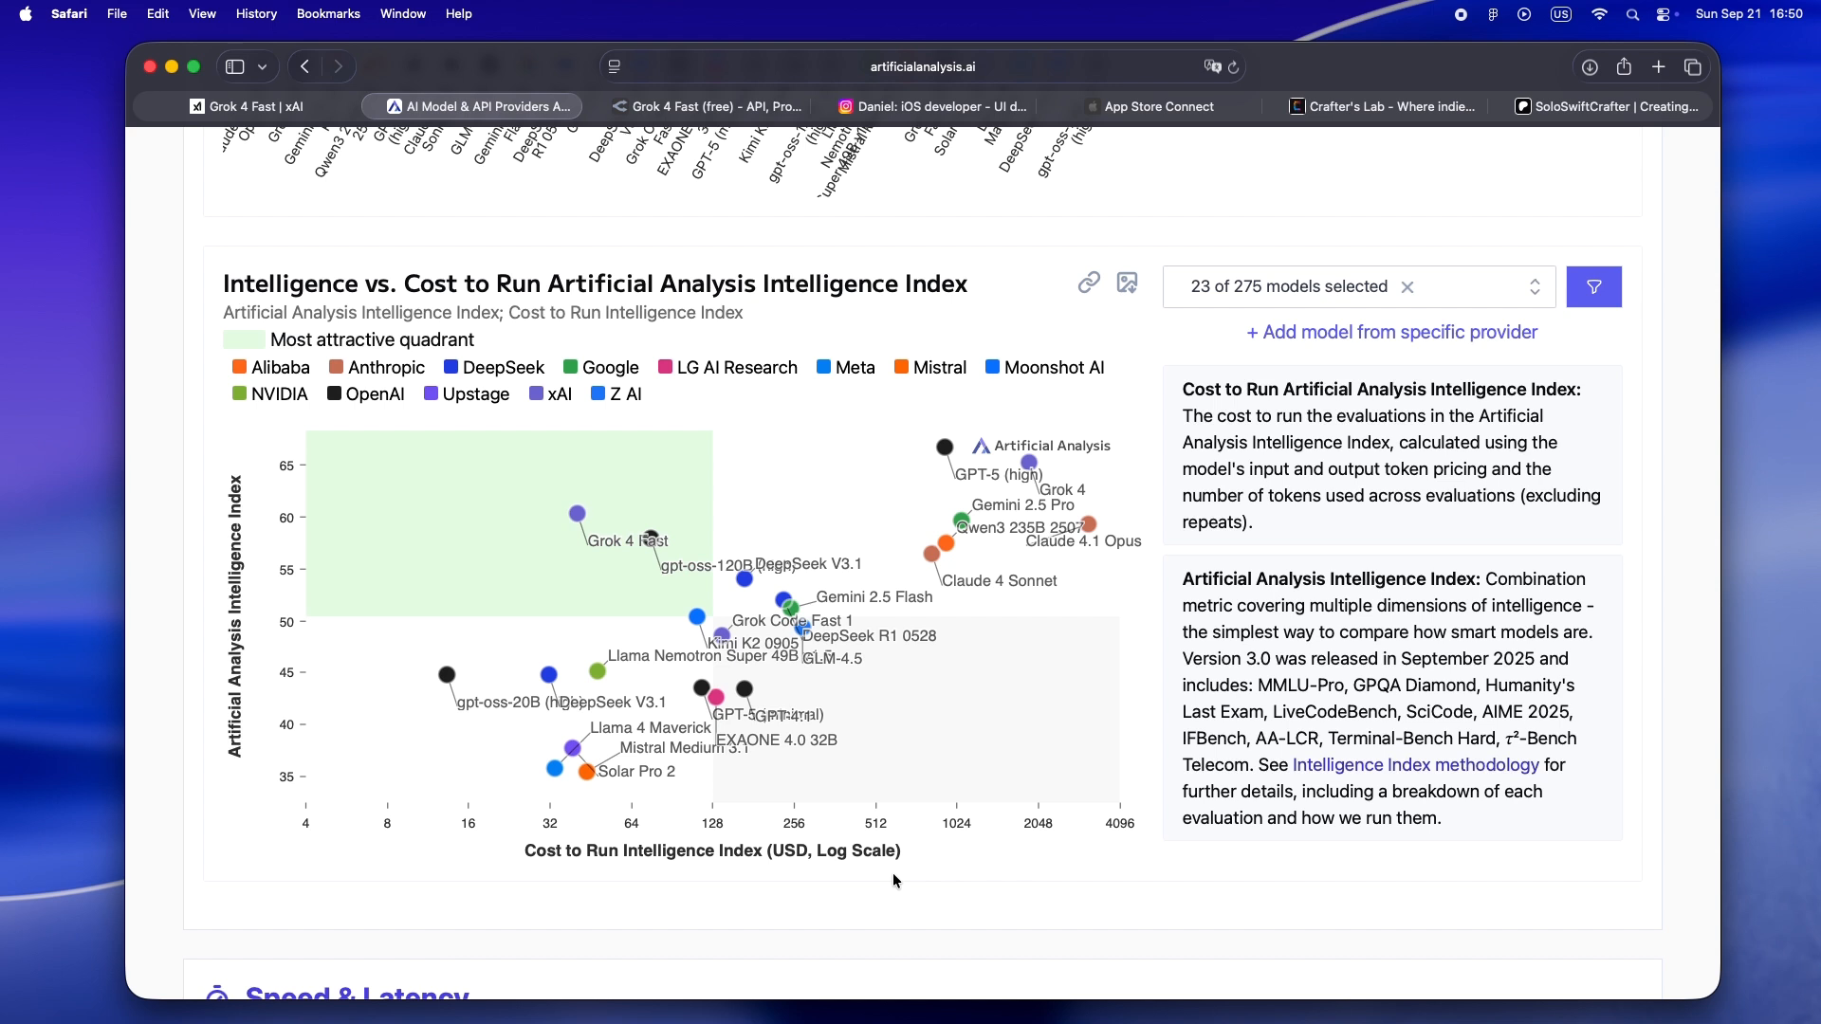
scroll(down, 3)
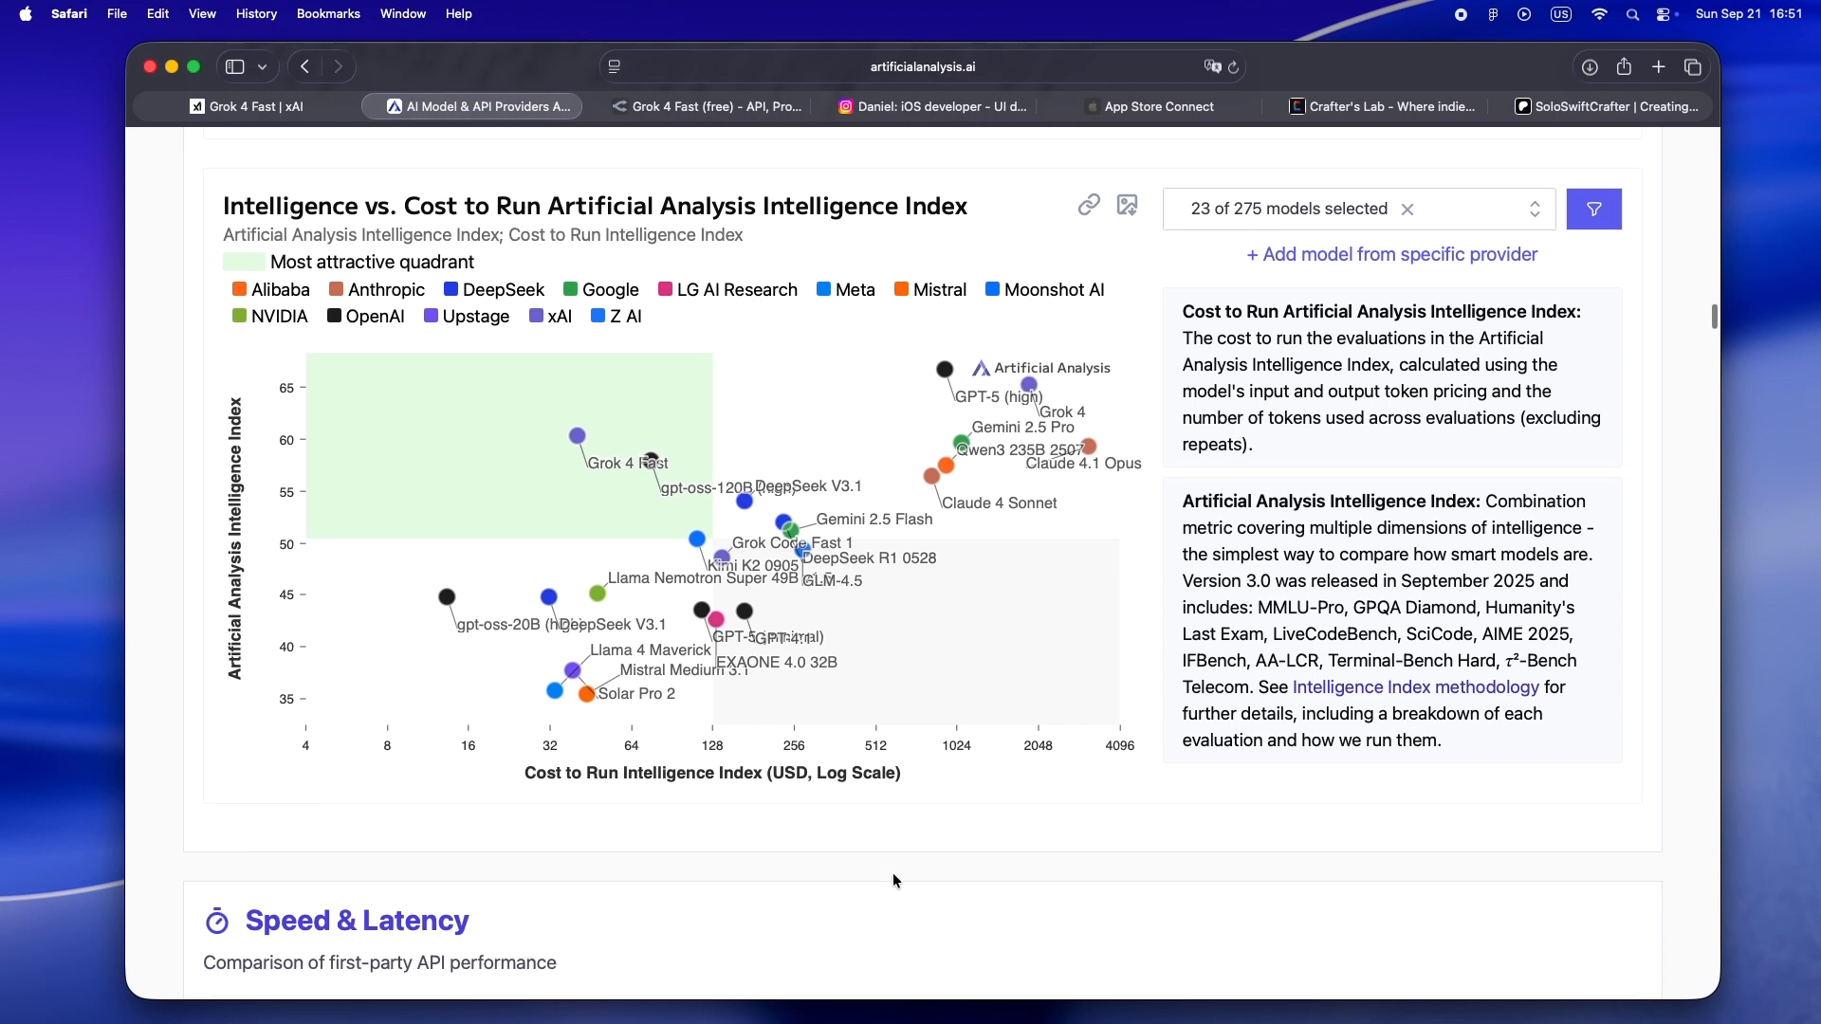
scroll(down, 3)
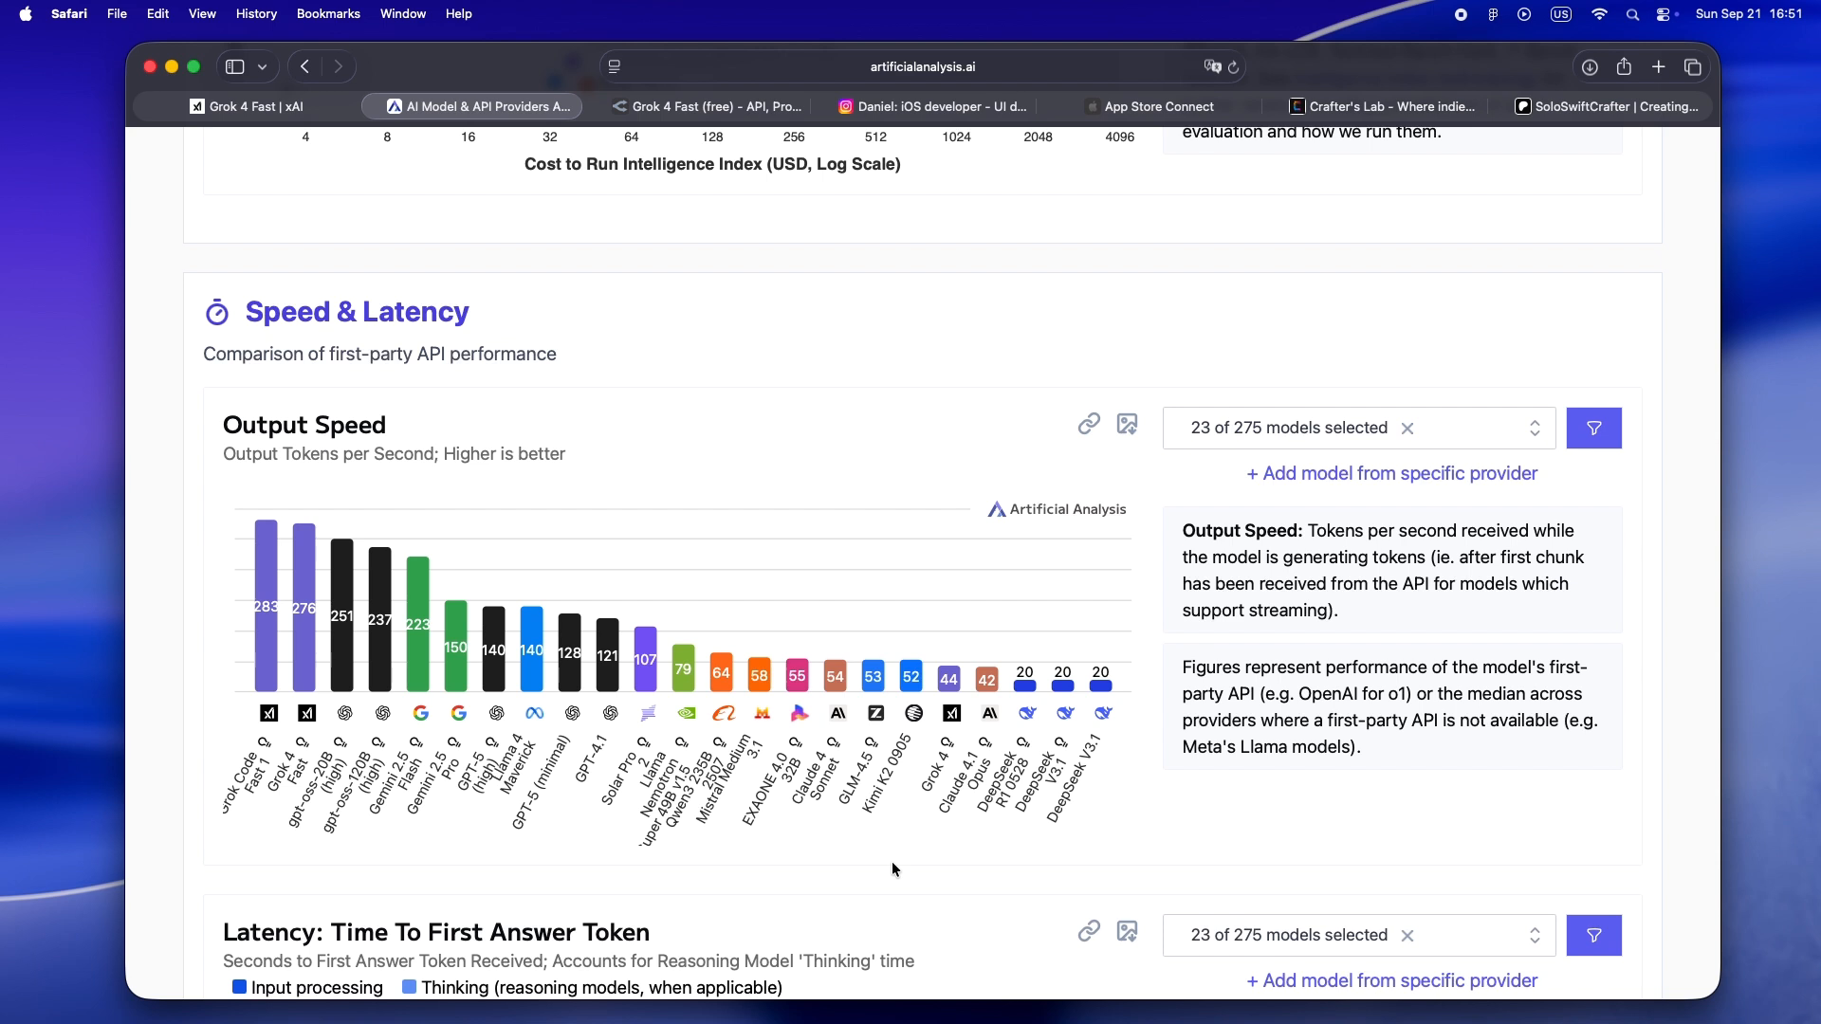
scroll(down, 3)
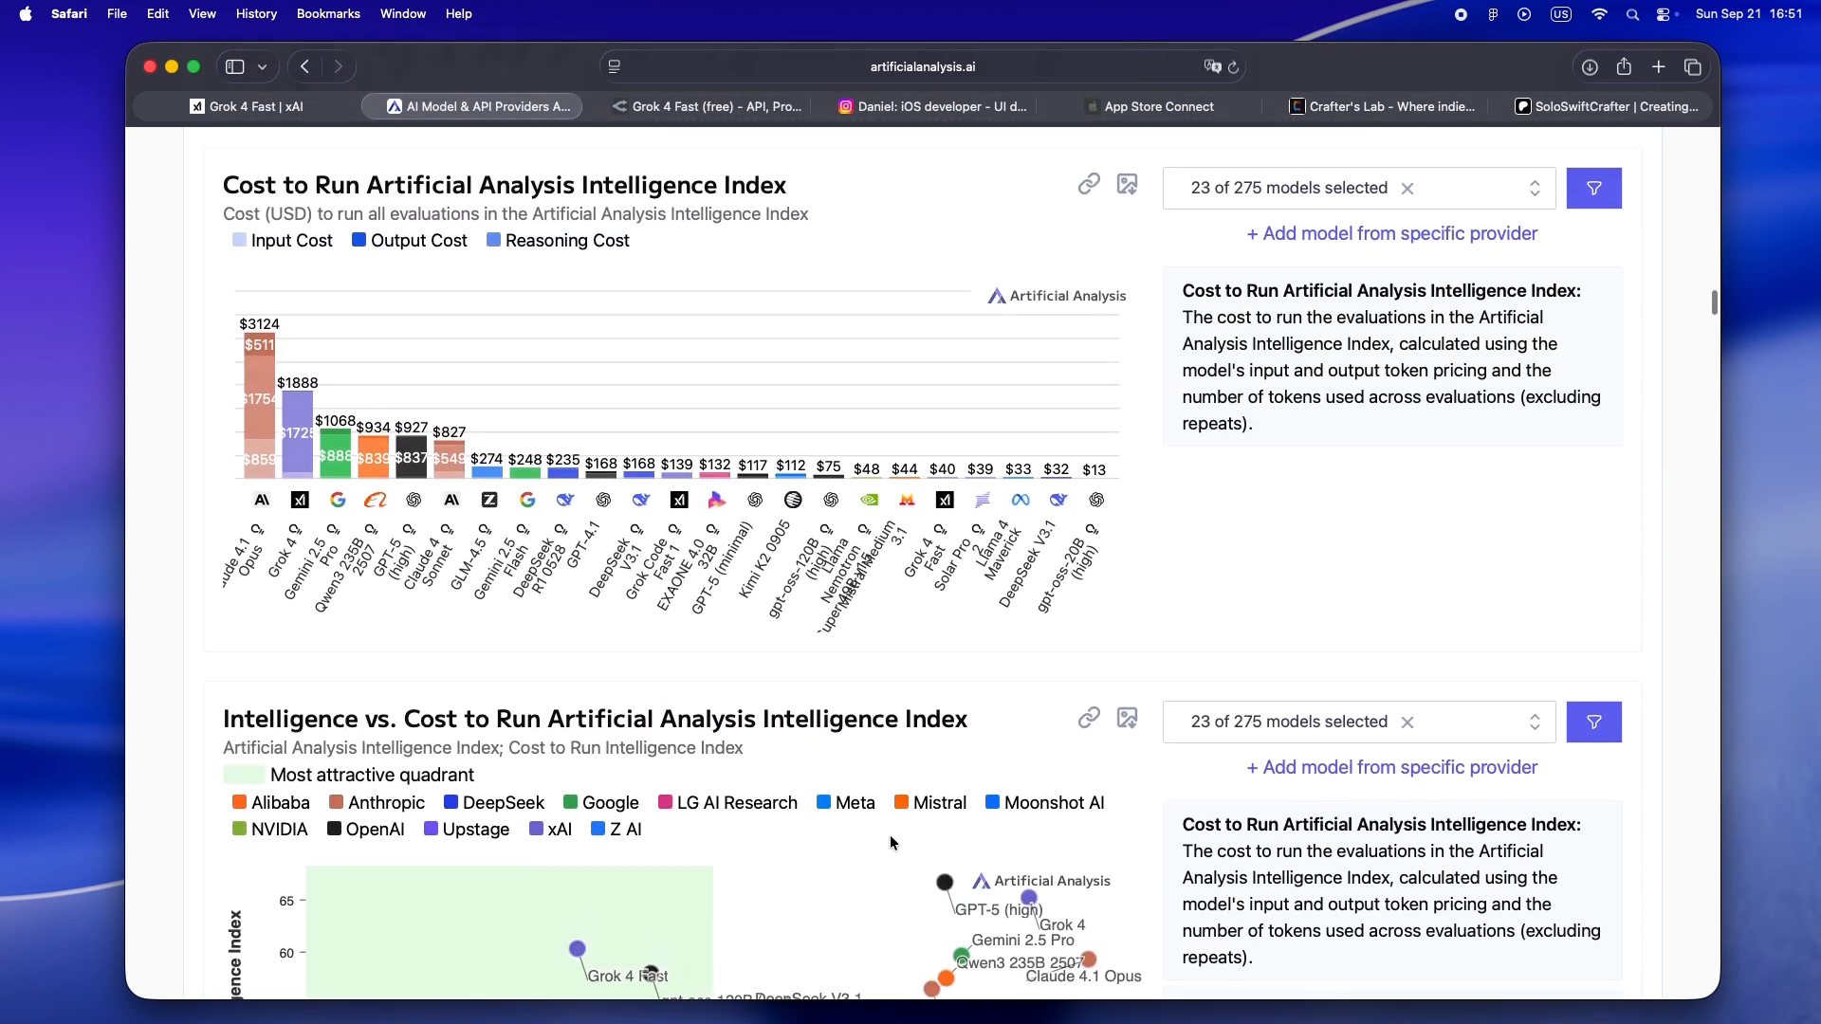
scroll(down, 3)
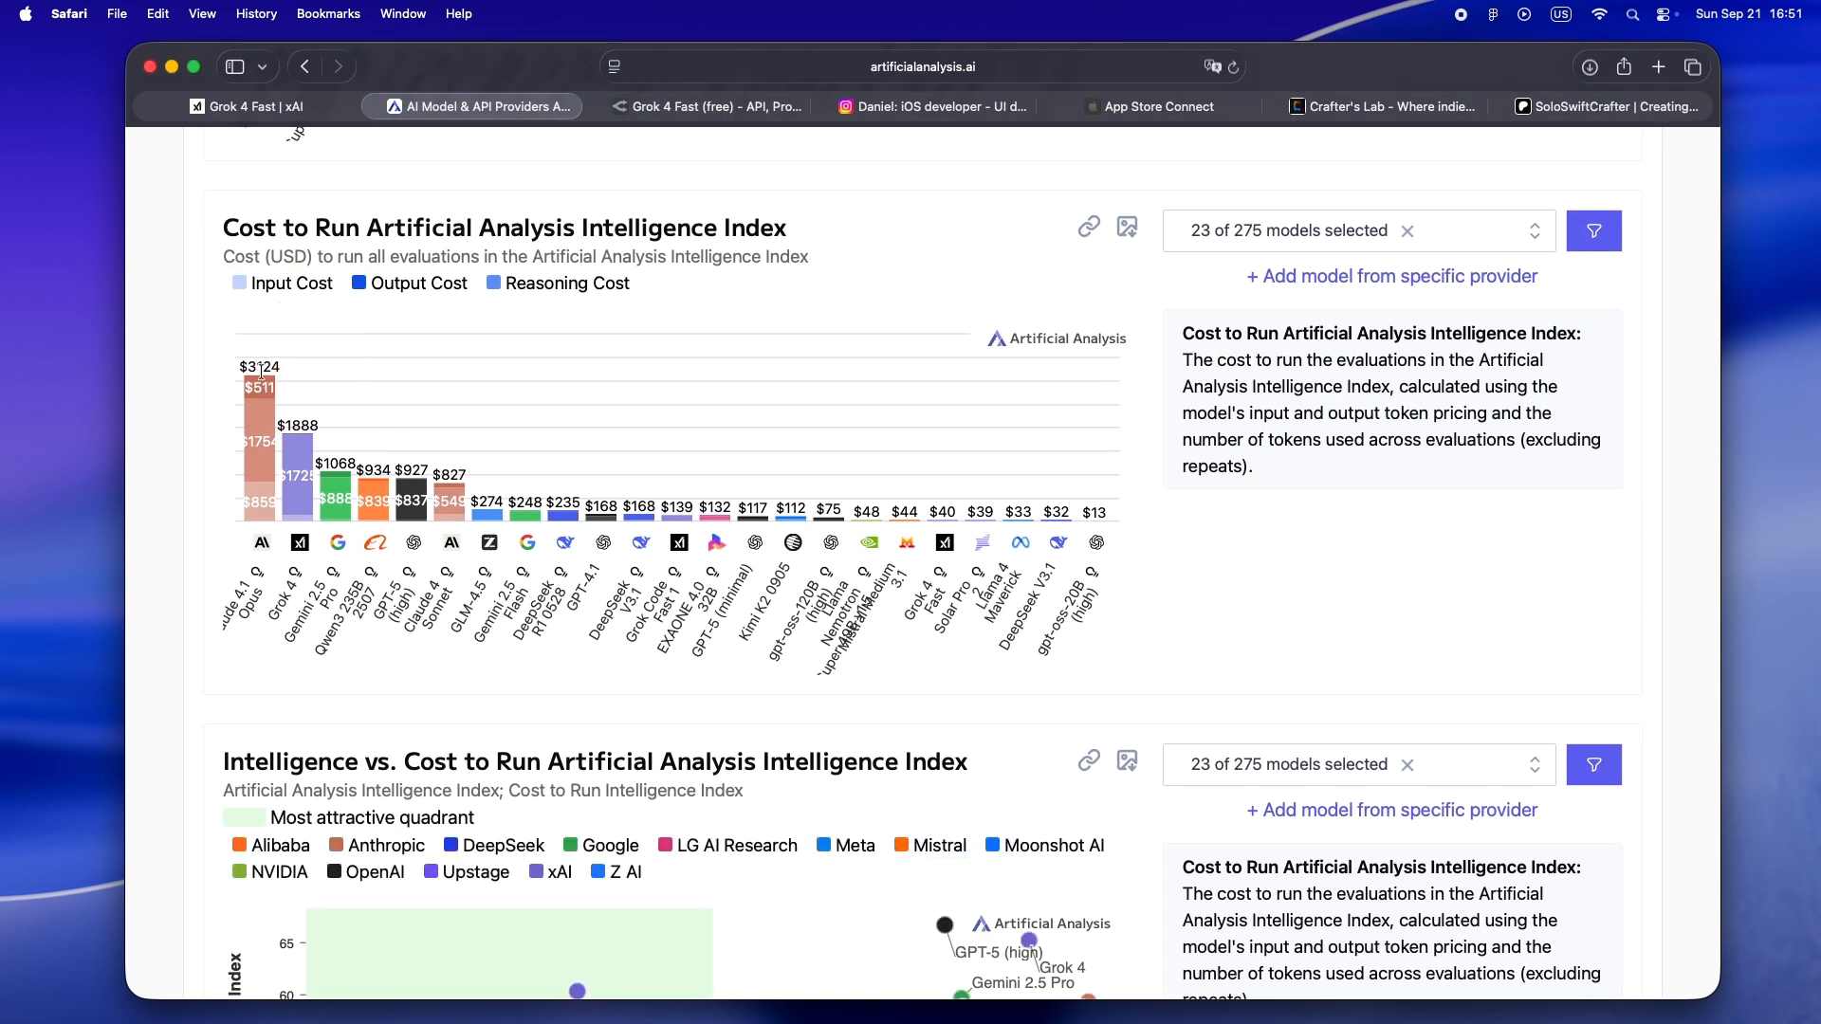
mouse_move(259, 453)
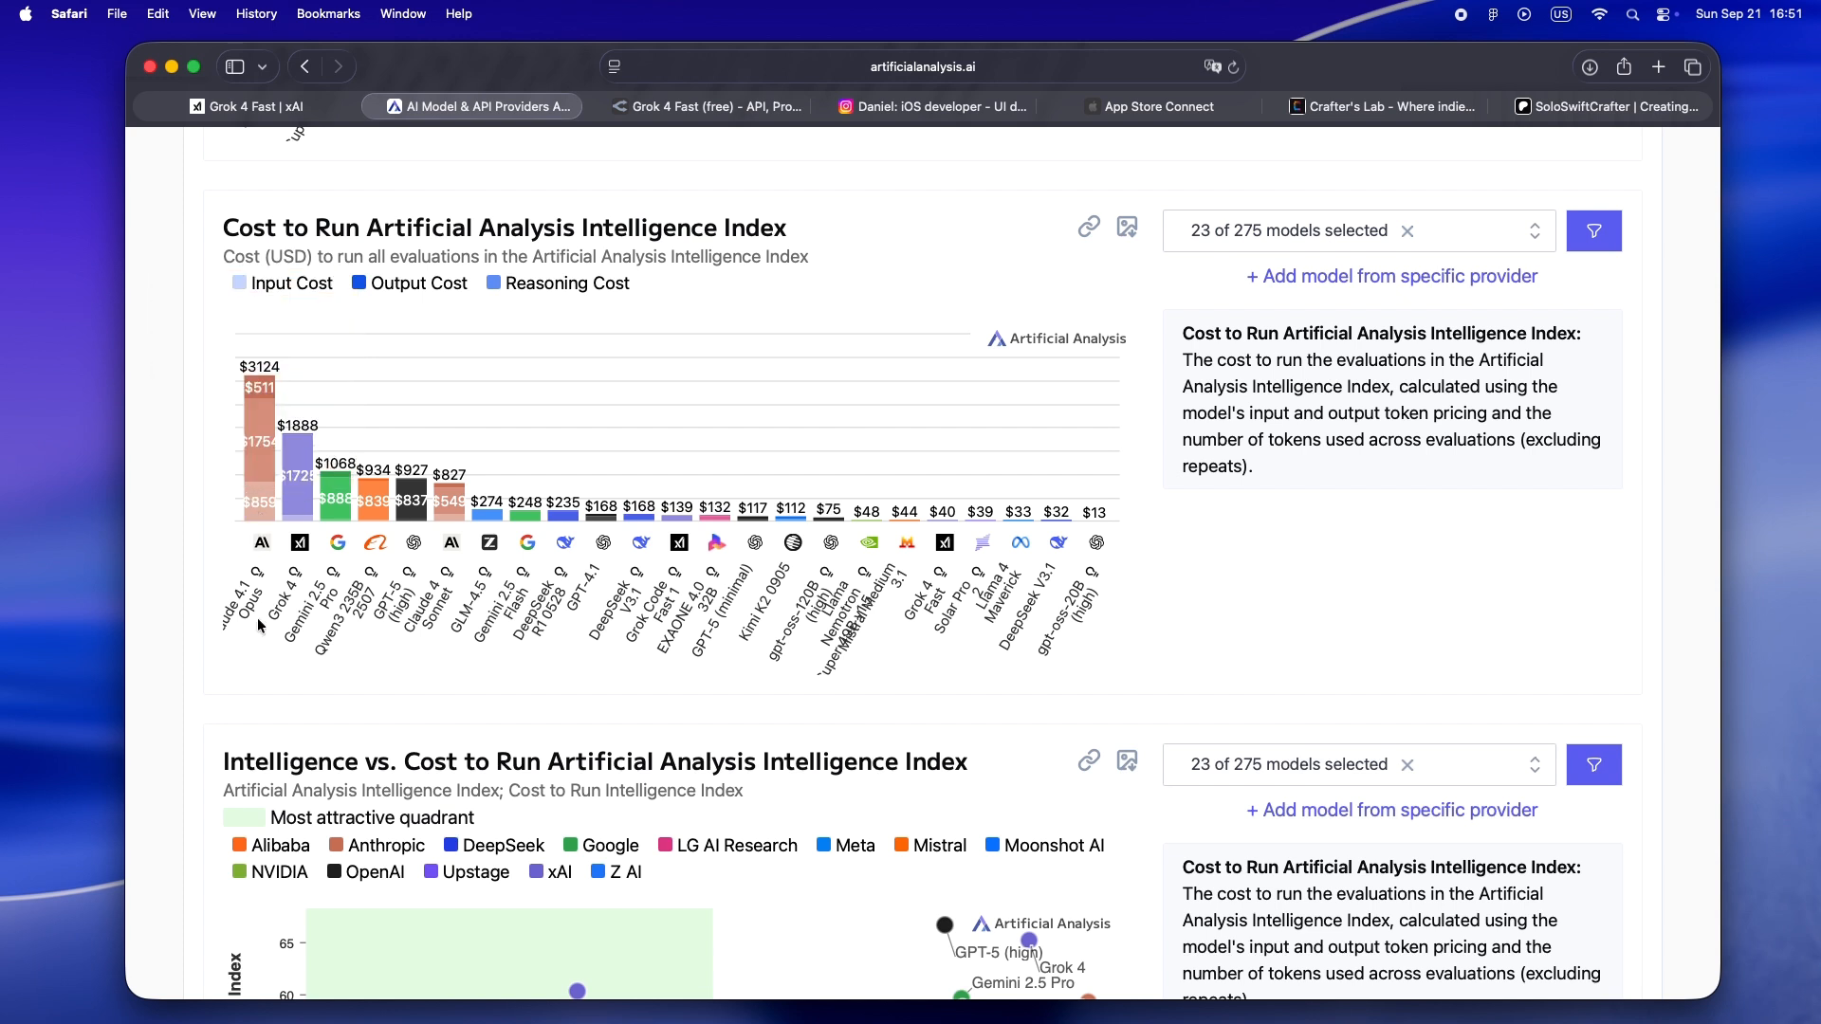
scroll(down, 3)
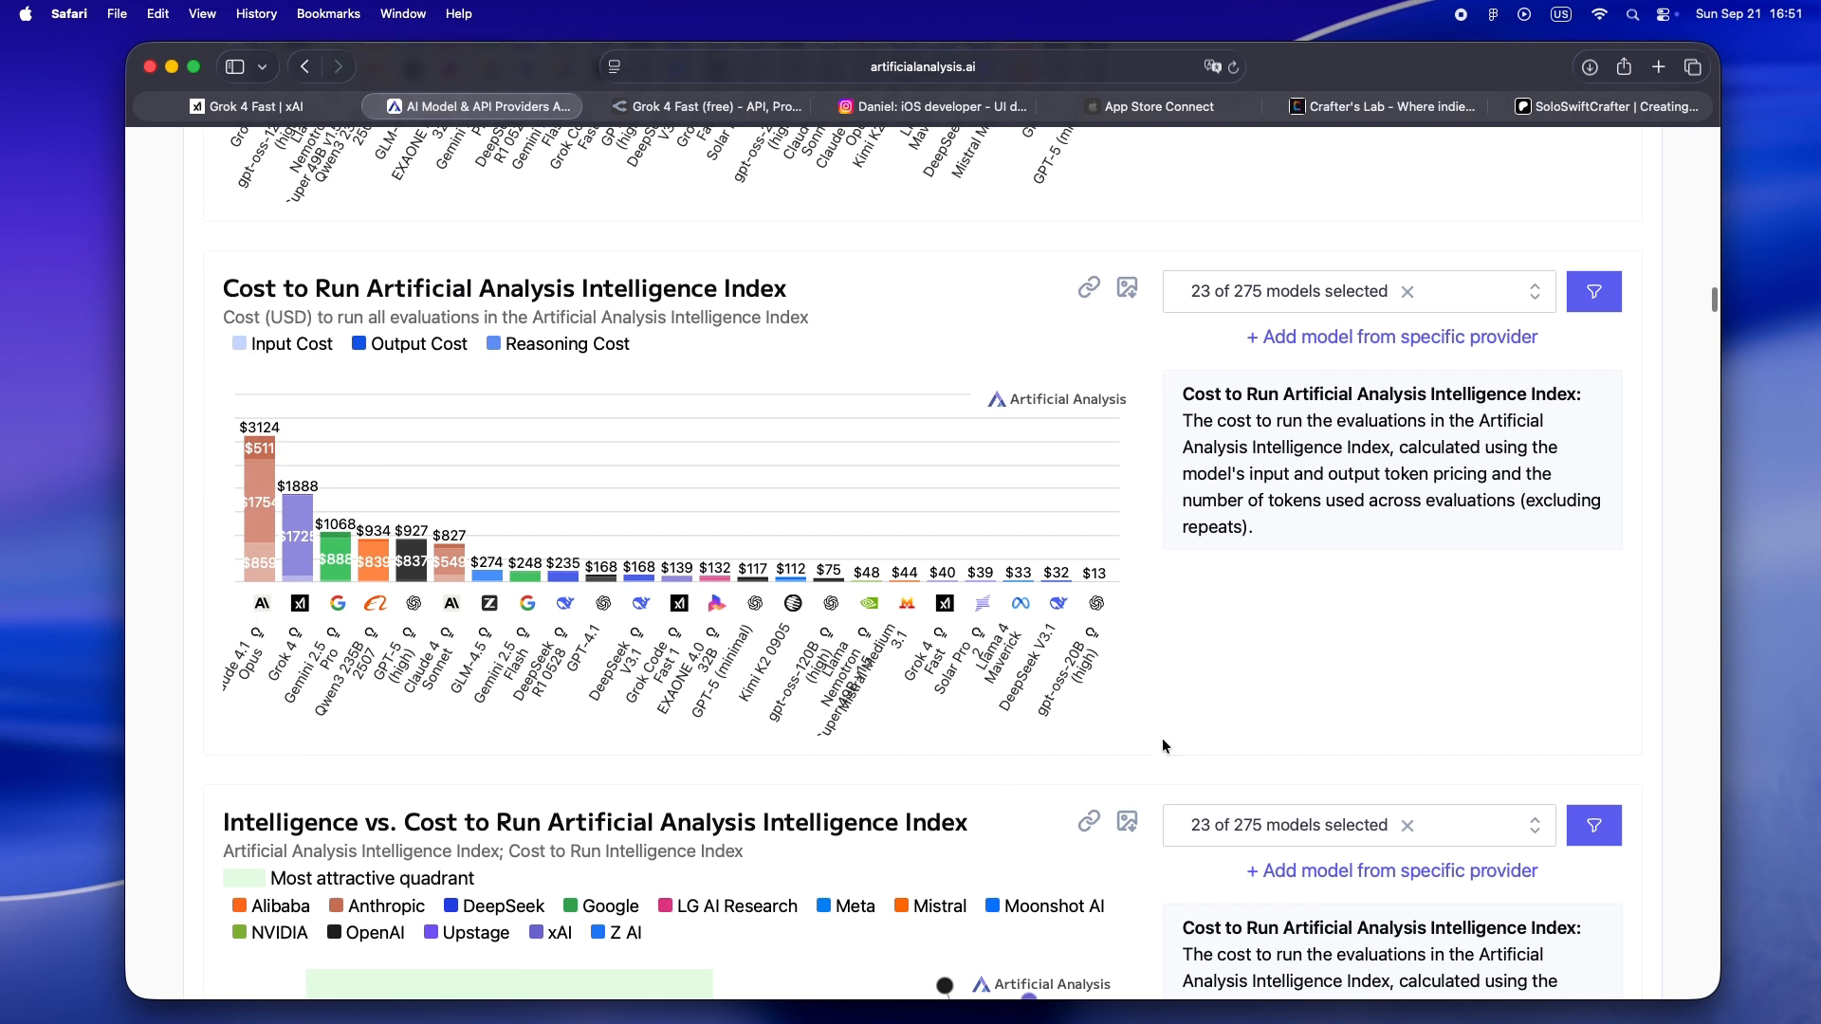
mouse_move(1207, 743)
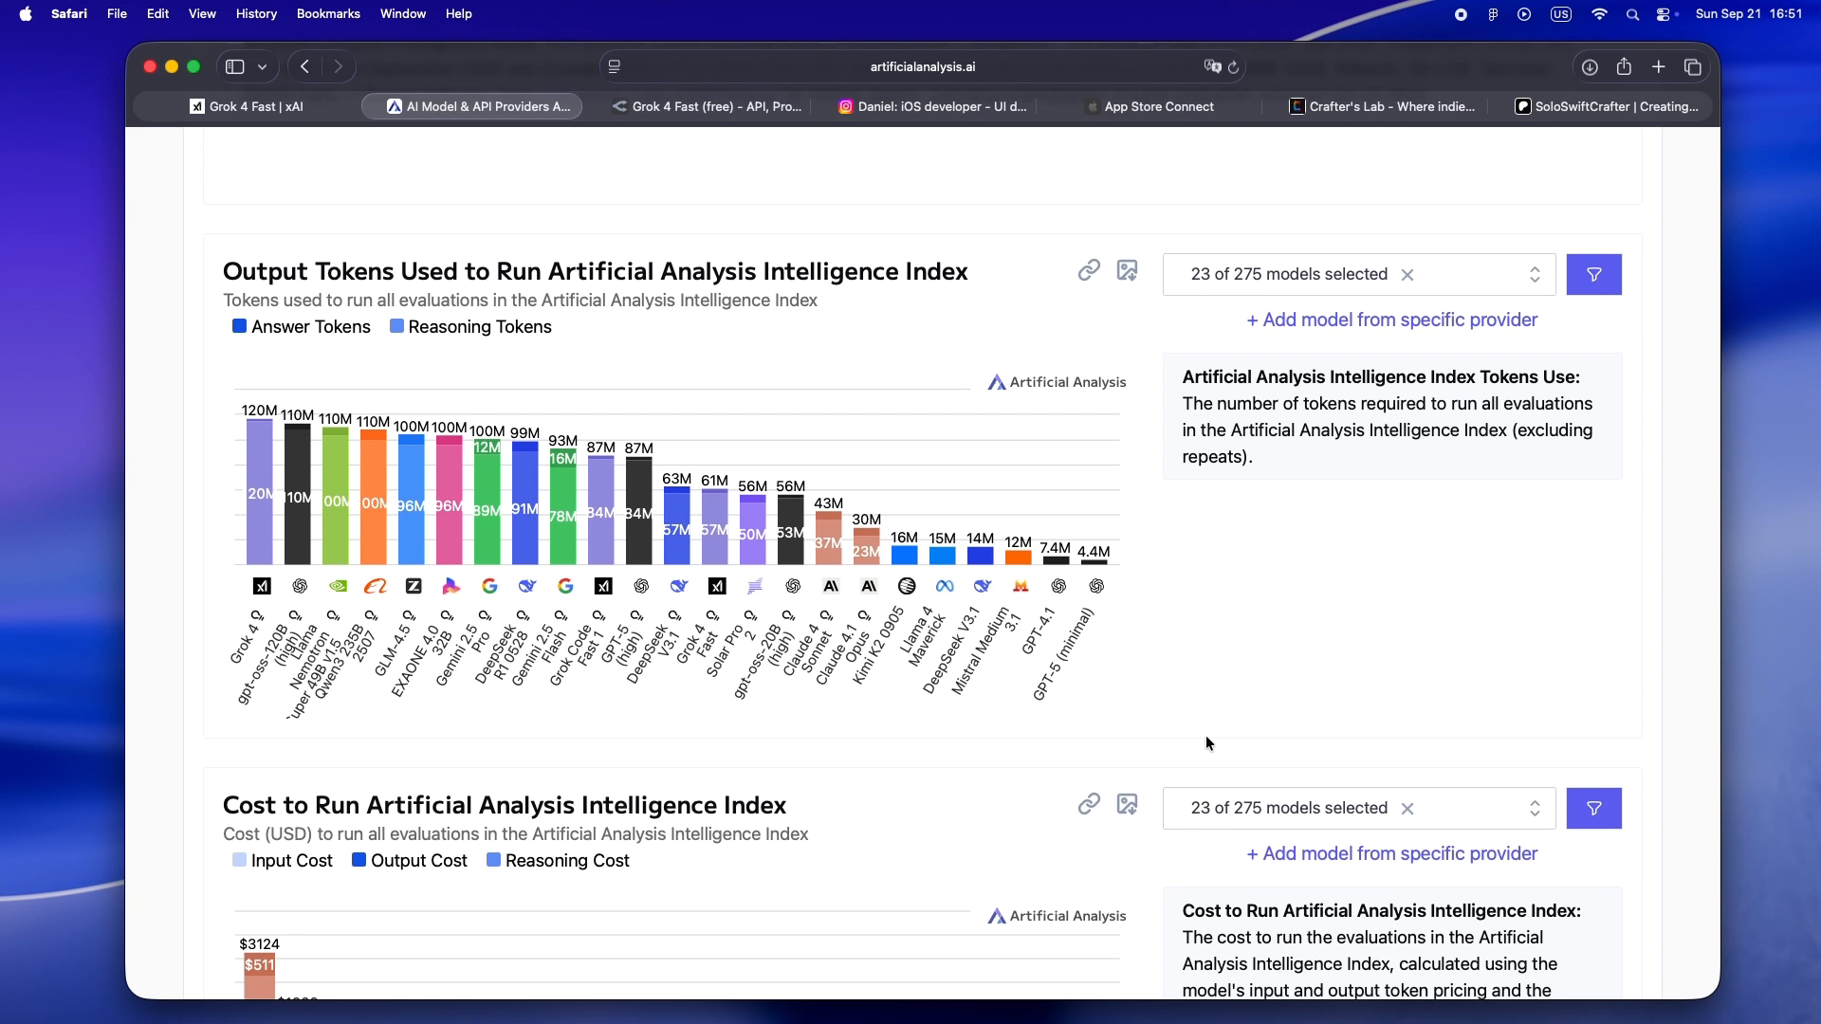
scroll(down, 3)
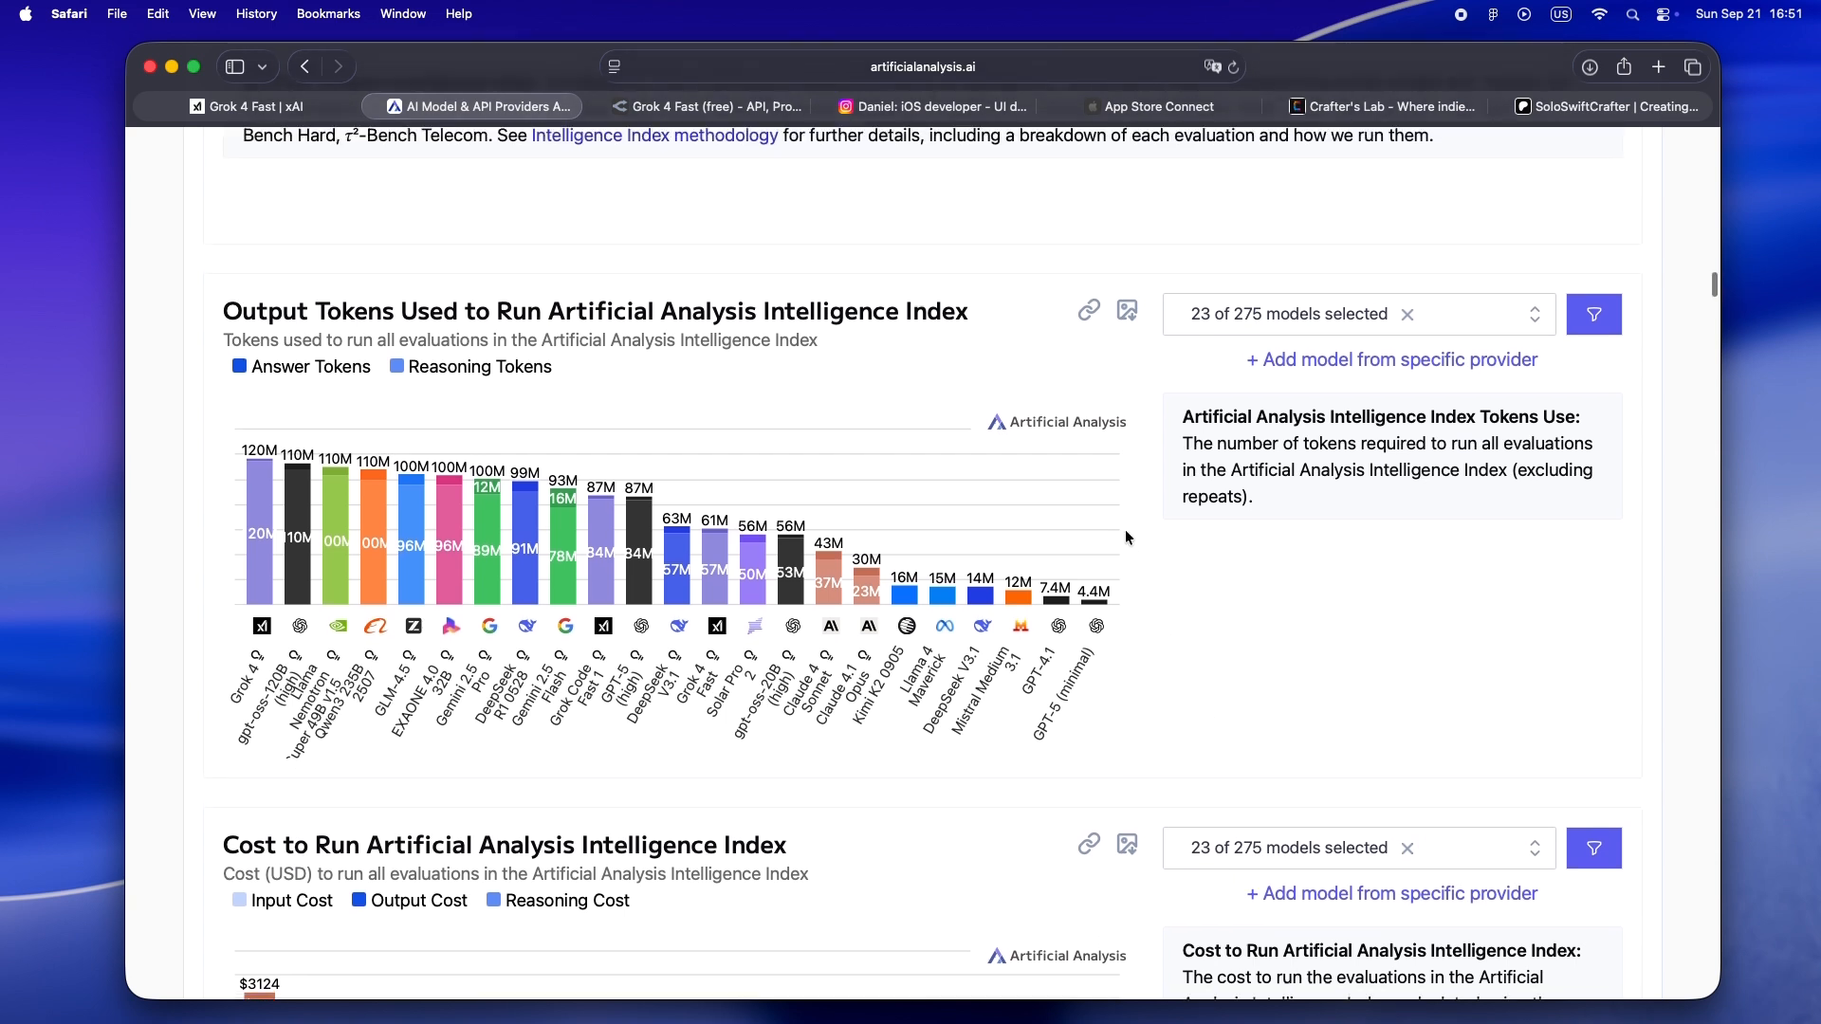
scroll(up, 3)
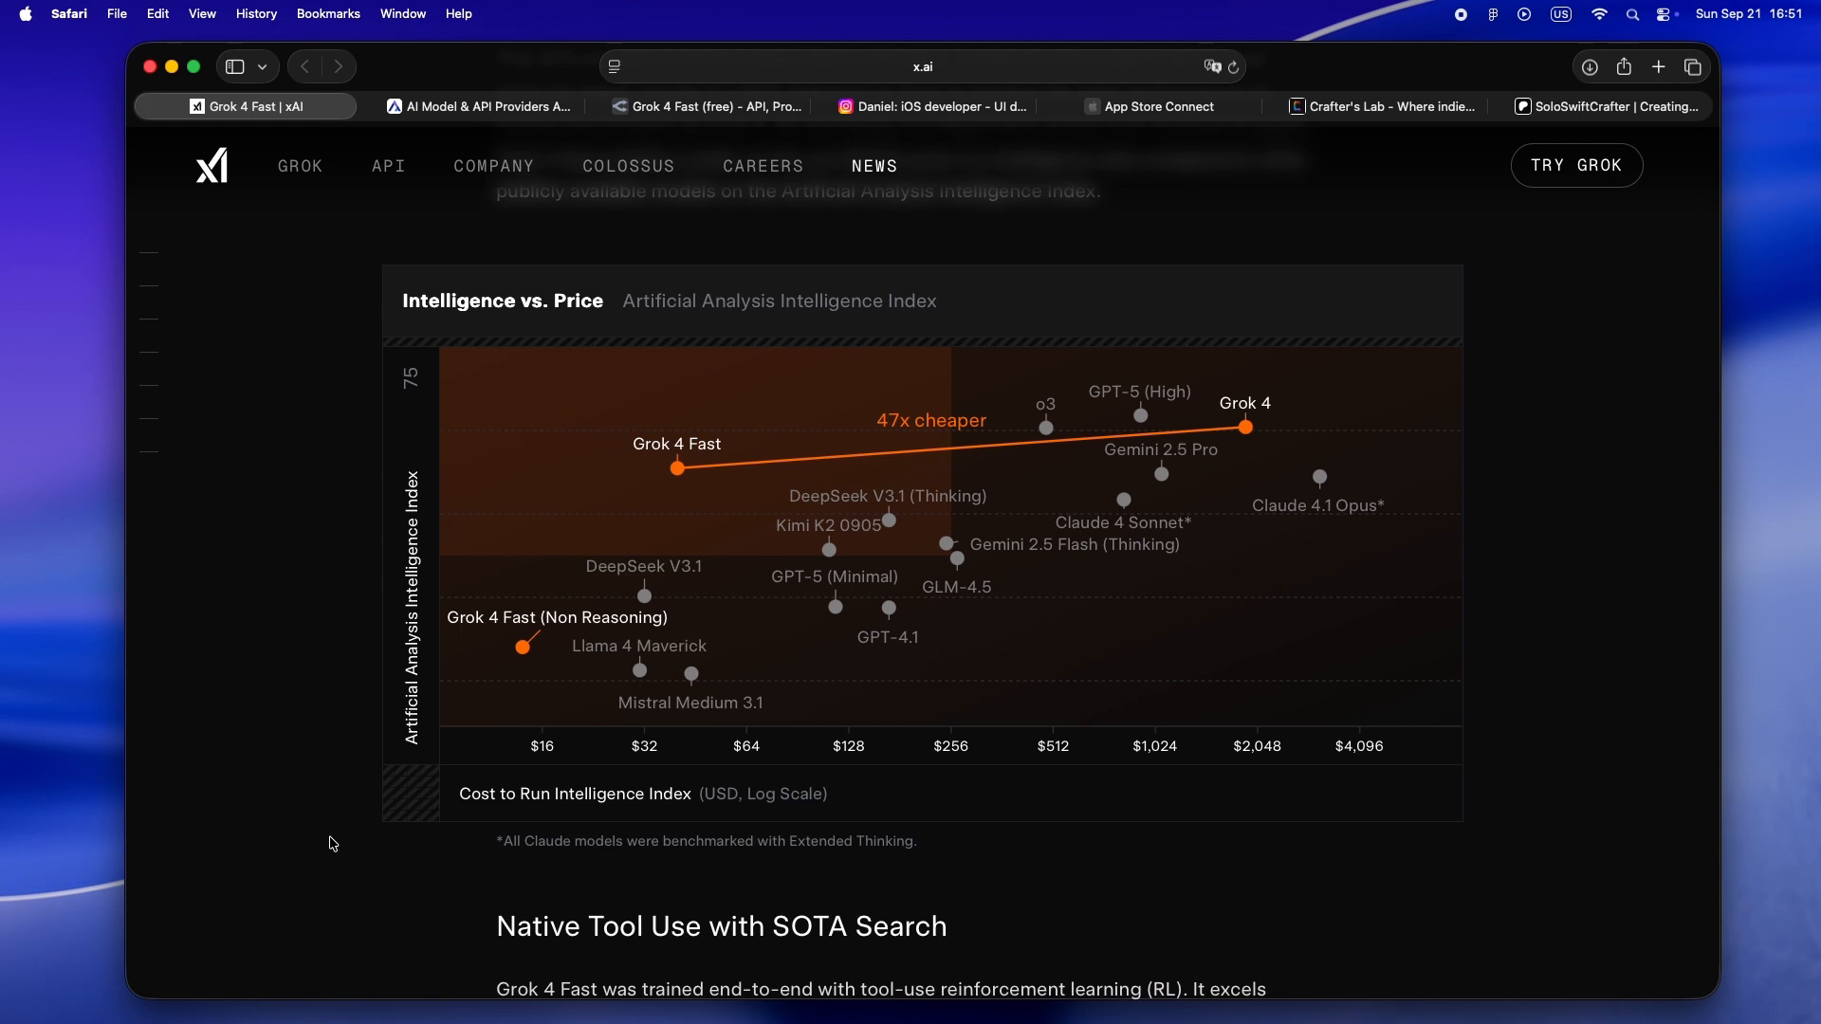
Read the Native Tool Use search benchmark table and reach the LMArena post-training table
scroll(down, 3)
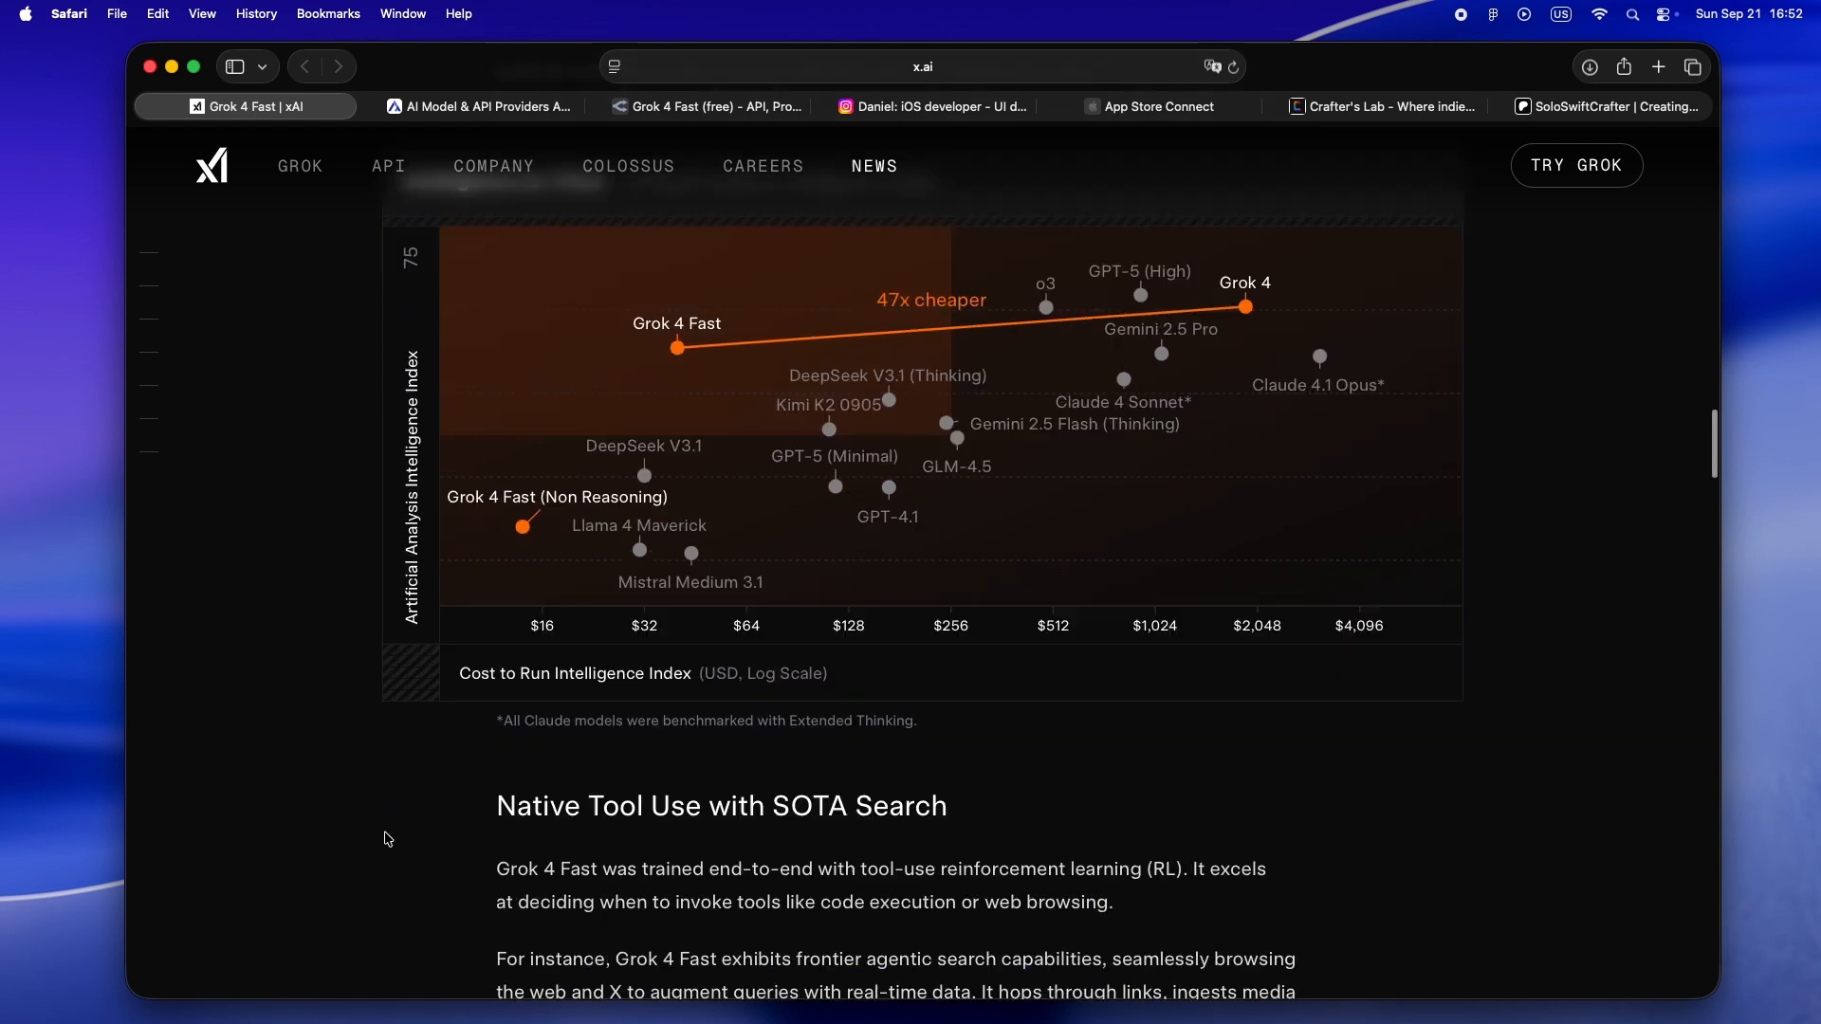
scroll(down, 3)
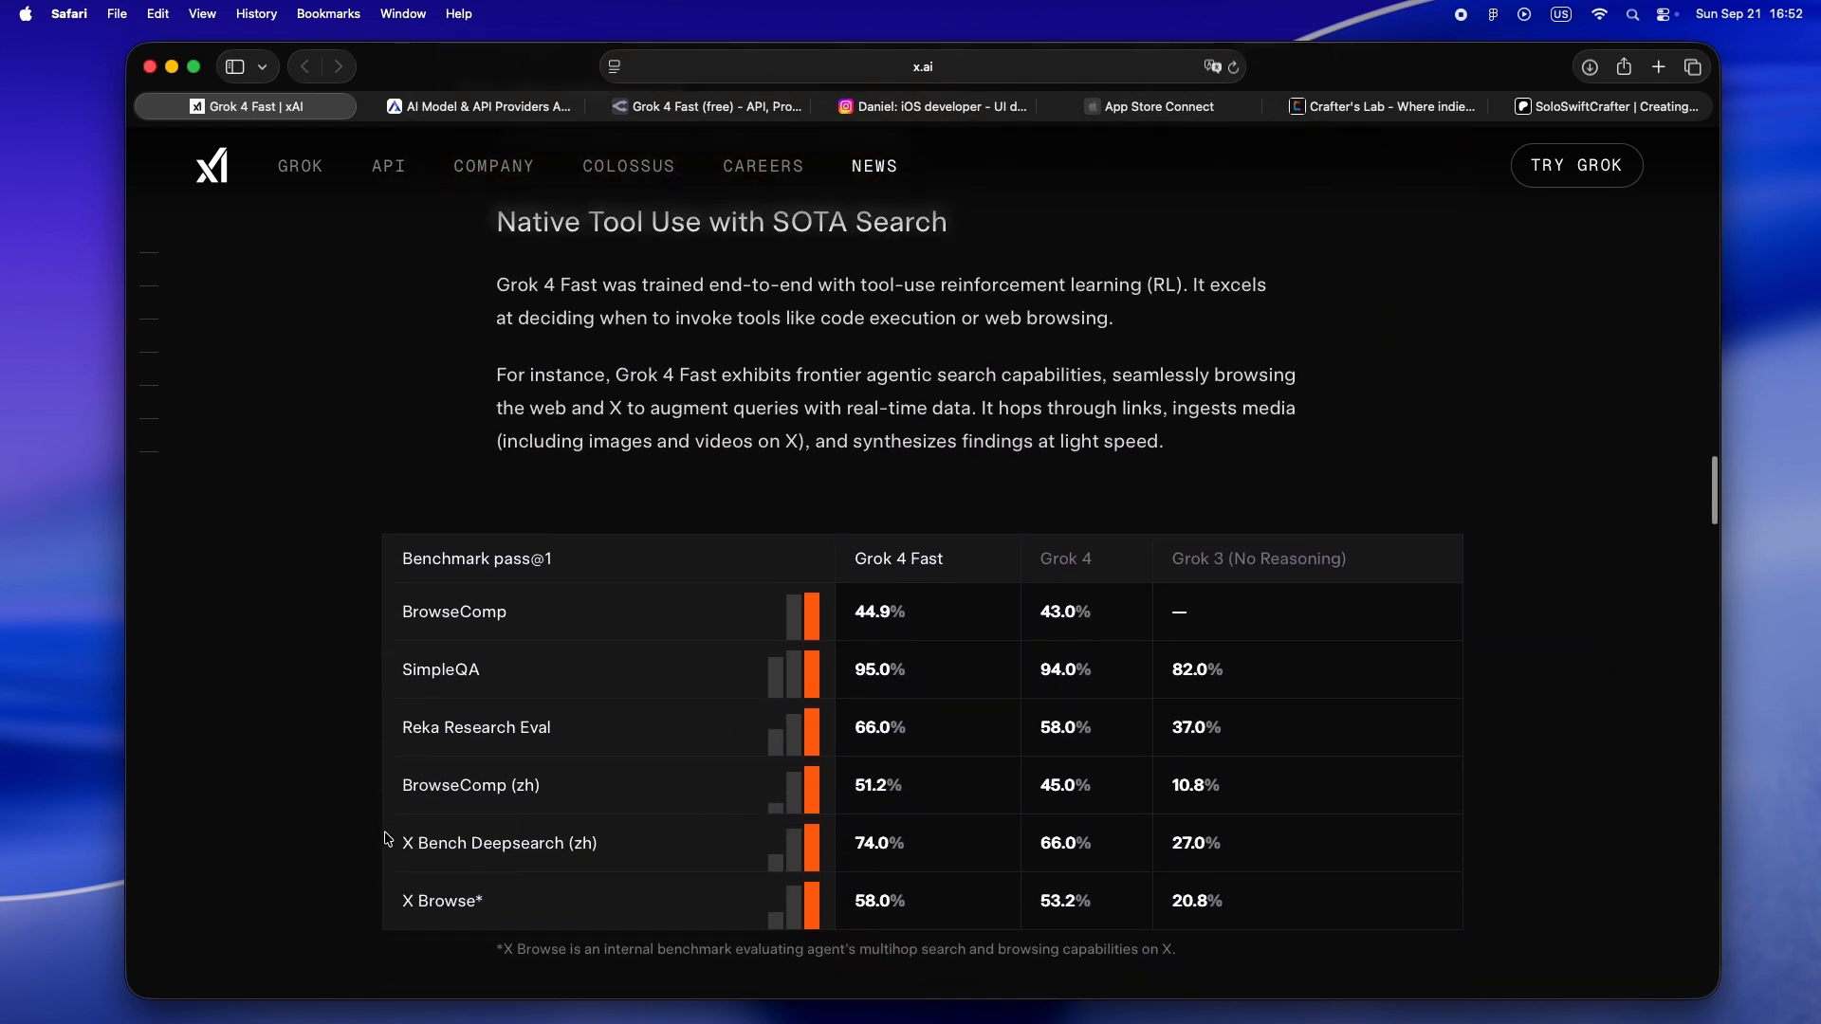
scroll(down, 3)
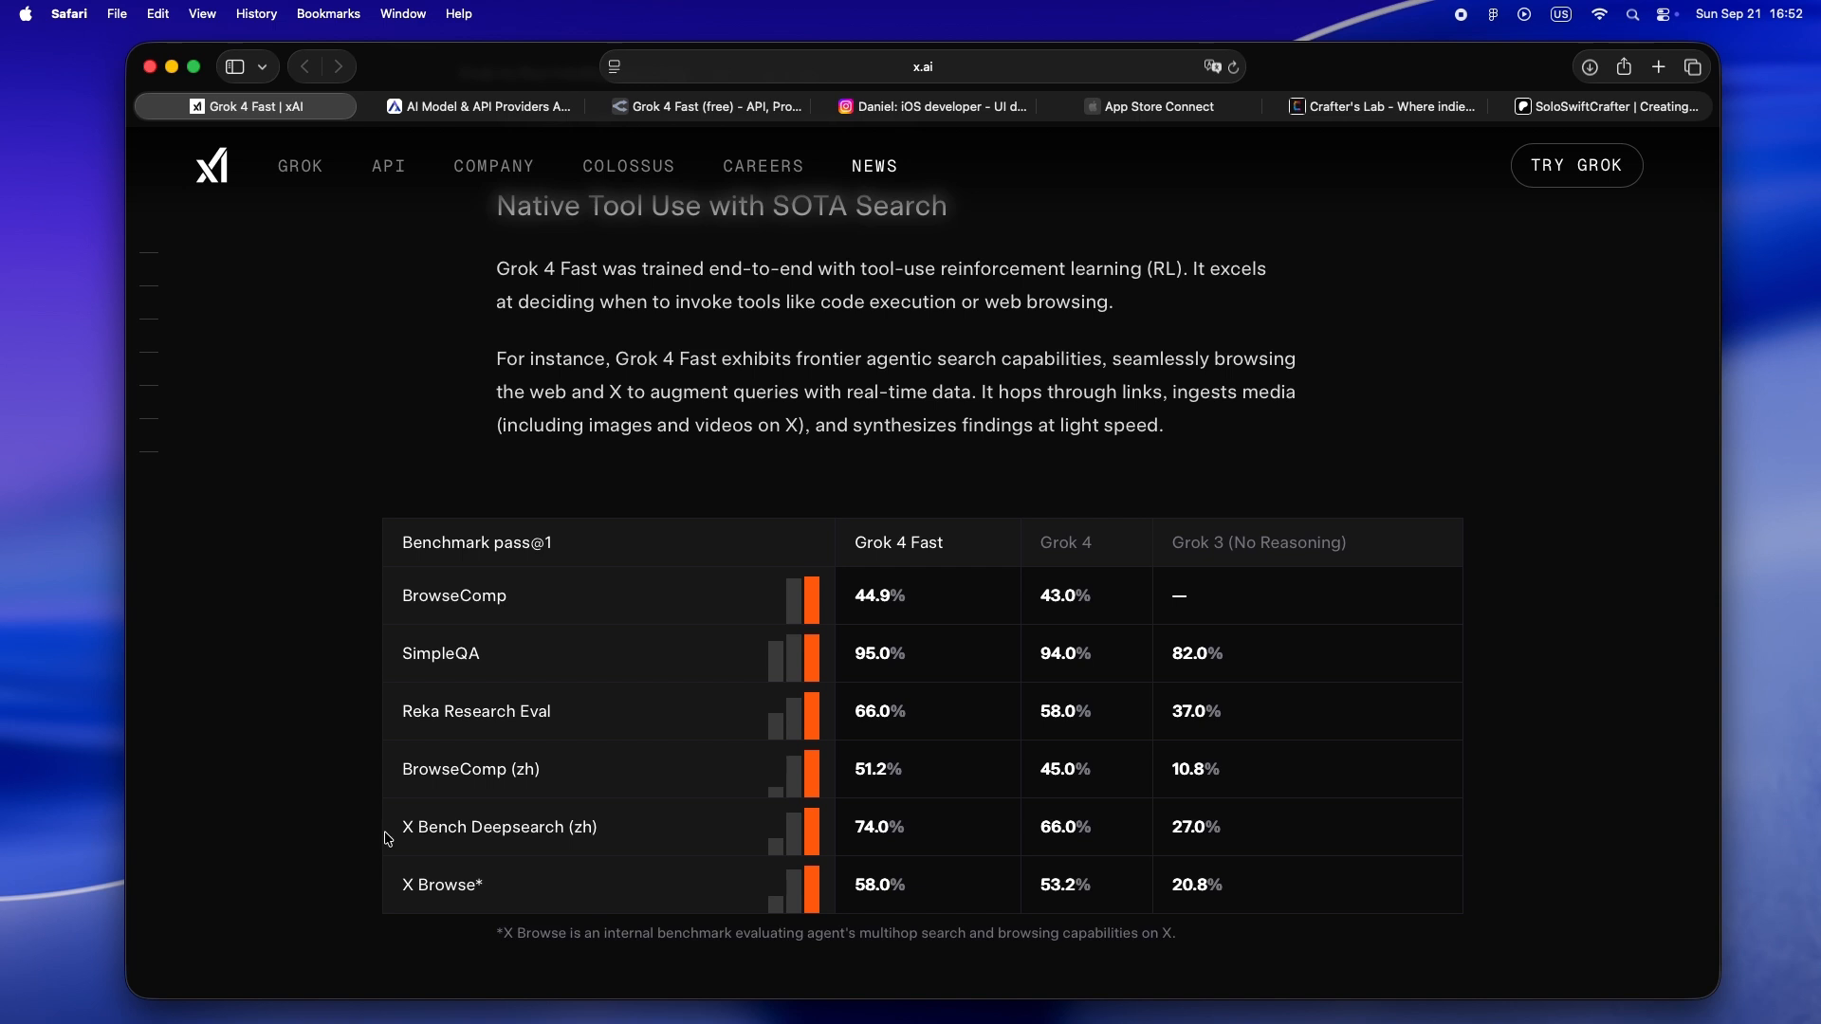
mouse_move(424, 347)
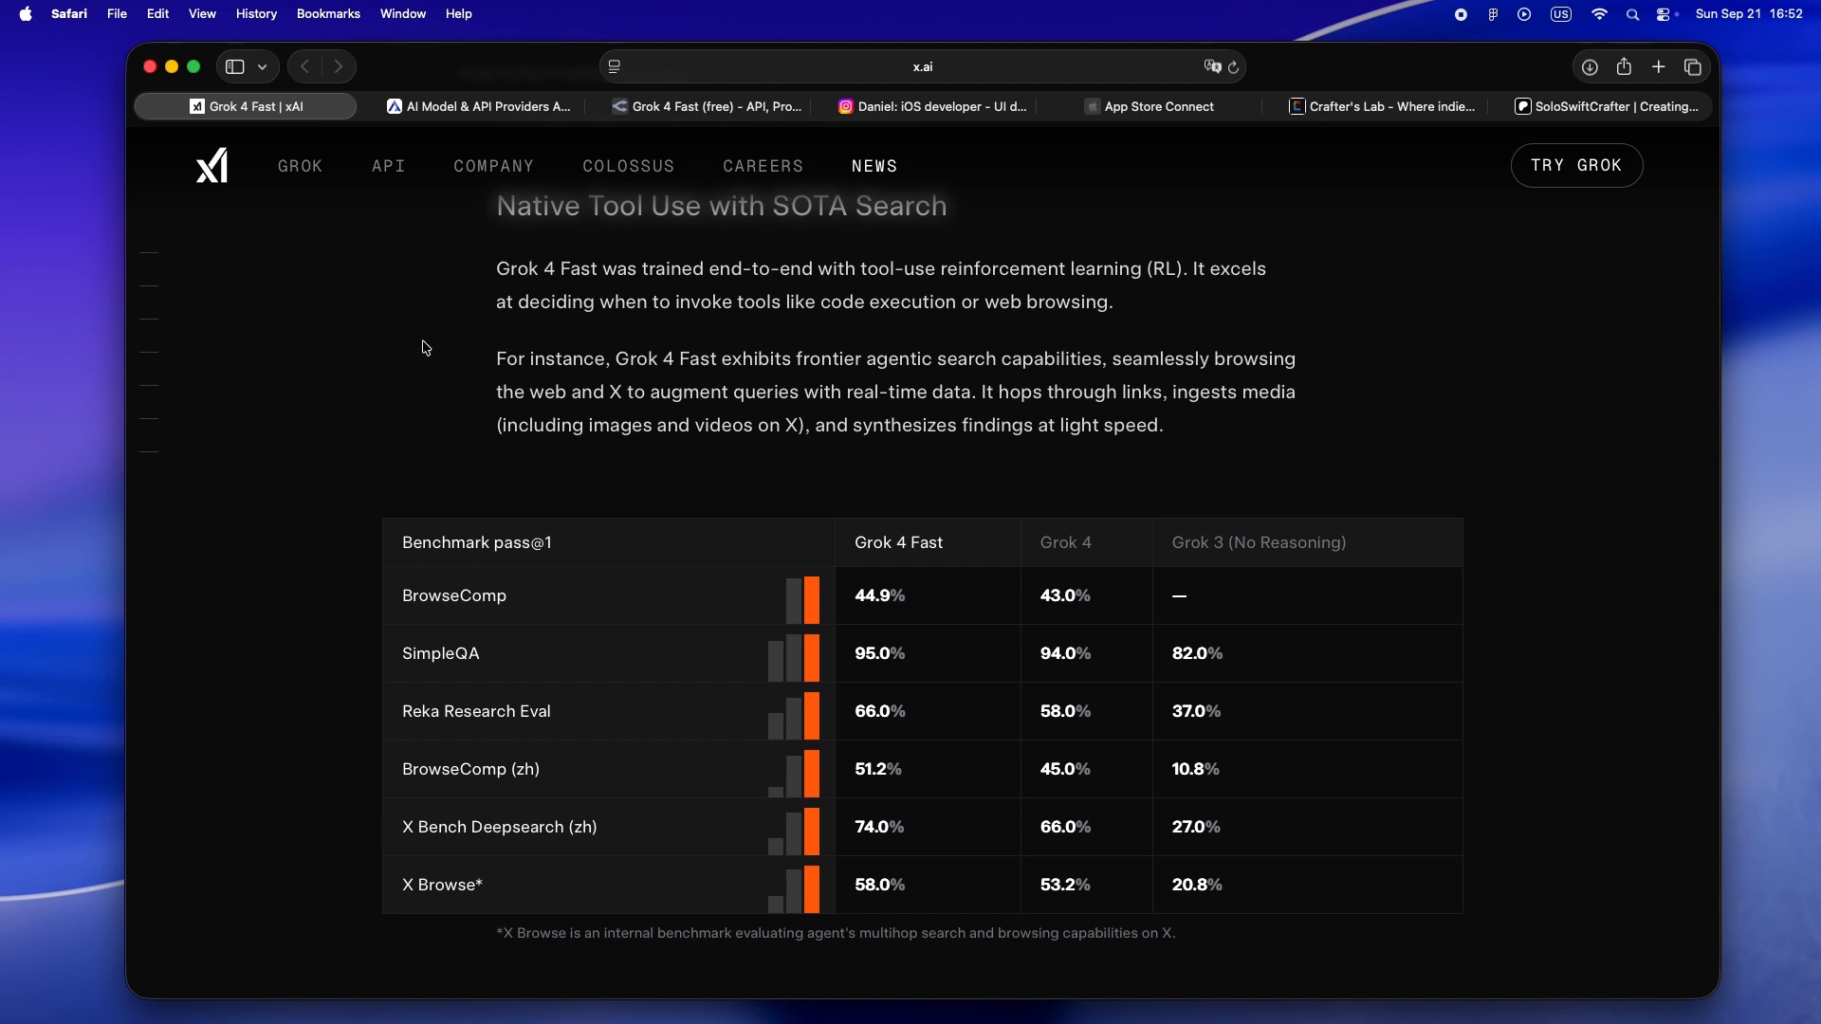
scroll(down, 3)
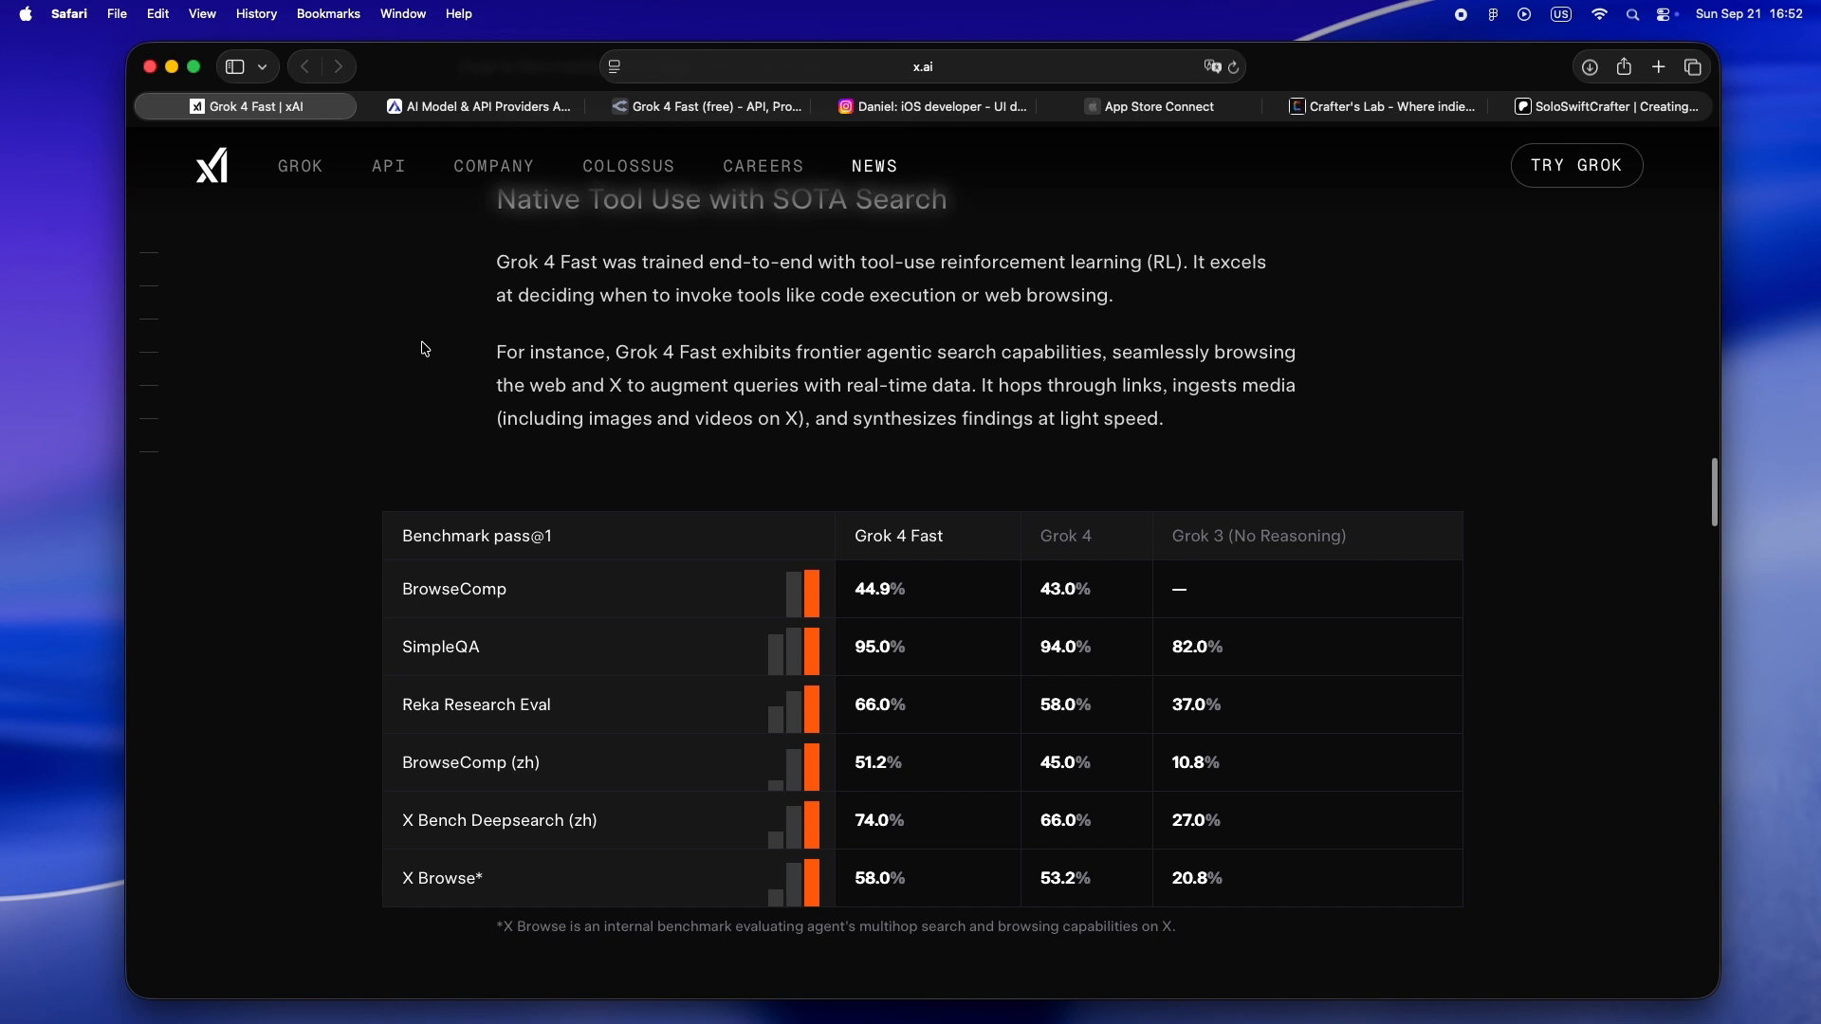
scroll(down, 3)
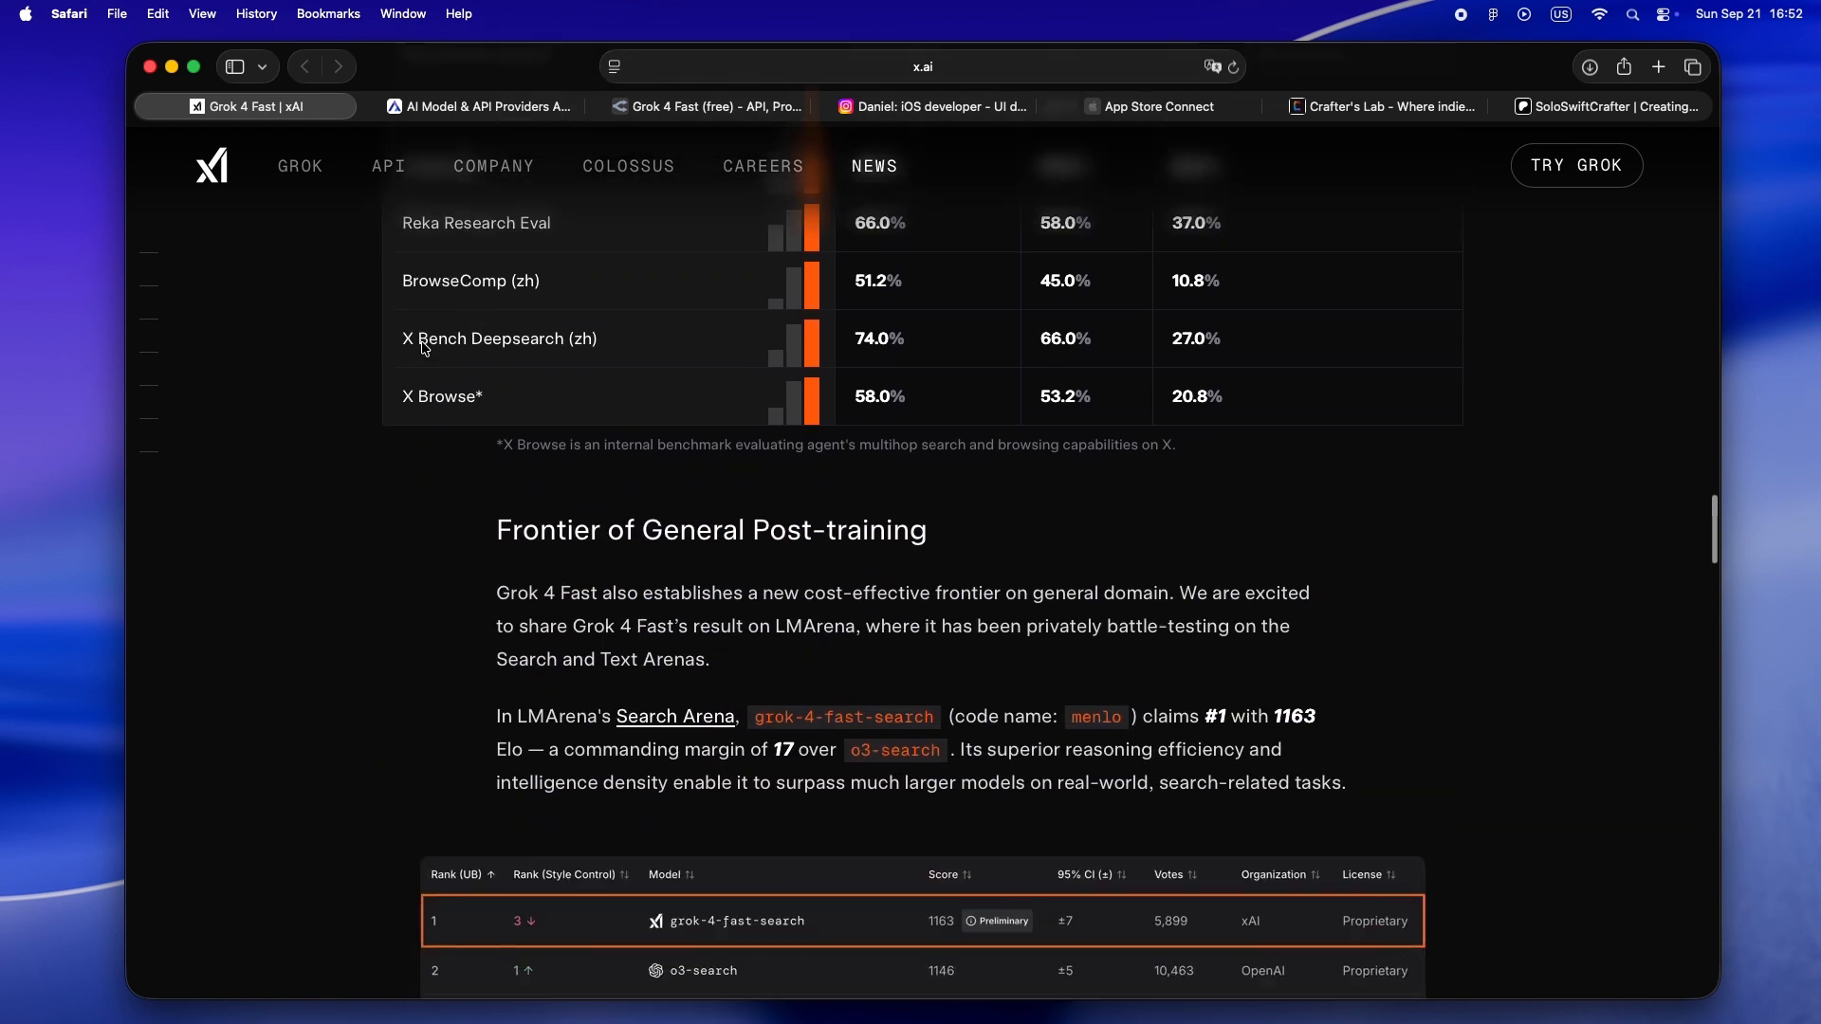
Read the Search Arena and Text Arena tables (grok-4-fast 8th), reaching the examples
scroll(down, 3)
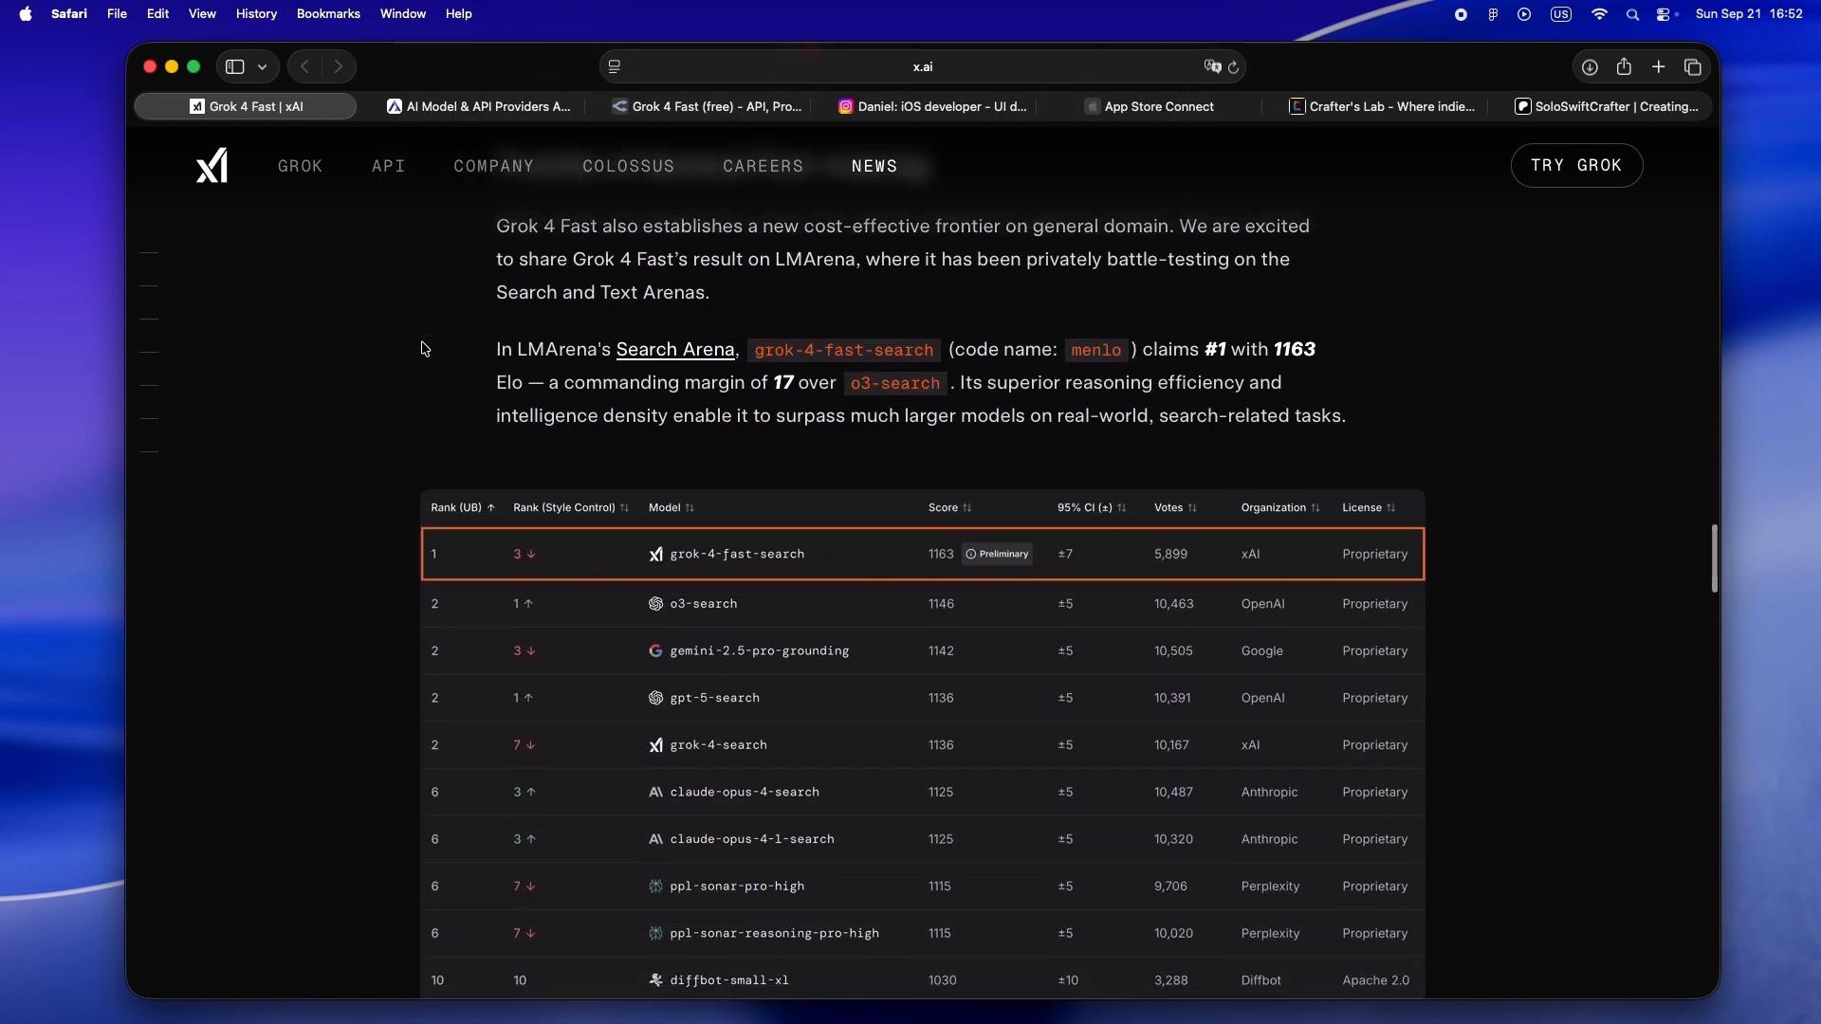
scroll(up, 3)
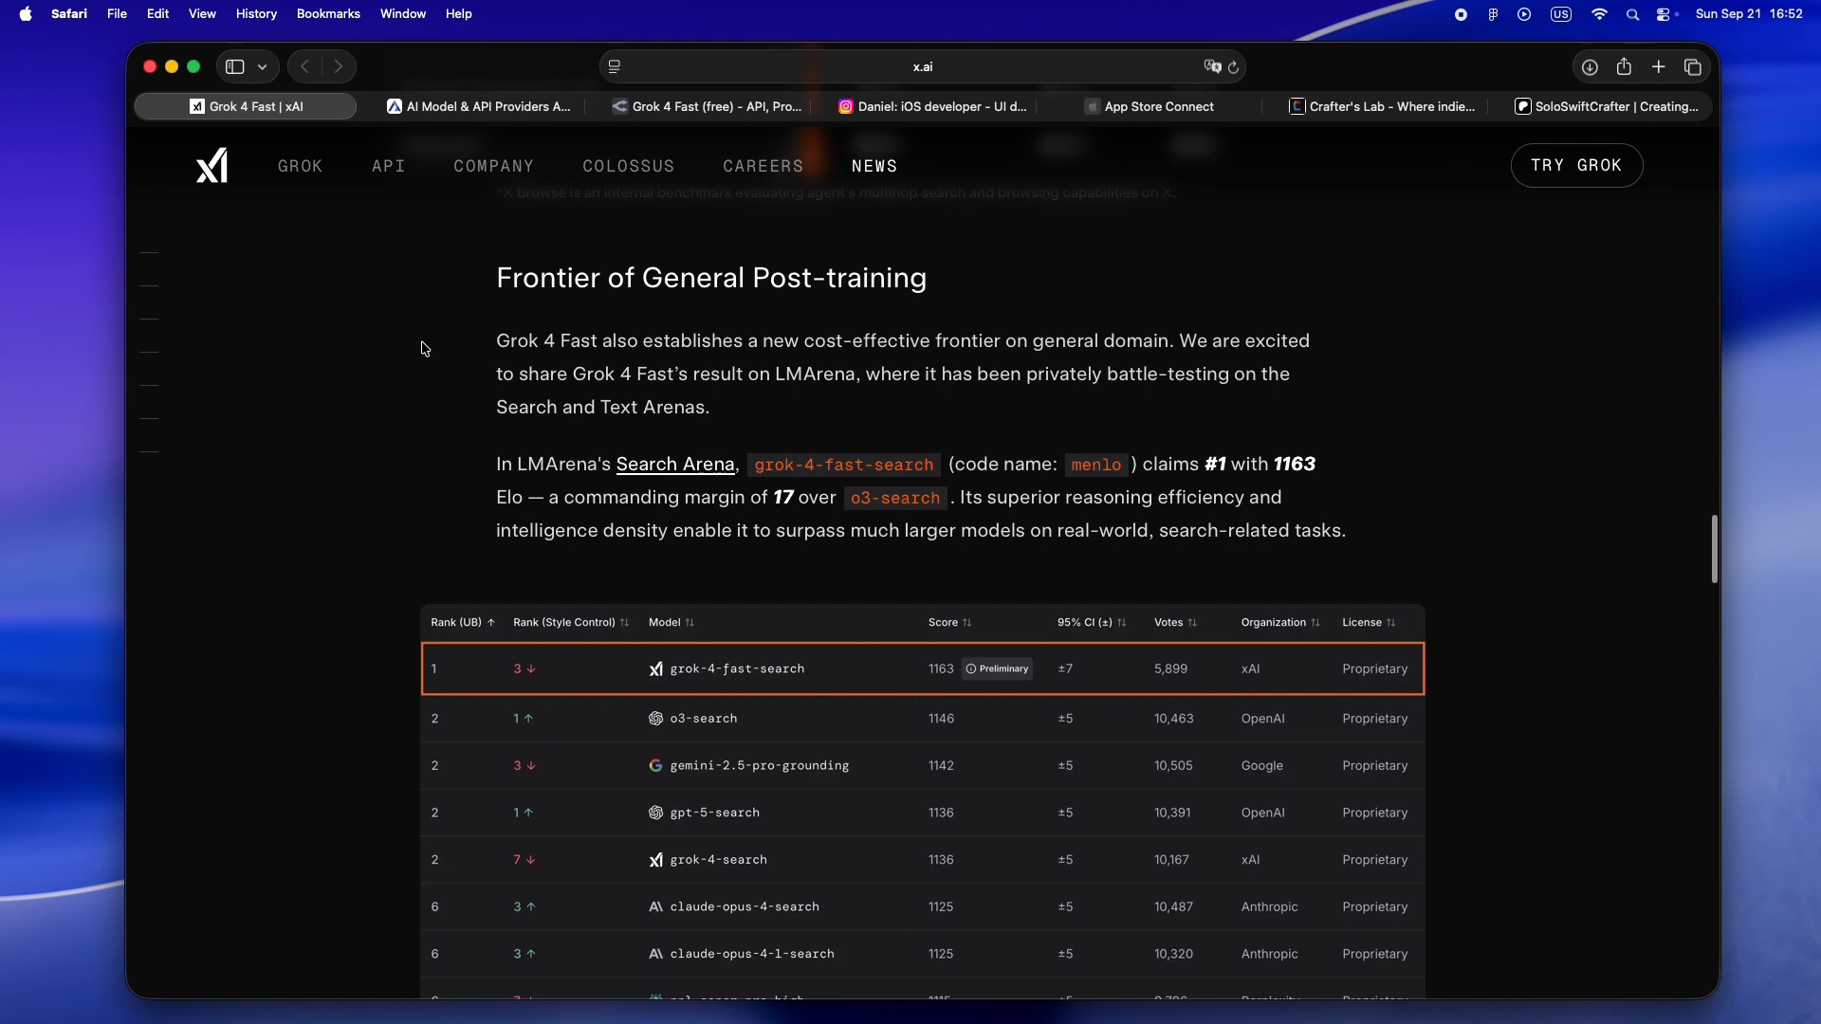
scroll(down, 3)
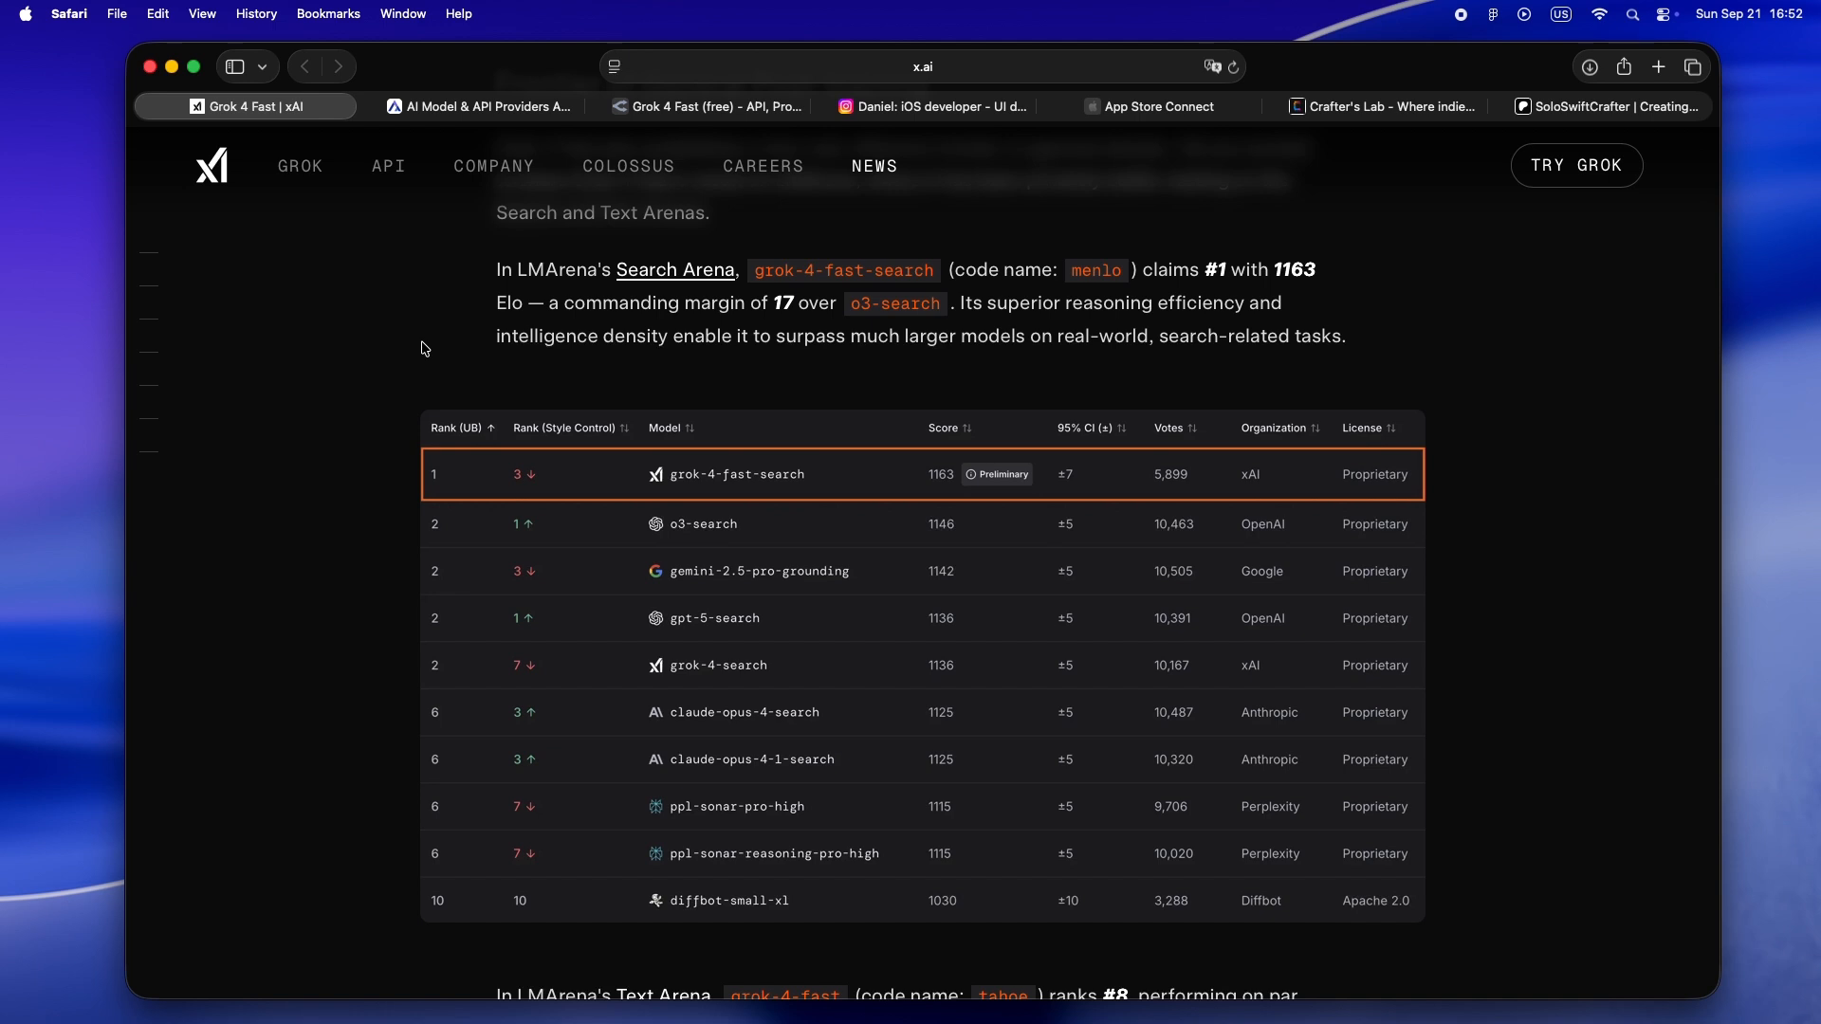
mouse_move(467, 273)
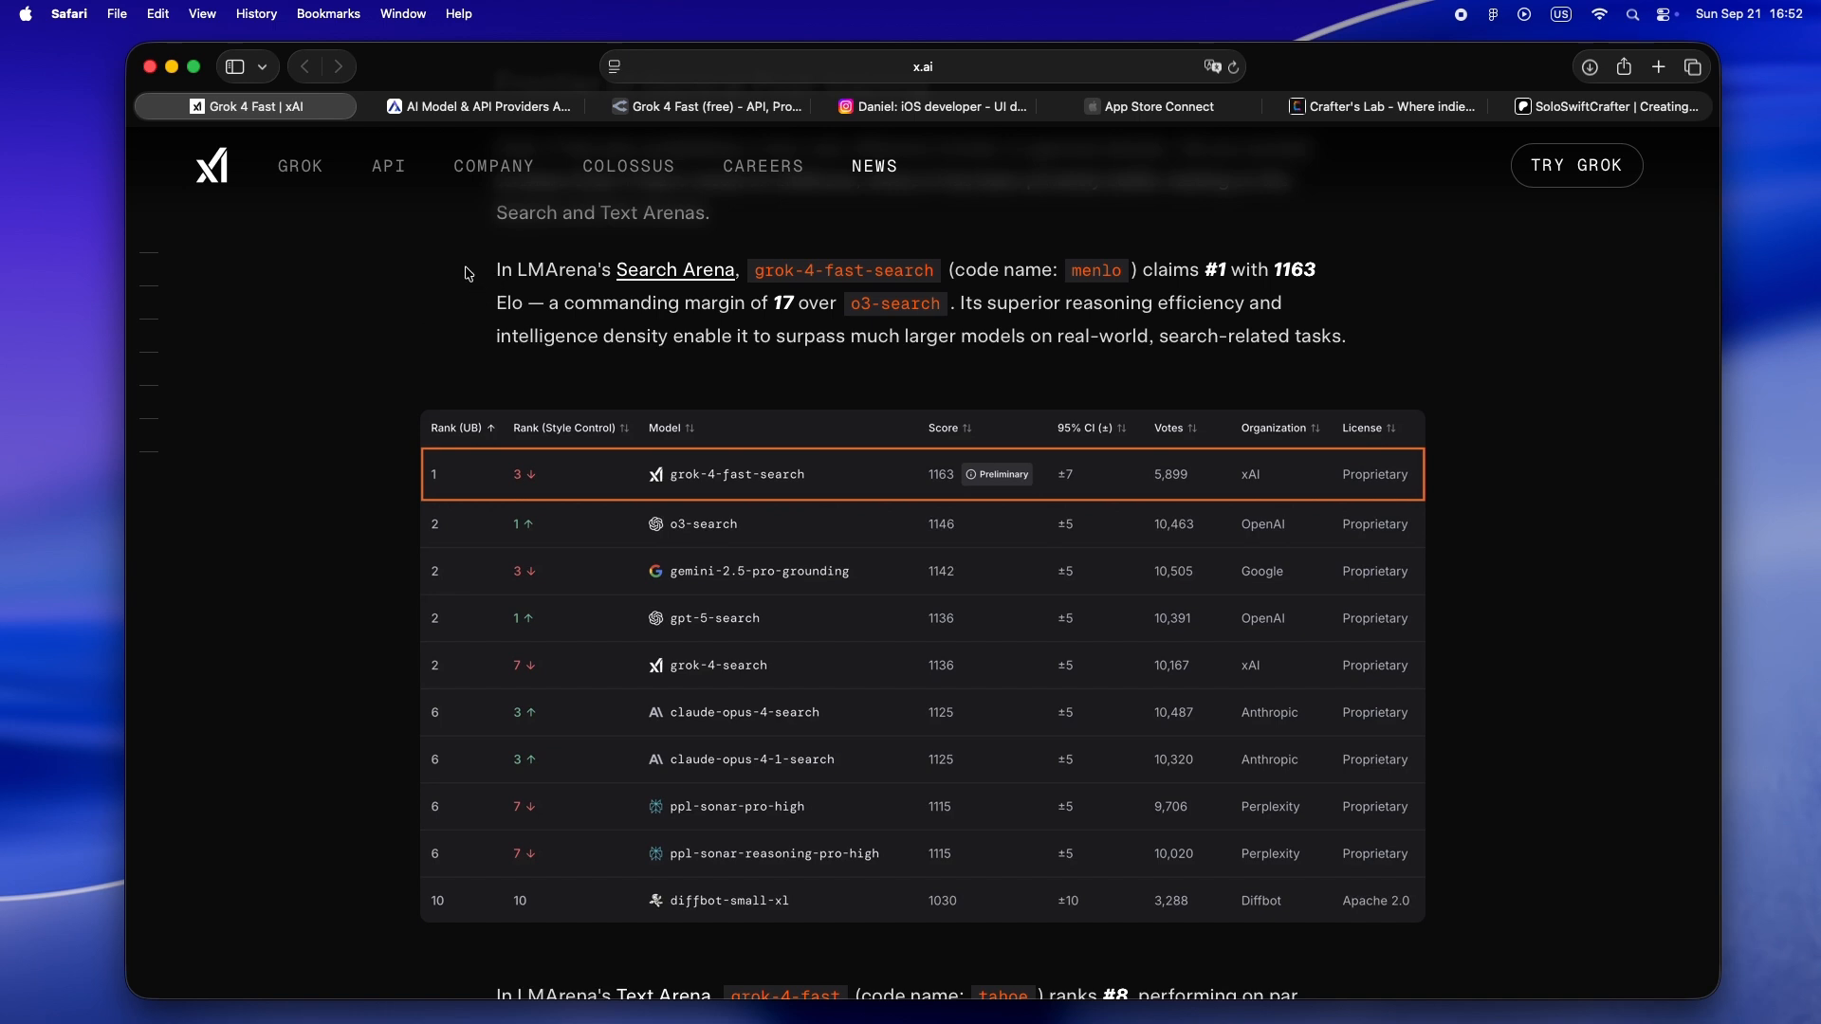
mouse_move(1173, 358)
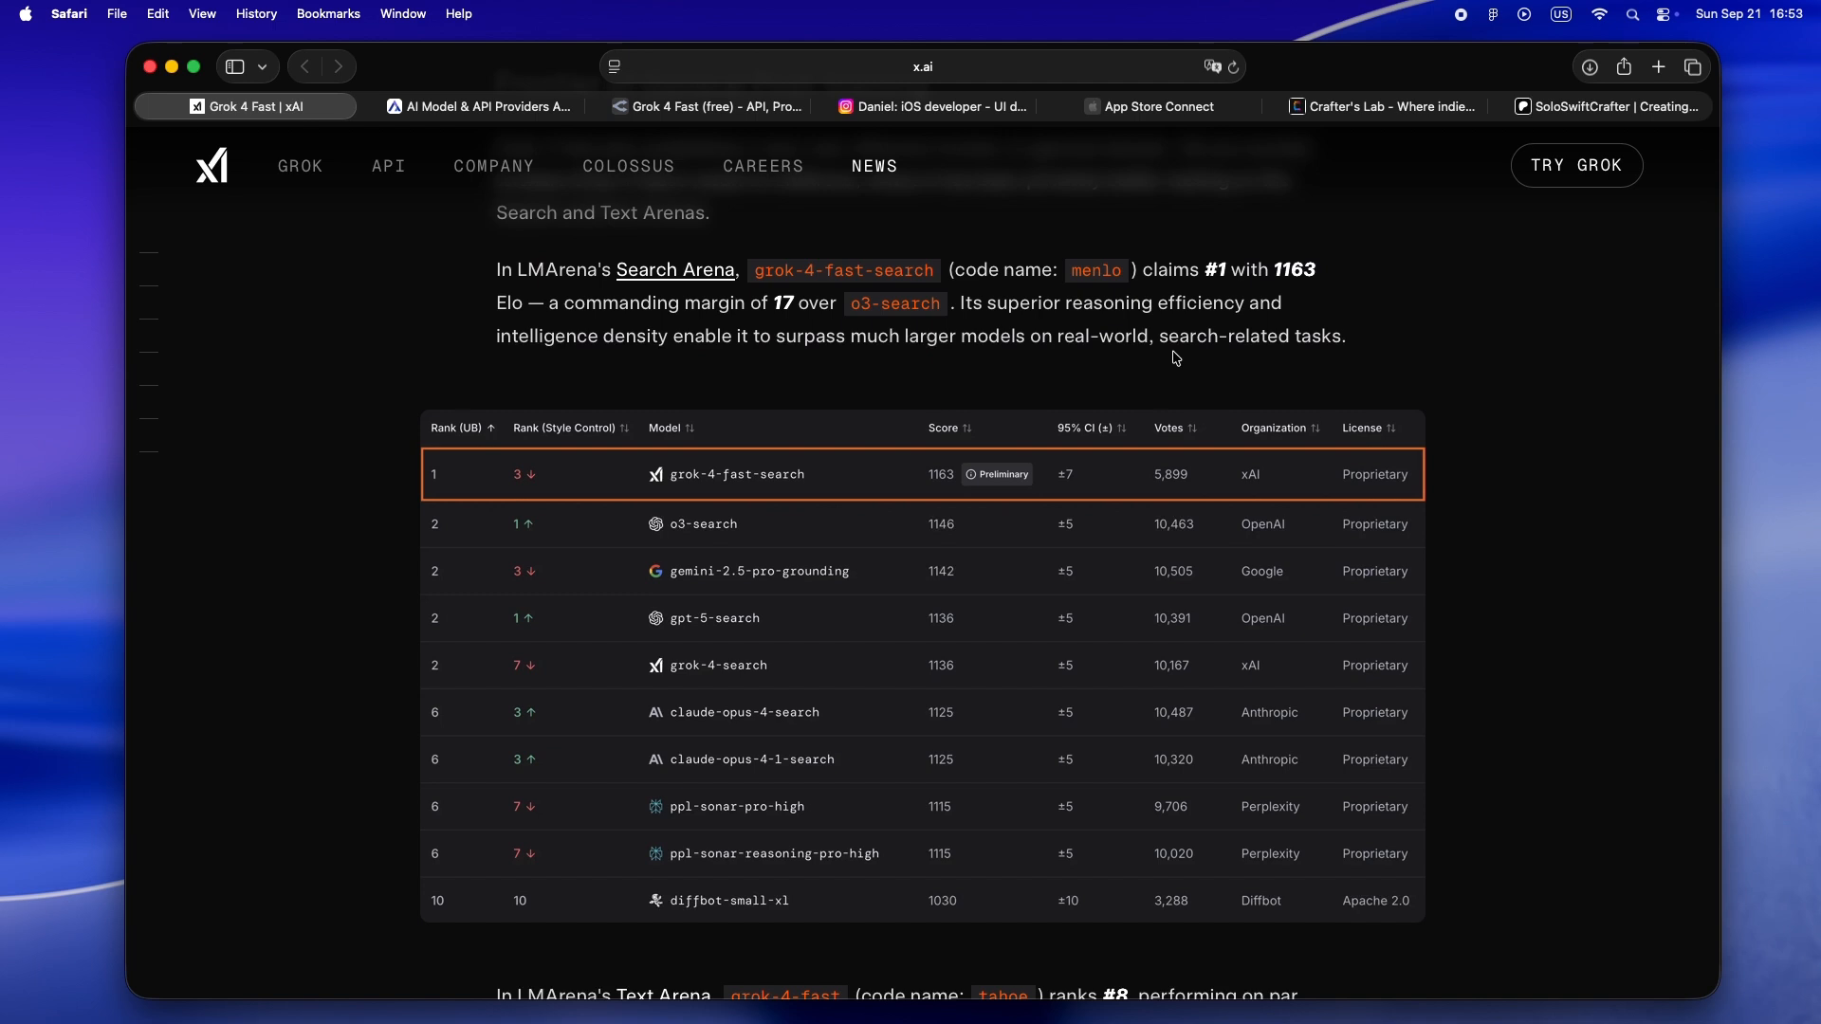
scroll(down, 3)
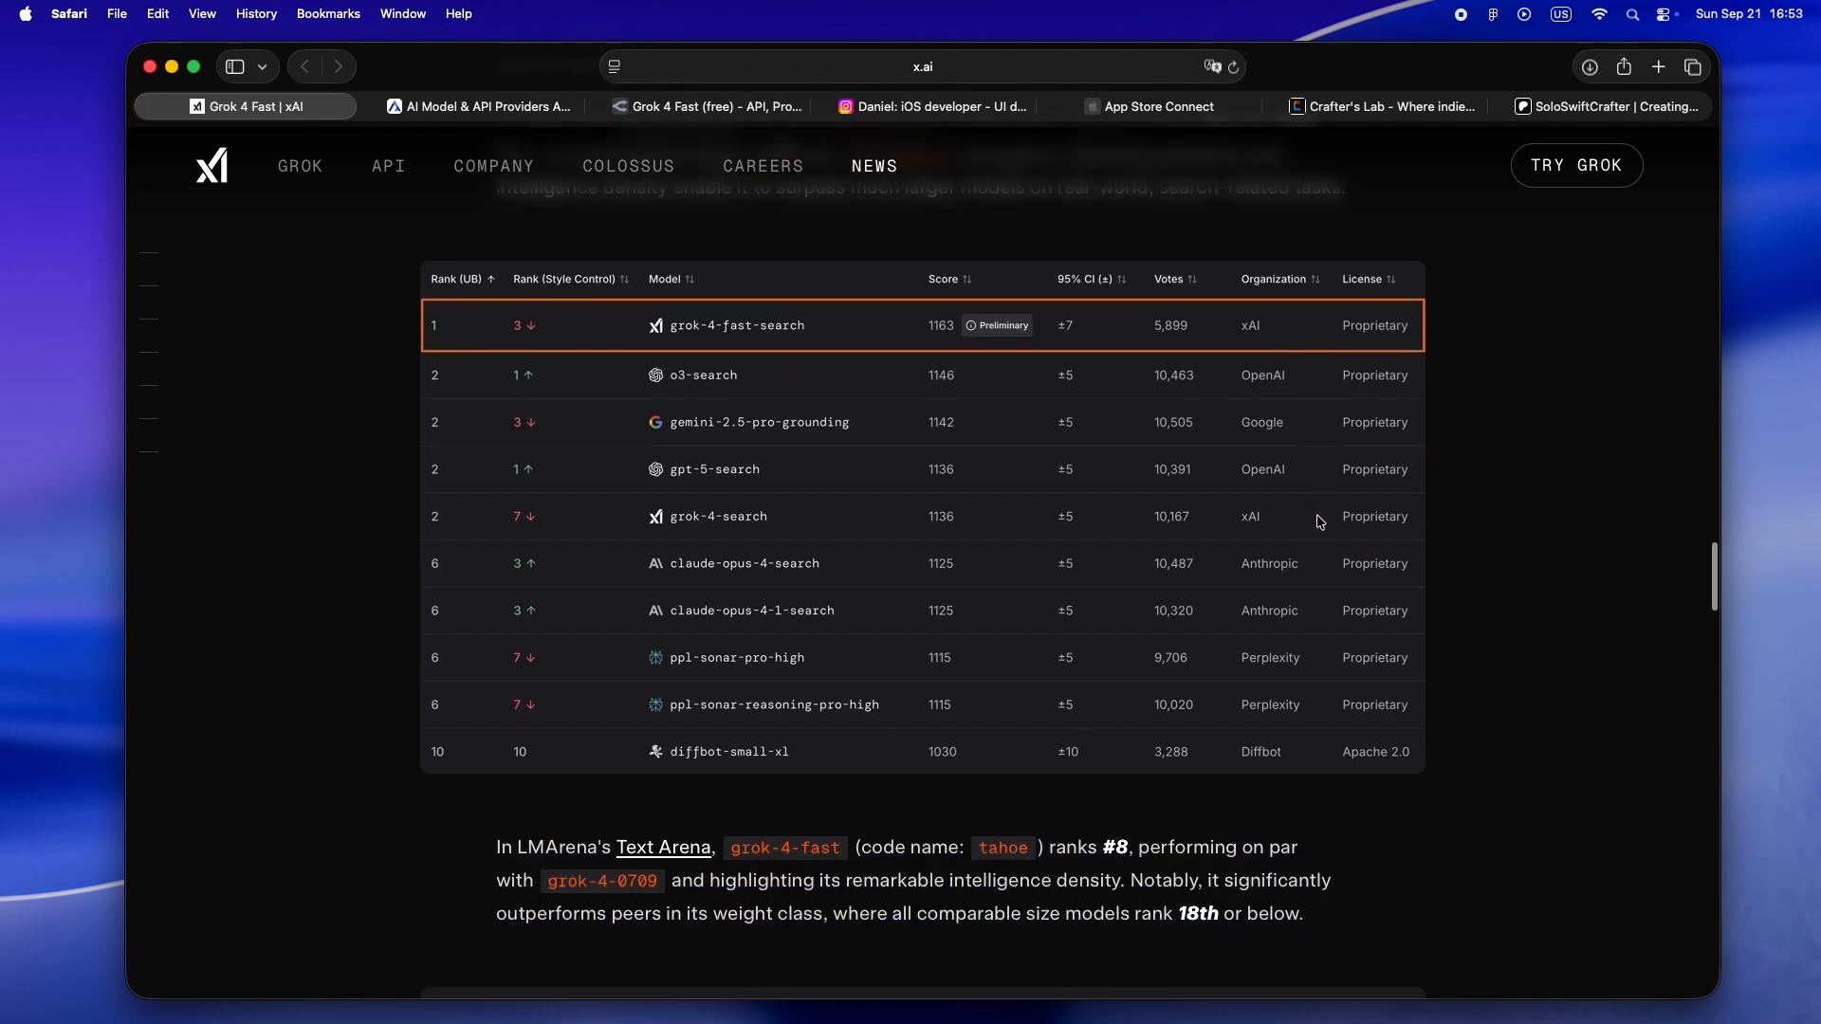
scroll(down, 3)
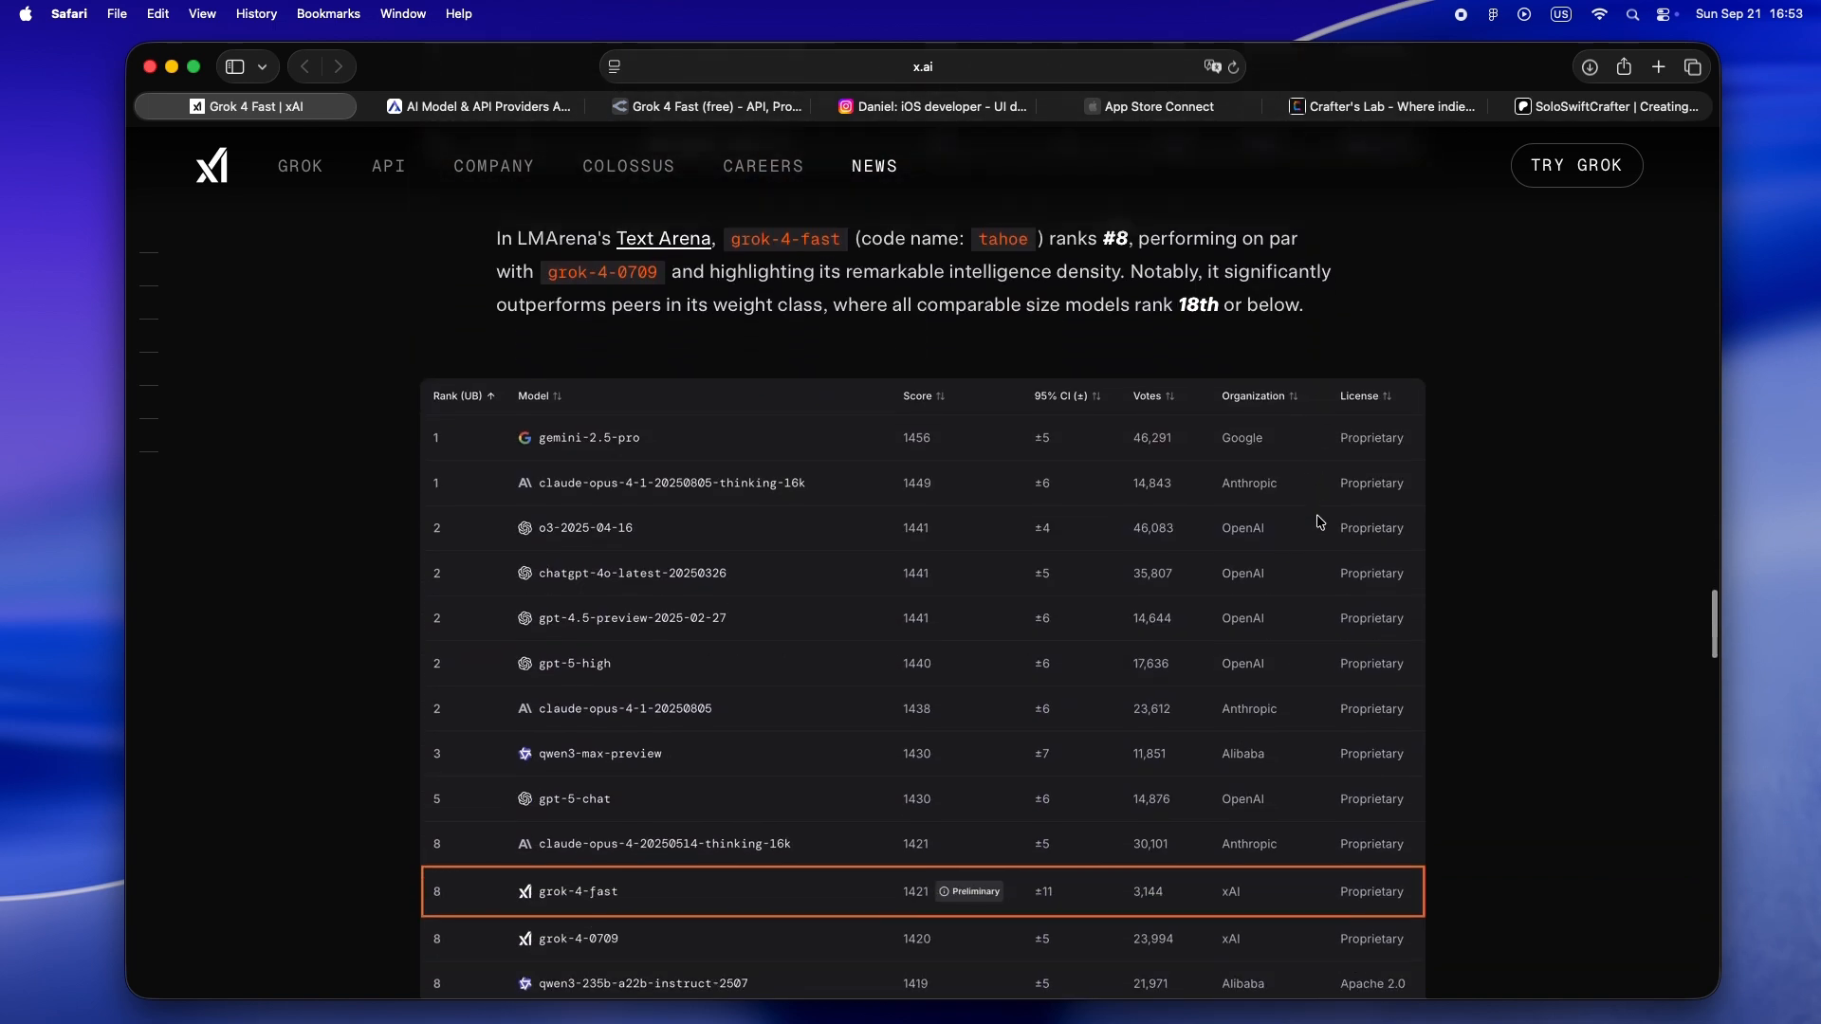
mouse_move(1504, 539)
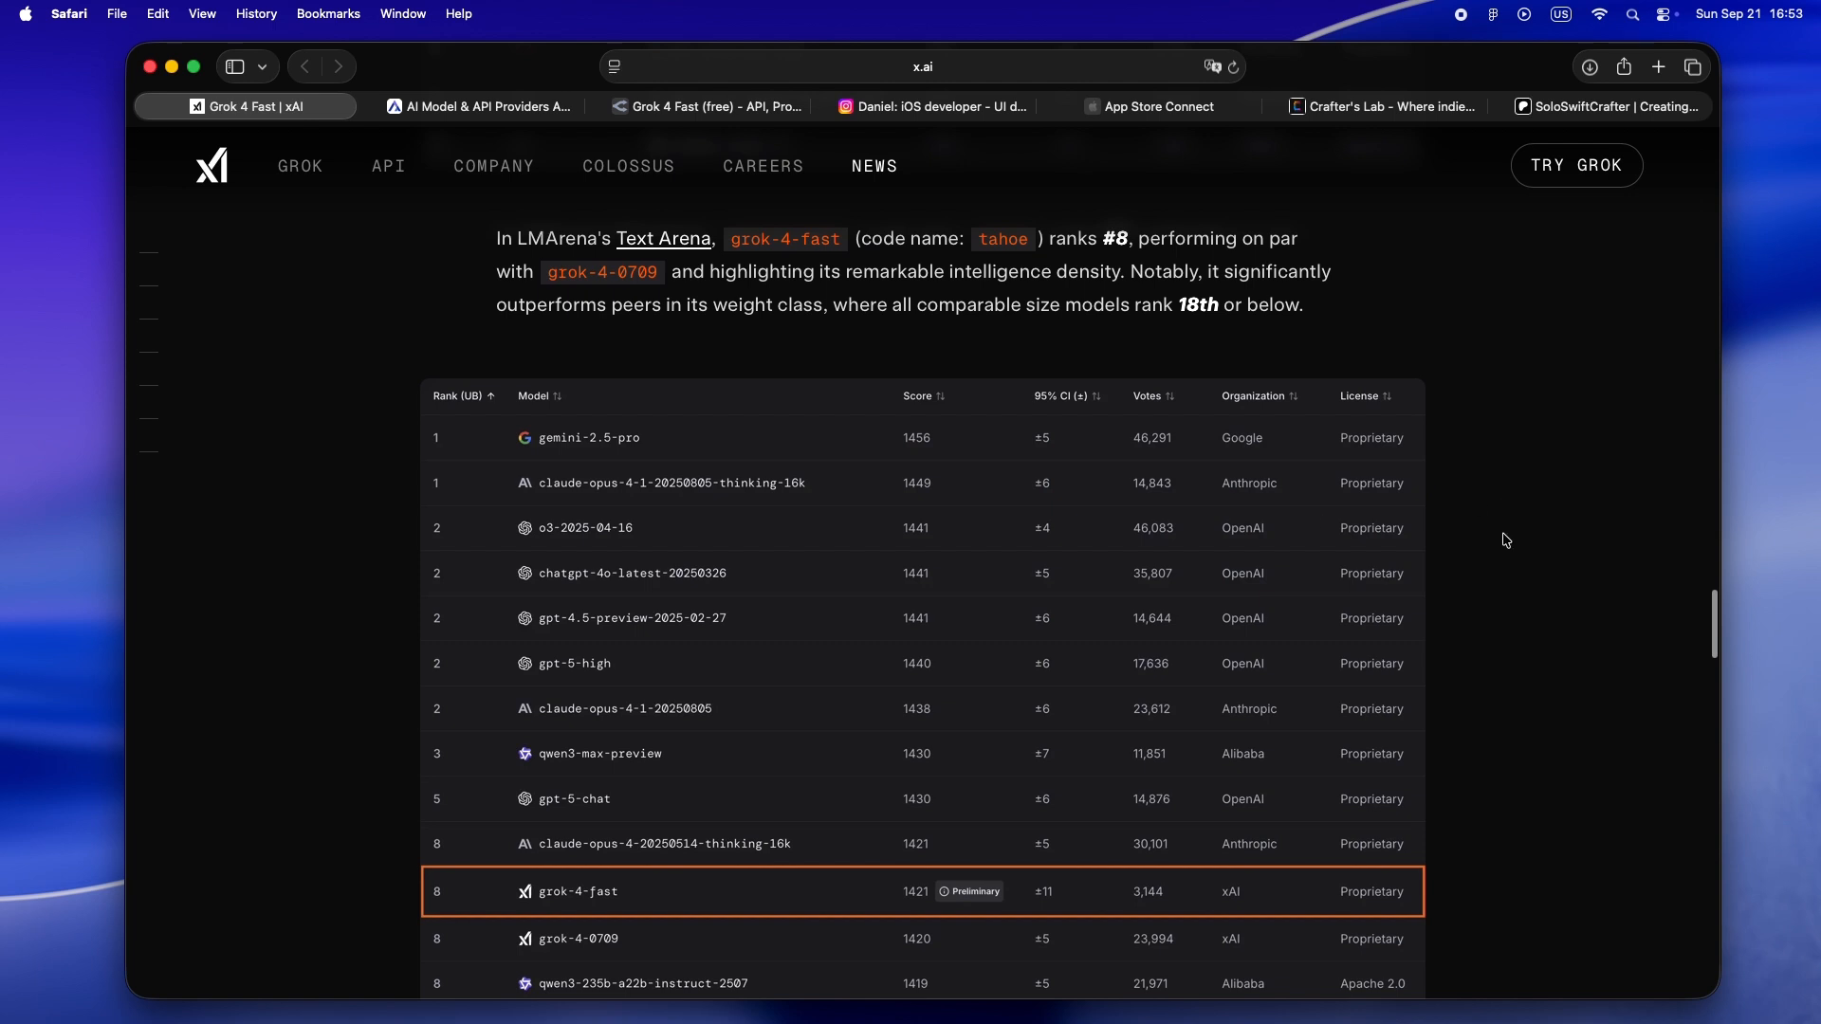
scroll(down, 3)
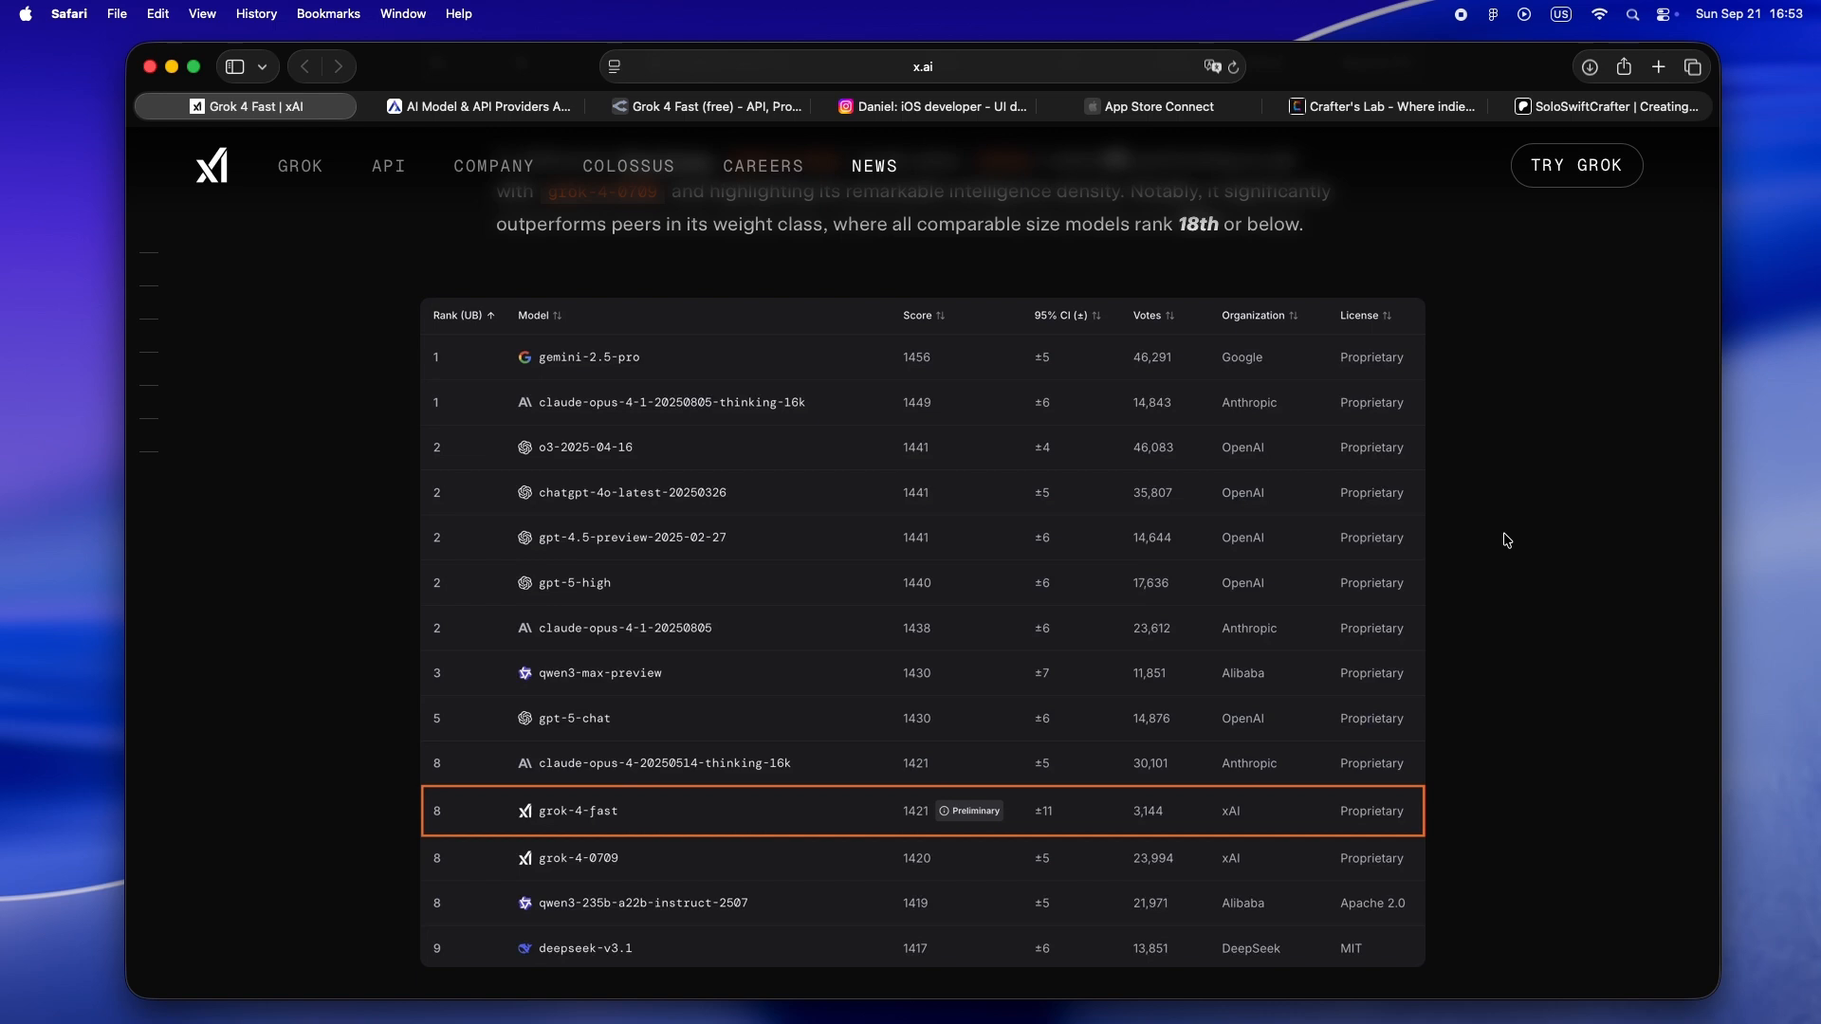
scroll(down, 3)
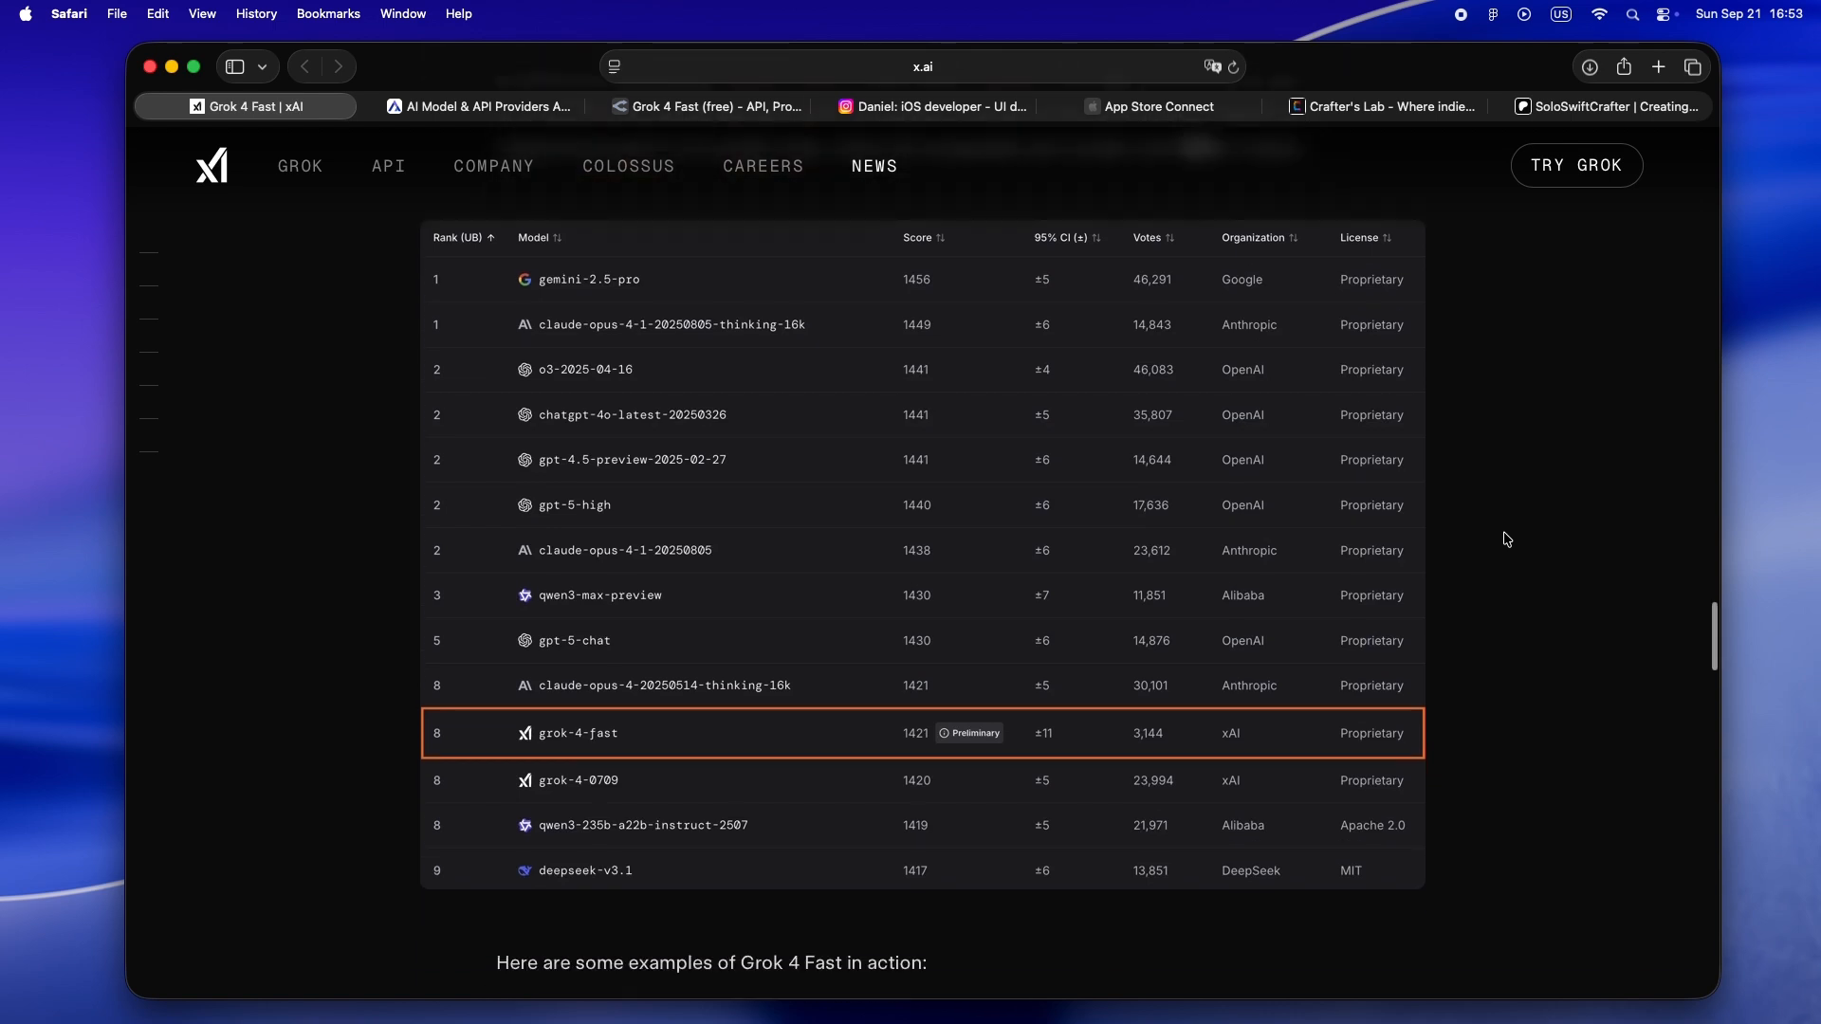
scroll(down, 3)
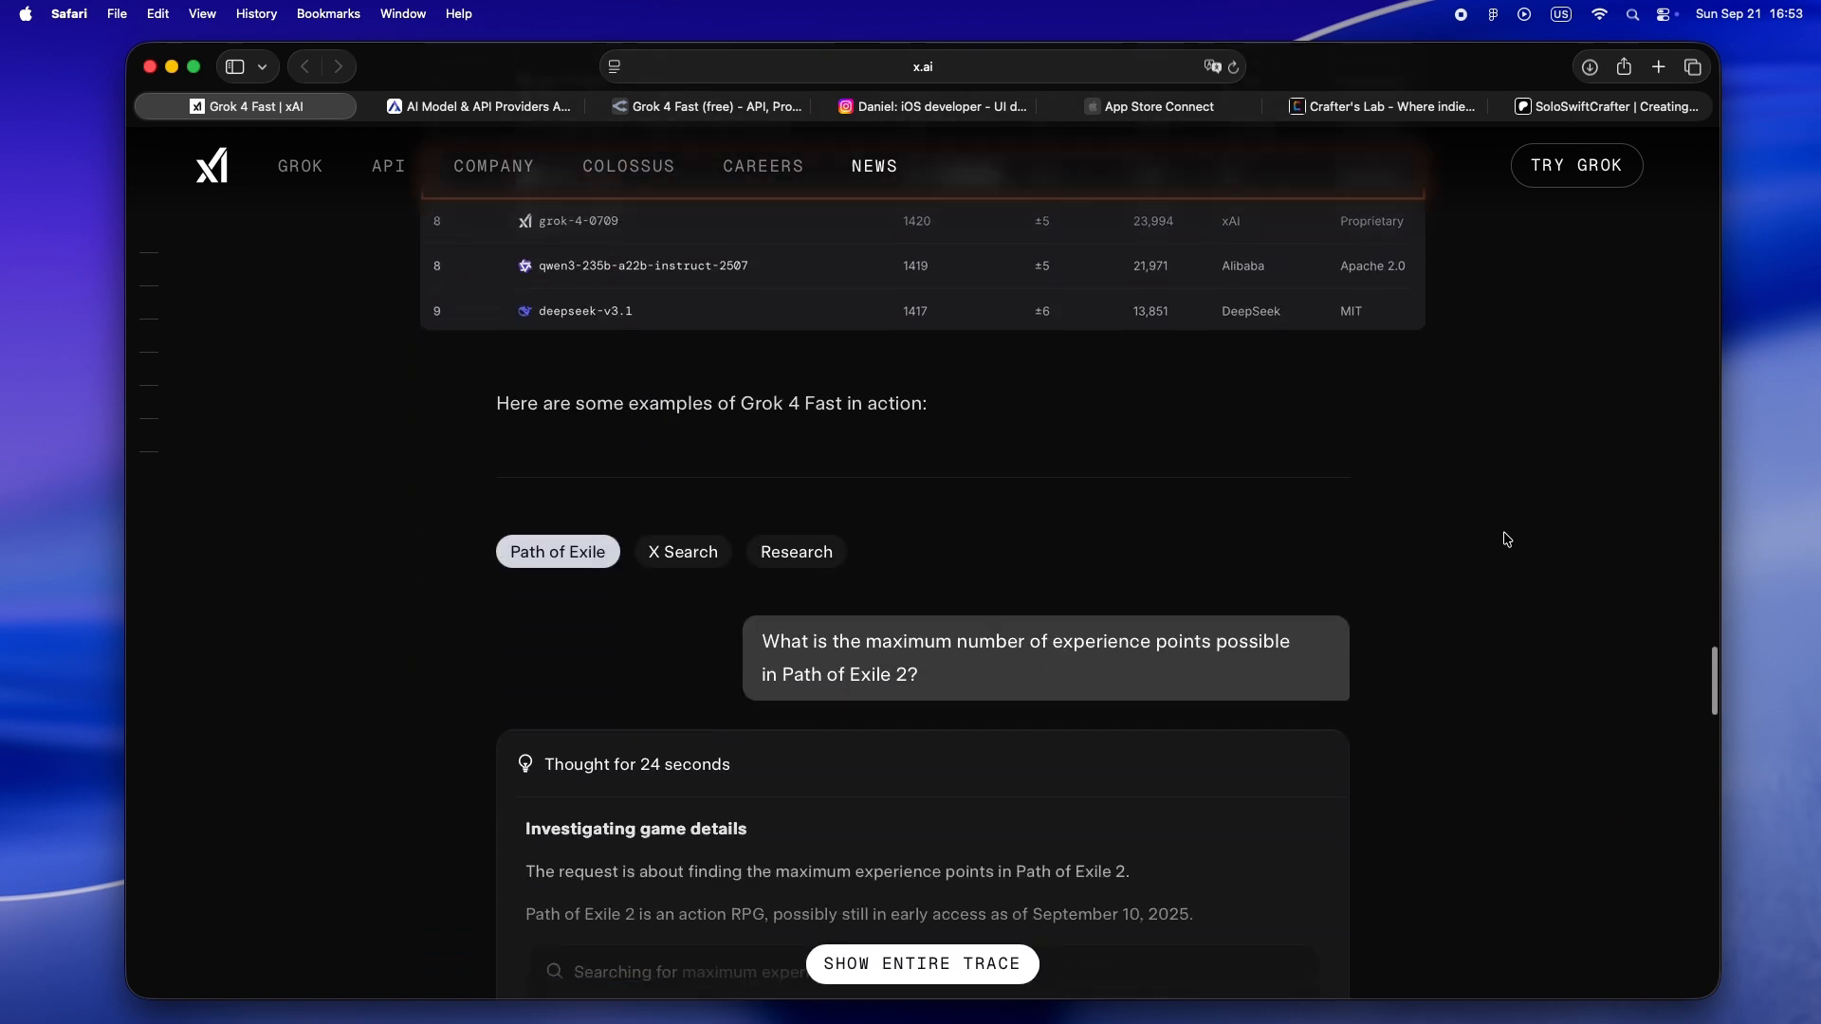
scroll(down, 3)
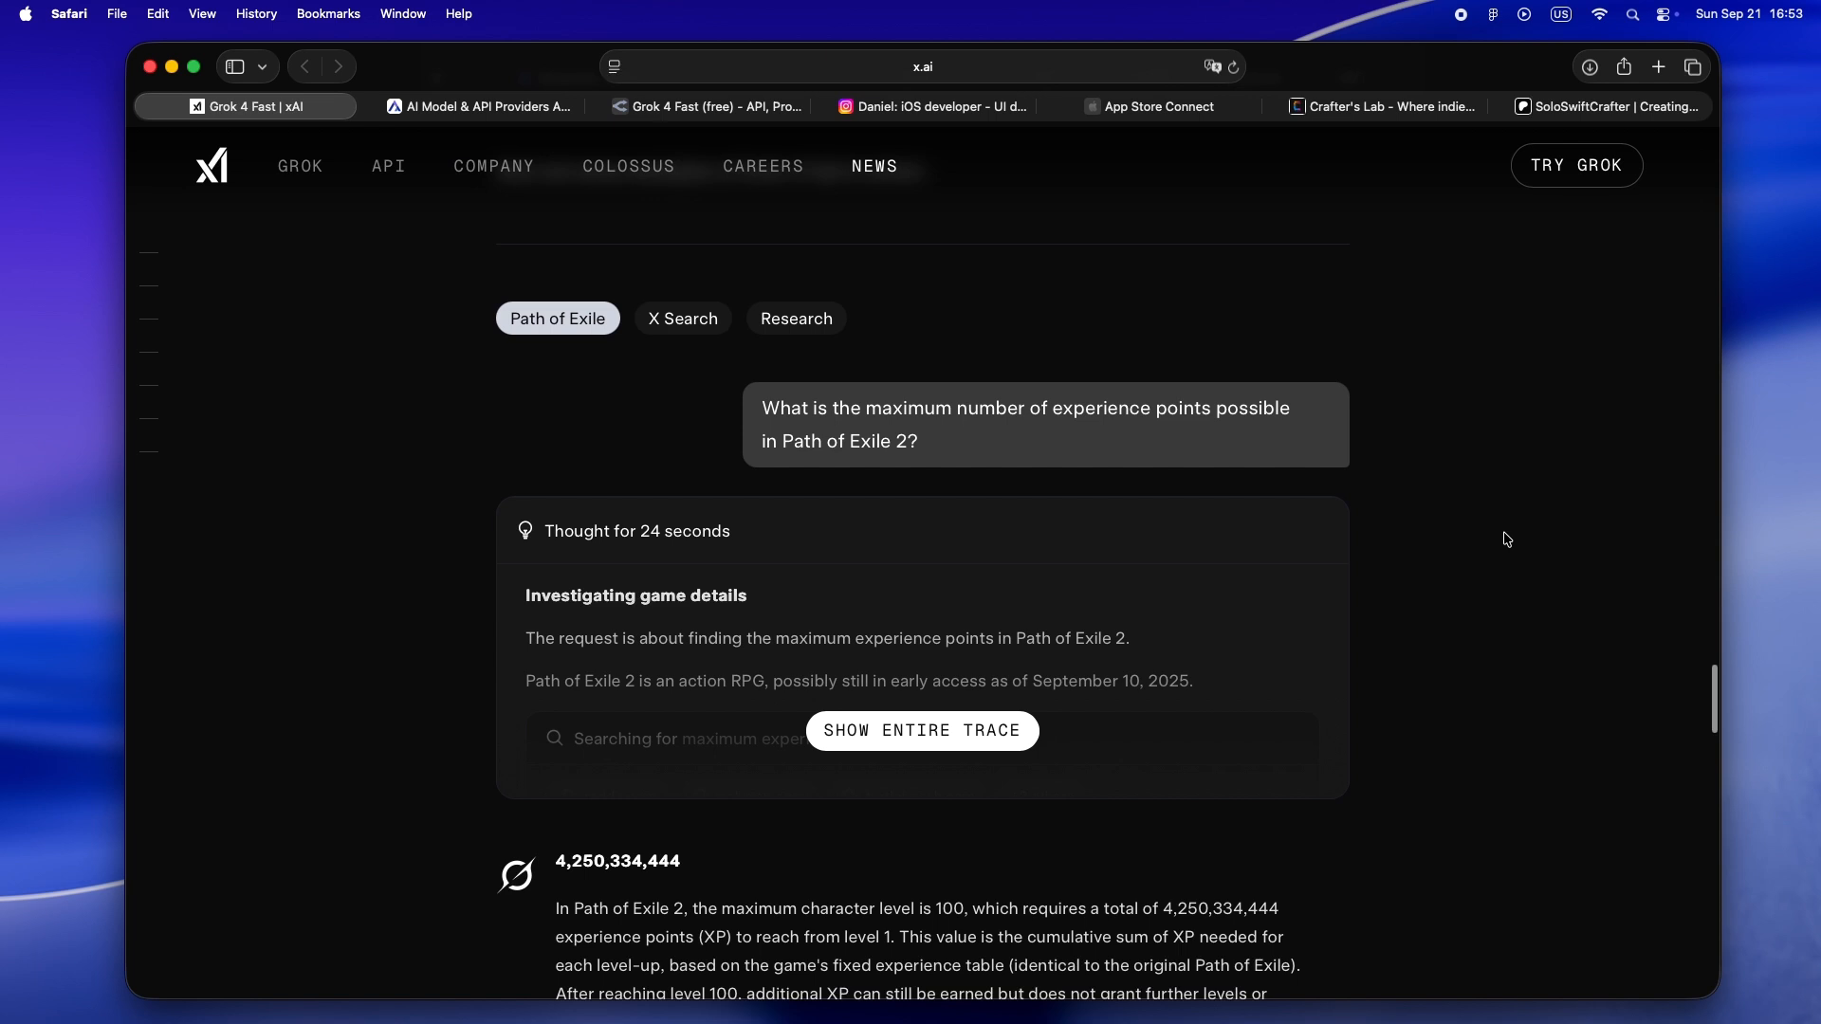
scroll(up, 3)
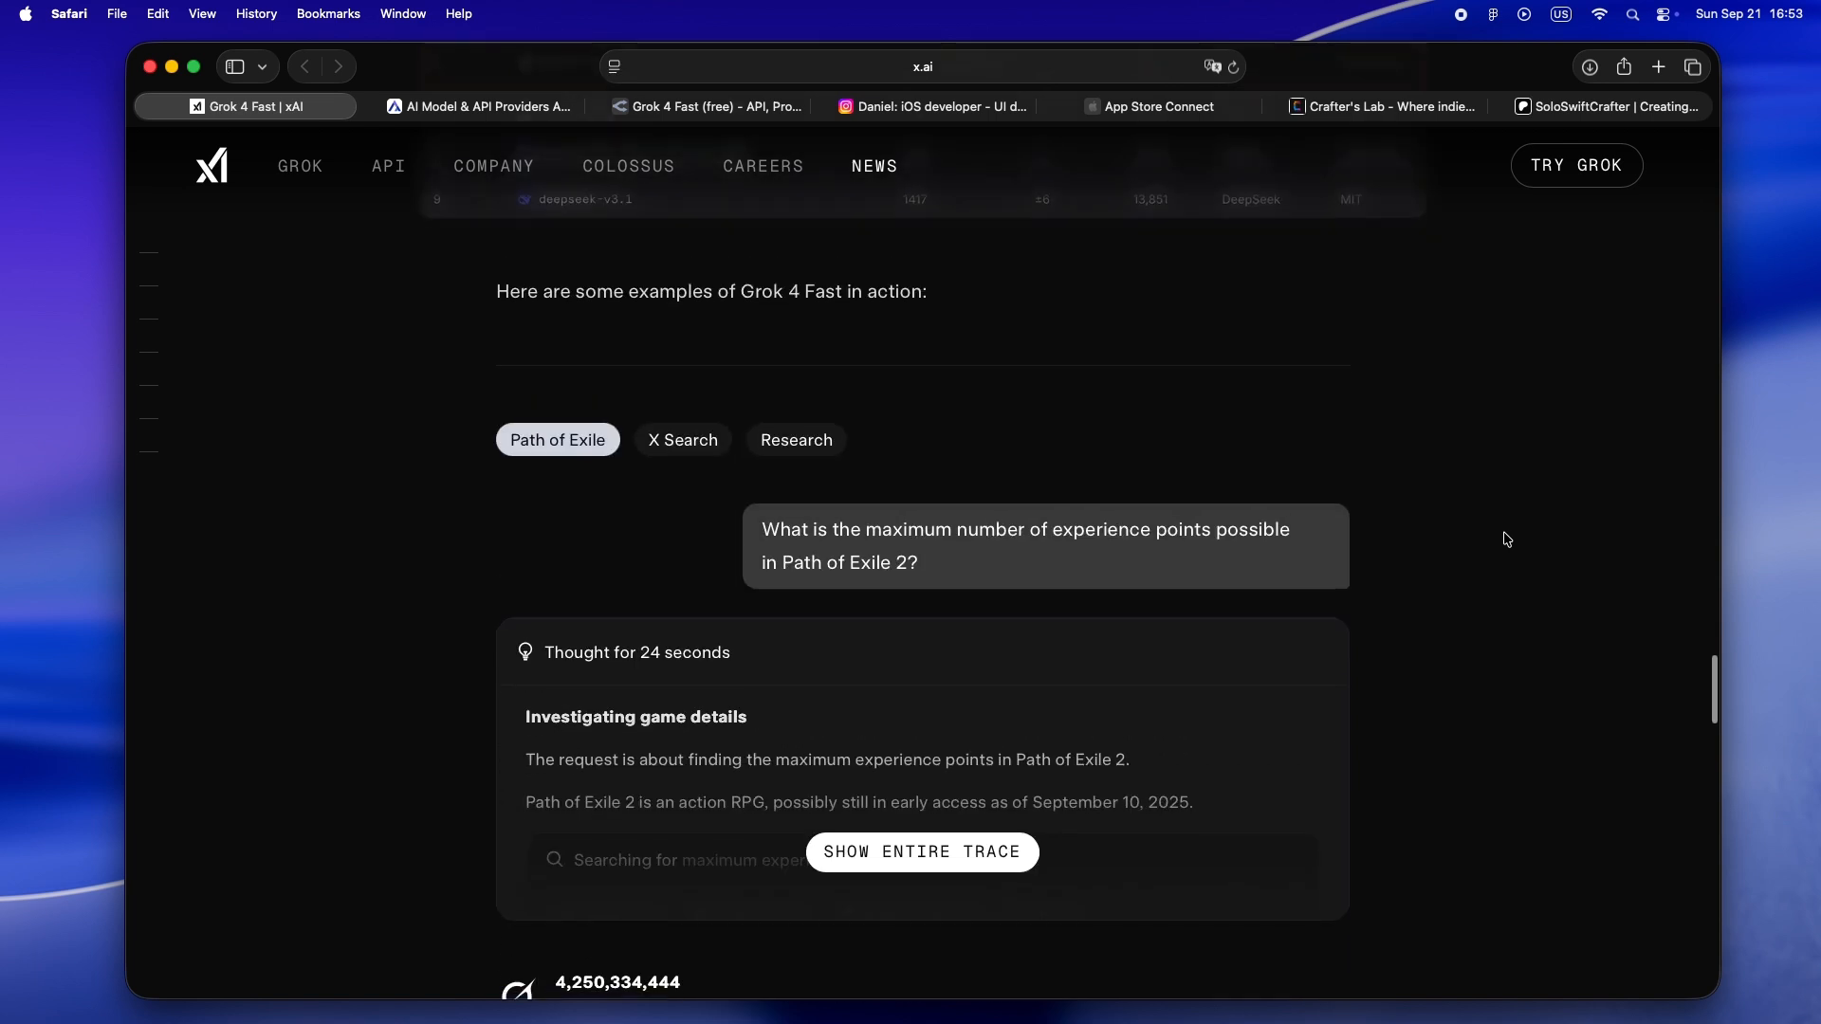
scroll(down, 3)
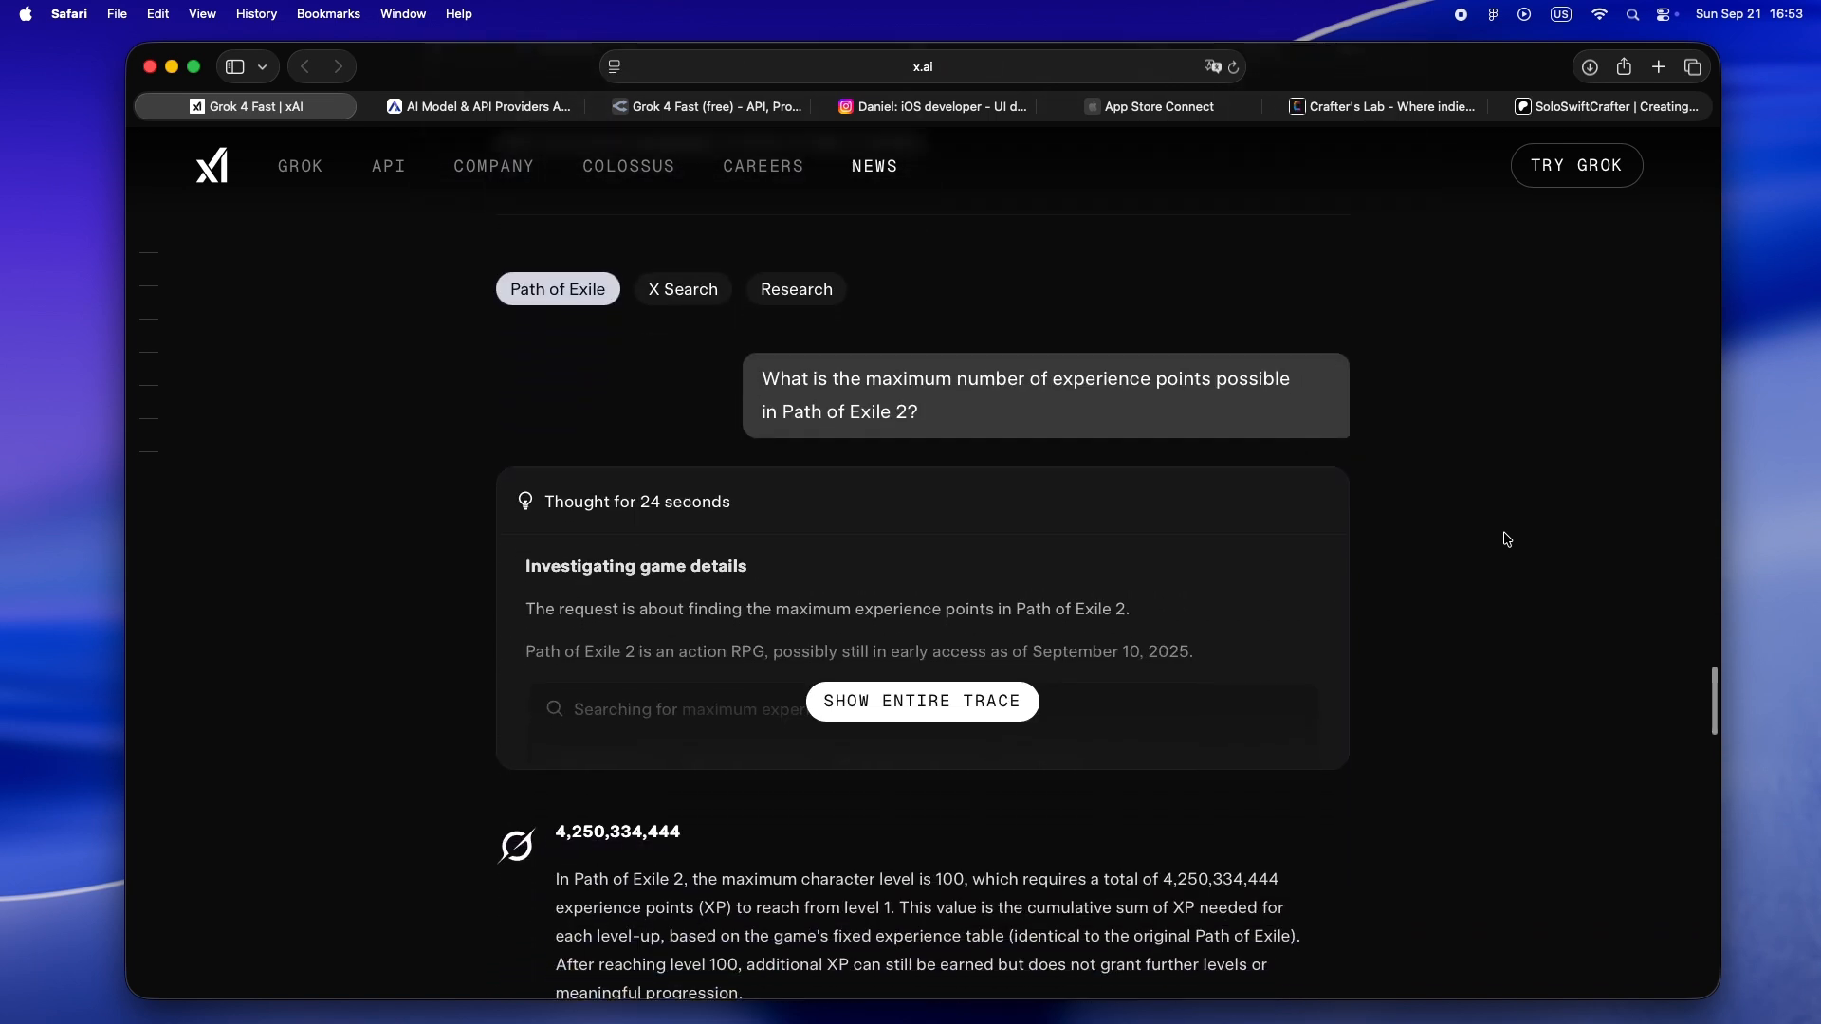
scroll(down, 3)
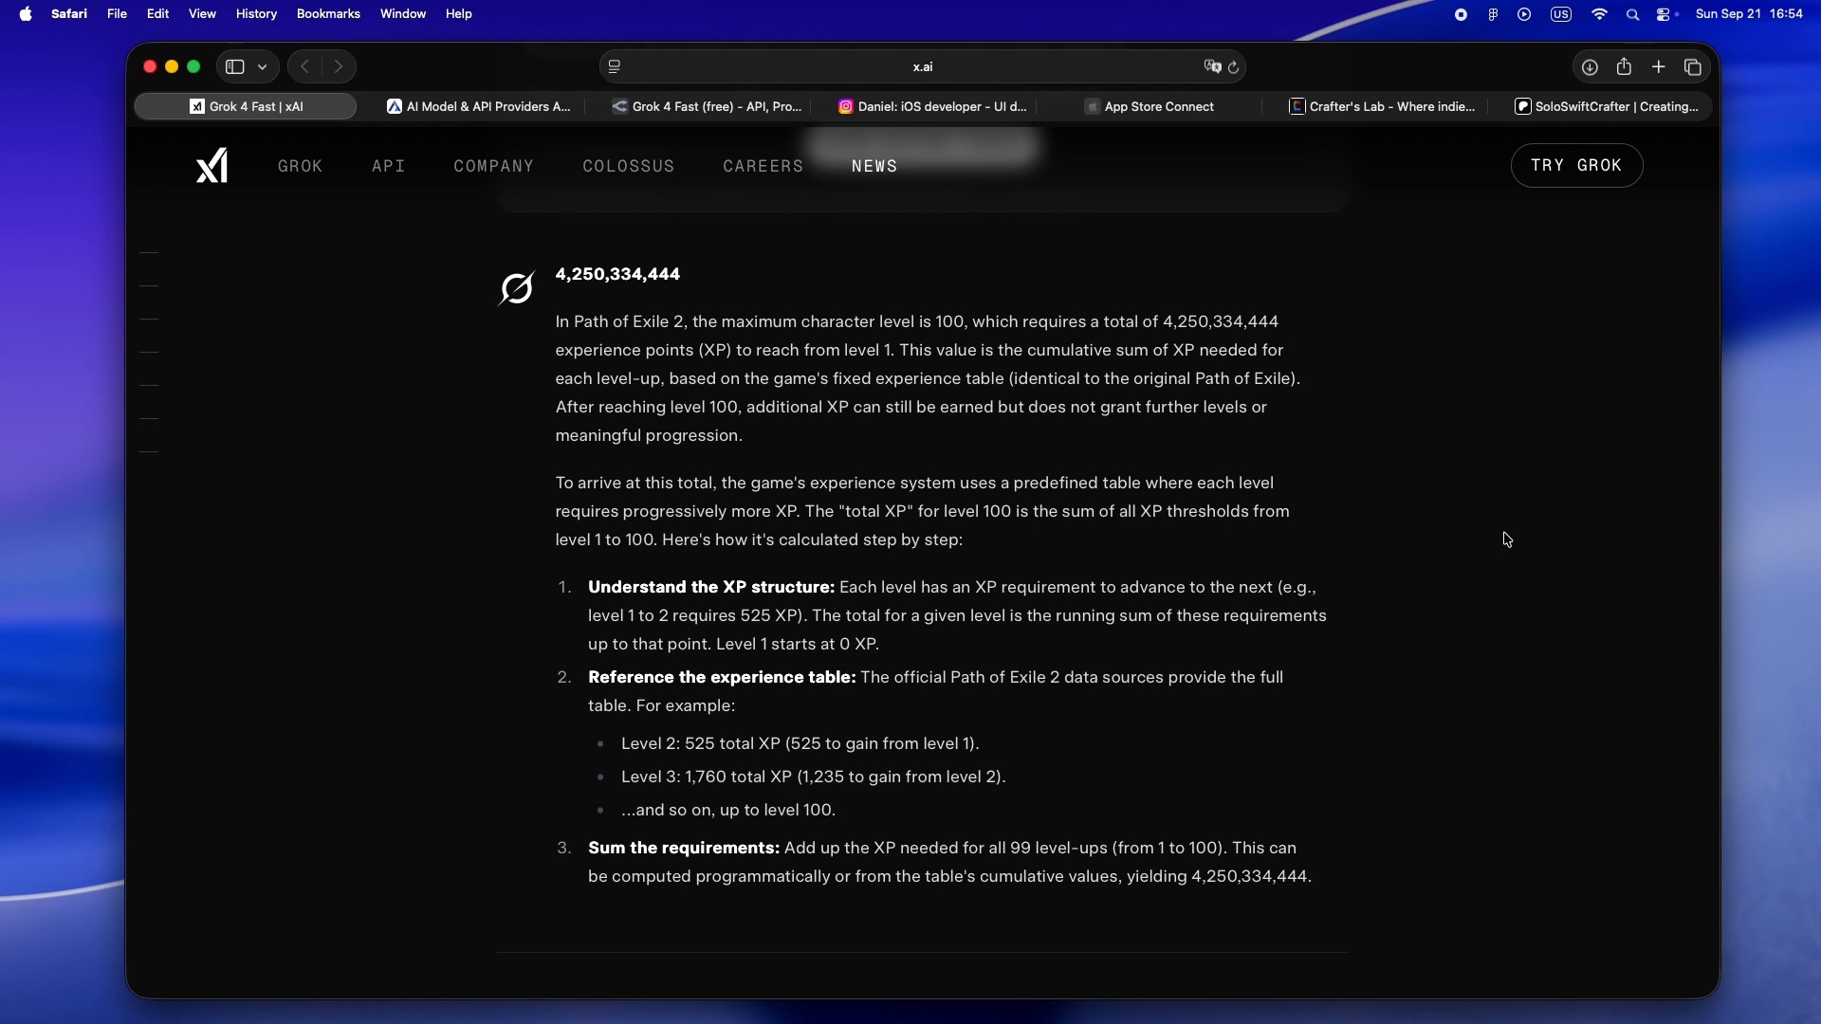
scroll(down, 3)
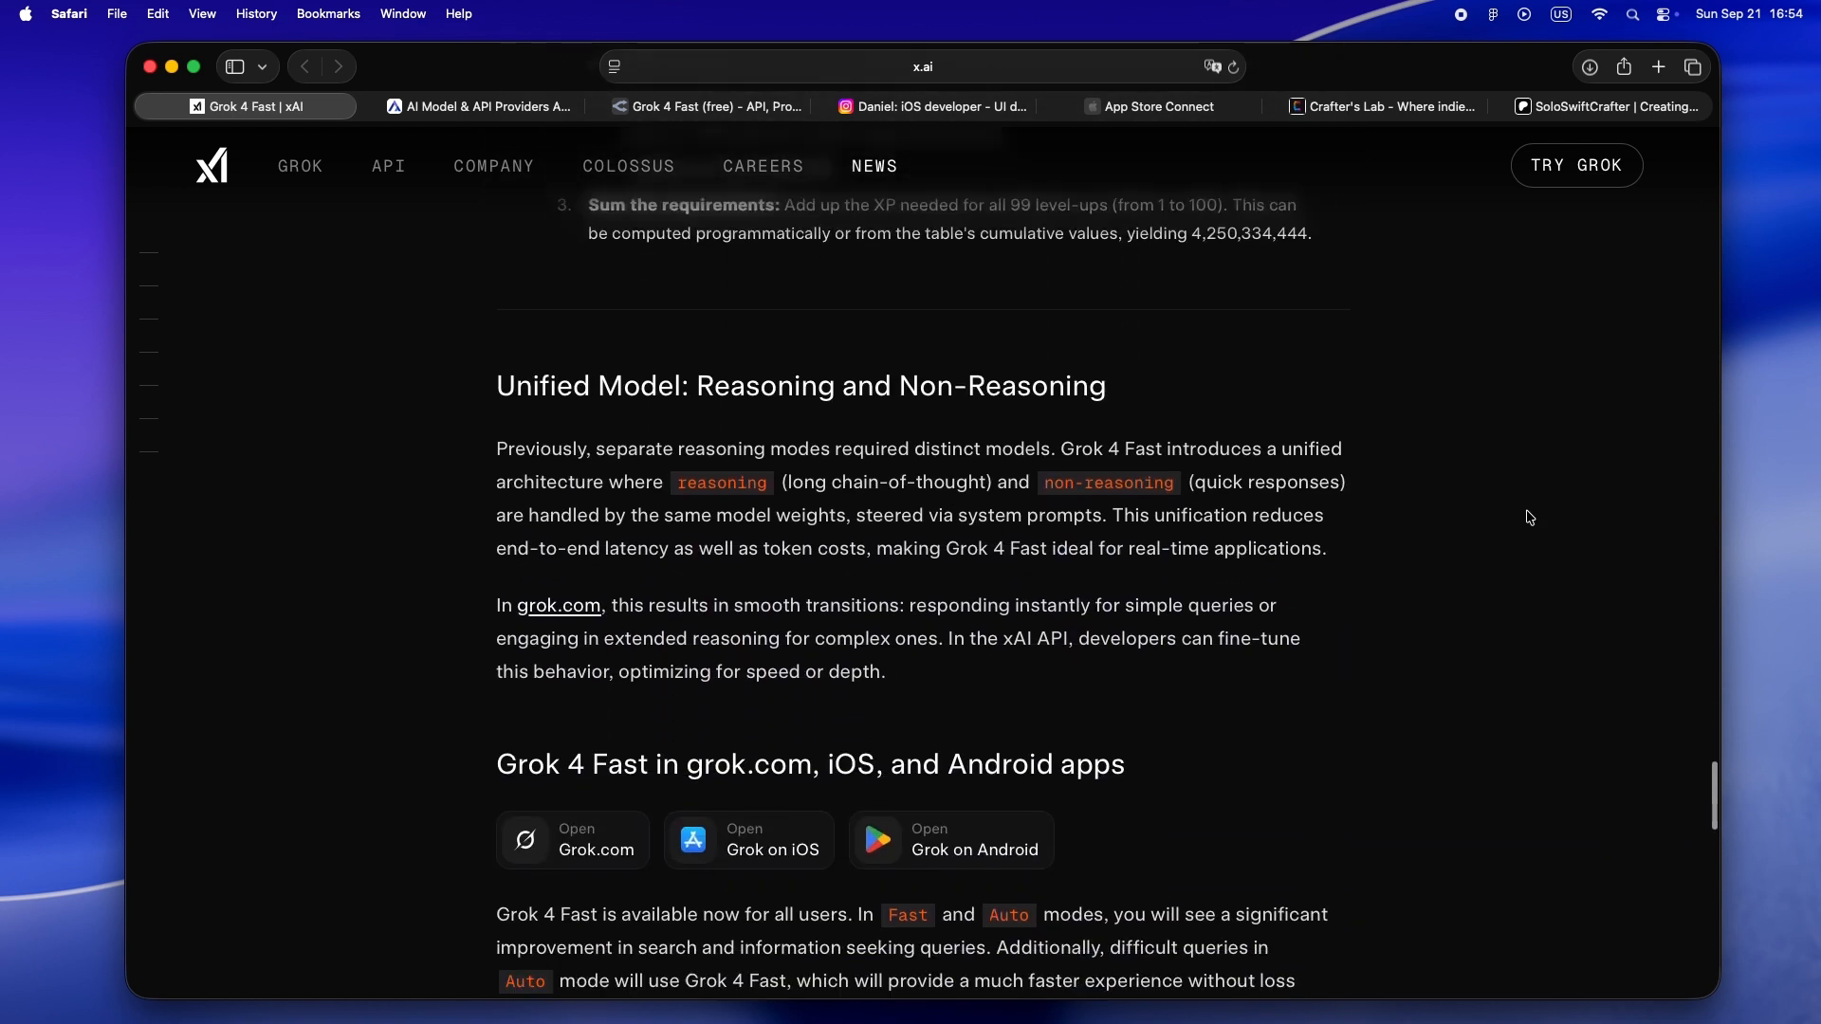
scroll(down, 3)
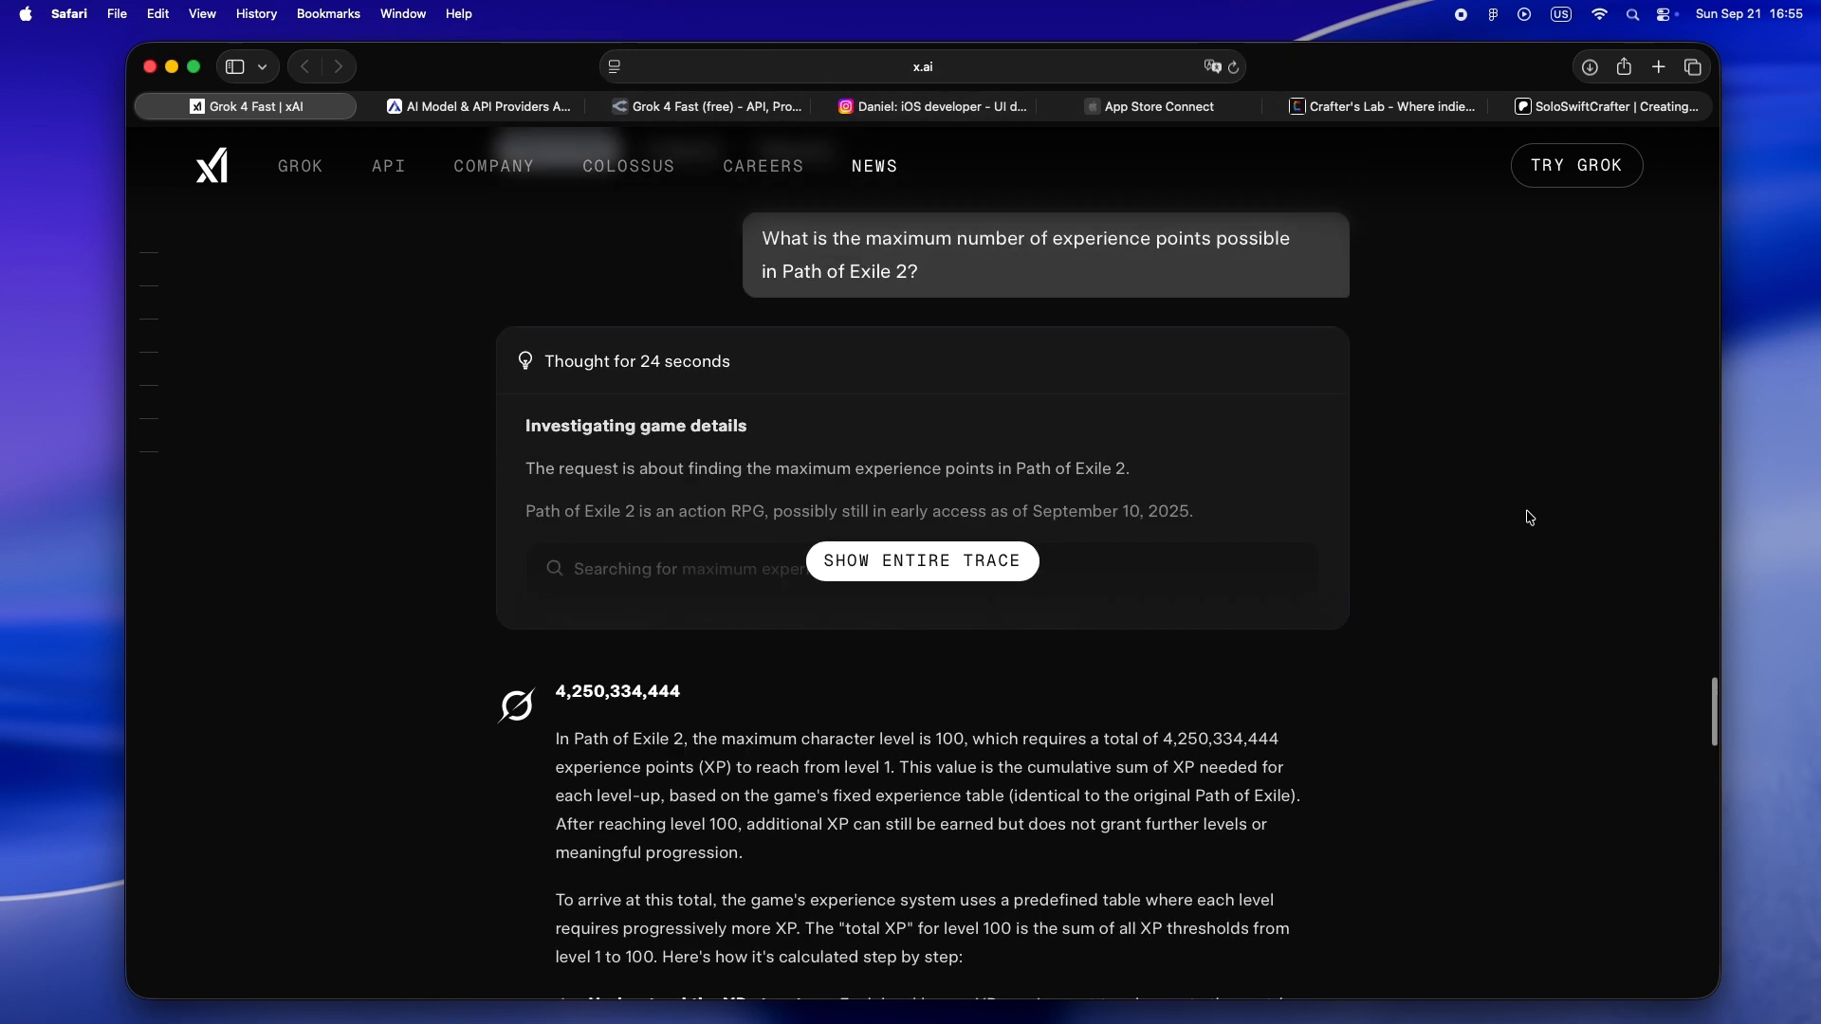
Back on Artificial Analysis, scroll past cost charts to Output Speed and Time to First Answer Token
click(477, 106)
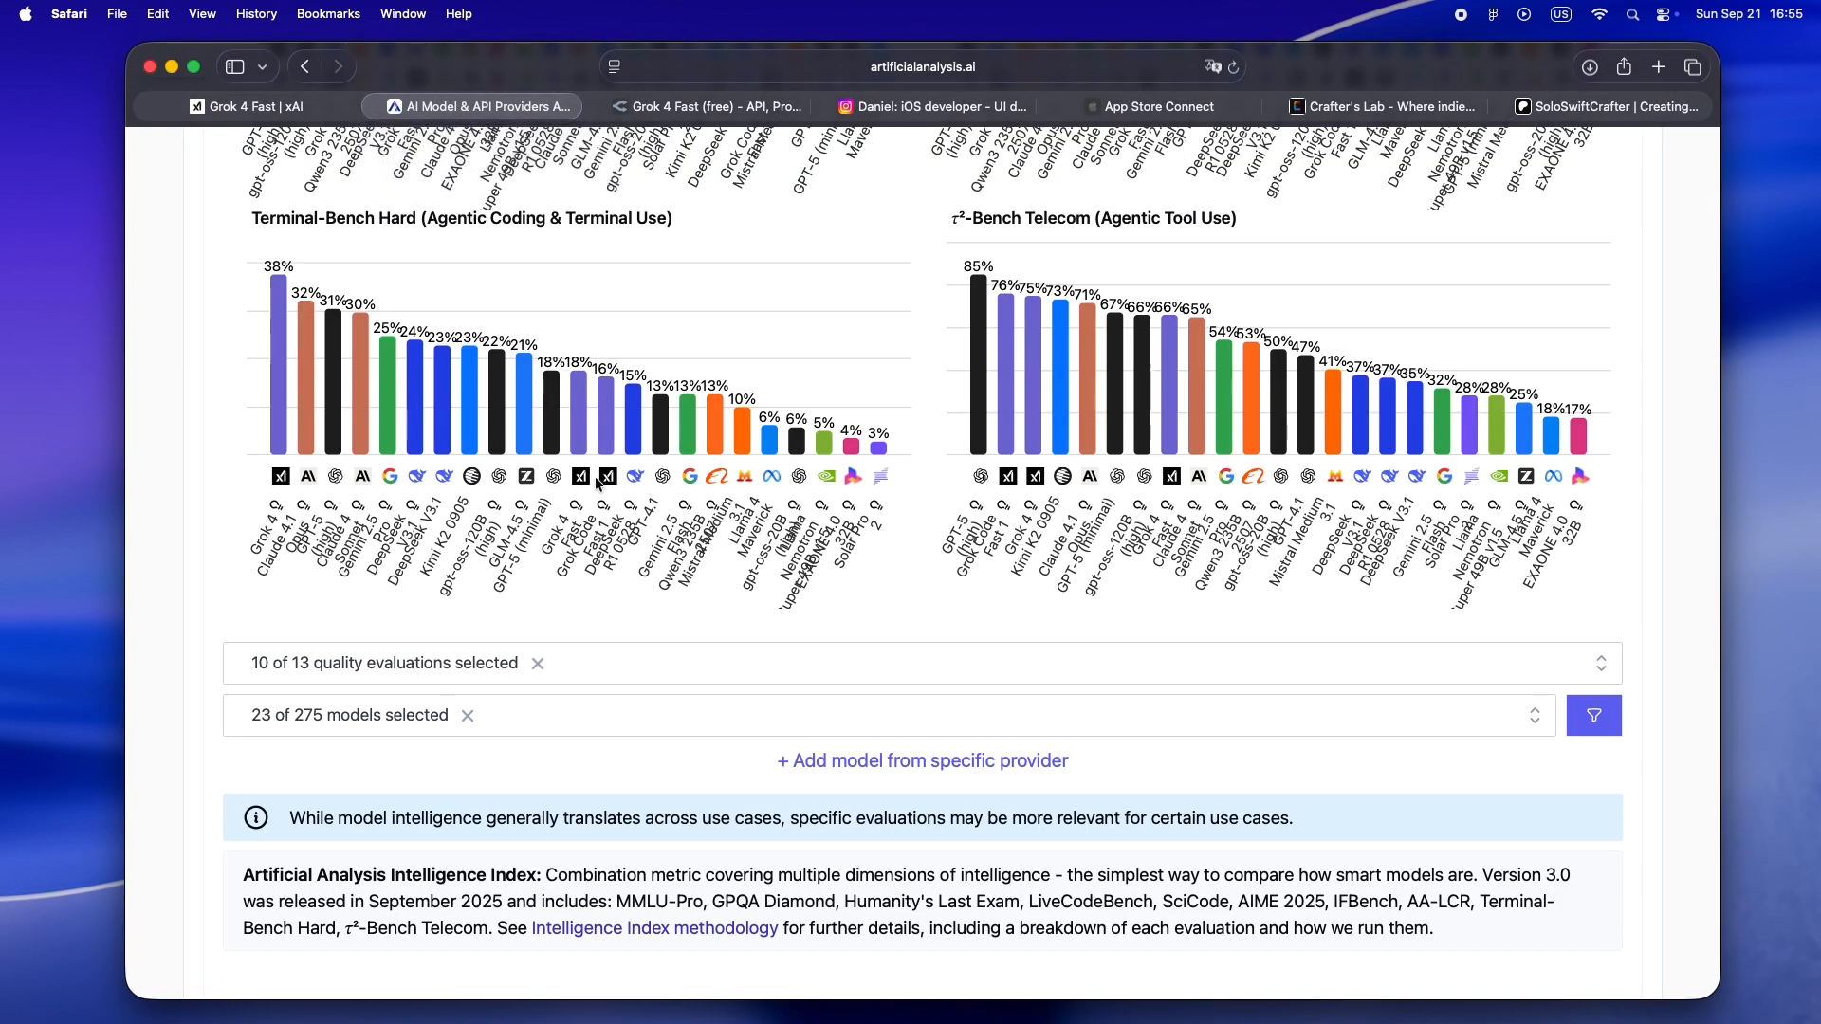
scroll(down, 3)
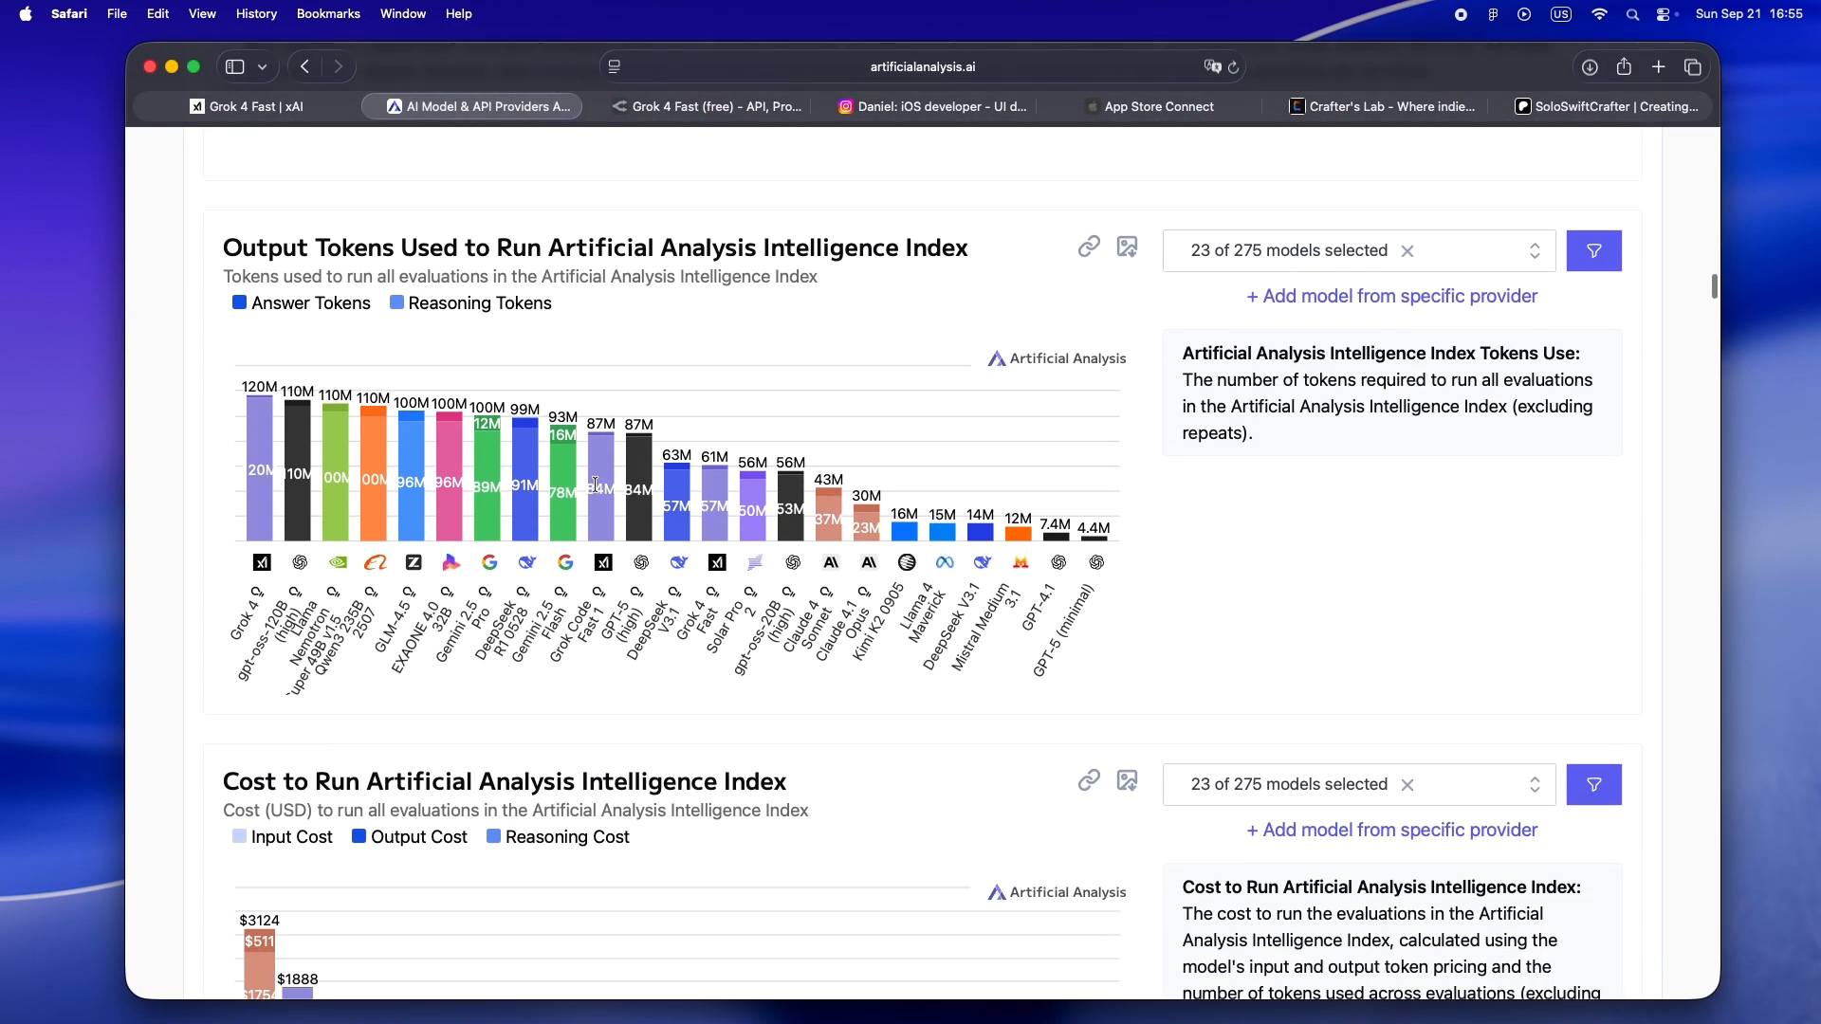
scroll(down, 3)
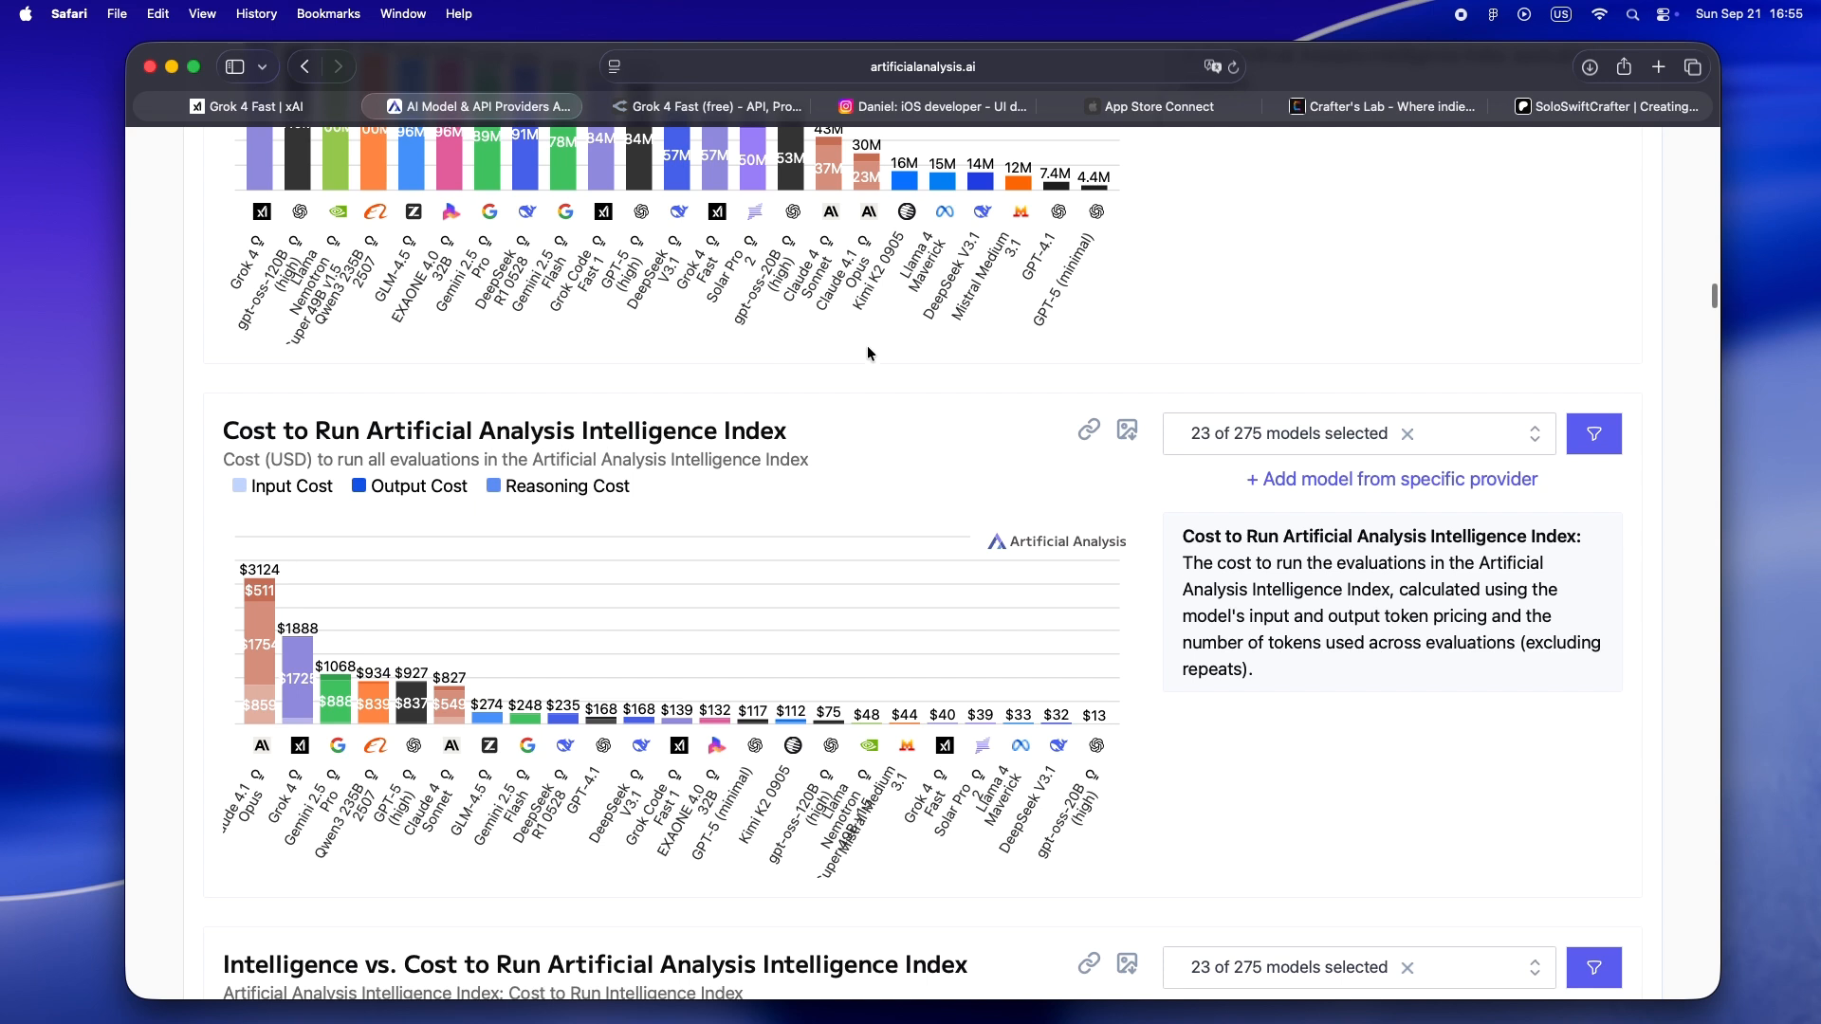
scroll(down, 3)
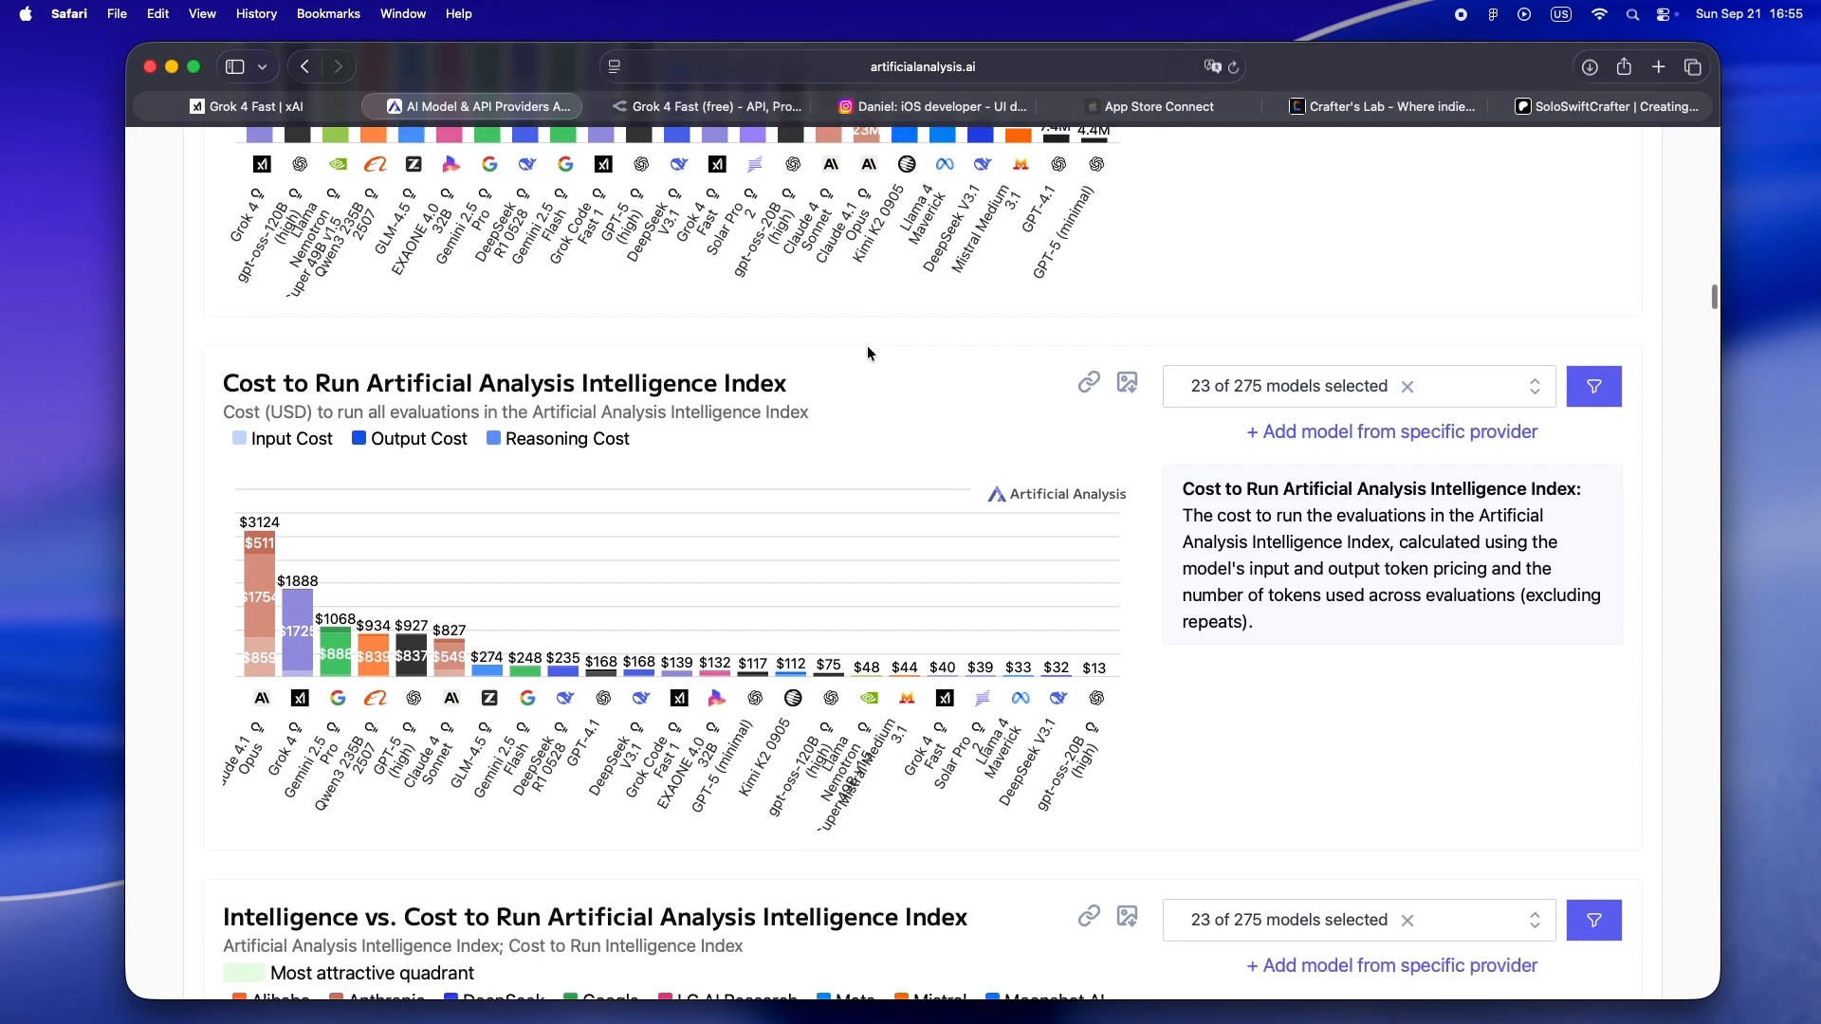
scroll(down, 3)
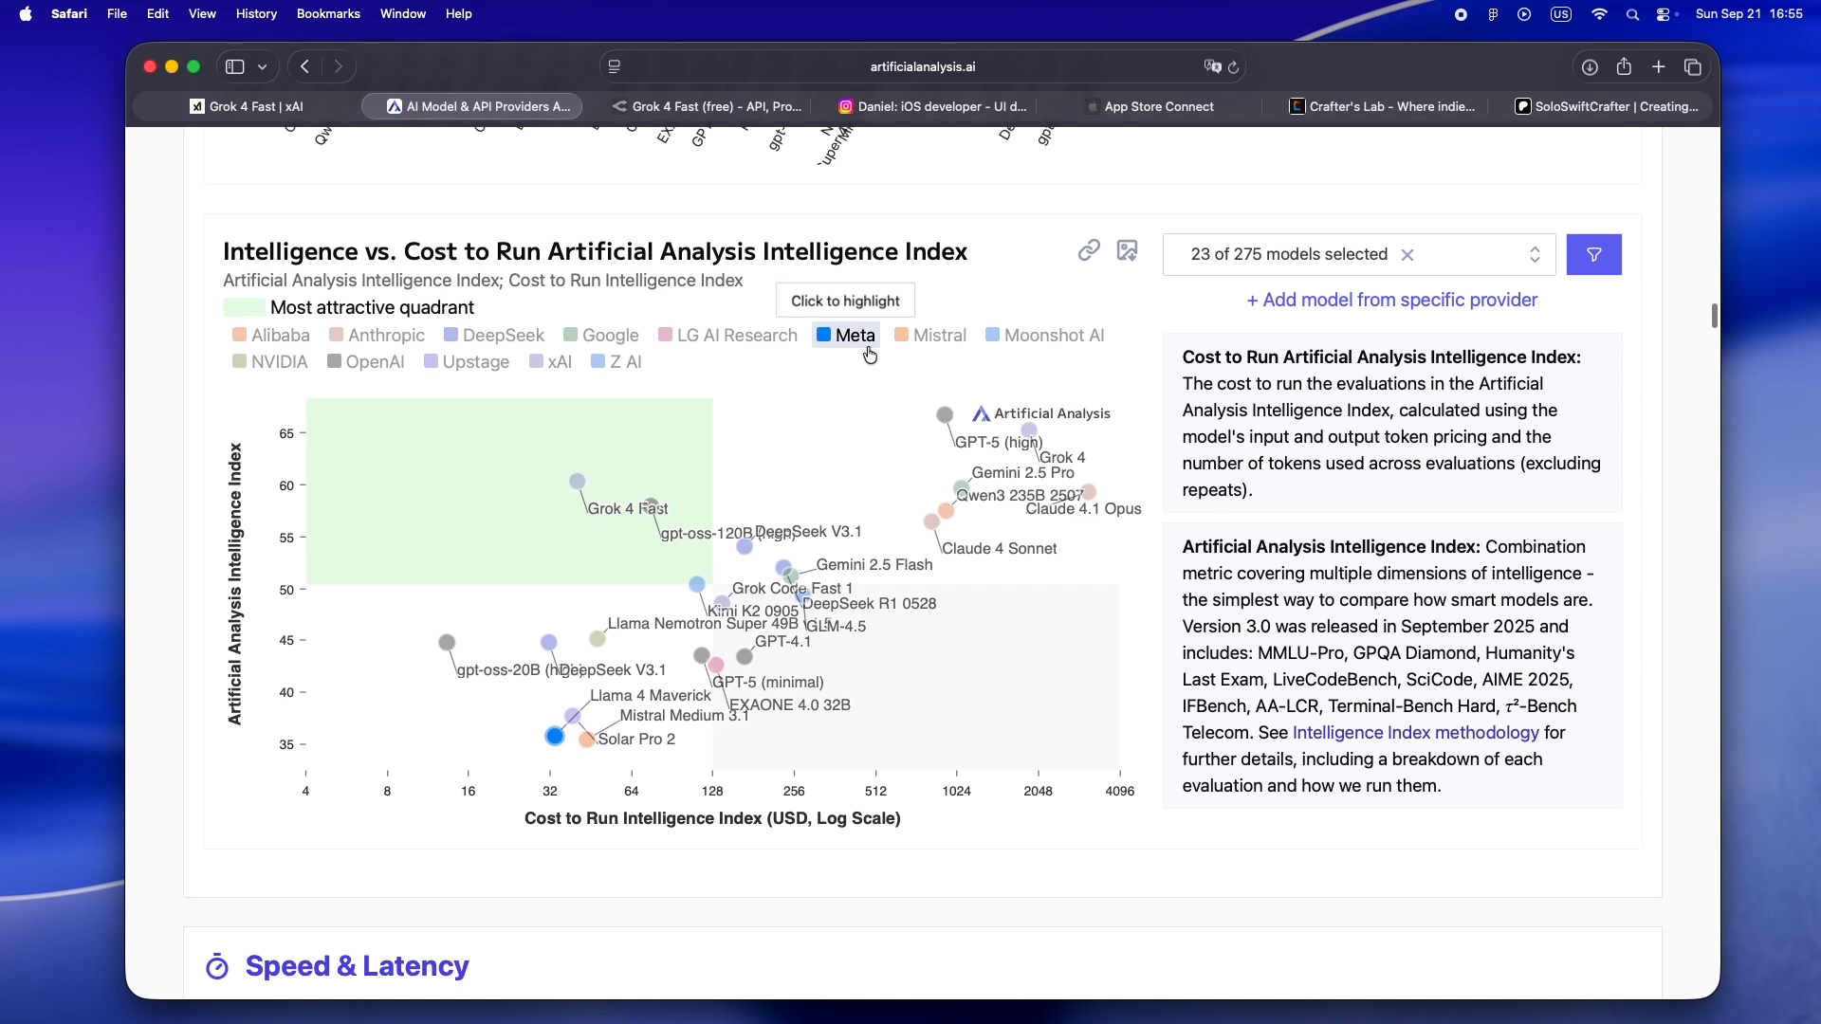
scroll(down, 3)
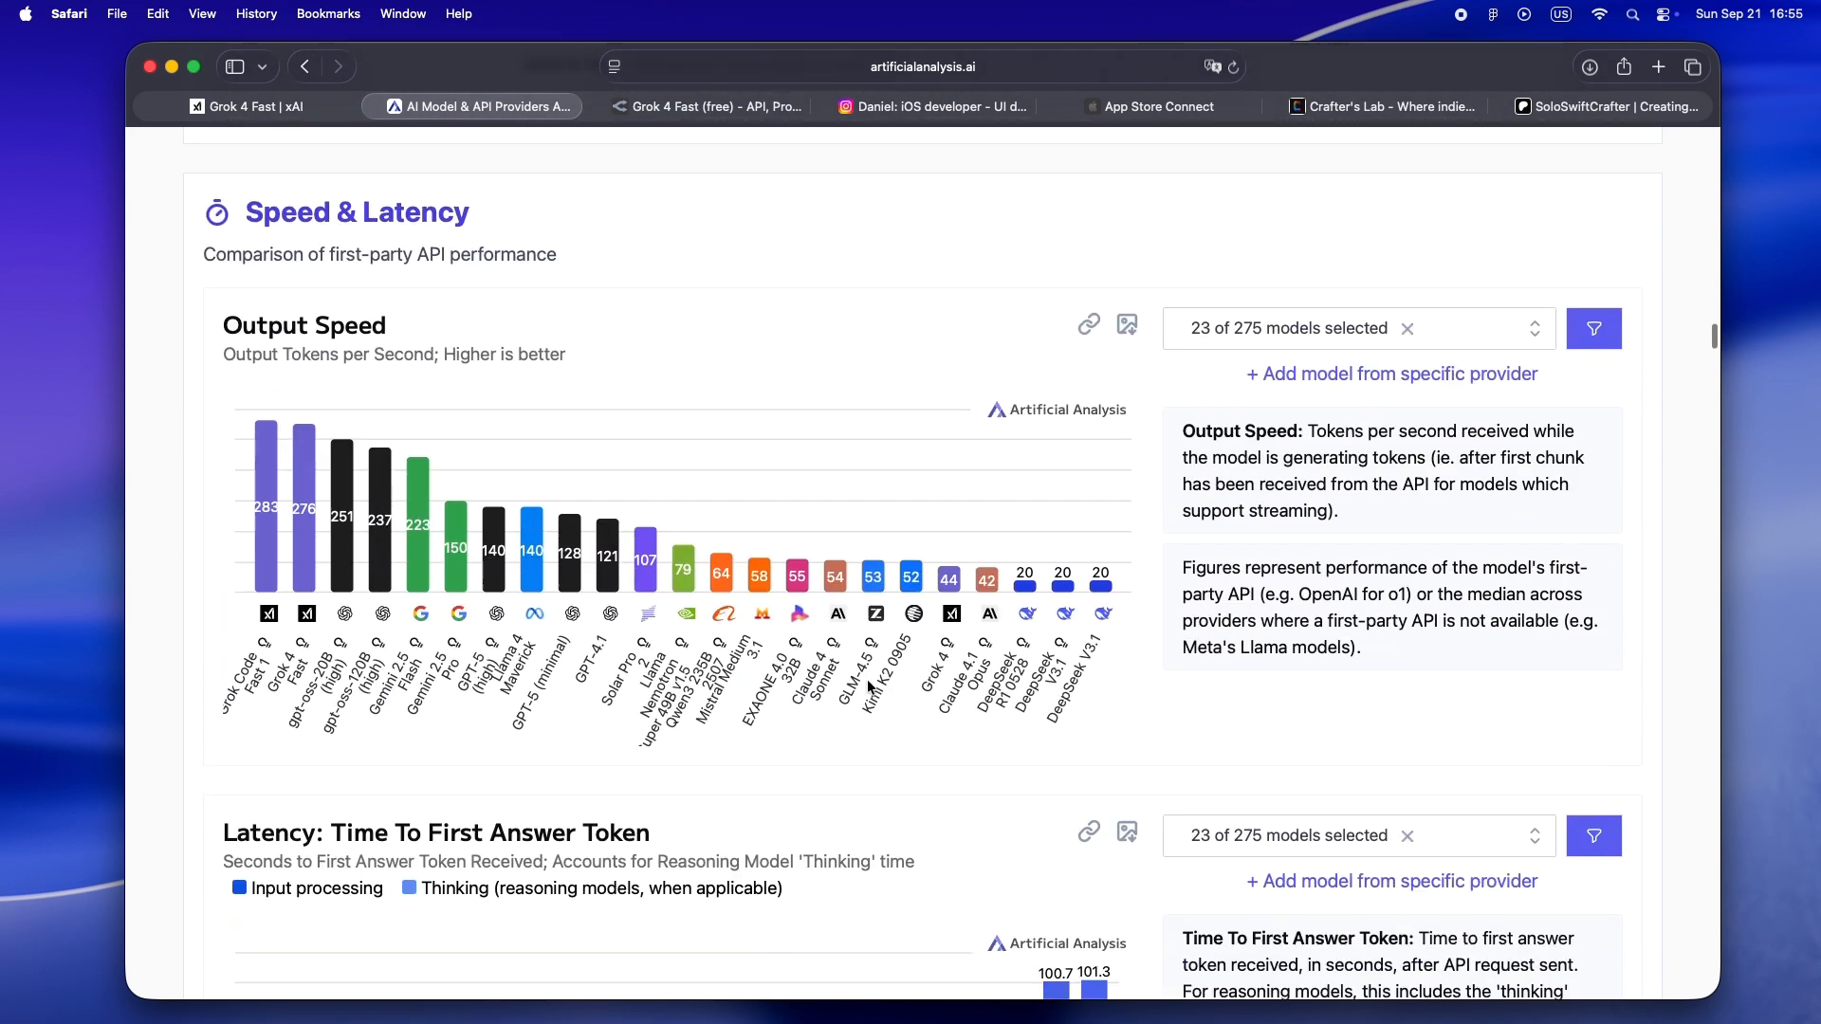
scroll(down, 3)
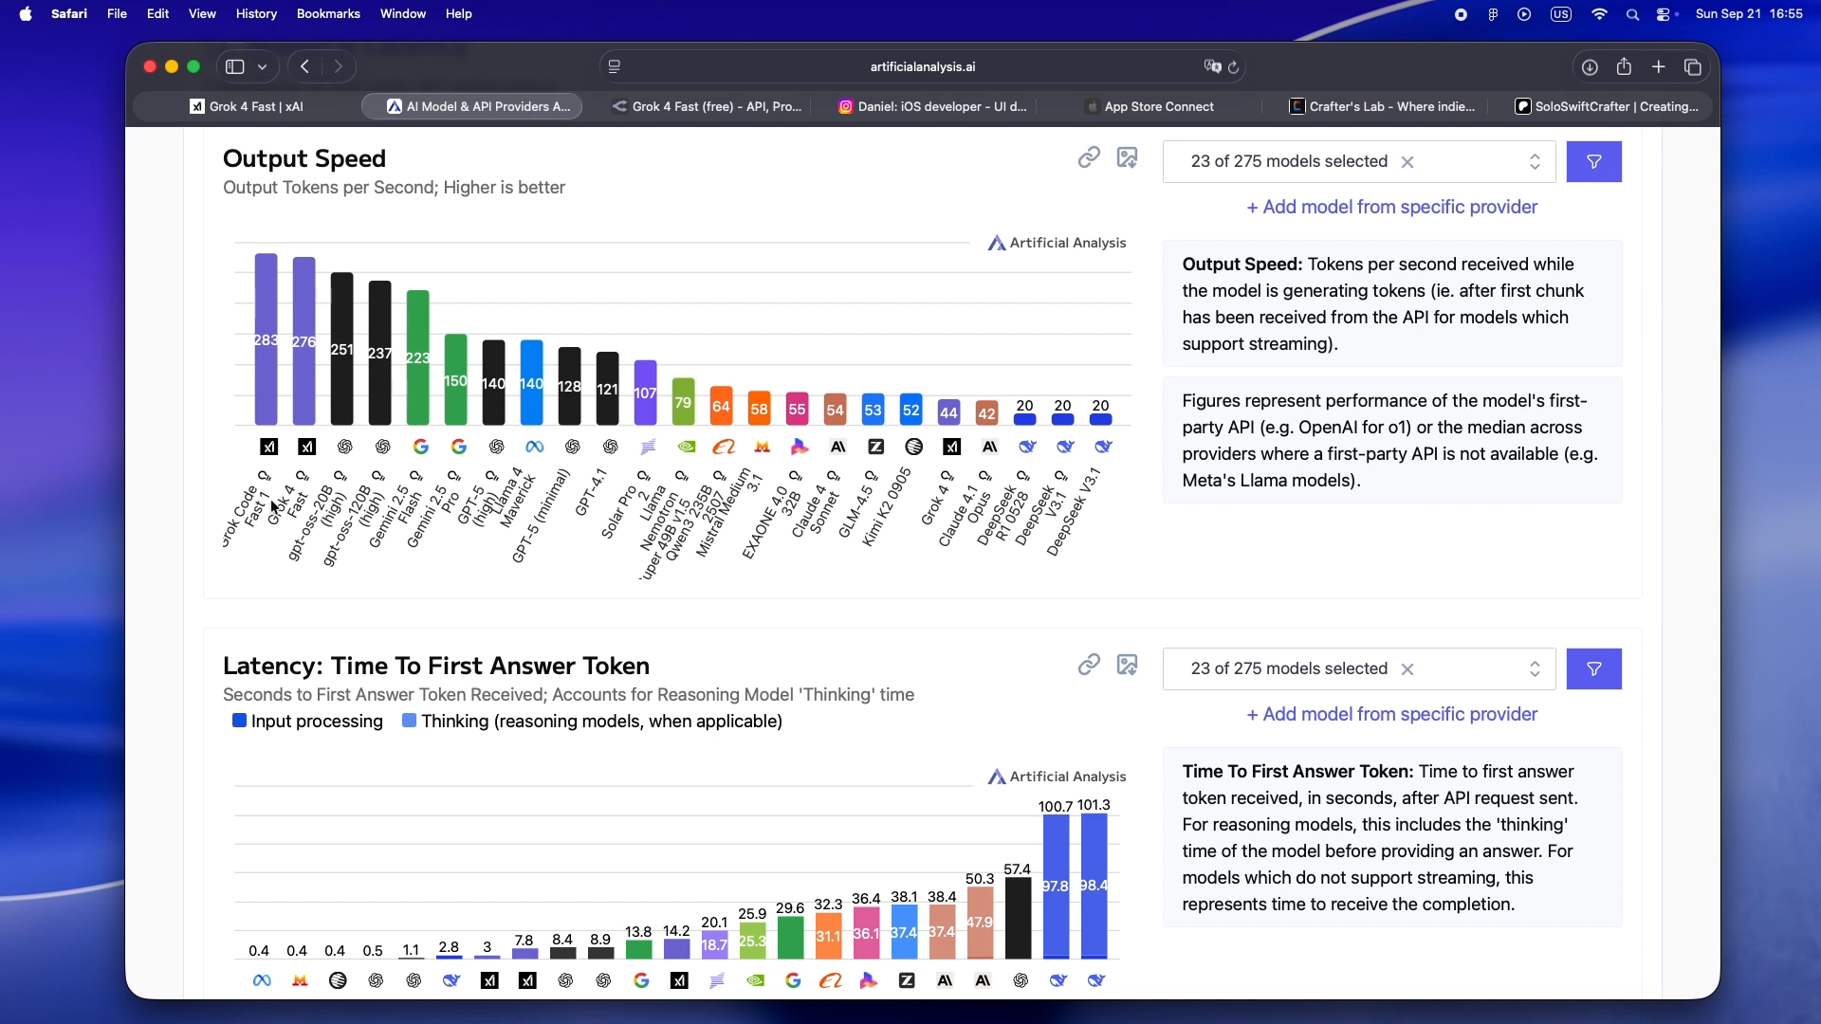
scroll(down, 3)
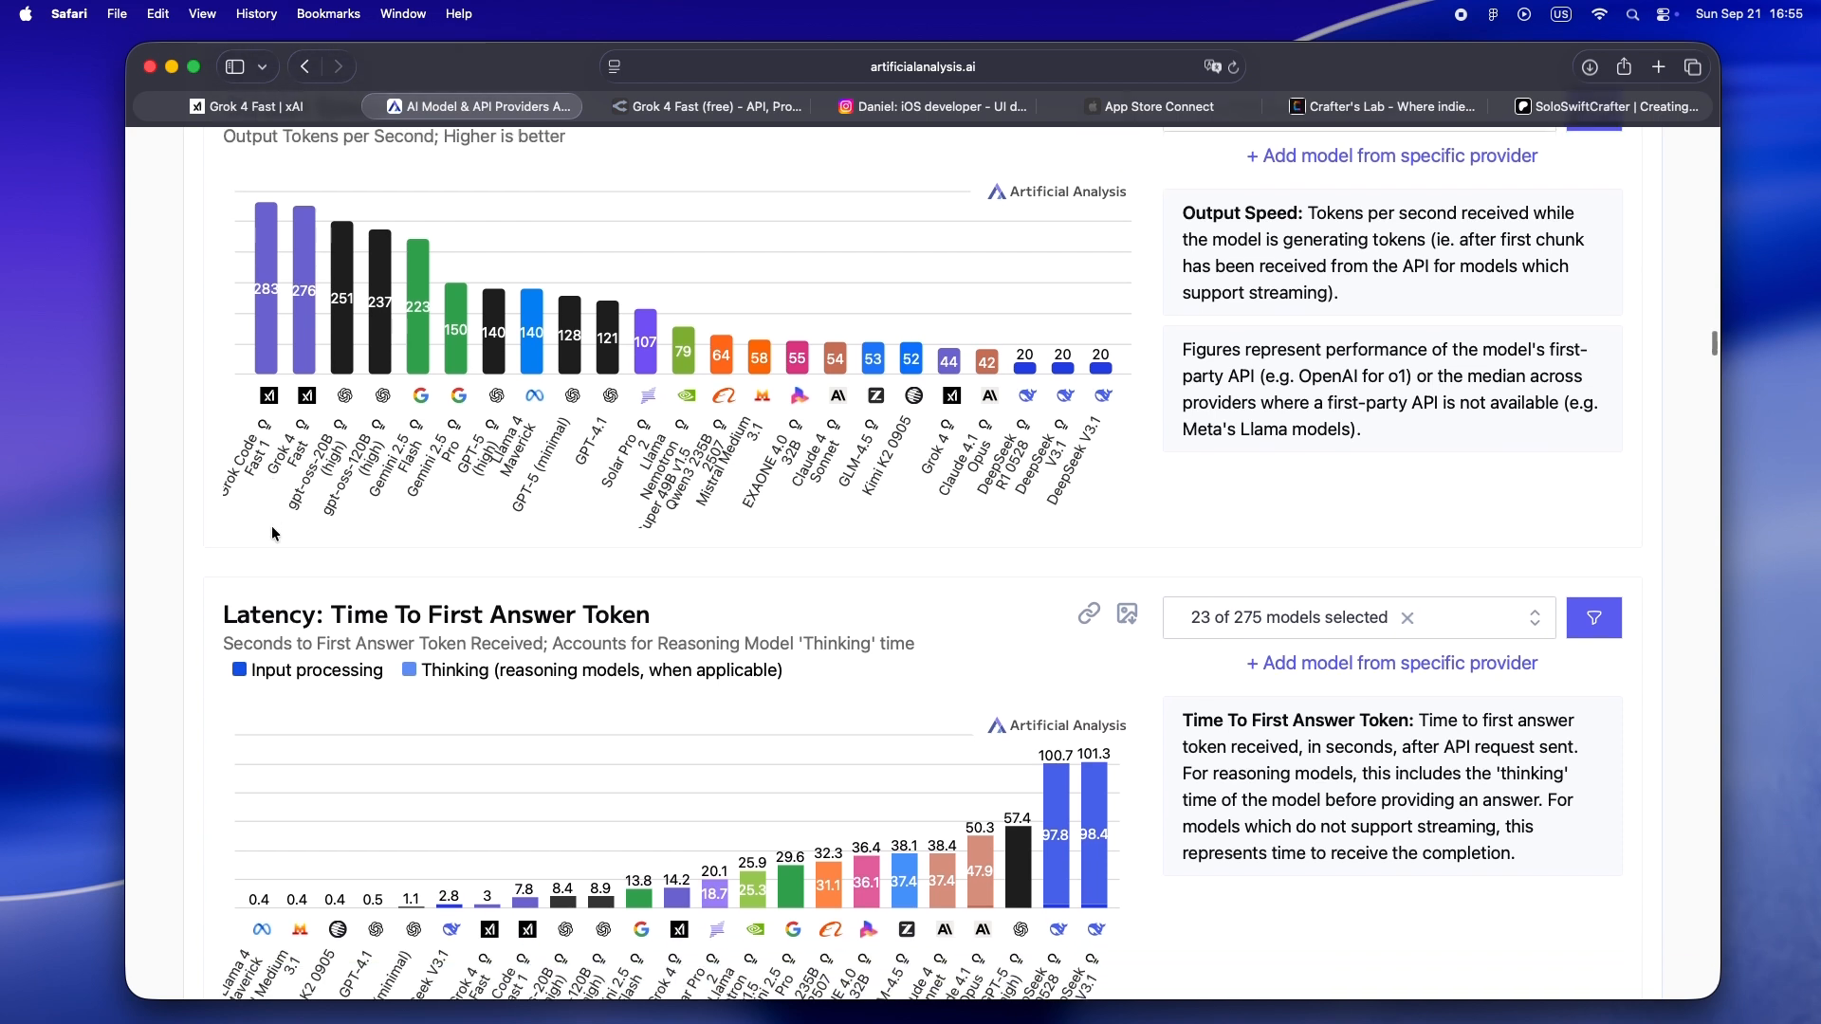
scroll(down, 3)
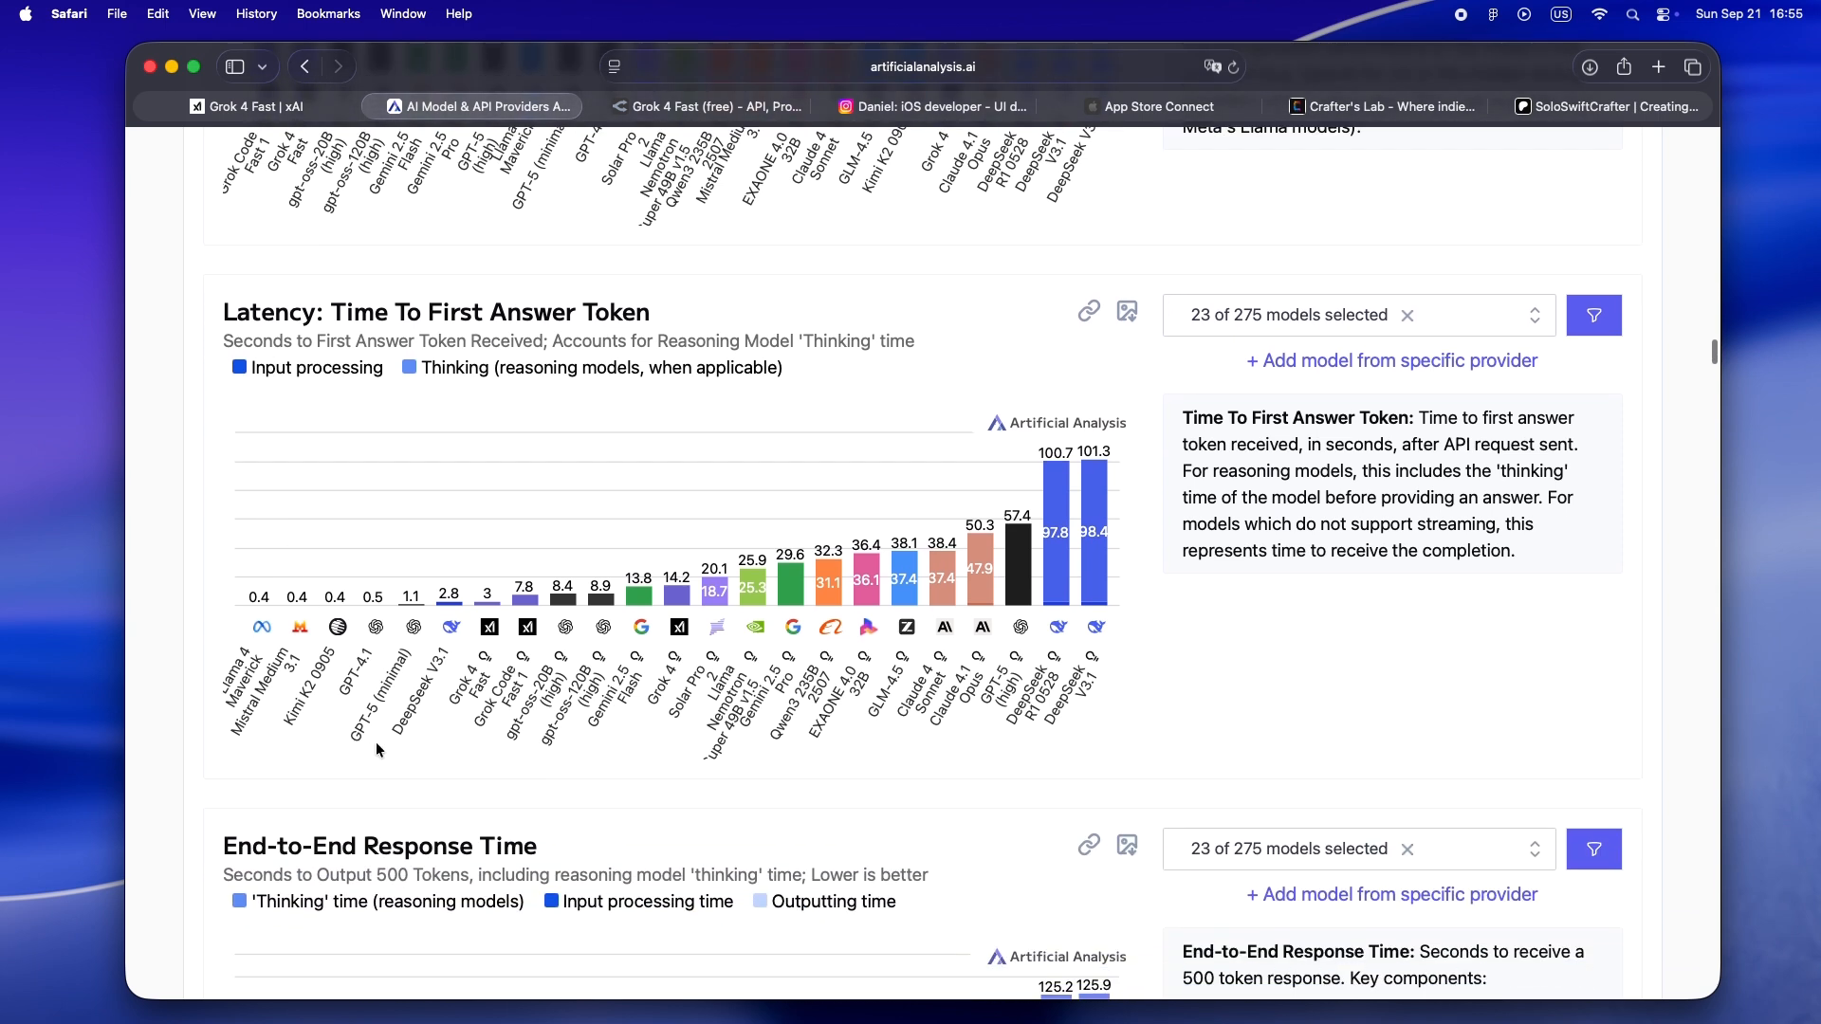
Review OpenRouter's Grok 4 Fast (free) provider stats, then show the creator's Instagram profile
click(708, 108)
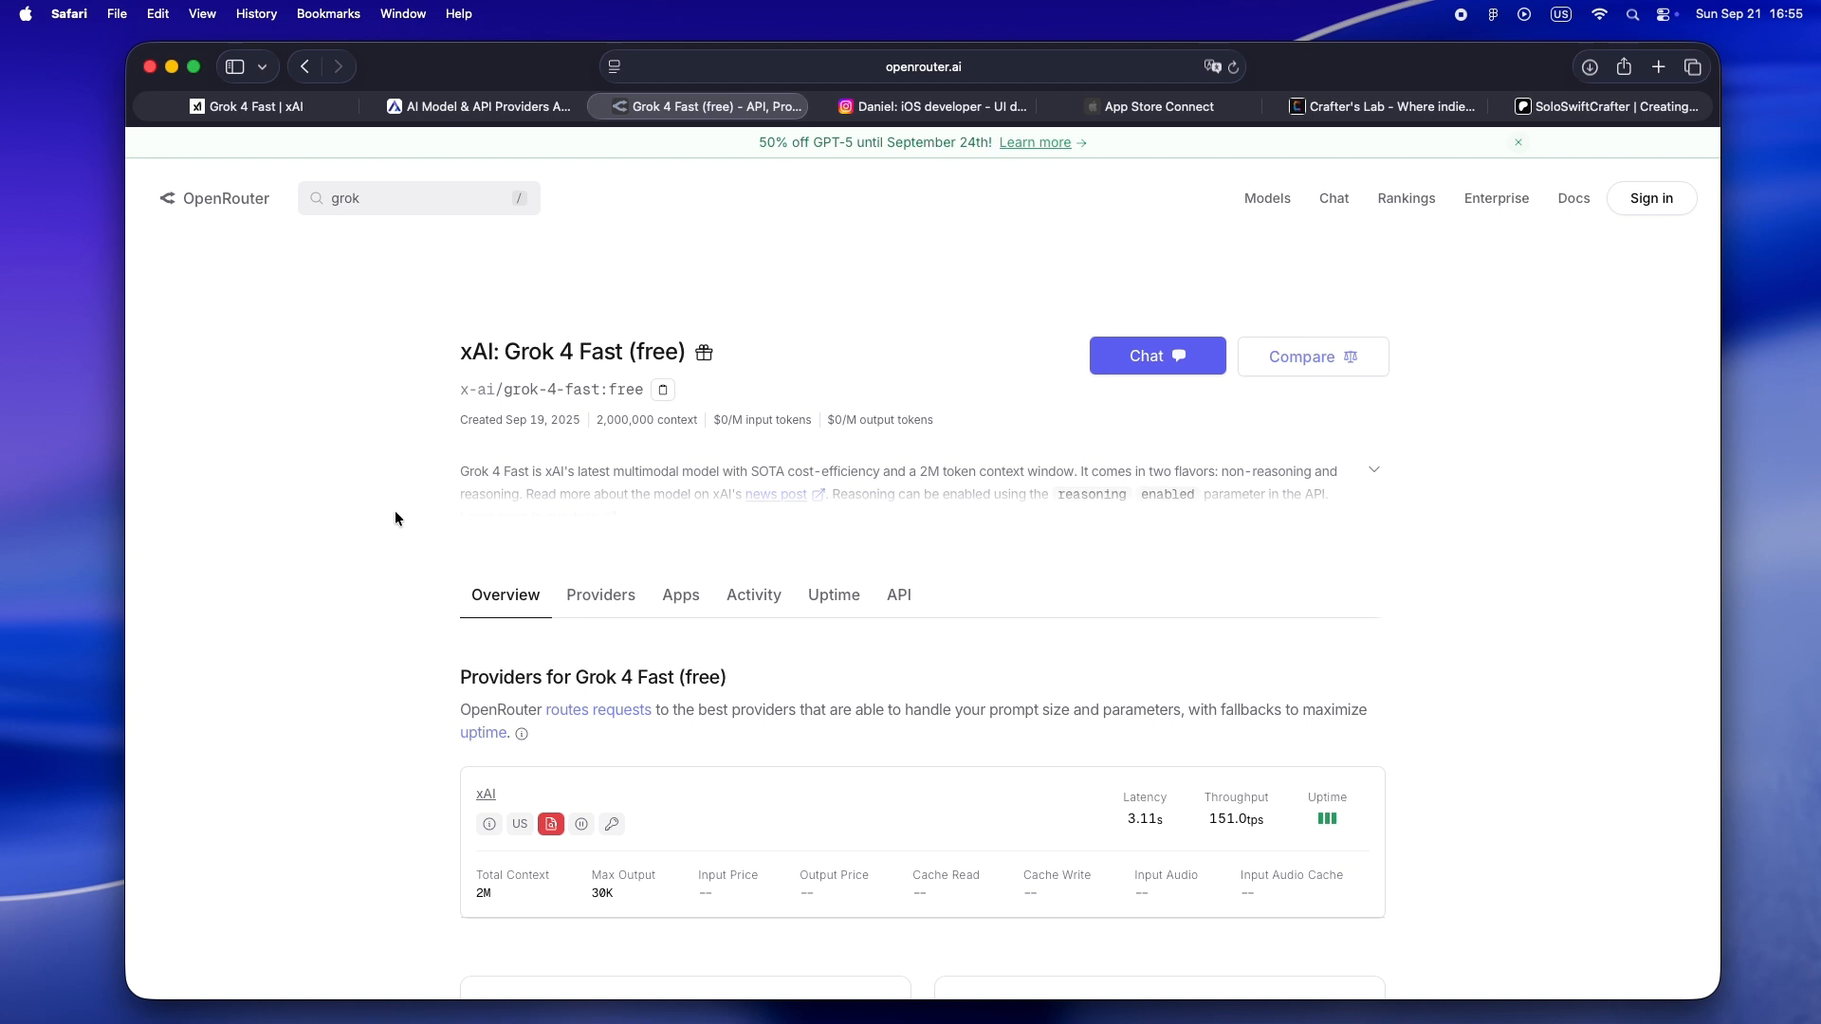
mouse_move(405, 500)
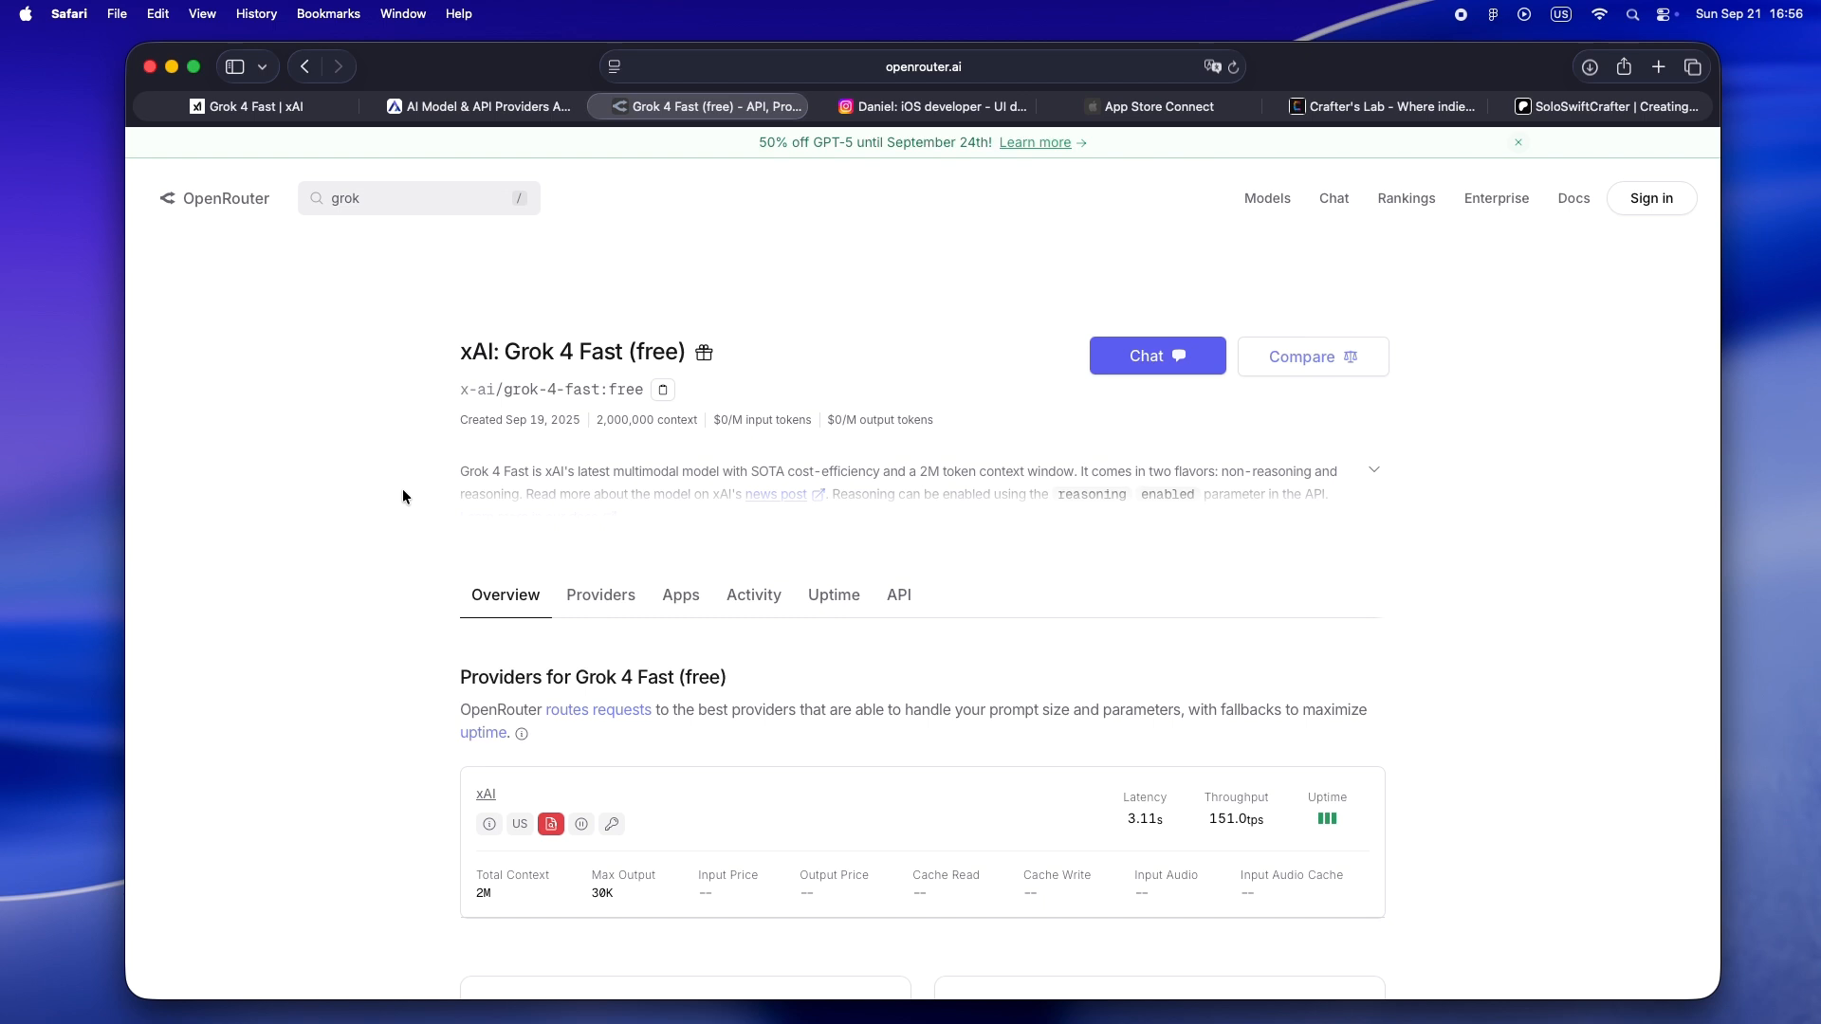
mouse_move(933, 136)
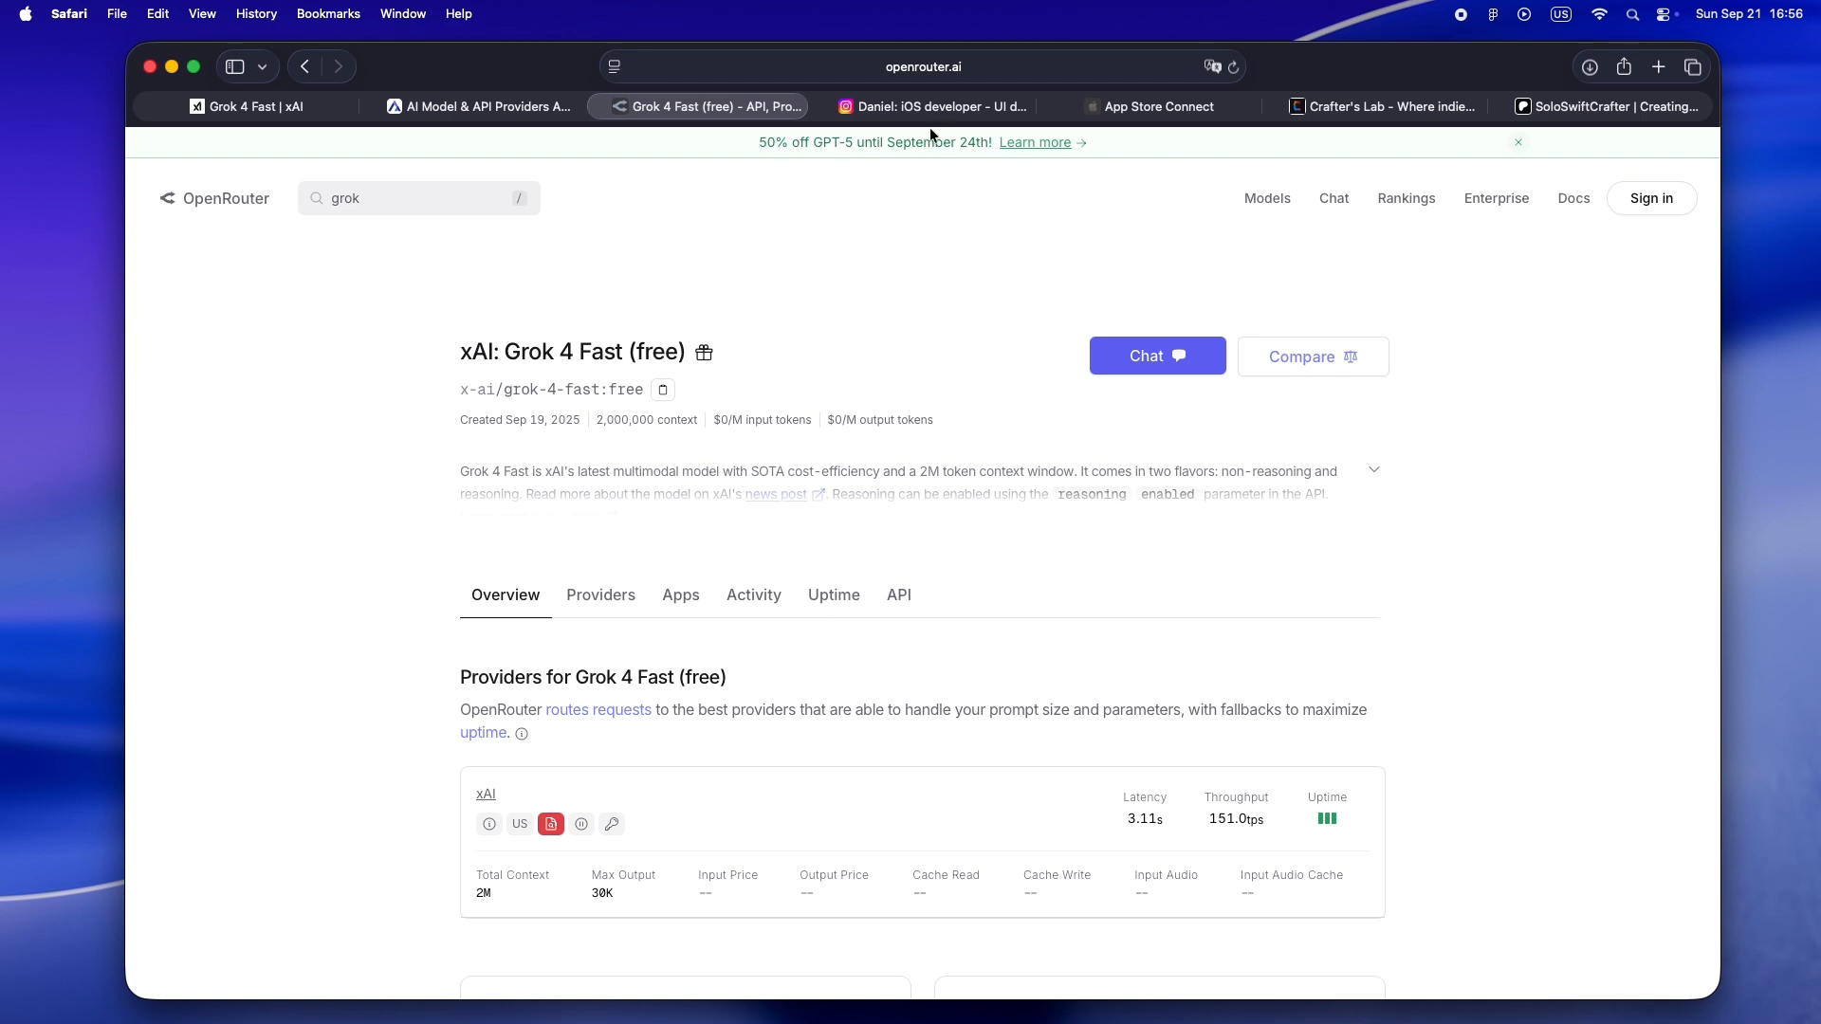
click(923, 105)
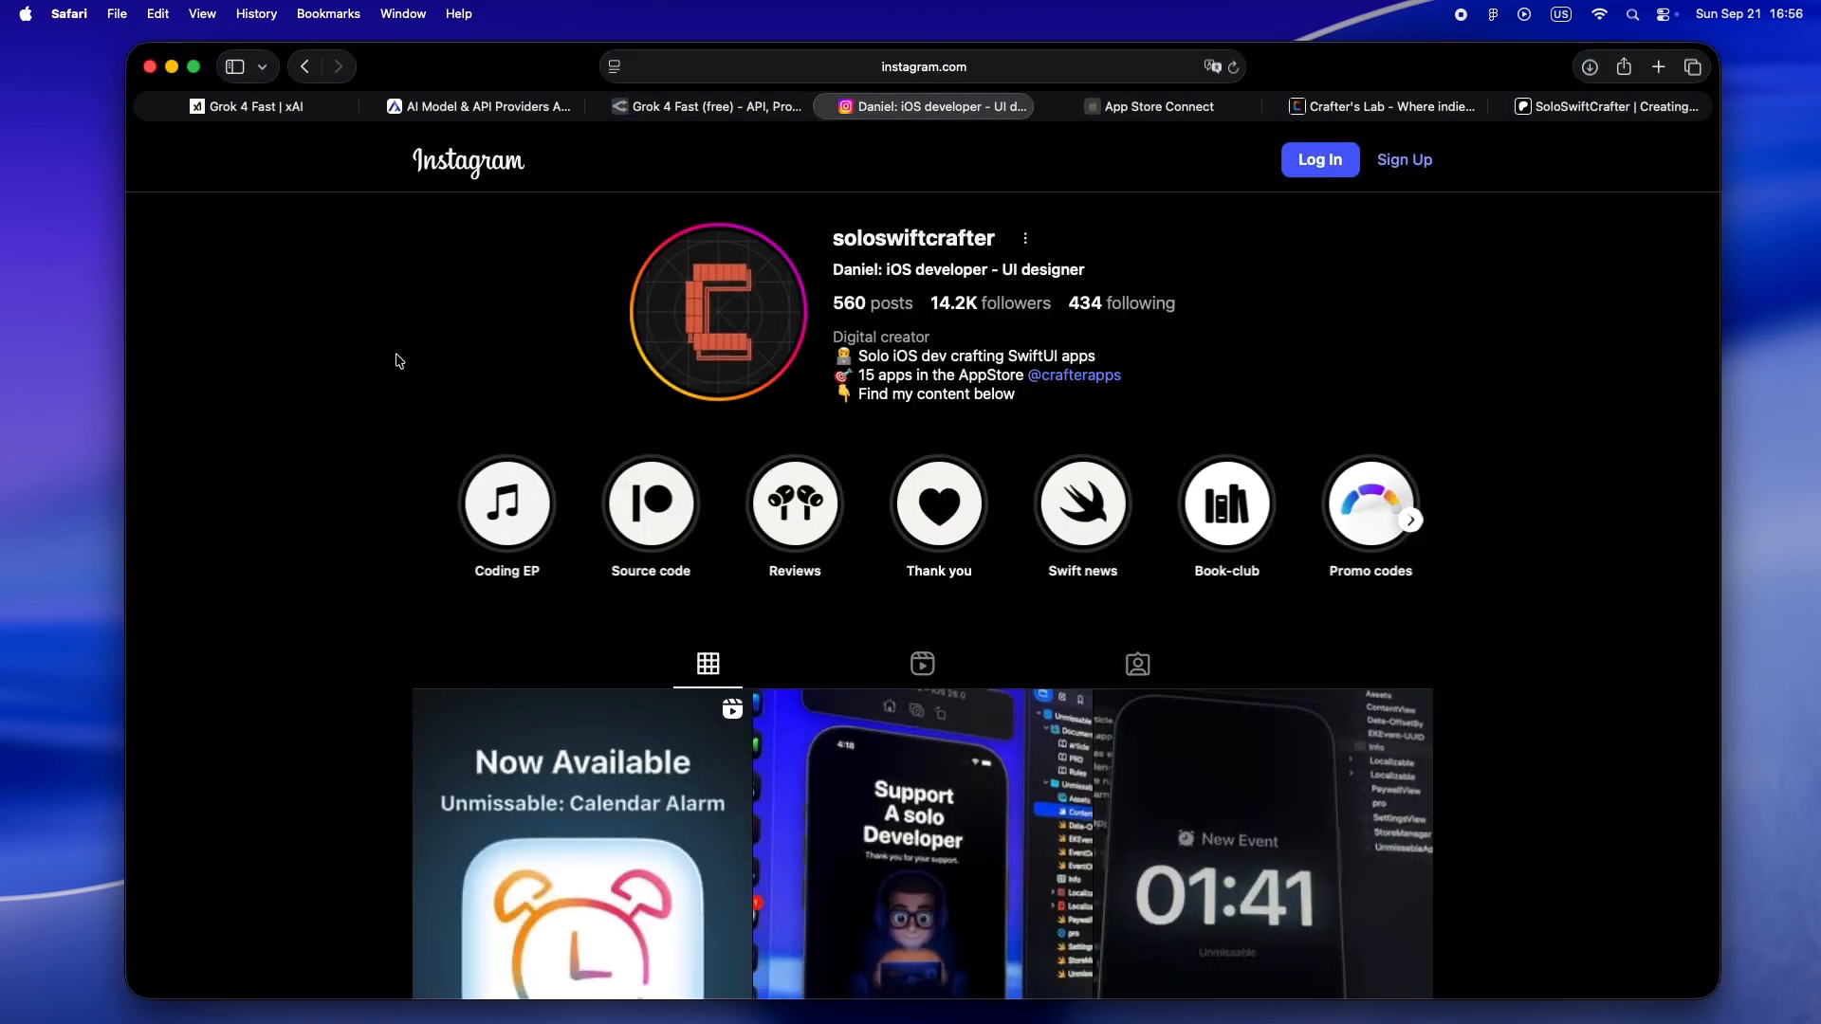